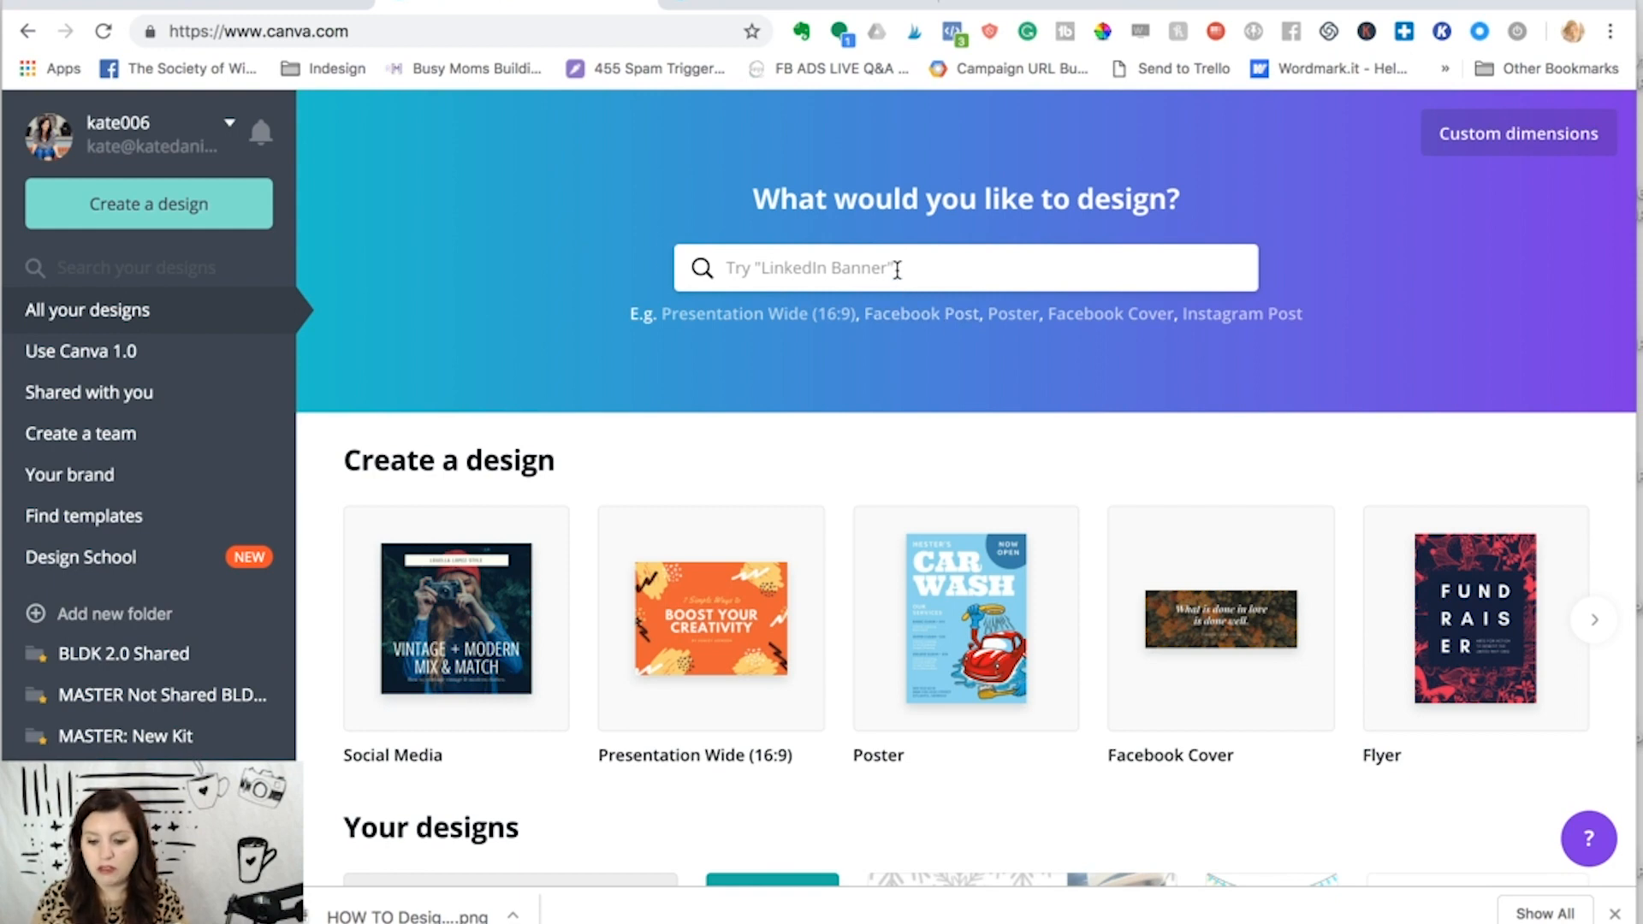
# Step: Start a new 1080 × 1080 px Instagram Post design by searching 'ins'
pyautogui.click(896, 268)
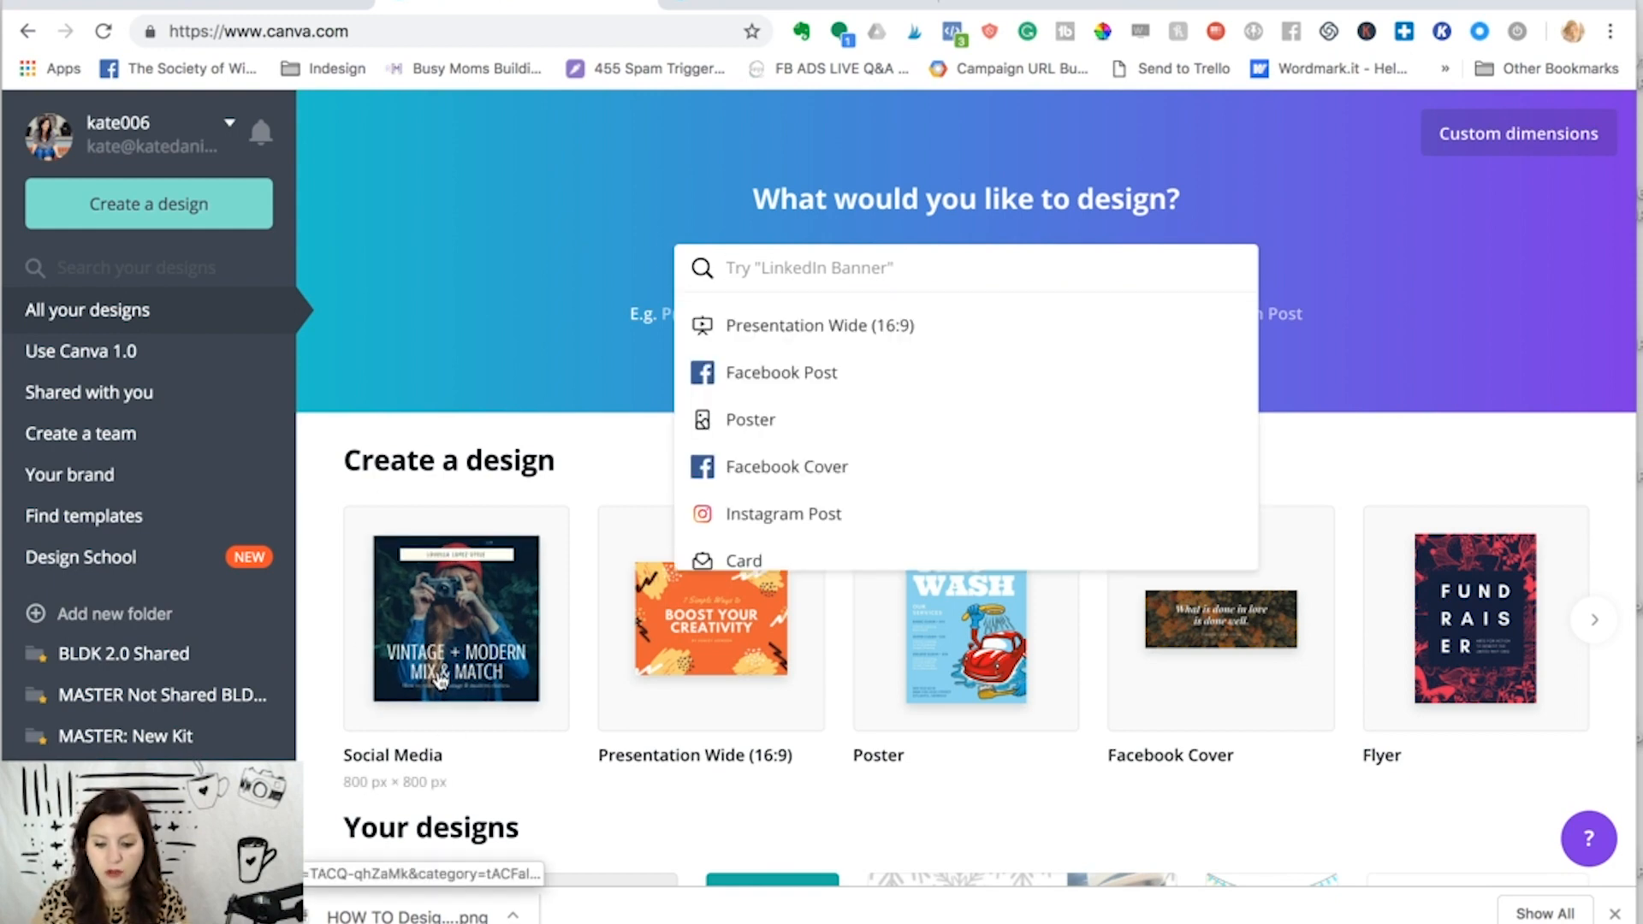
pyautogui.moveTo(417, 700)
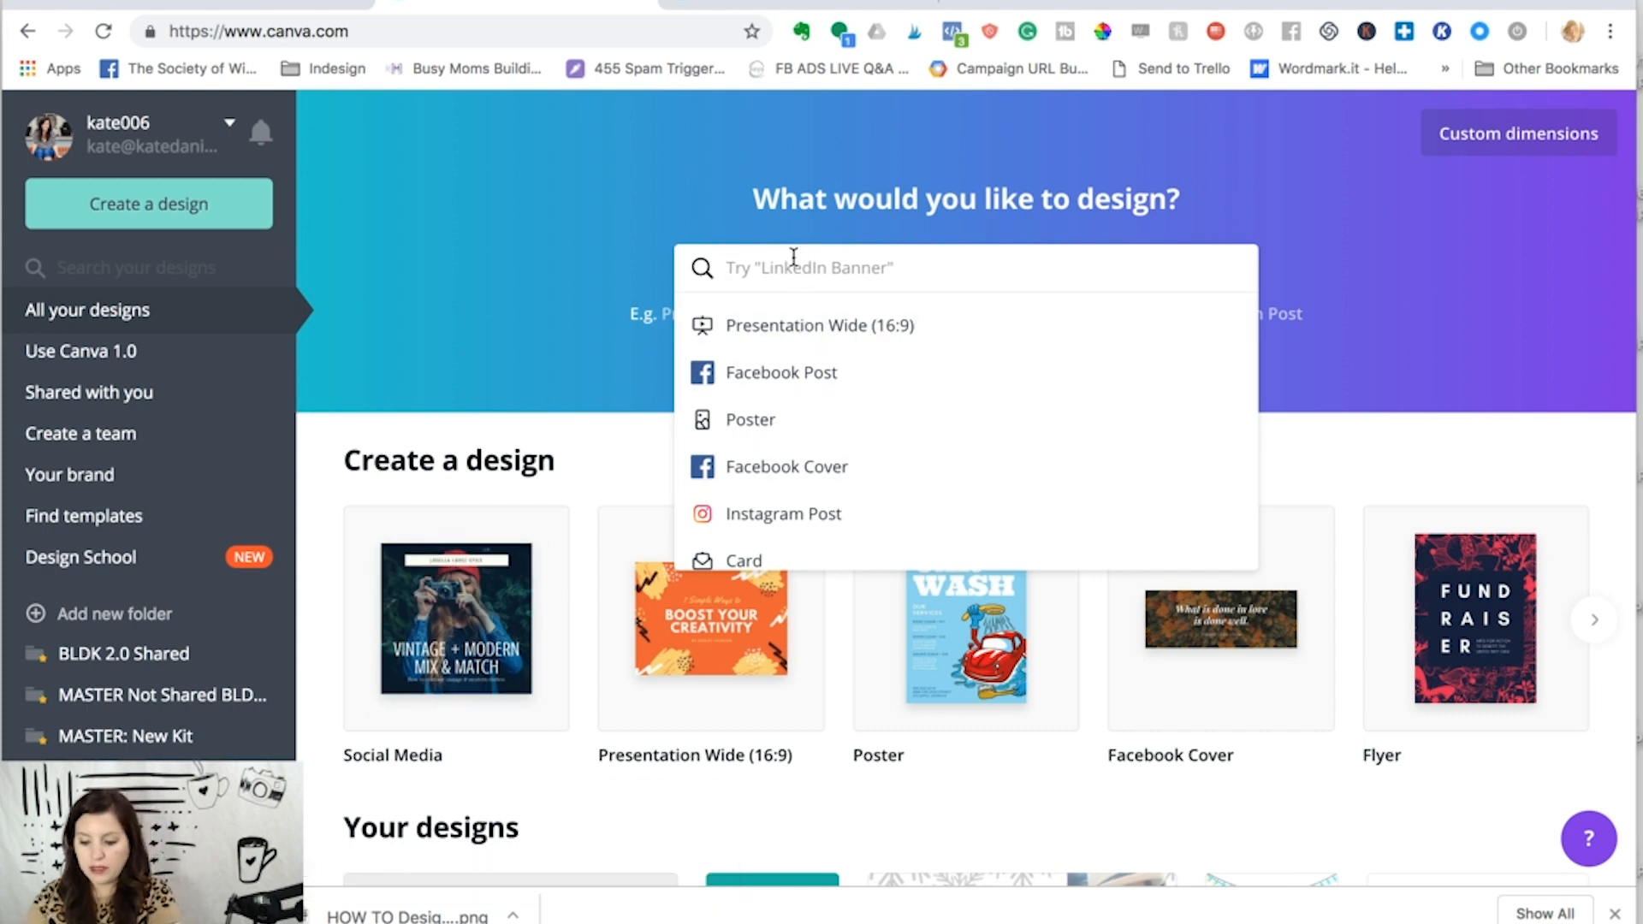
pyautogui.write('ins')
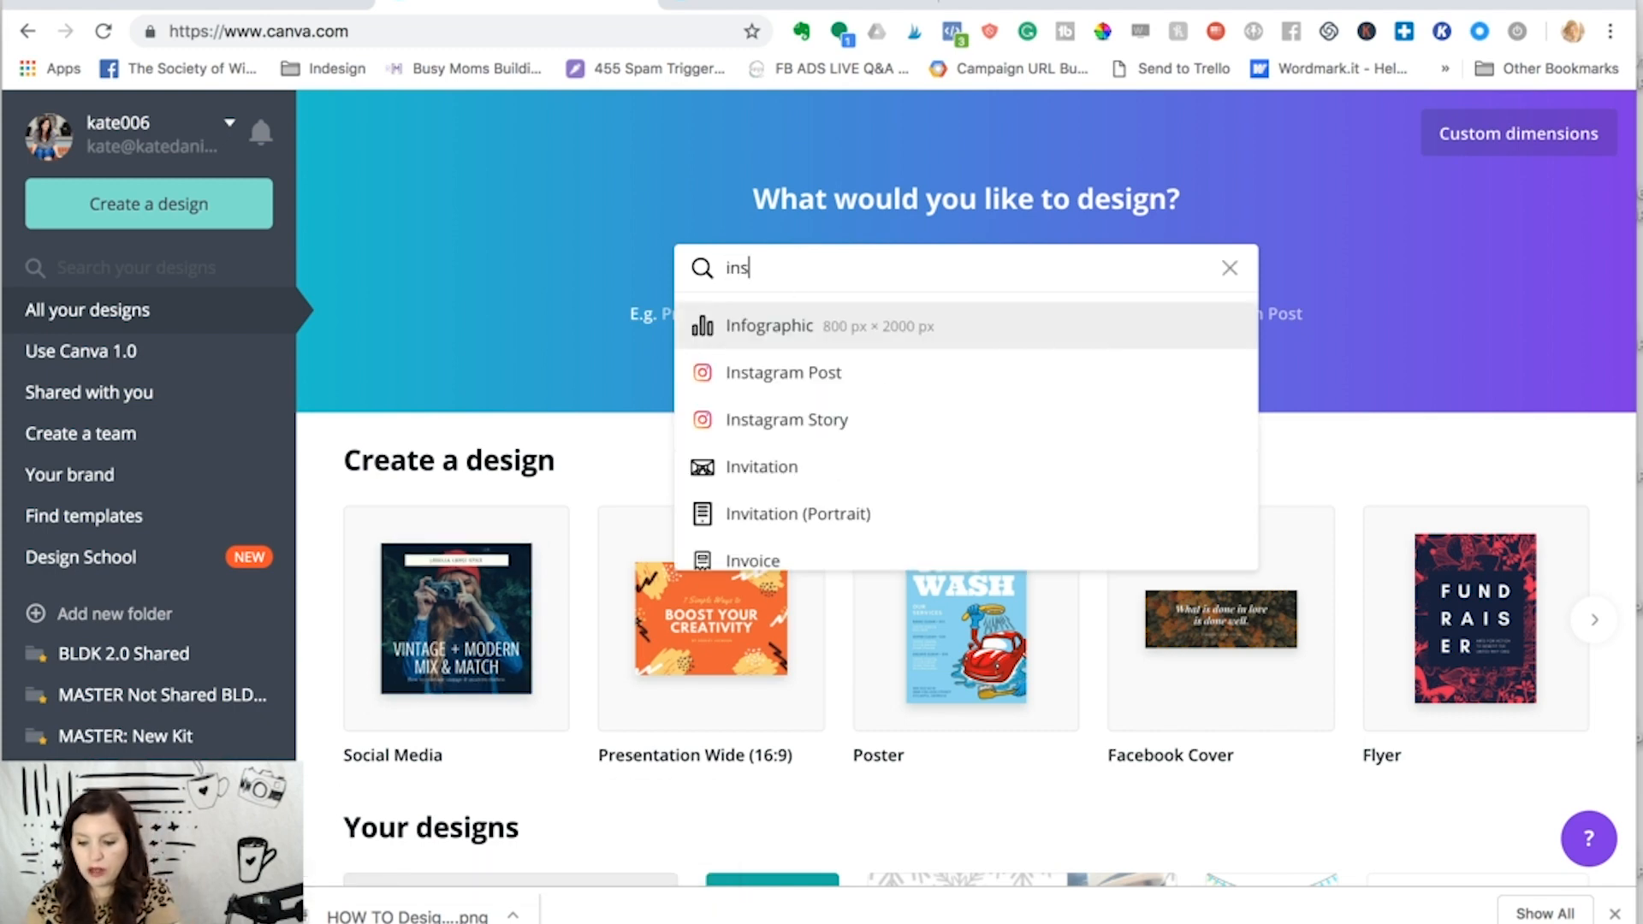
pyautogui.moveTo(786, 383)
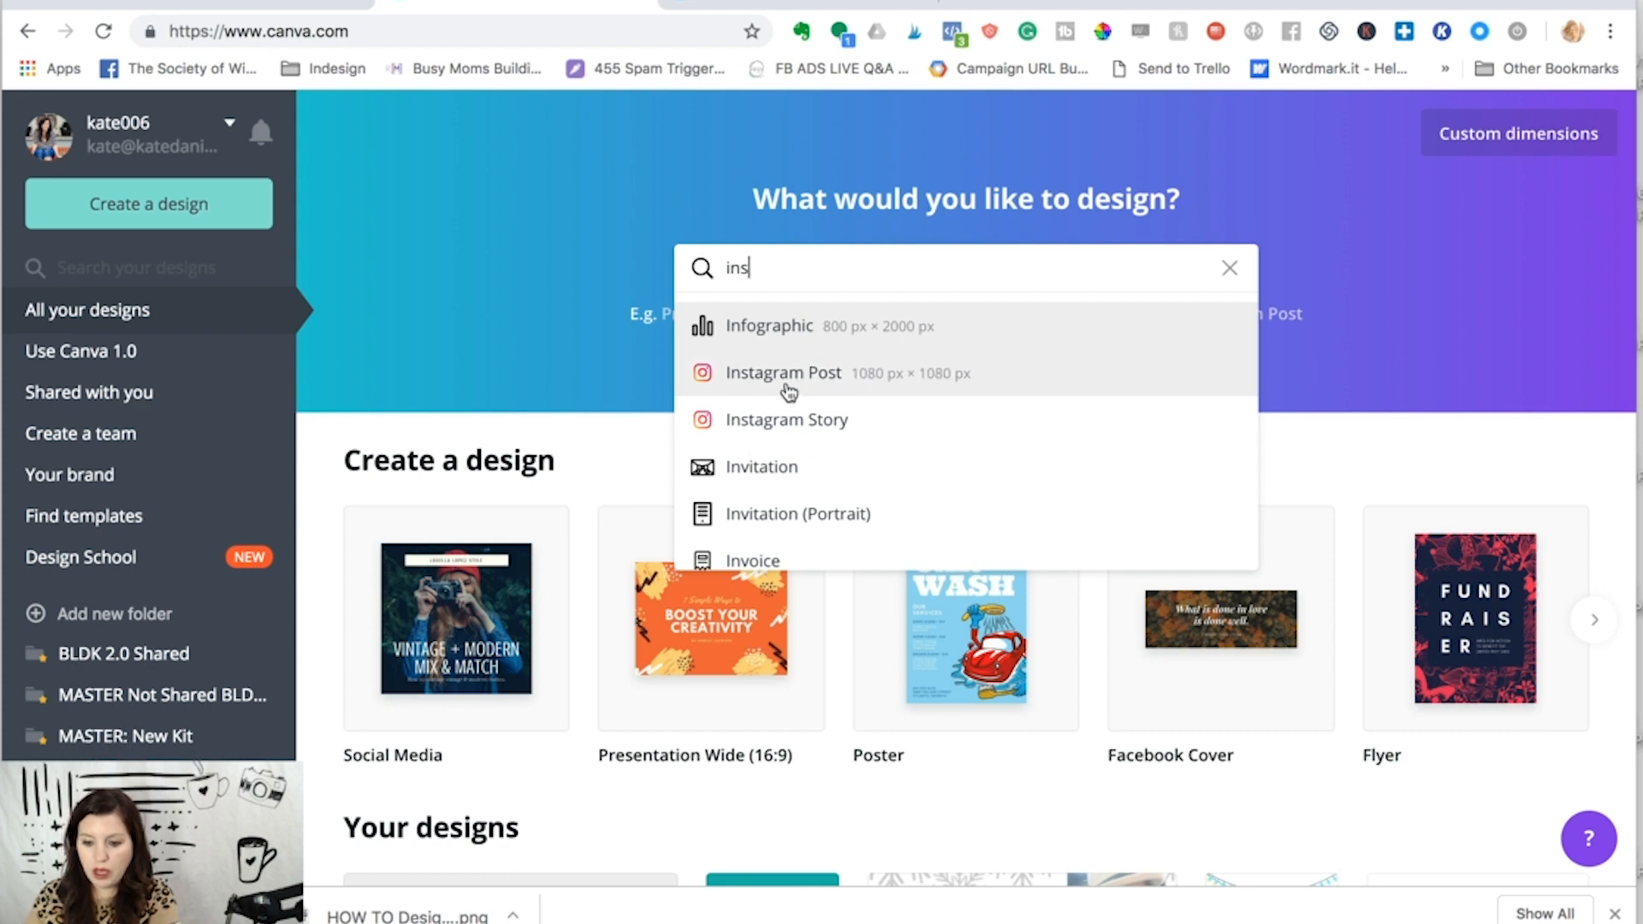
pyautogui.moveTo(904, 380)
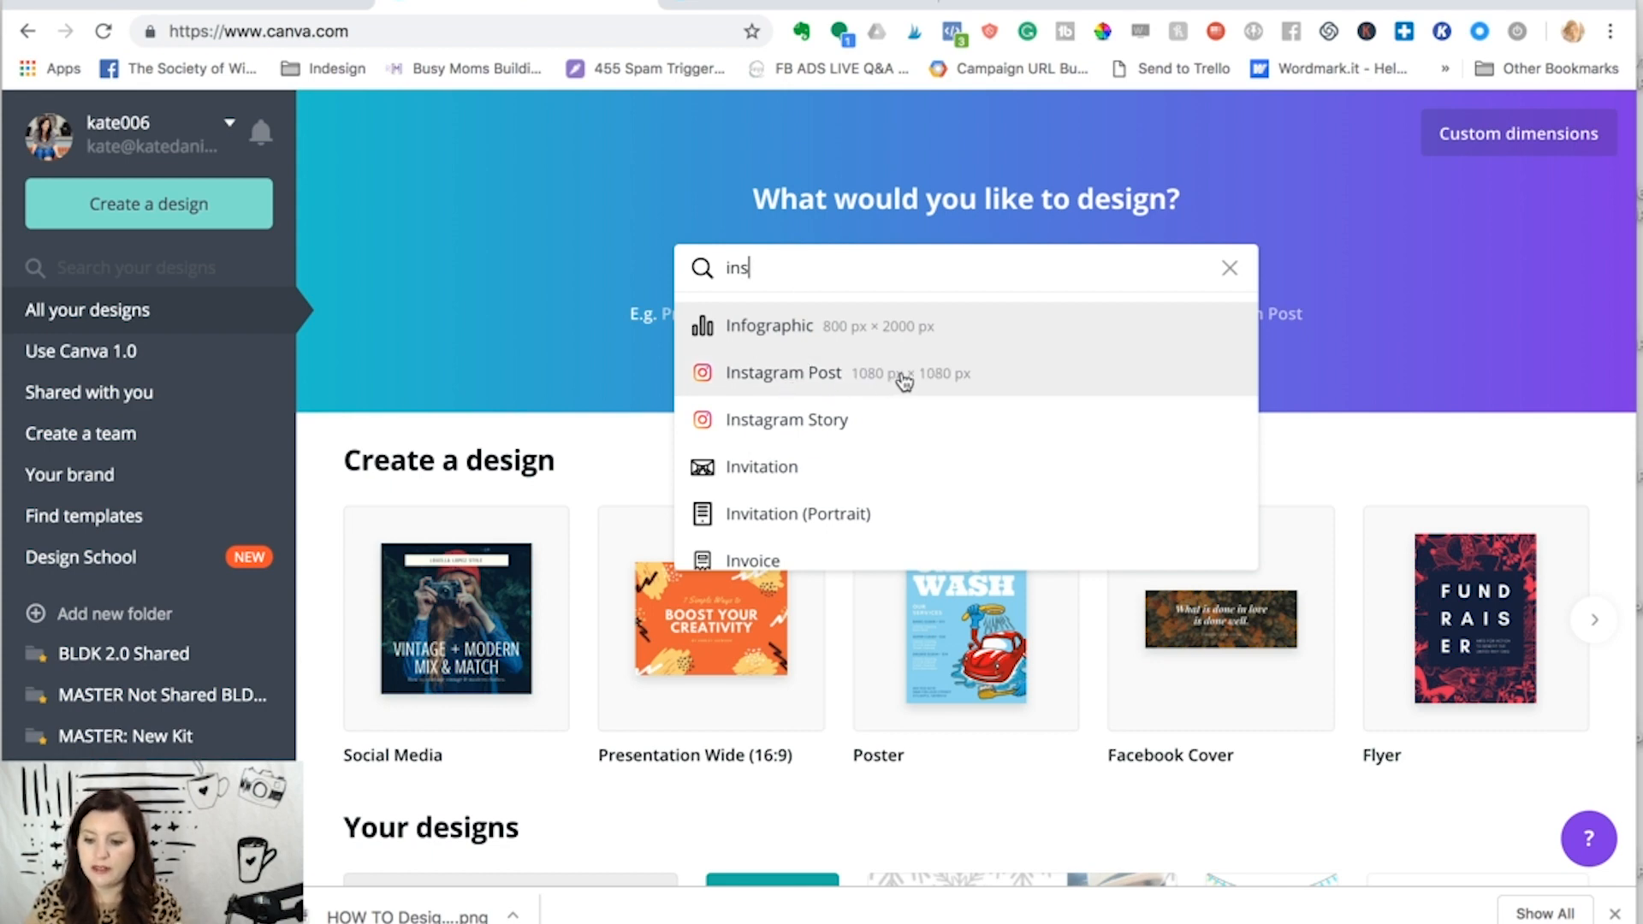
pyautogui.moveTo(798, 380)
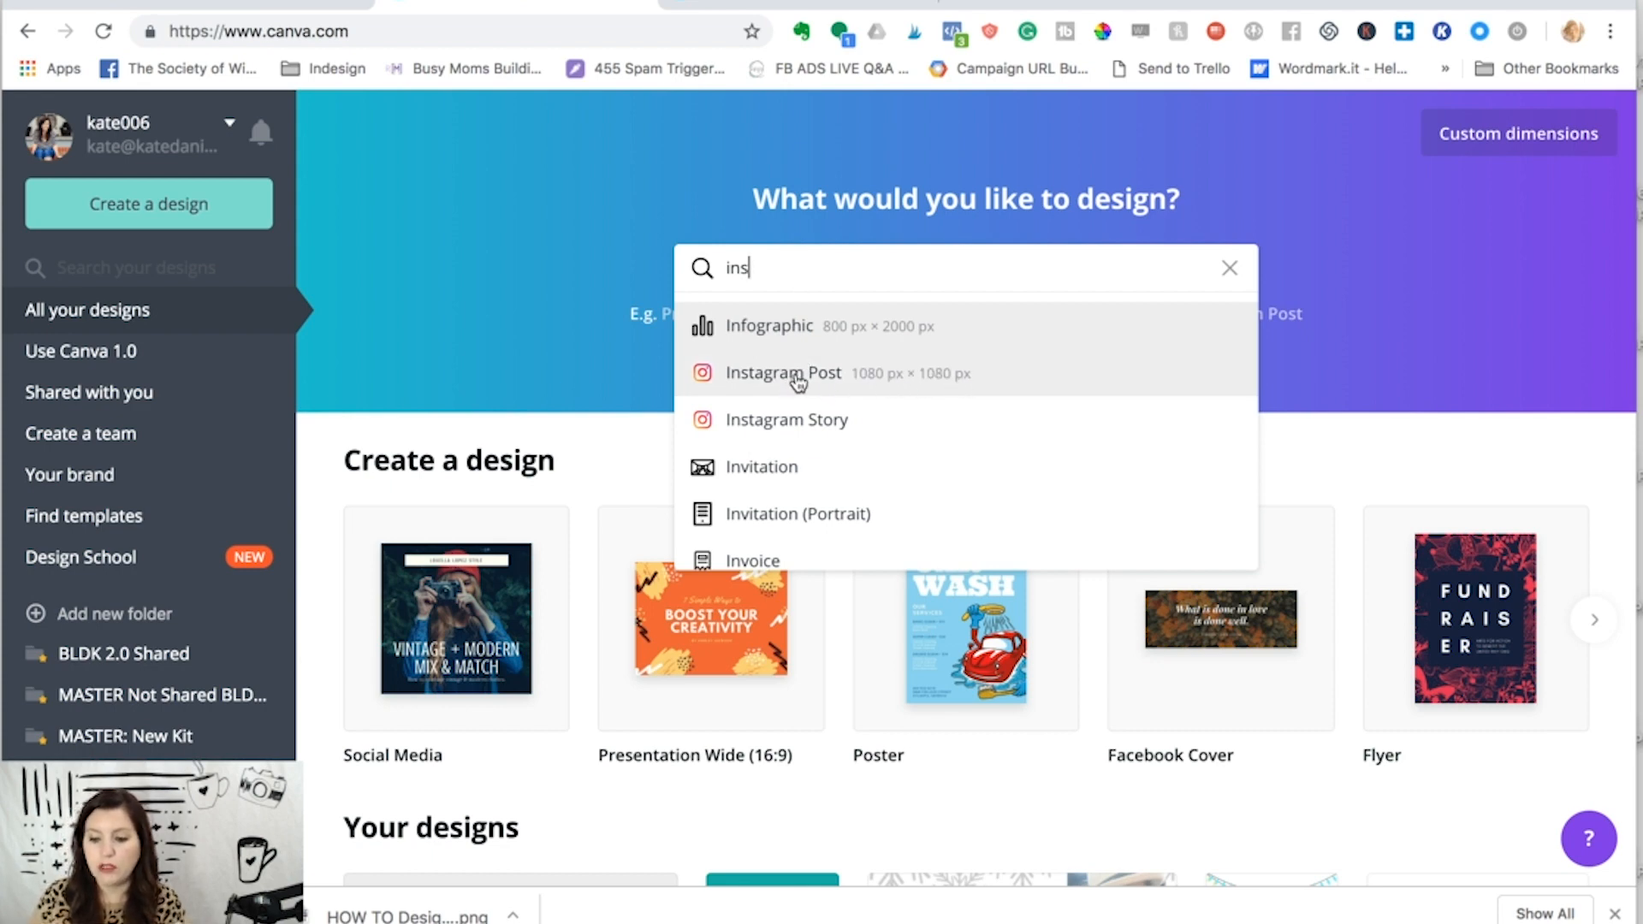
pyautogui.moveTo(780, 393)
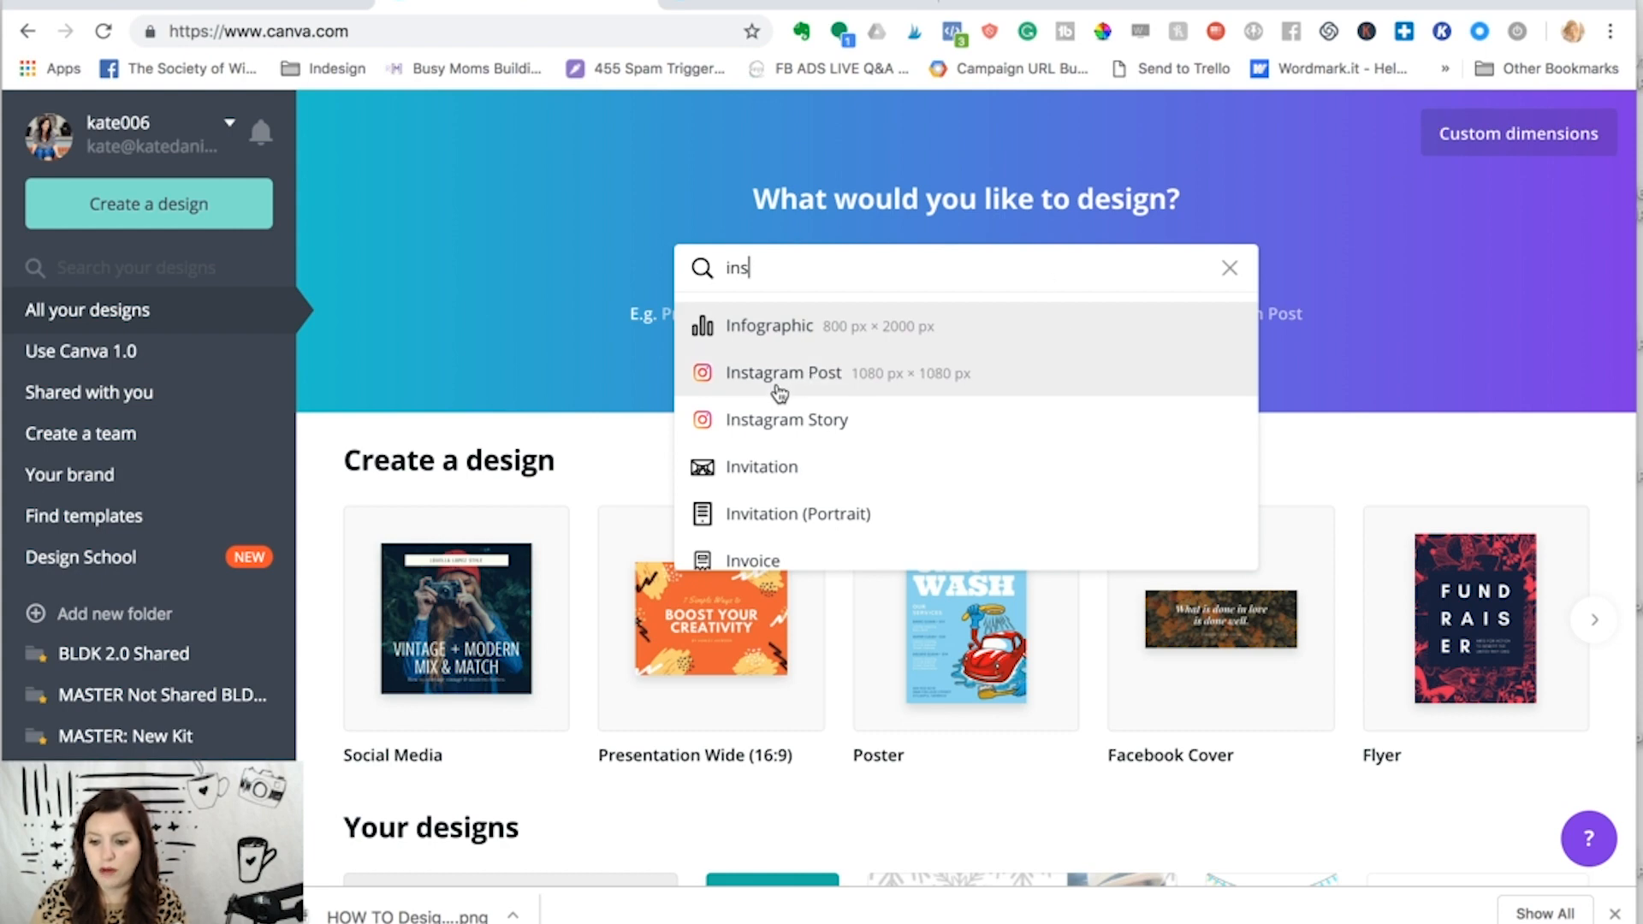
pyautogui.click(781, 373)
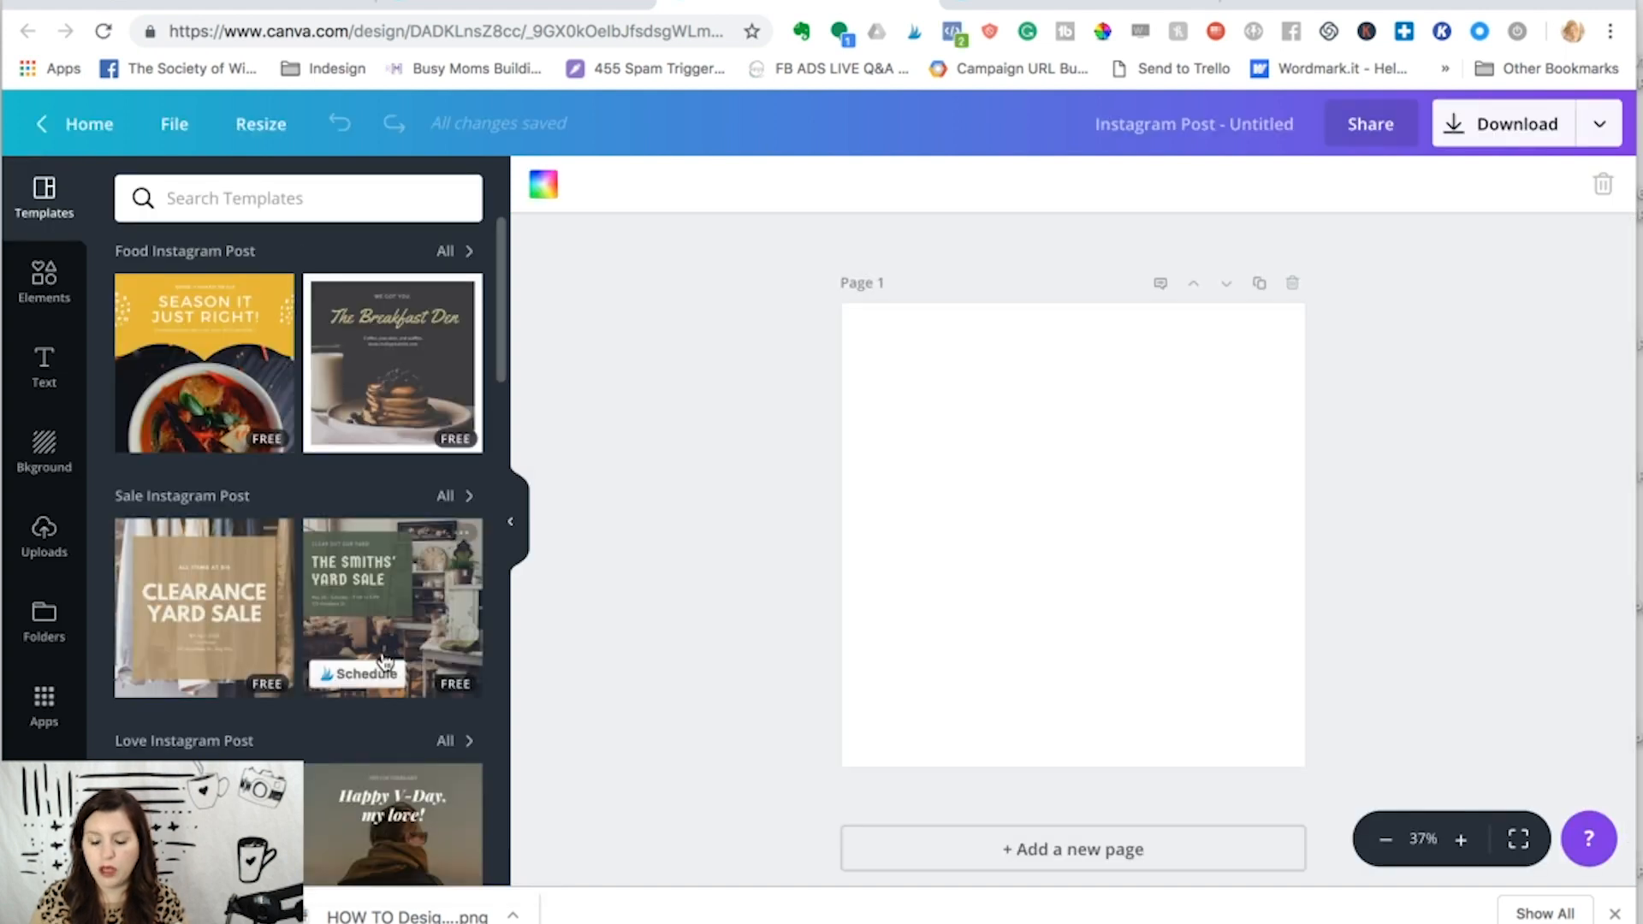
pyautogui.moveTo(967, 702)
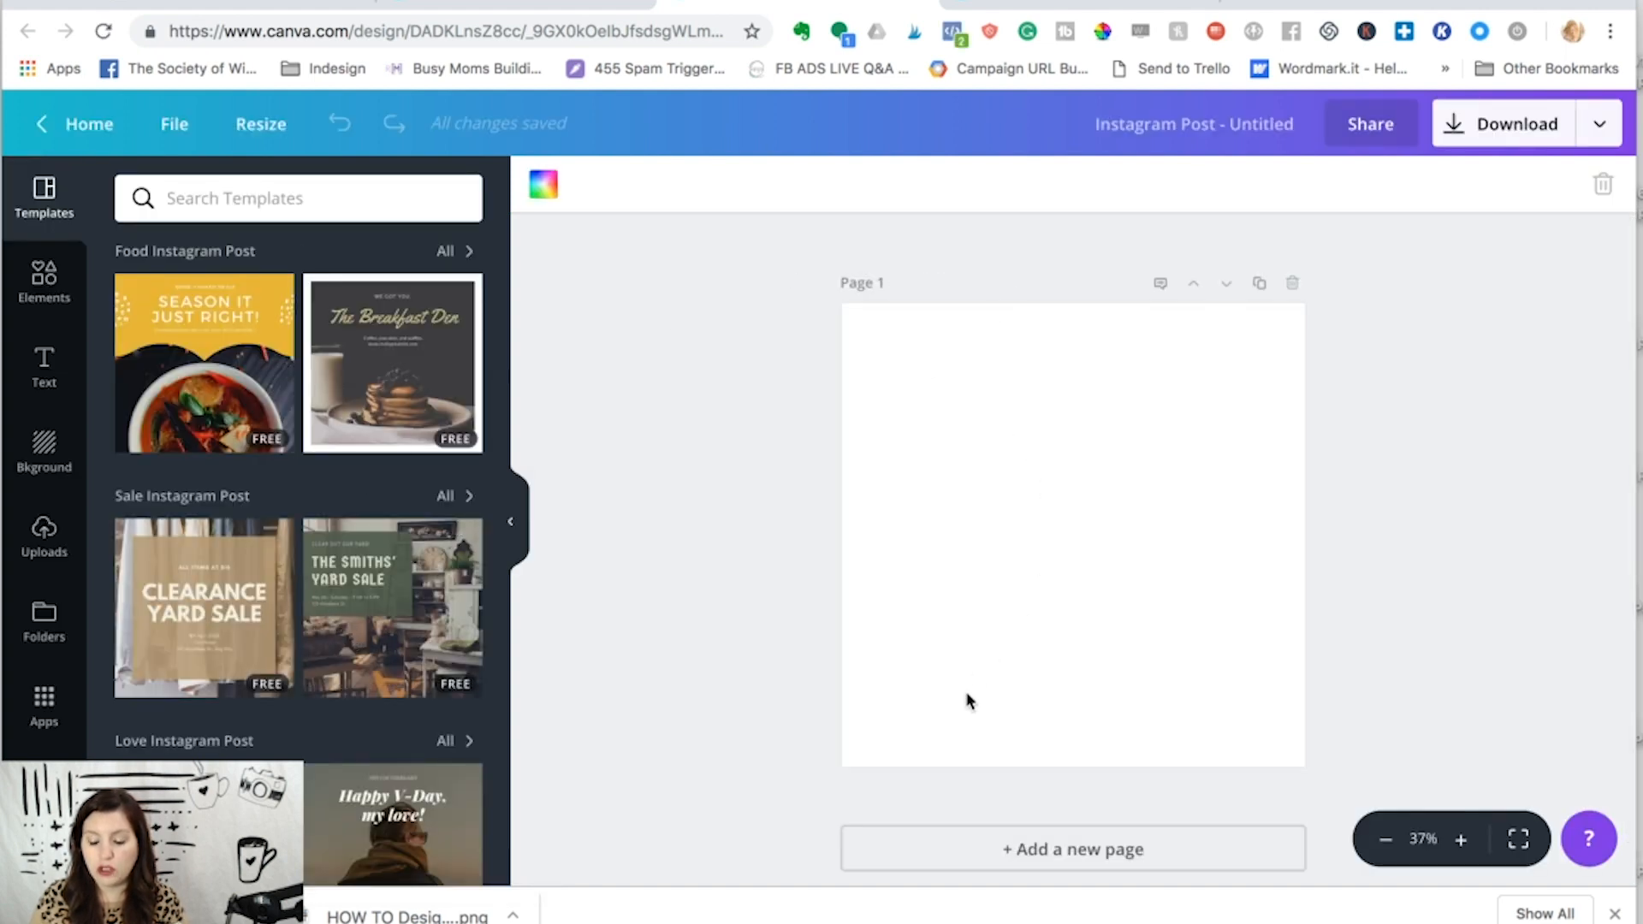
pyautogui.moveTo(1040, 736)
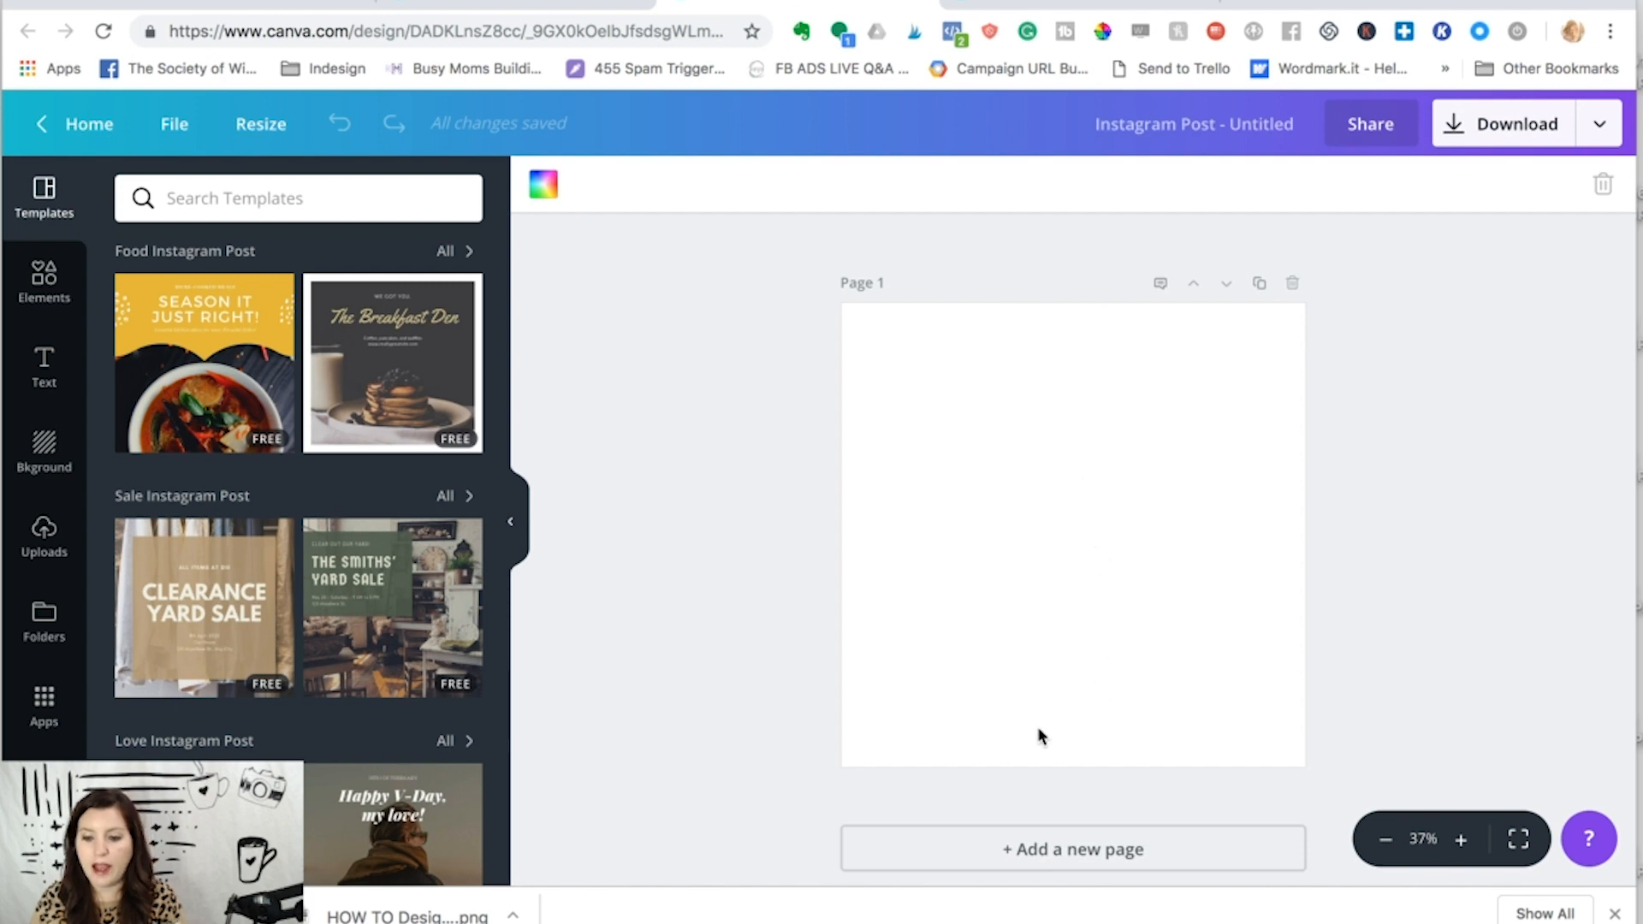
pyautogui.moveTo(555, 557)
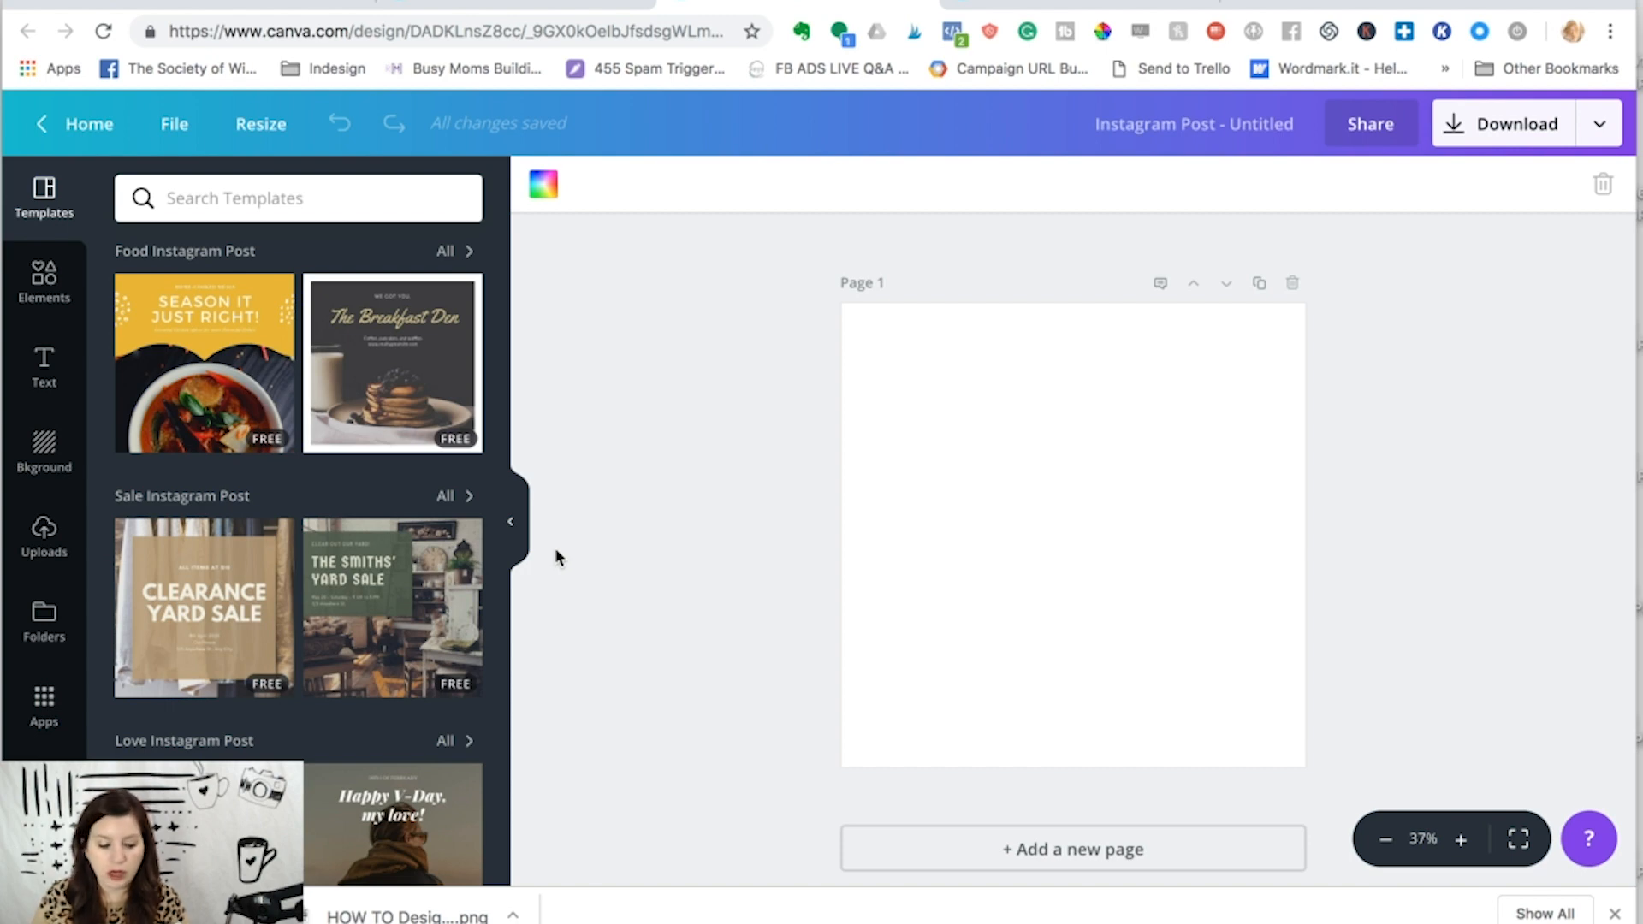
pyautogui.moveTo(584, 333)
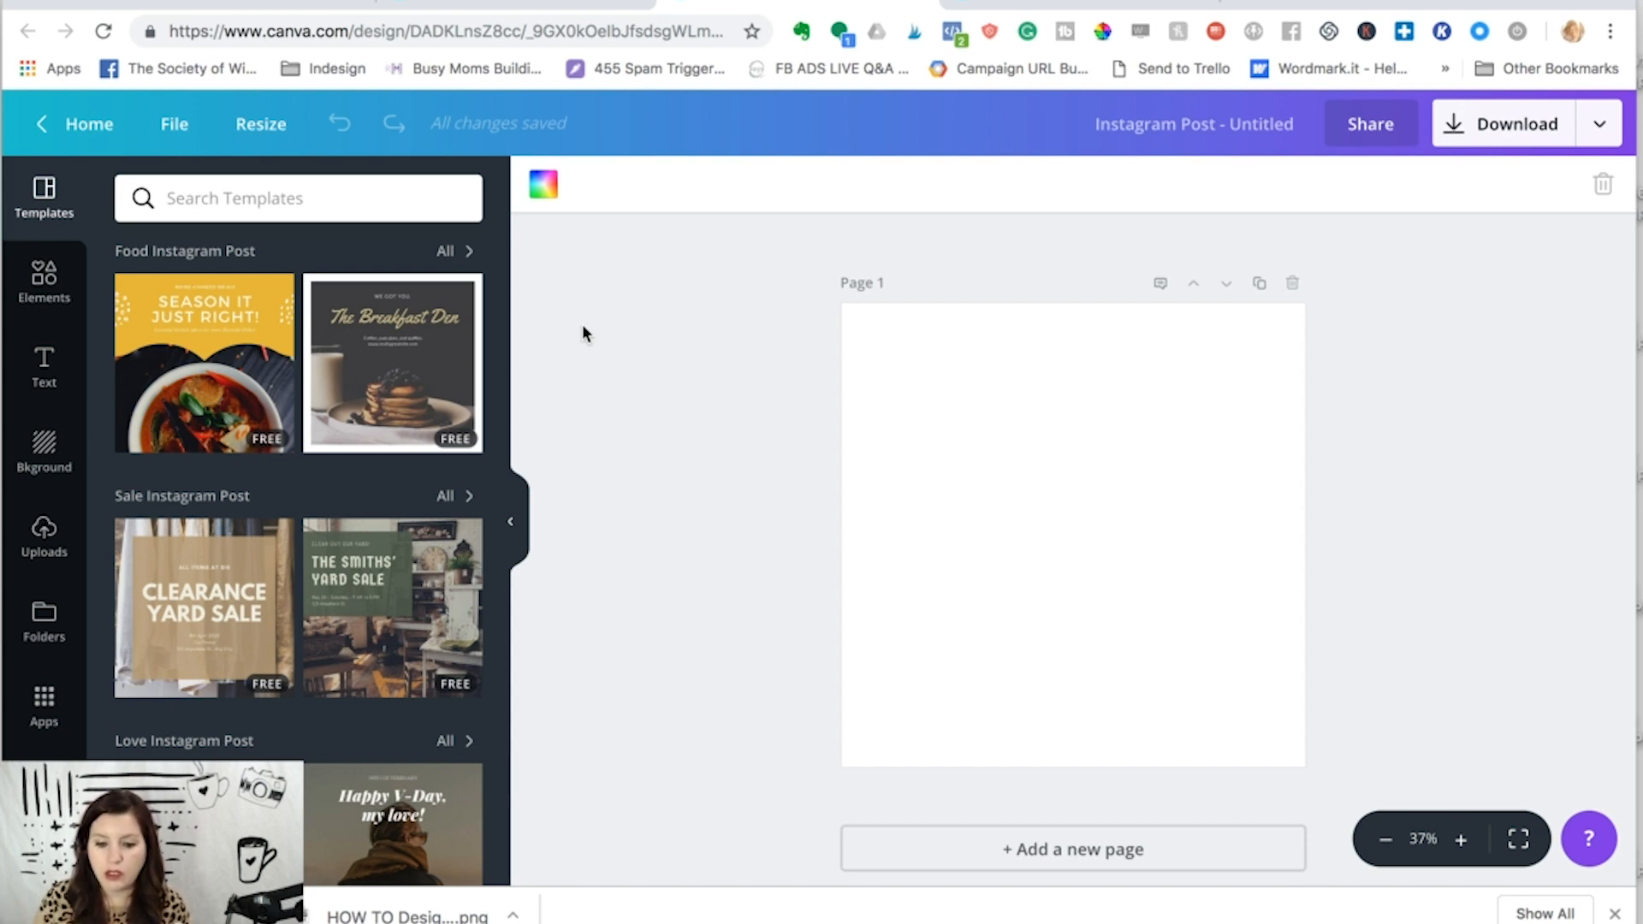
pyautogui.moveTo(369, 322)
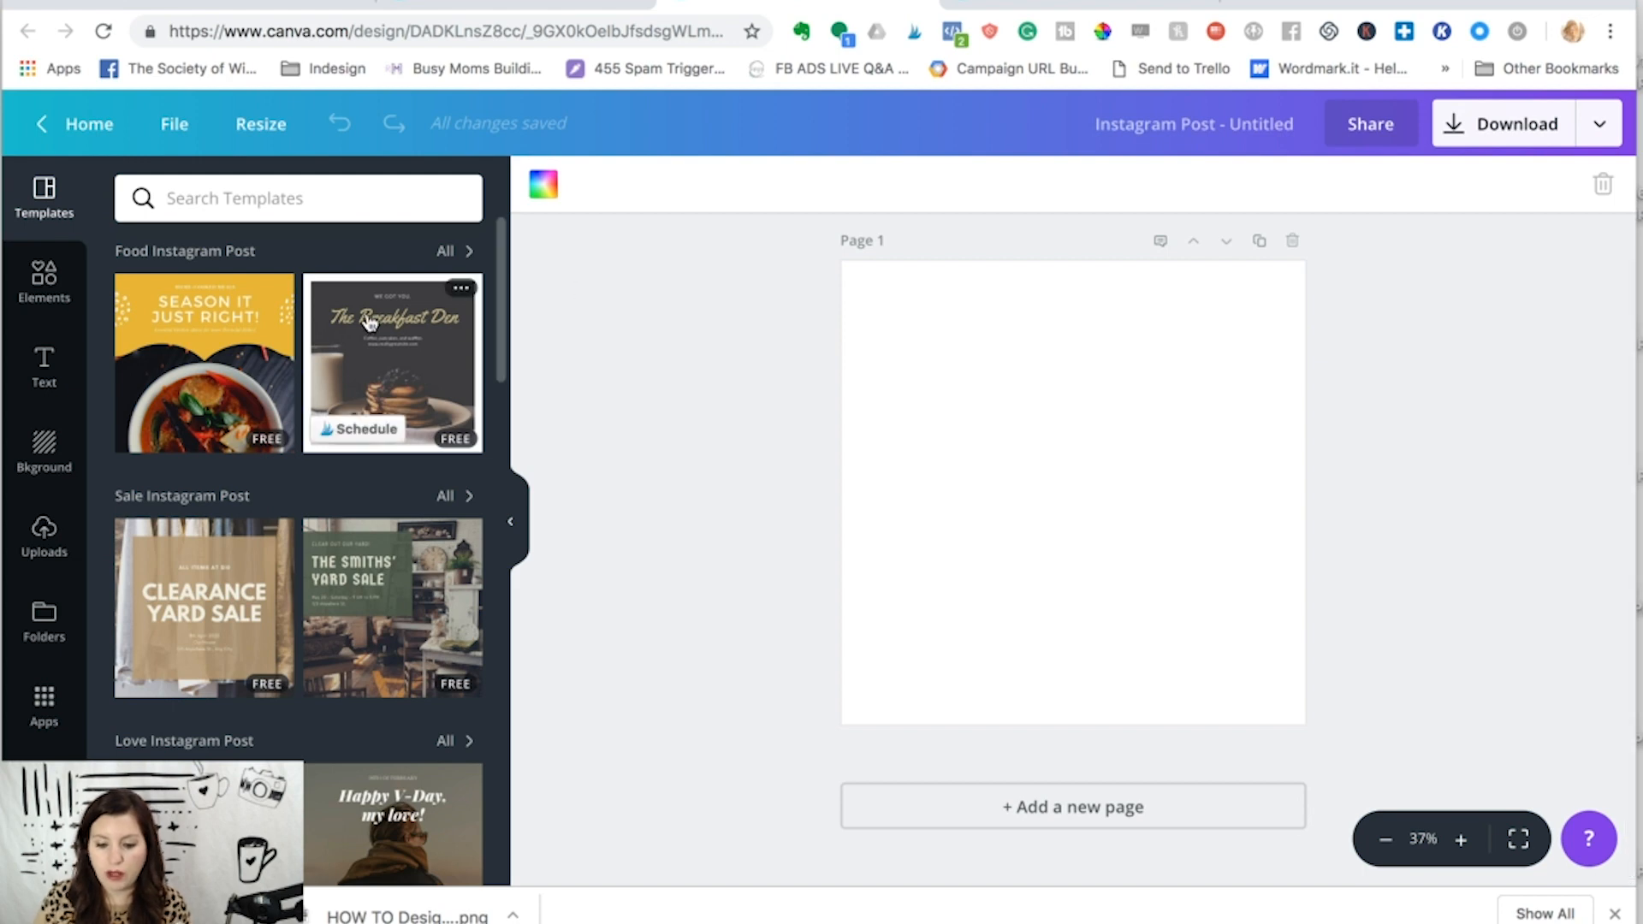
# Step: Place the saved 'How to create irresistible graphics in less time' template onto Page 1
pyautogui.click(43, 618)
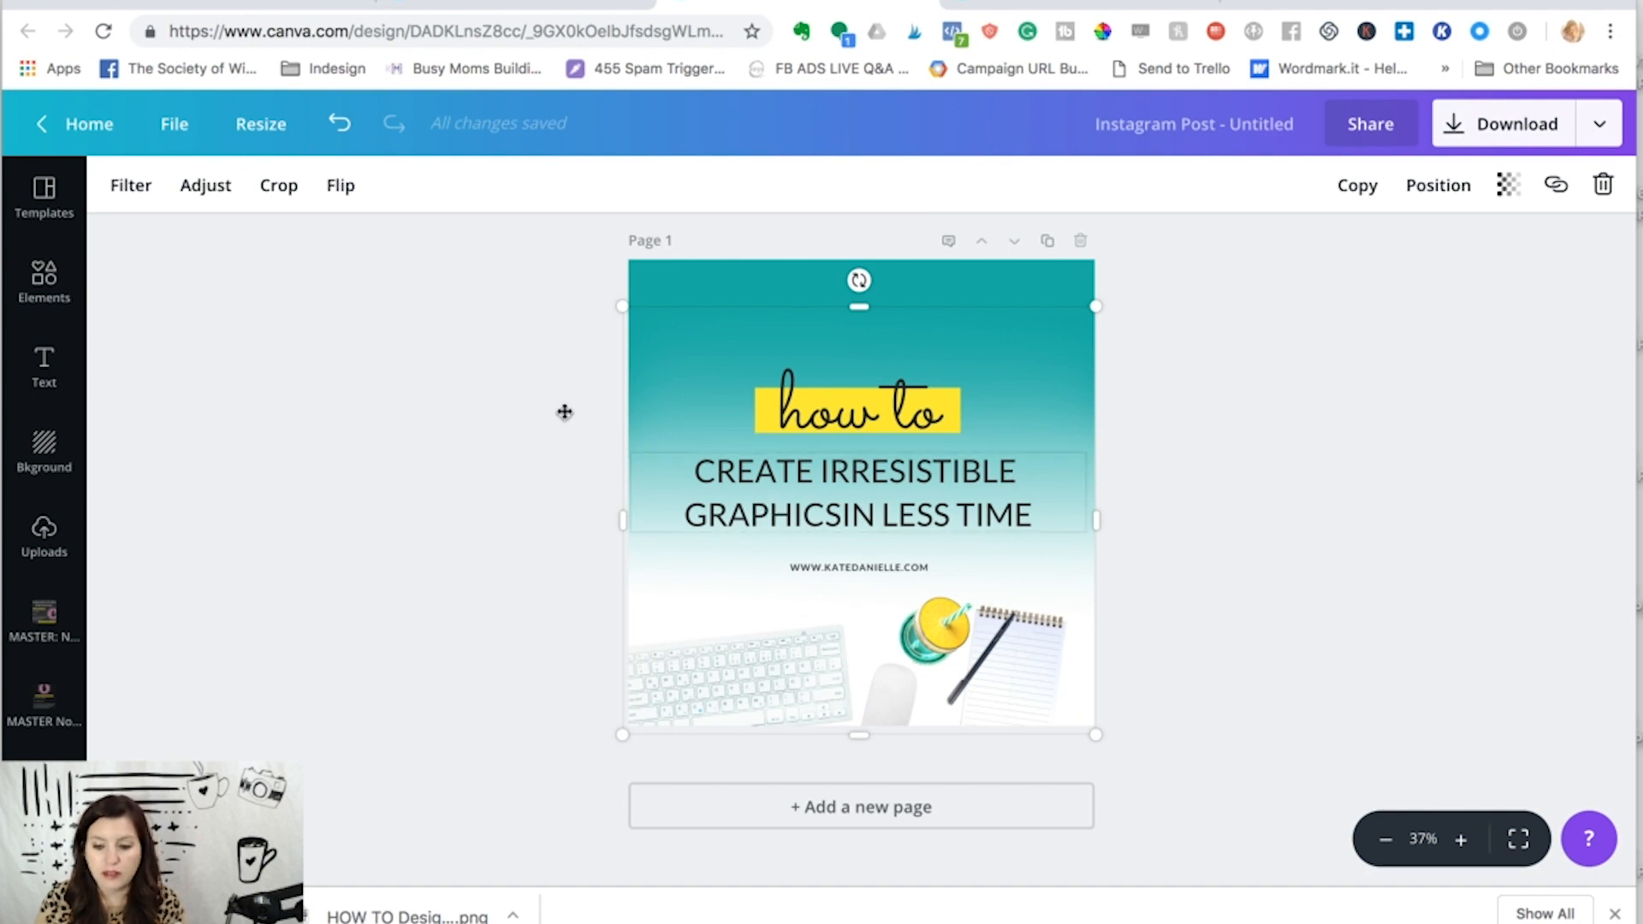
# Step: Inspect the background, the 'how to' script text and the keyboard photo, then deselect everything
pyautogui.click(564, 412)
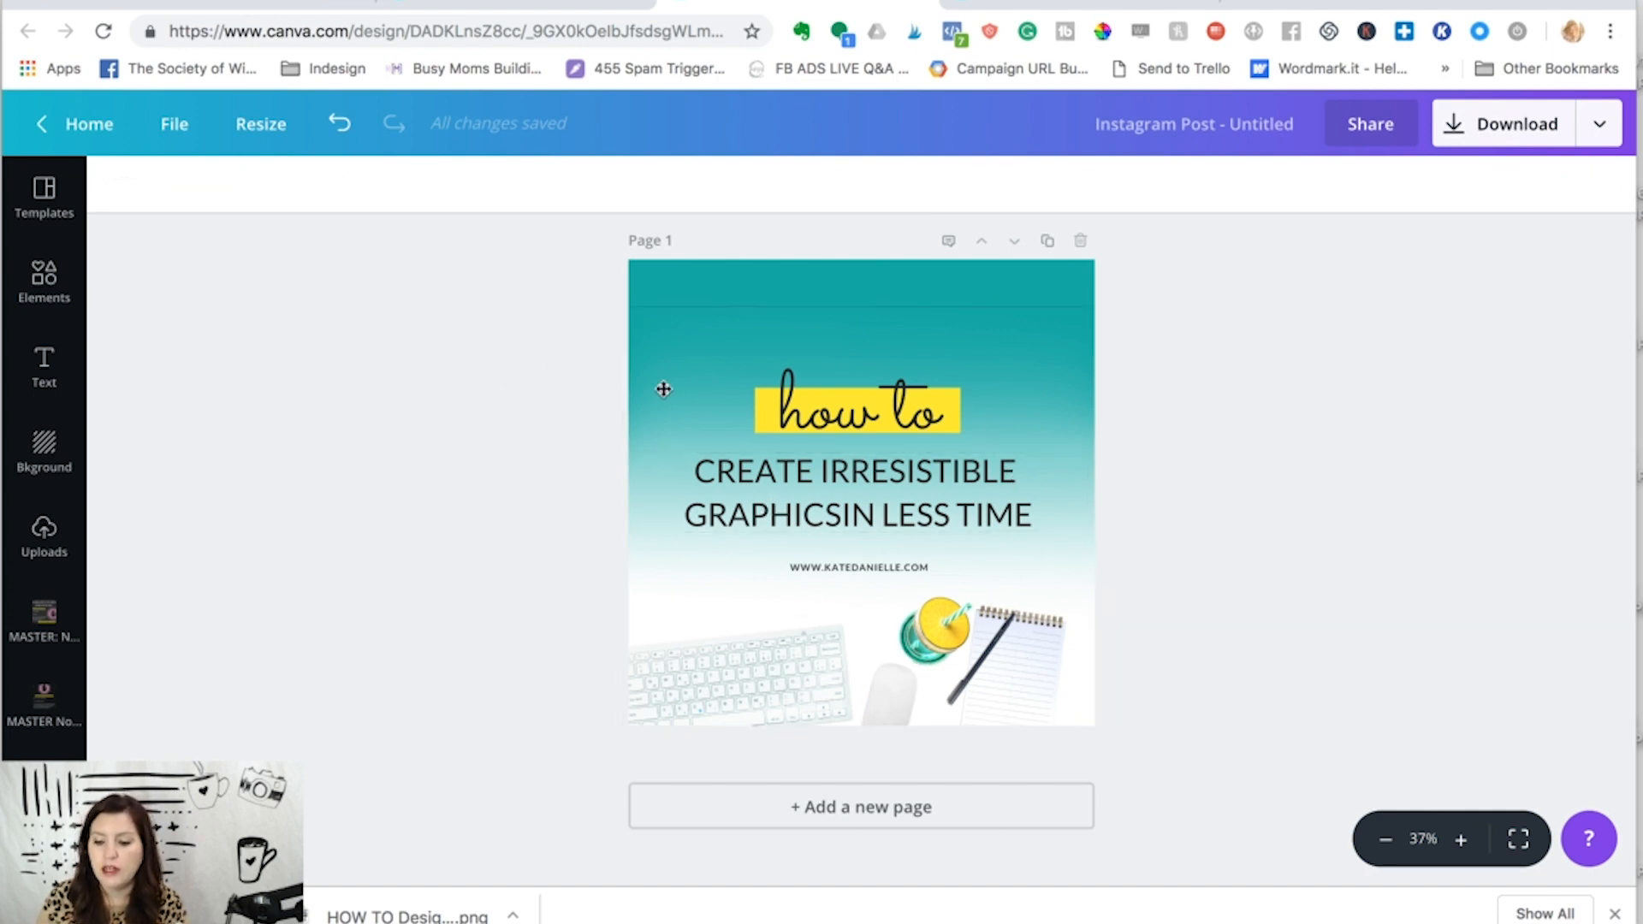
pyautogui.click(854, 409)
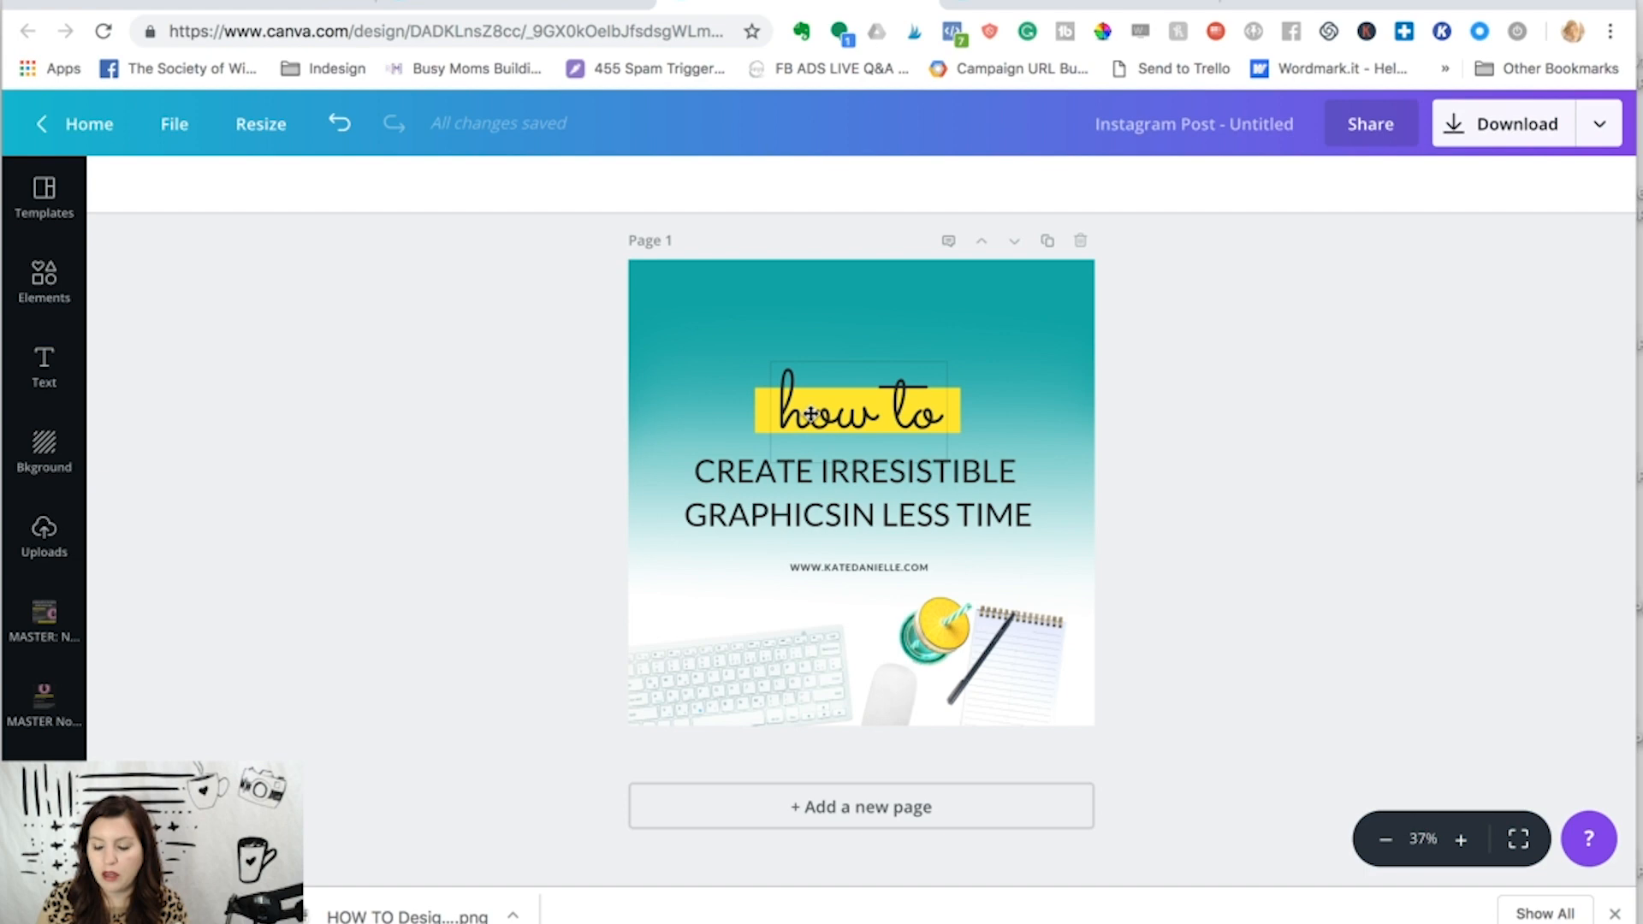
pyautogui.click(853, 409)
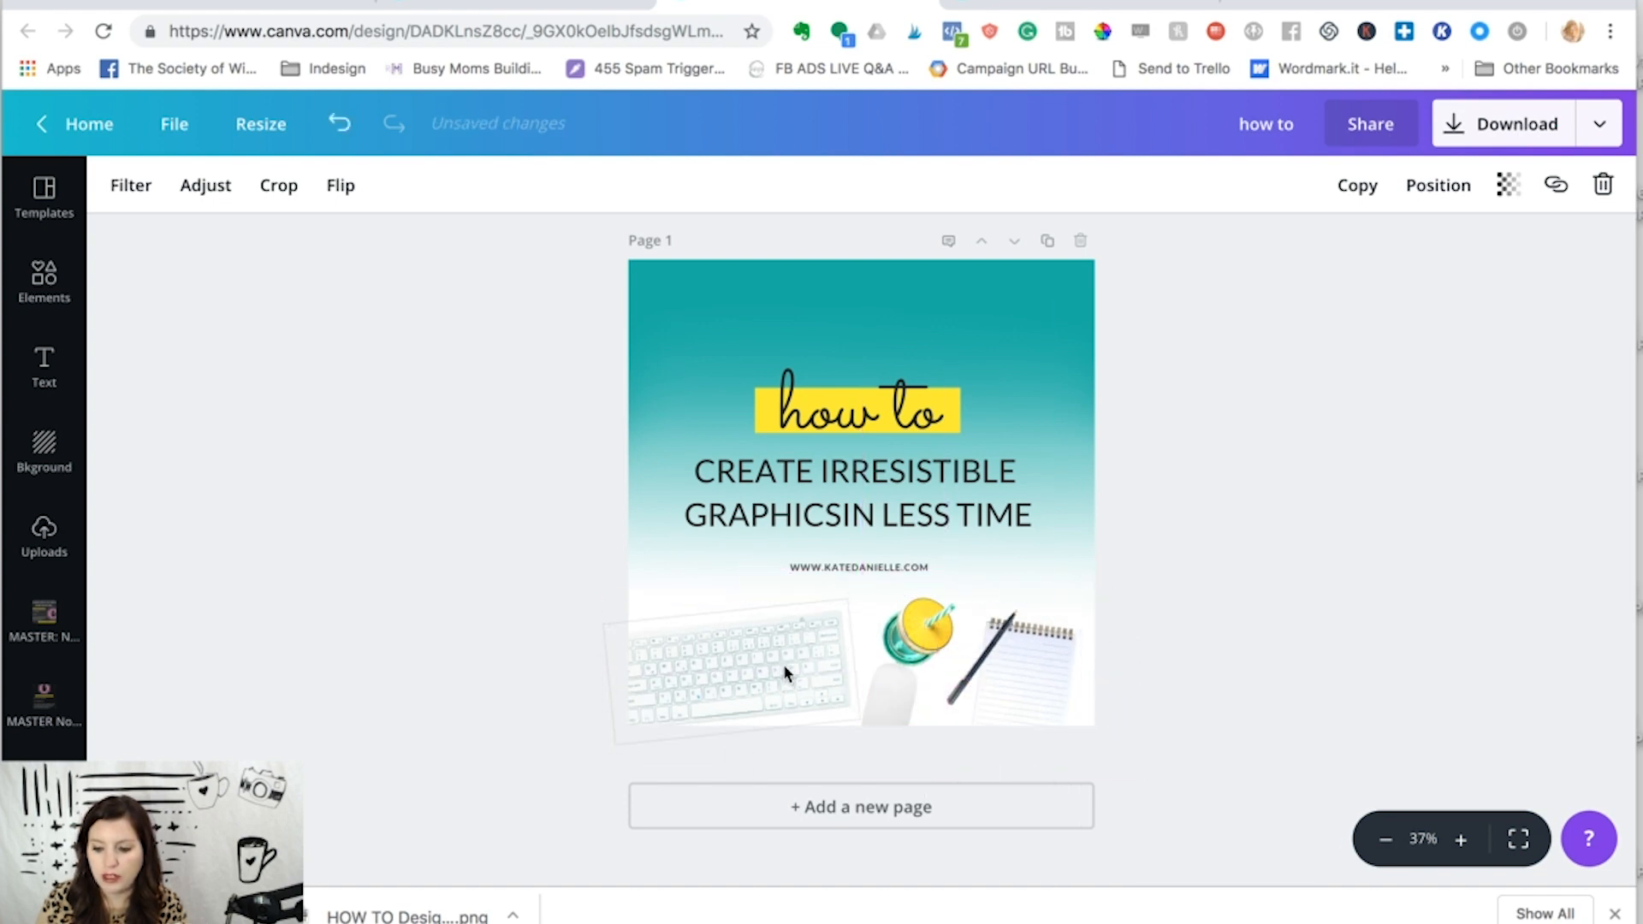
pyautogui.click(524, 428)
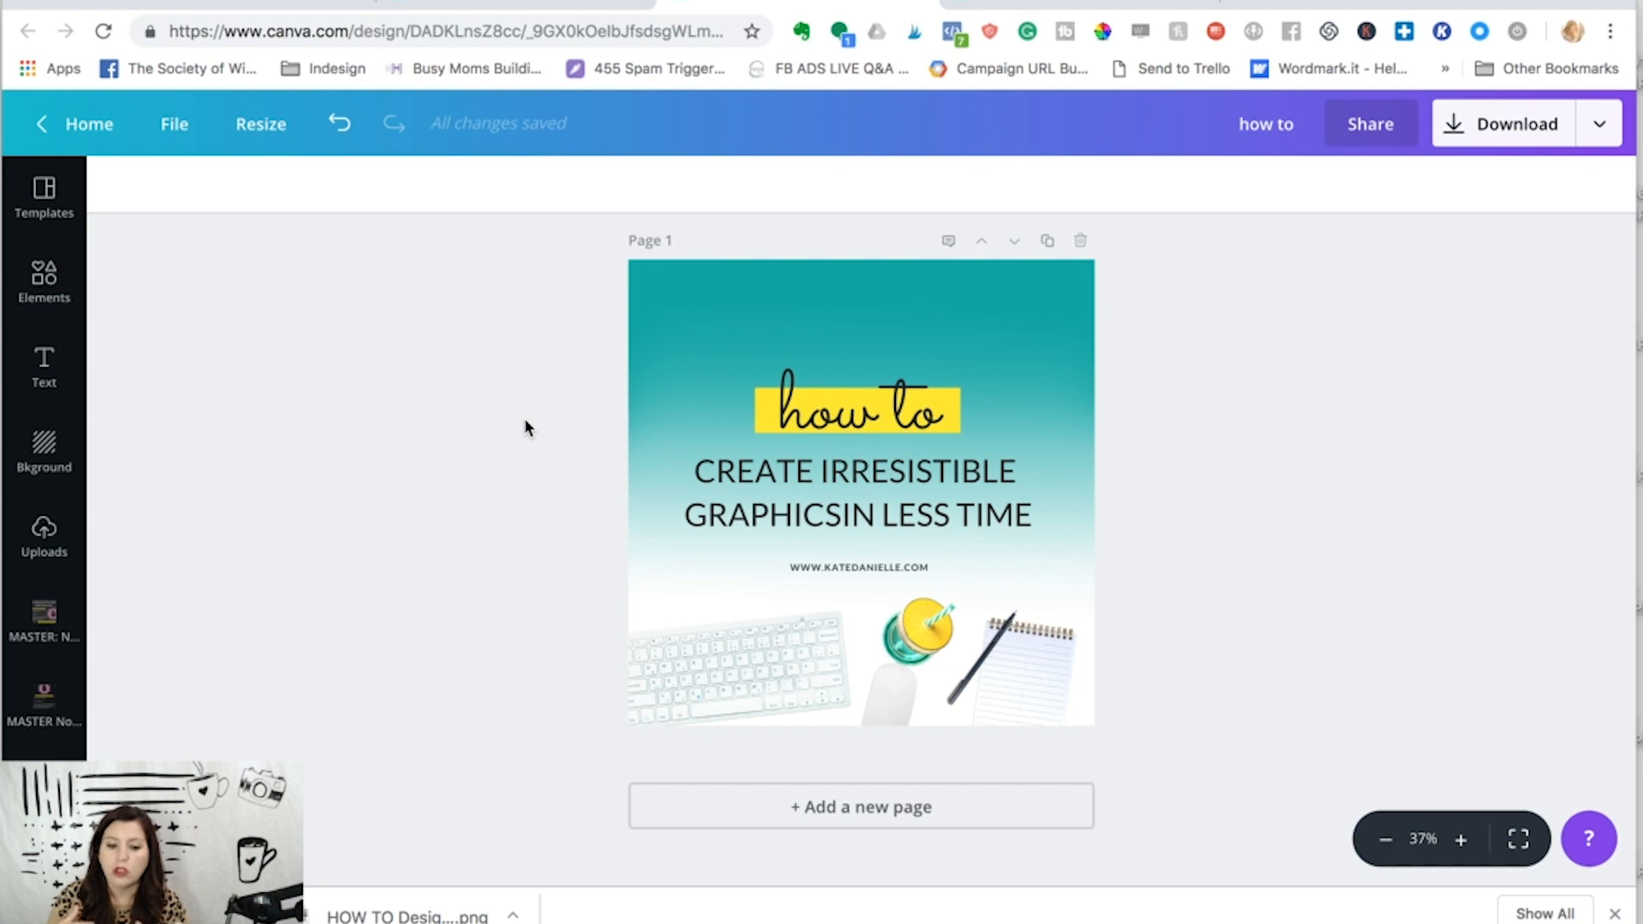
pyautogui.click(42, 199)
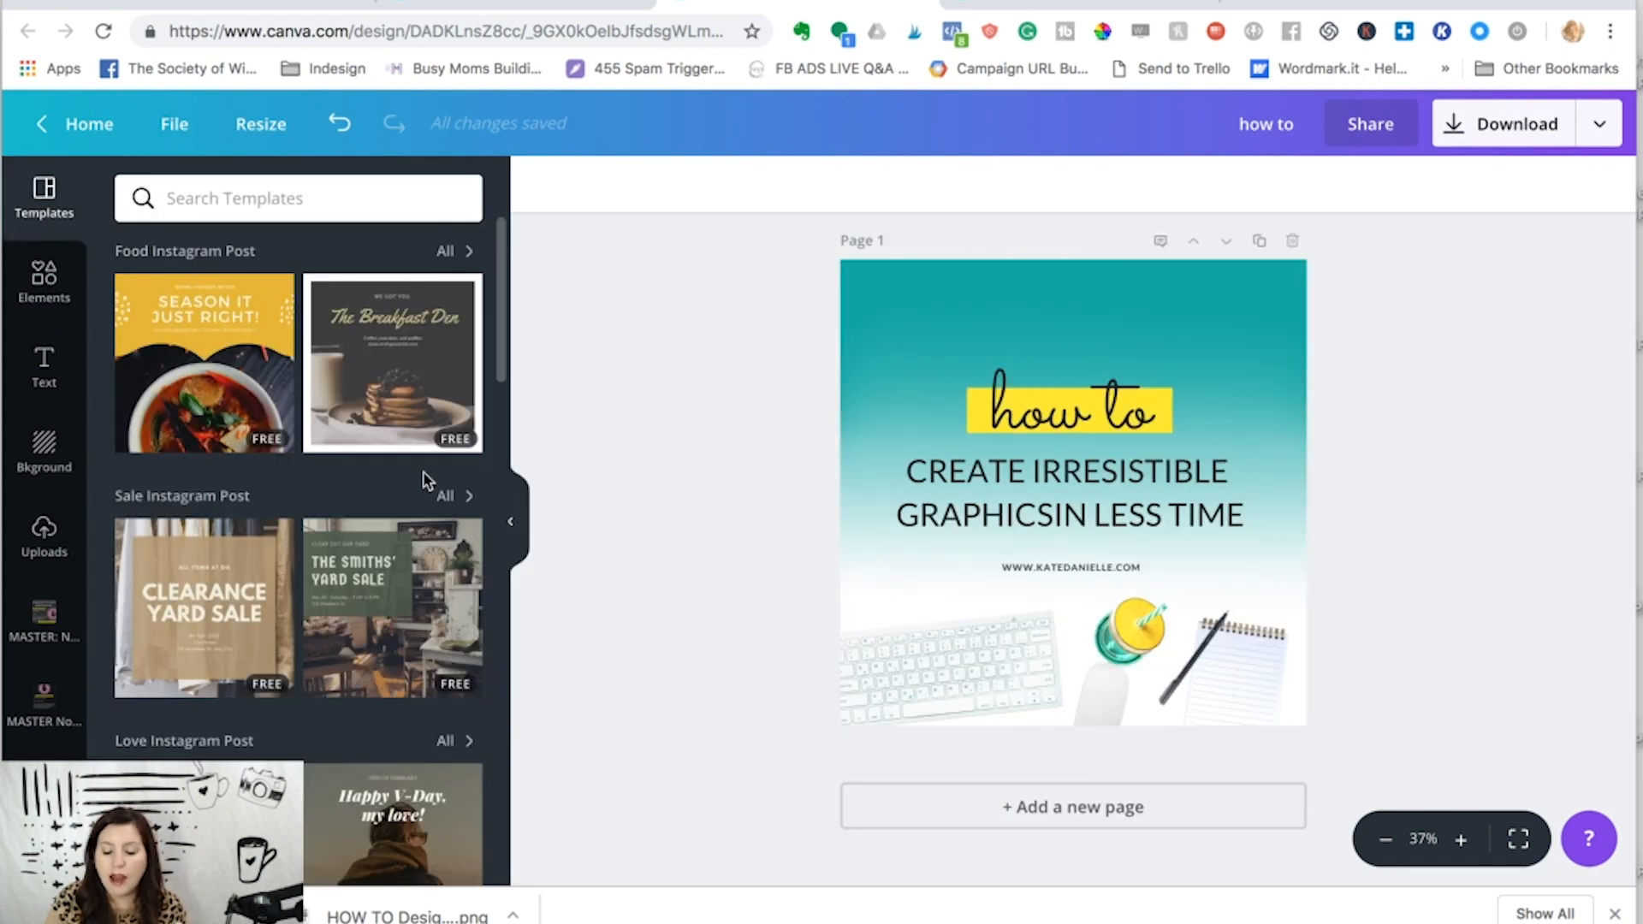
pyautogui.scroll(-3)
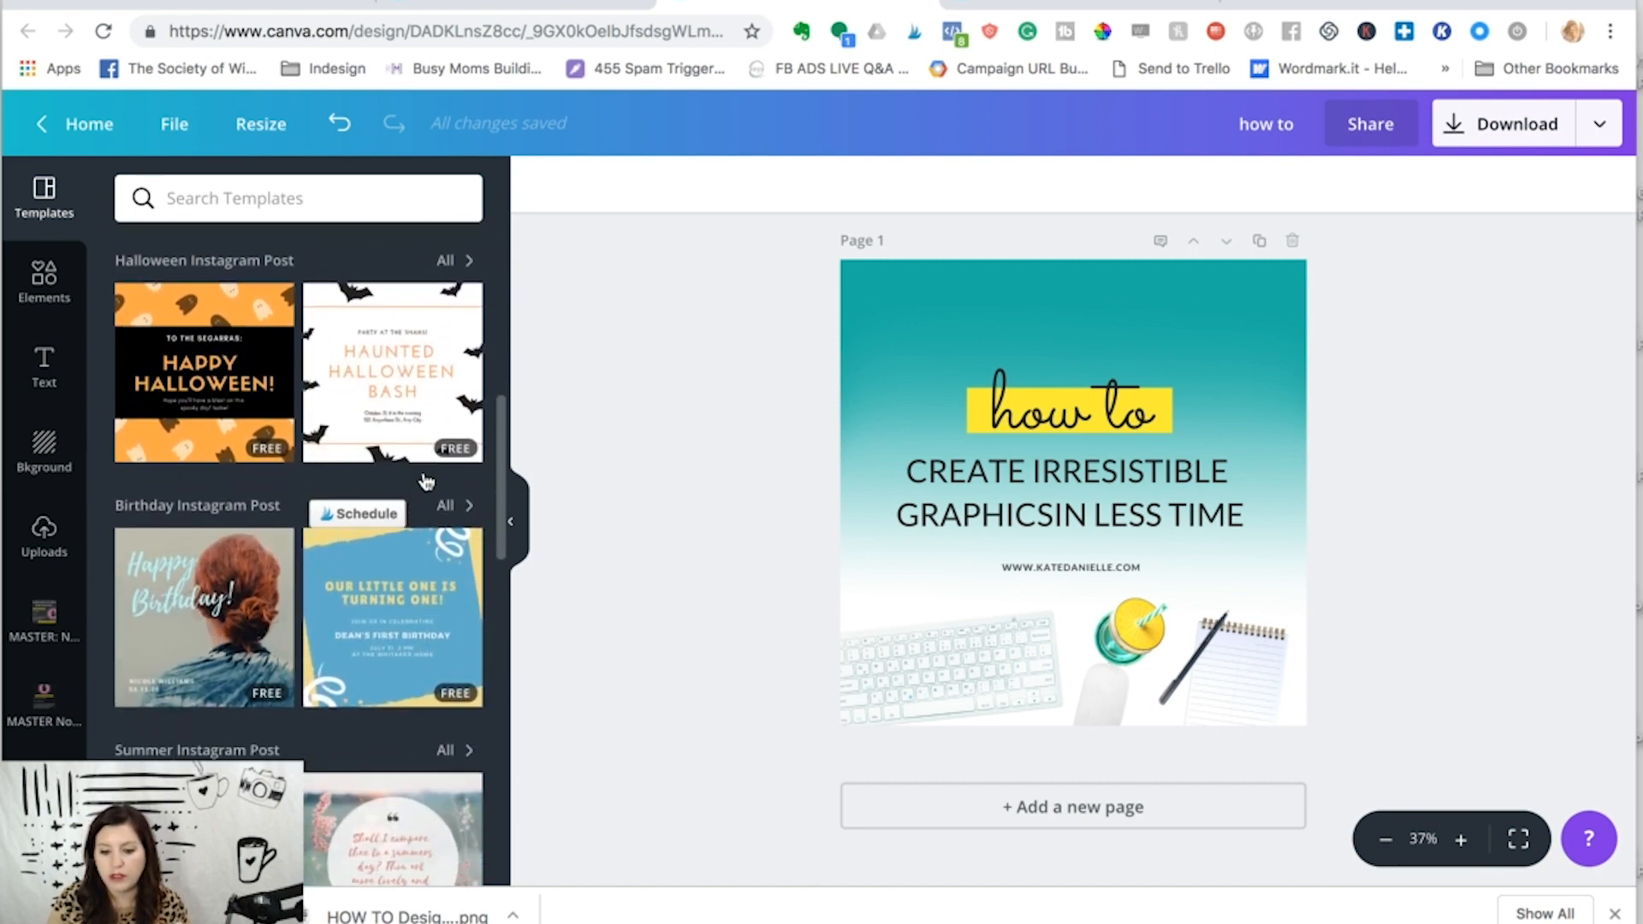
pyautogui.scroll(-3)
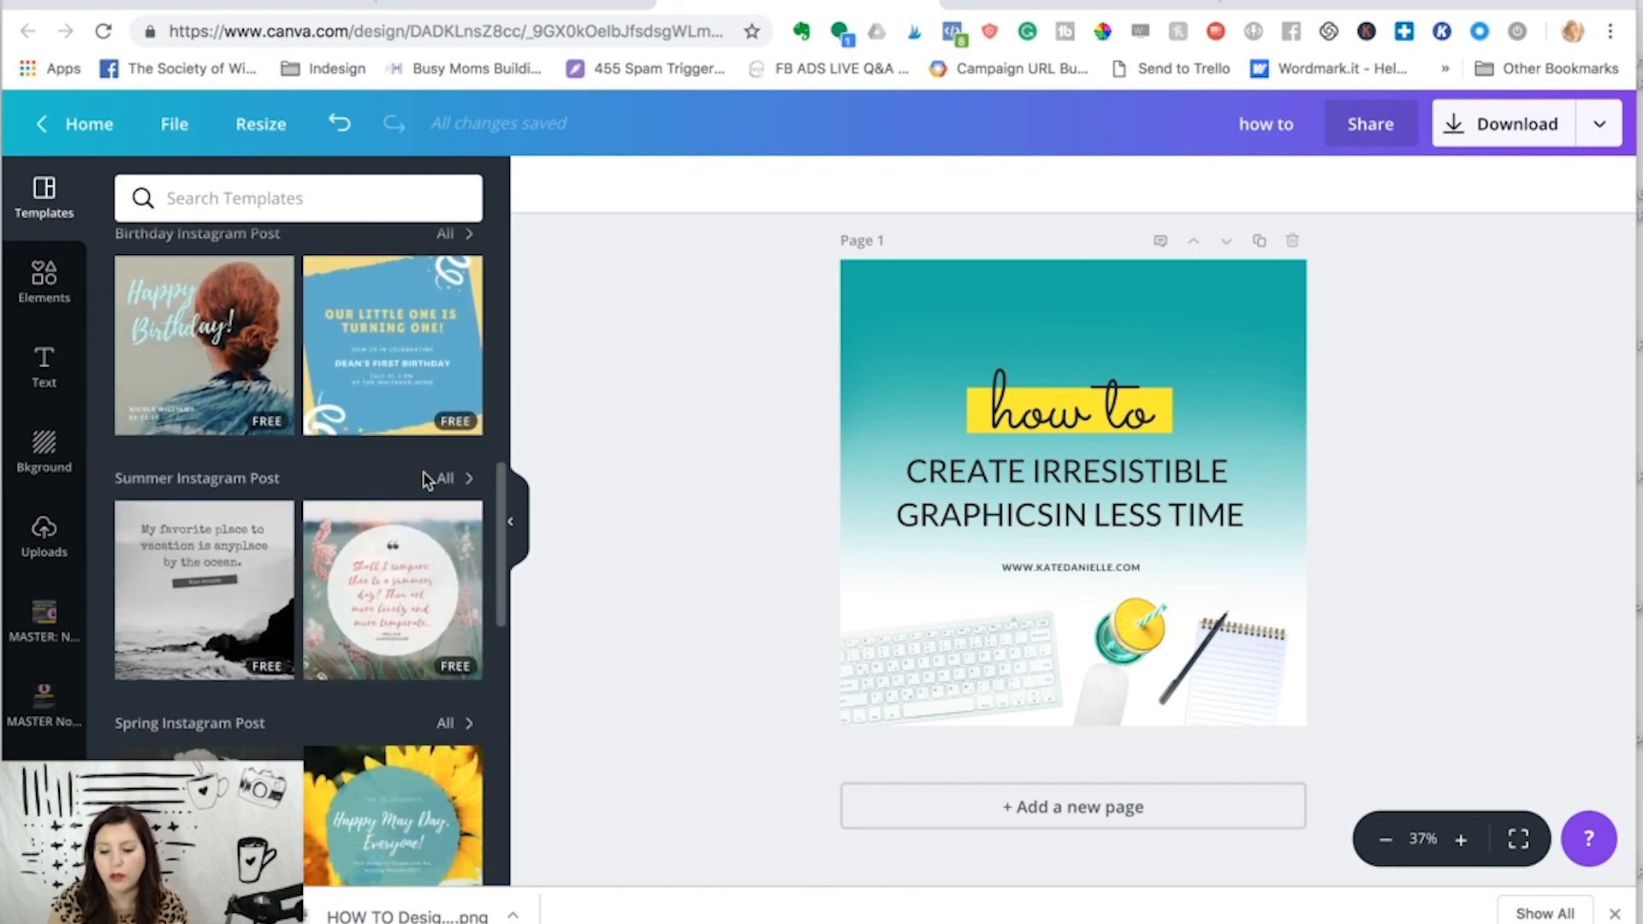
pyautogui.scroll(-3)
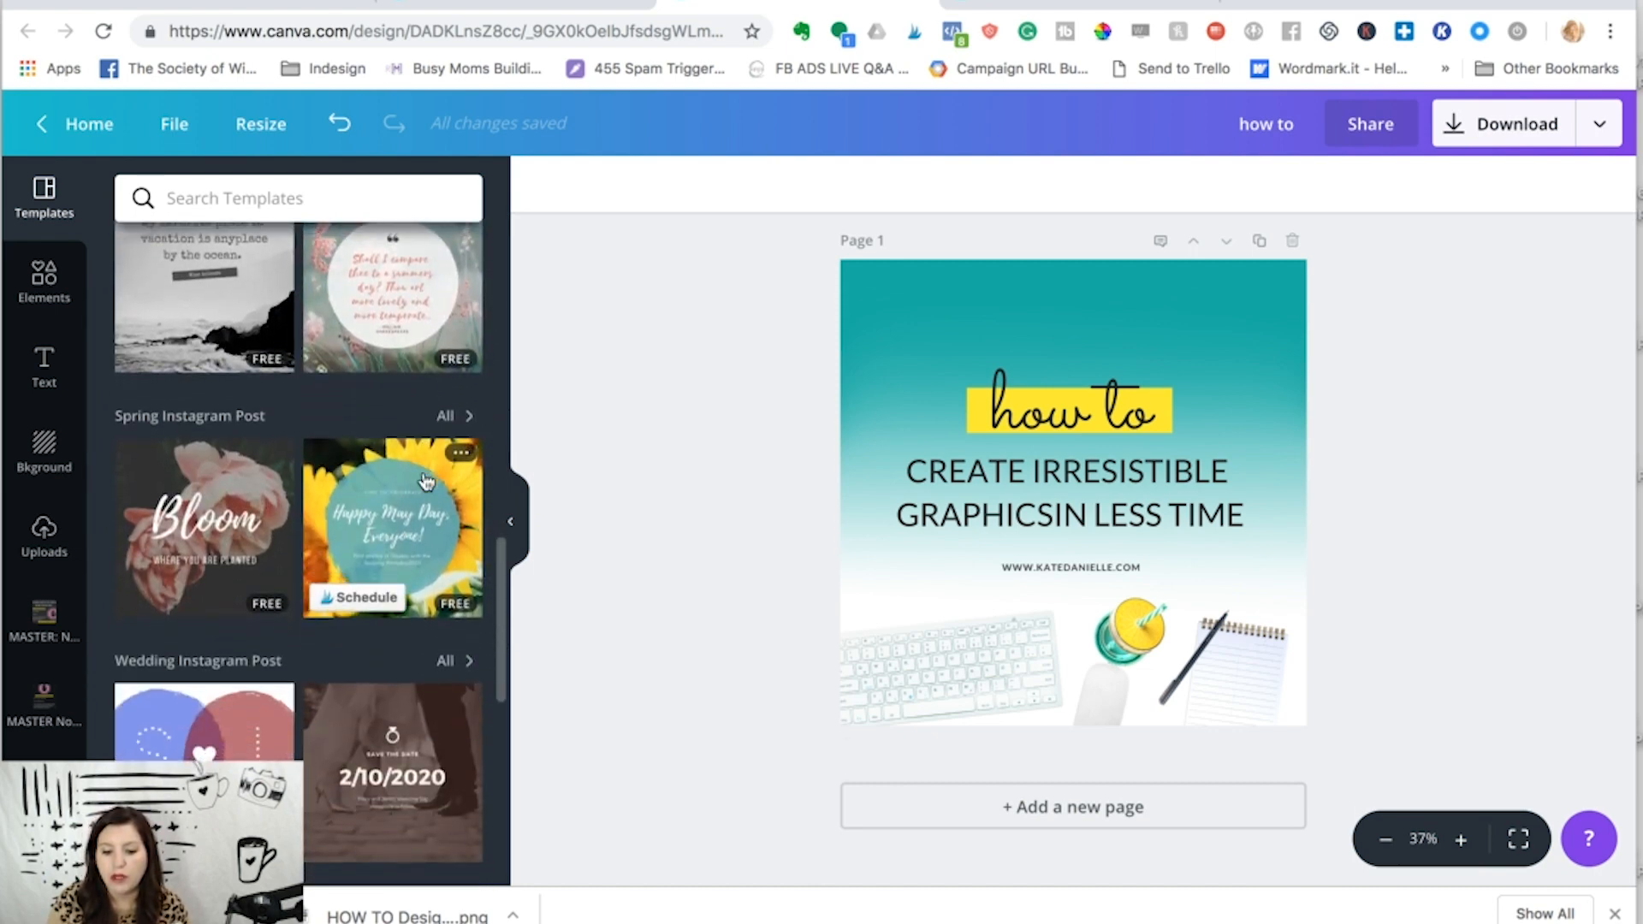
pyautogui.scroll(-3)
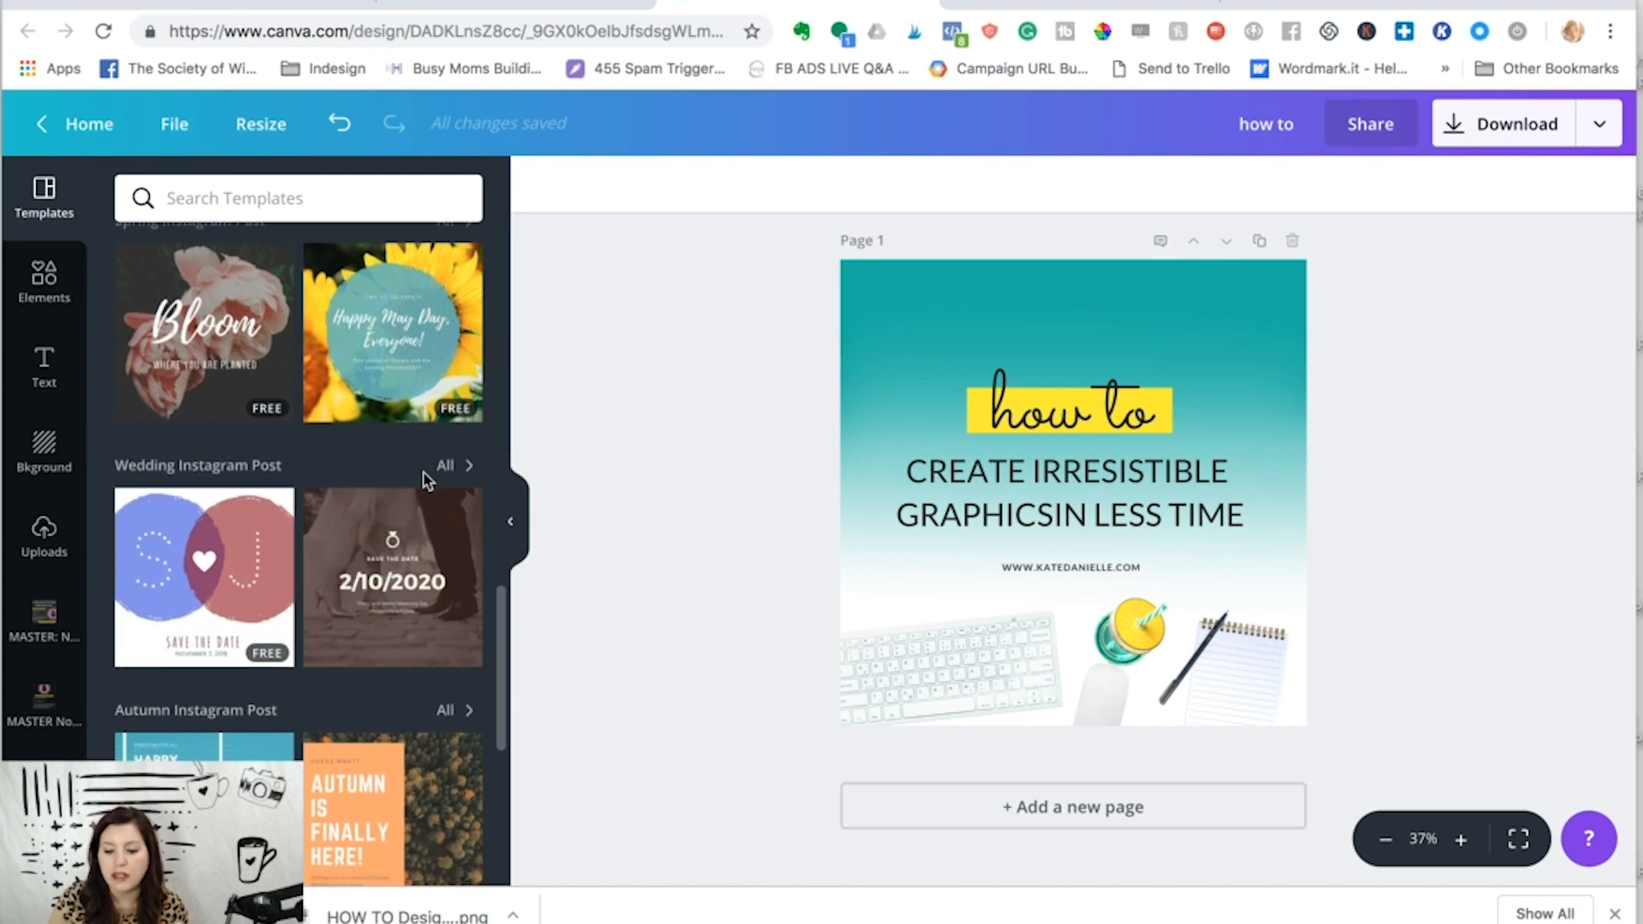
pyautogui.scroll(-3)
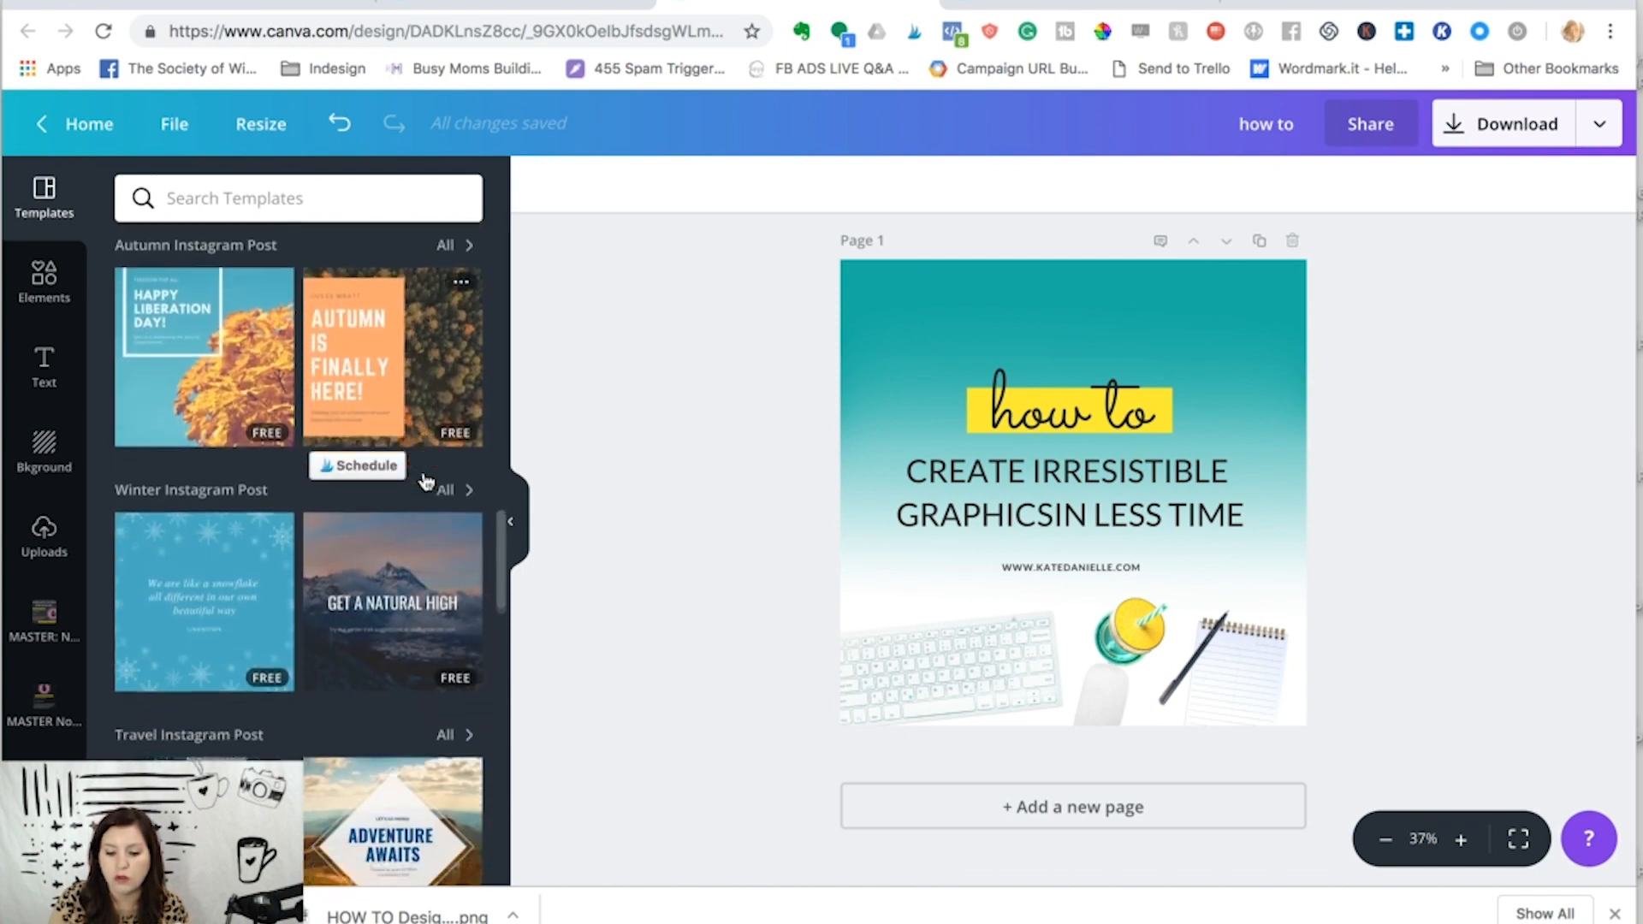
pyautogui.scroll(-3)
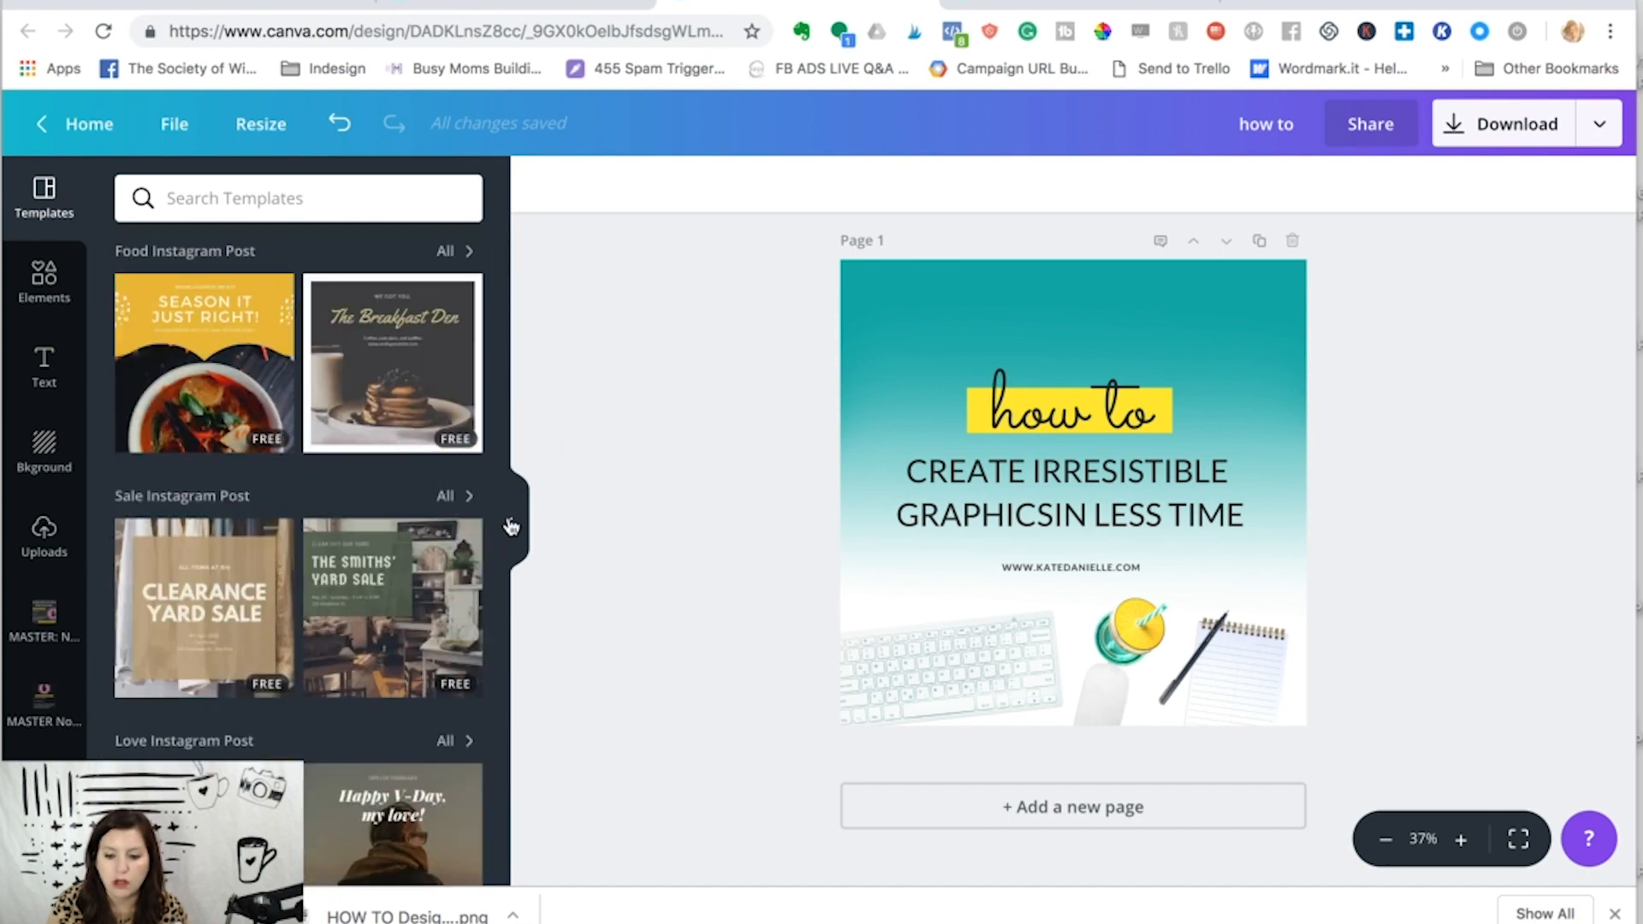
pyautogui.click(512, 527)
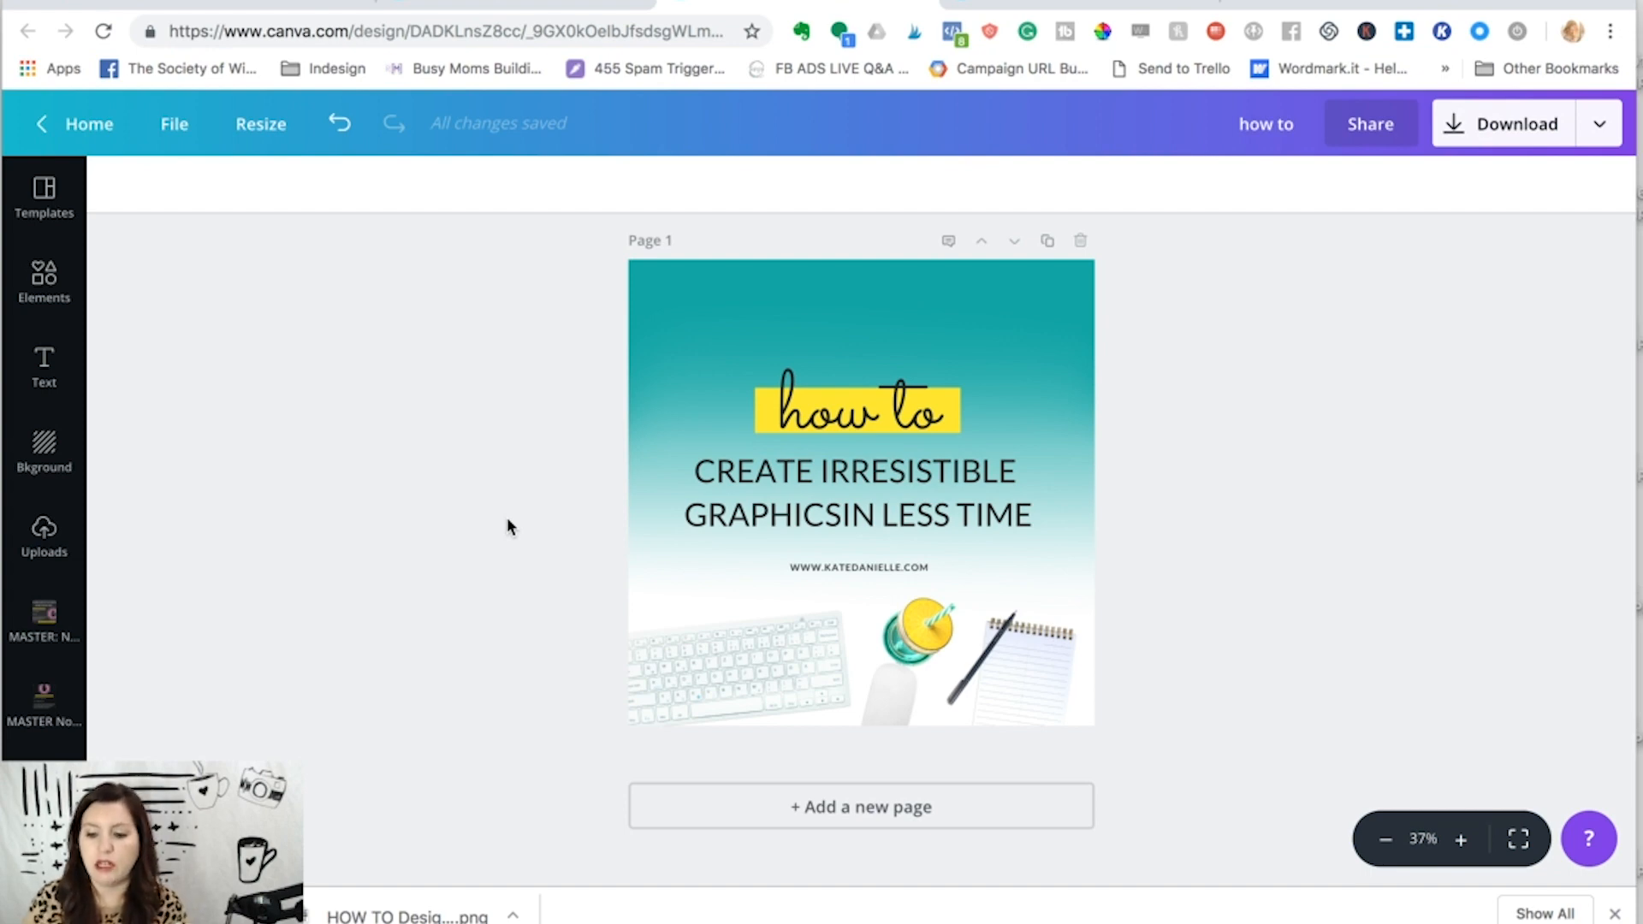
pyautogui.moveTo(515, 561)
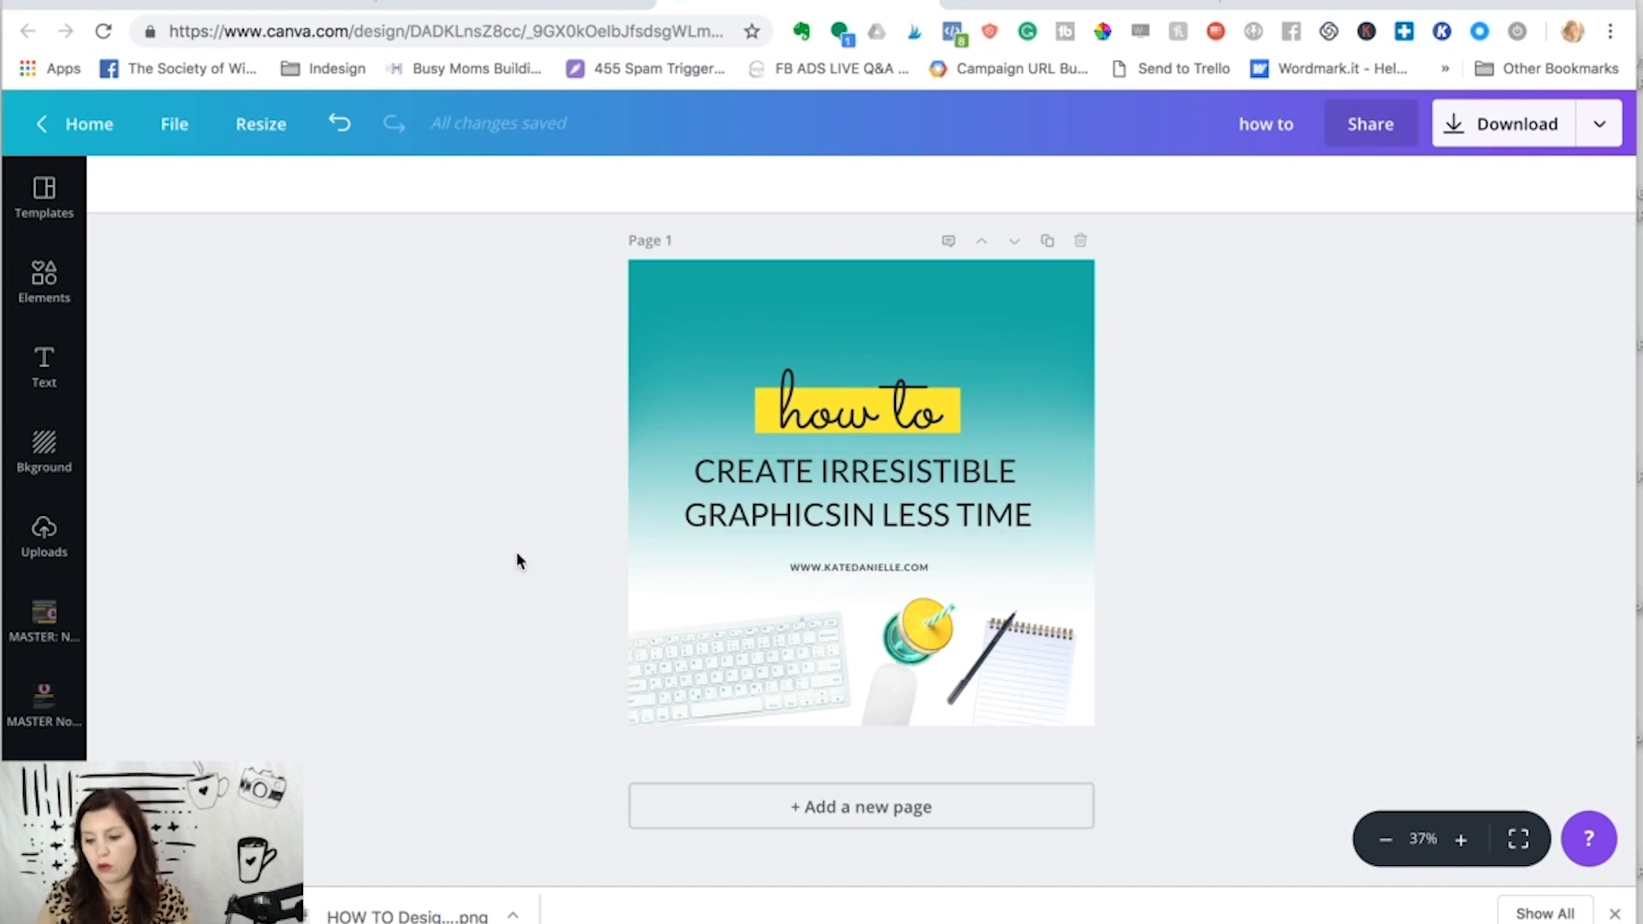
pyautogui.moveTo(1050, 242)
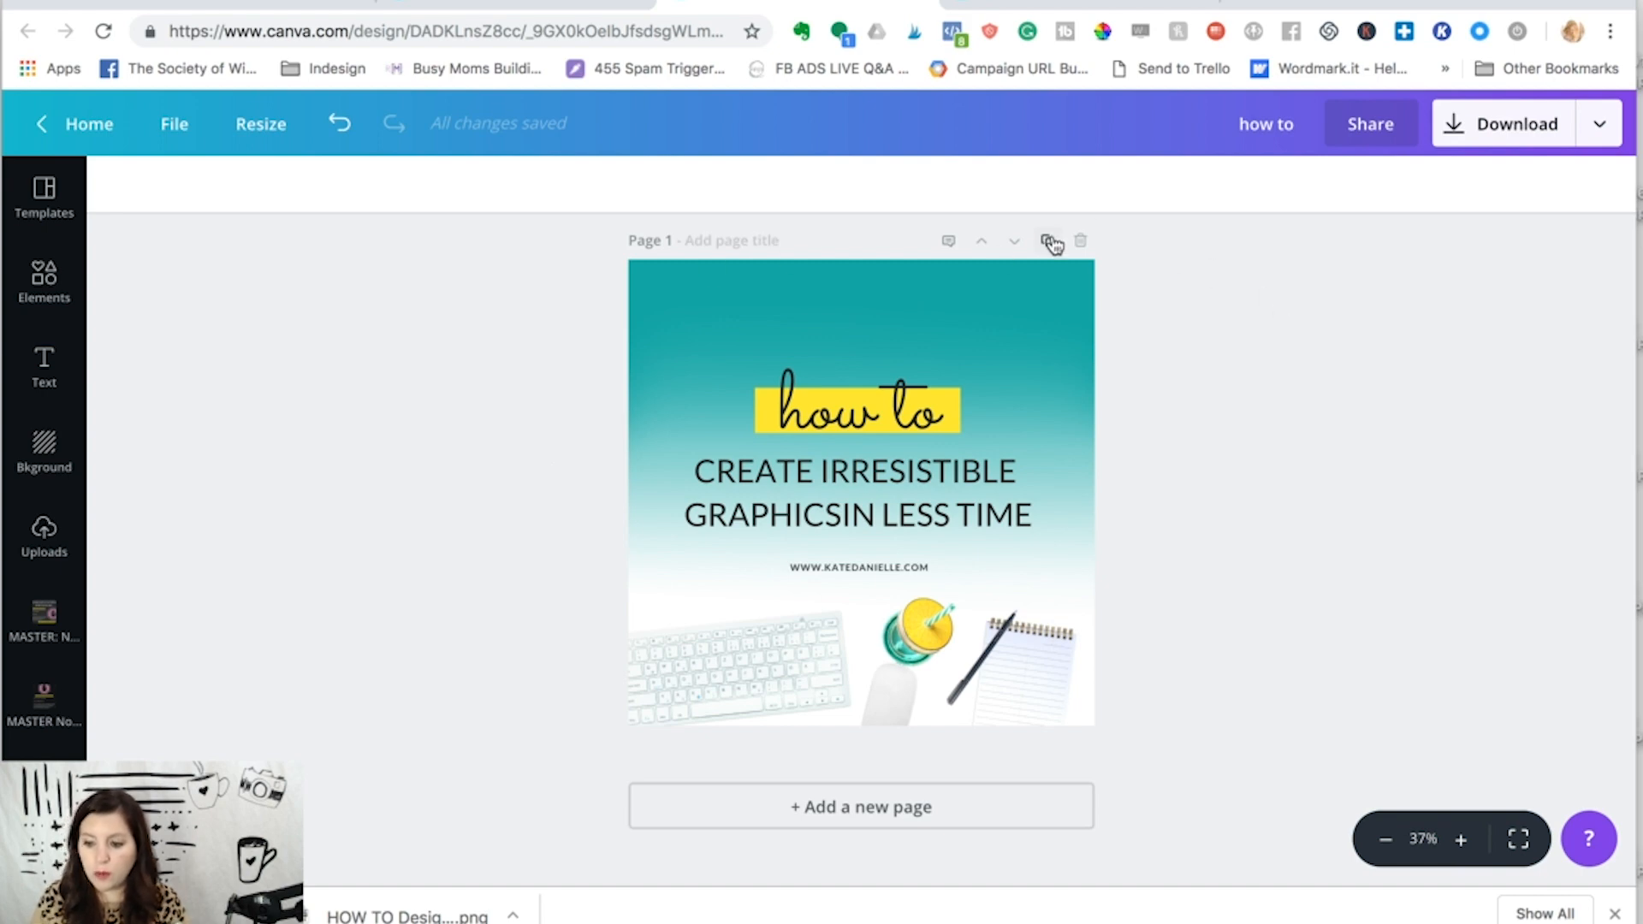
pyautogui.moveTo(1050, 241)
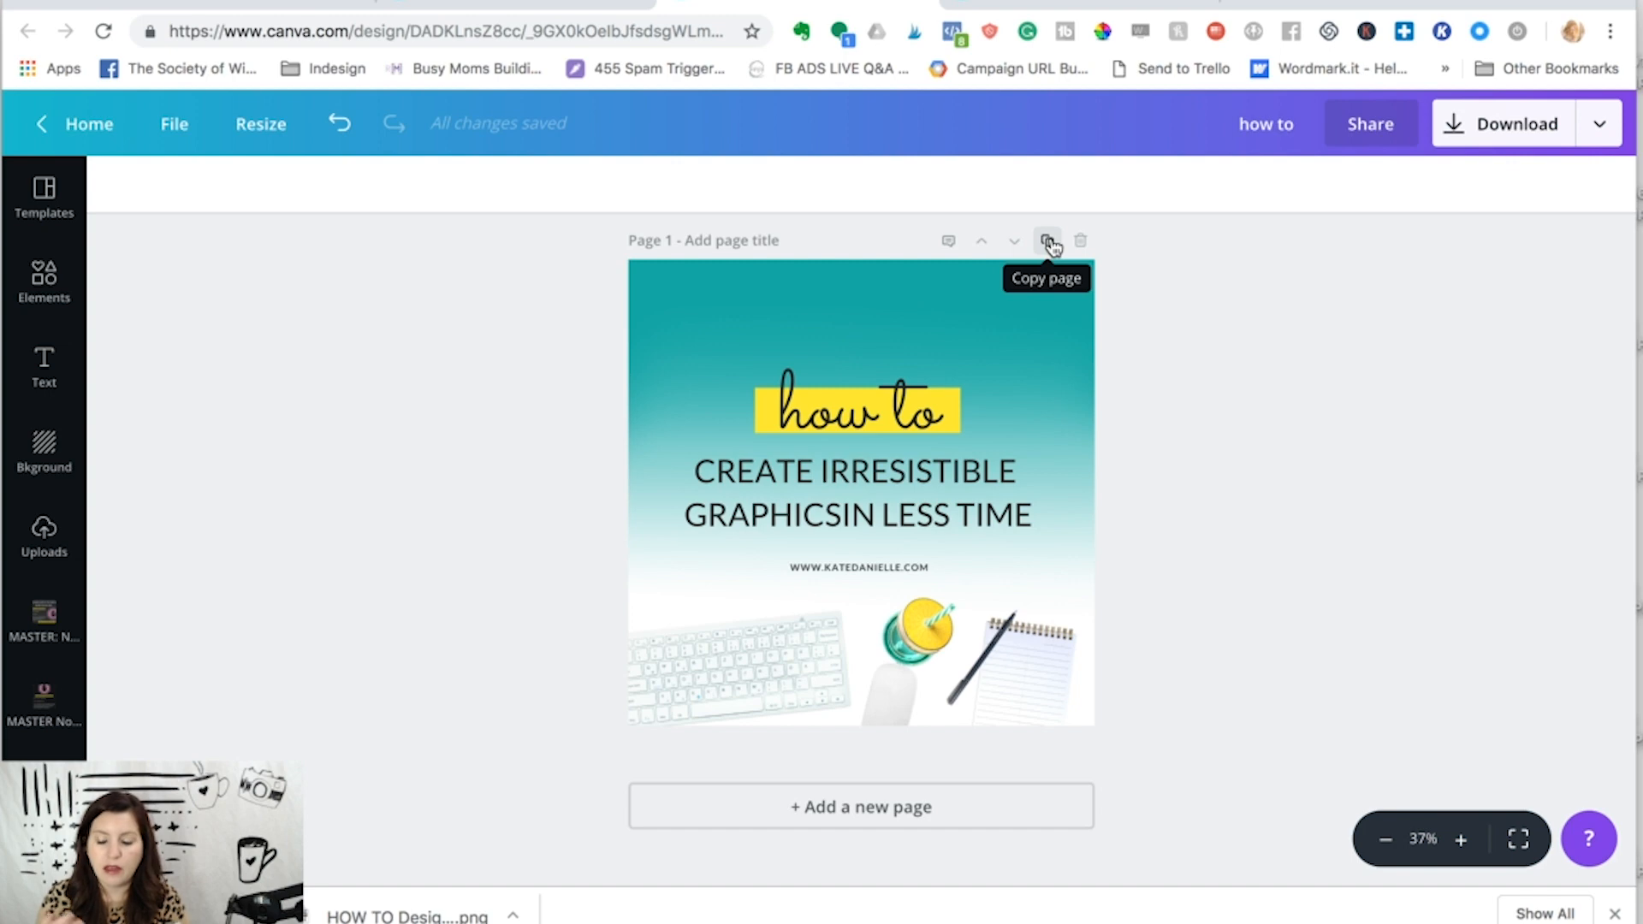
pyautogui.moveTo(1062, 232)
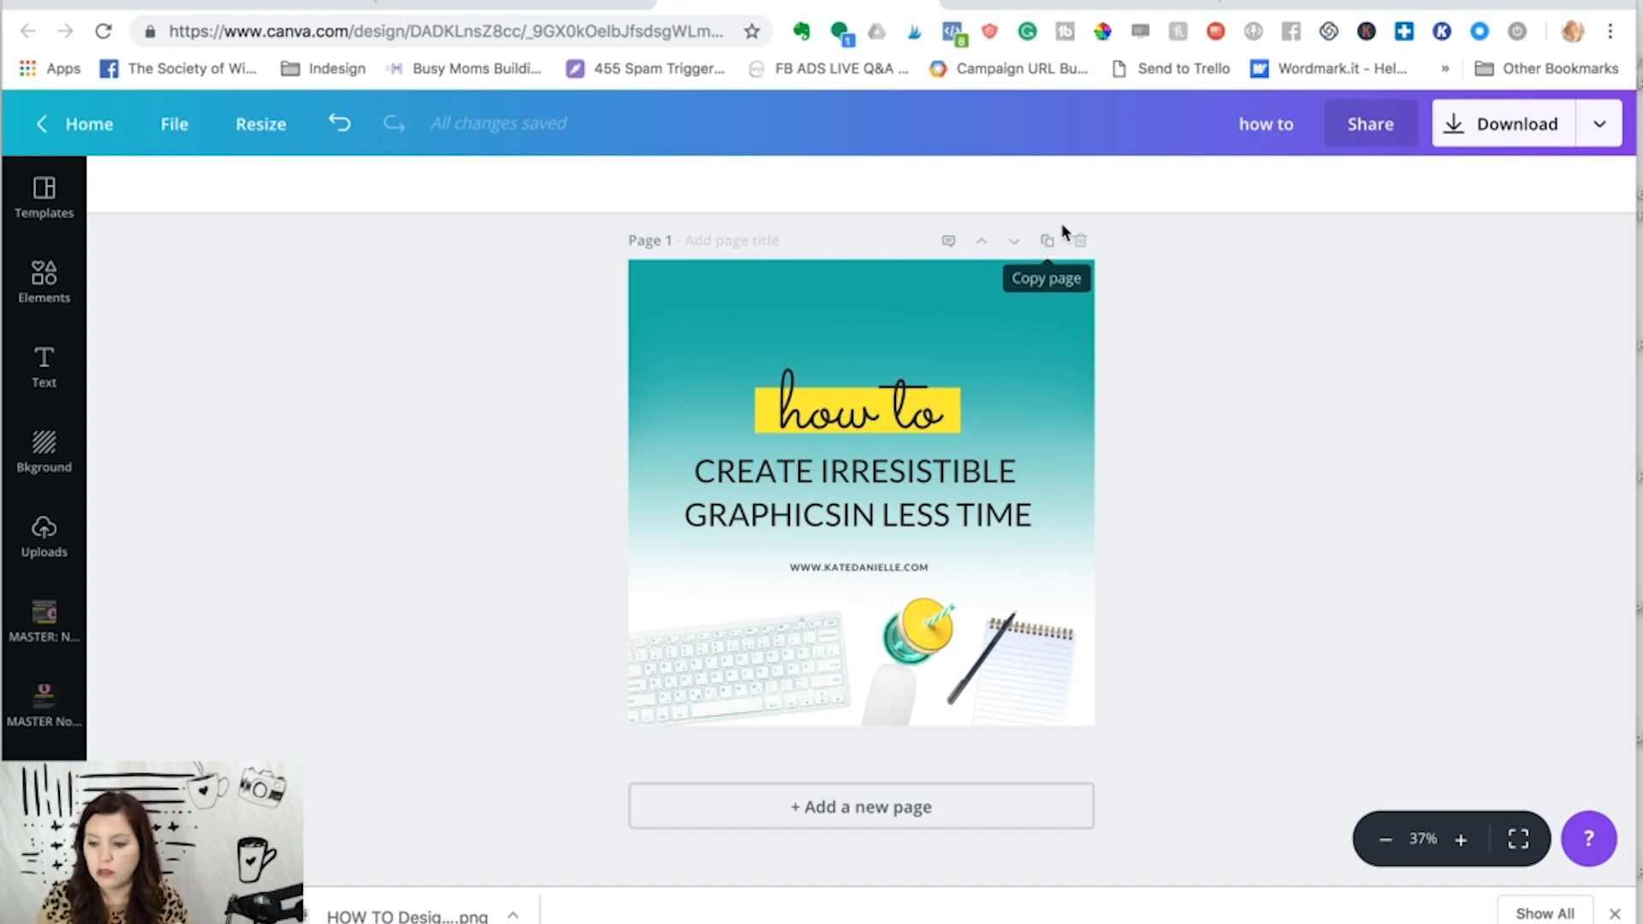
# Step: Duplicate the first page and turn its teal gradient background pink
pyautogui.click(1045, 240)
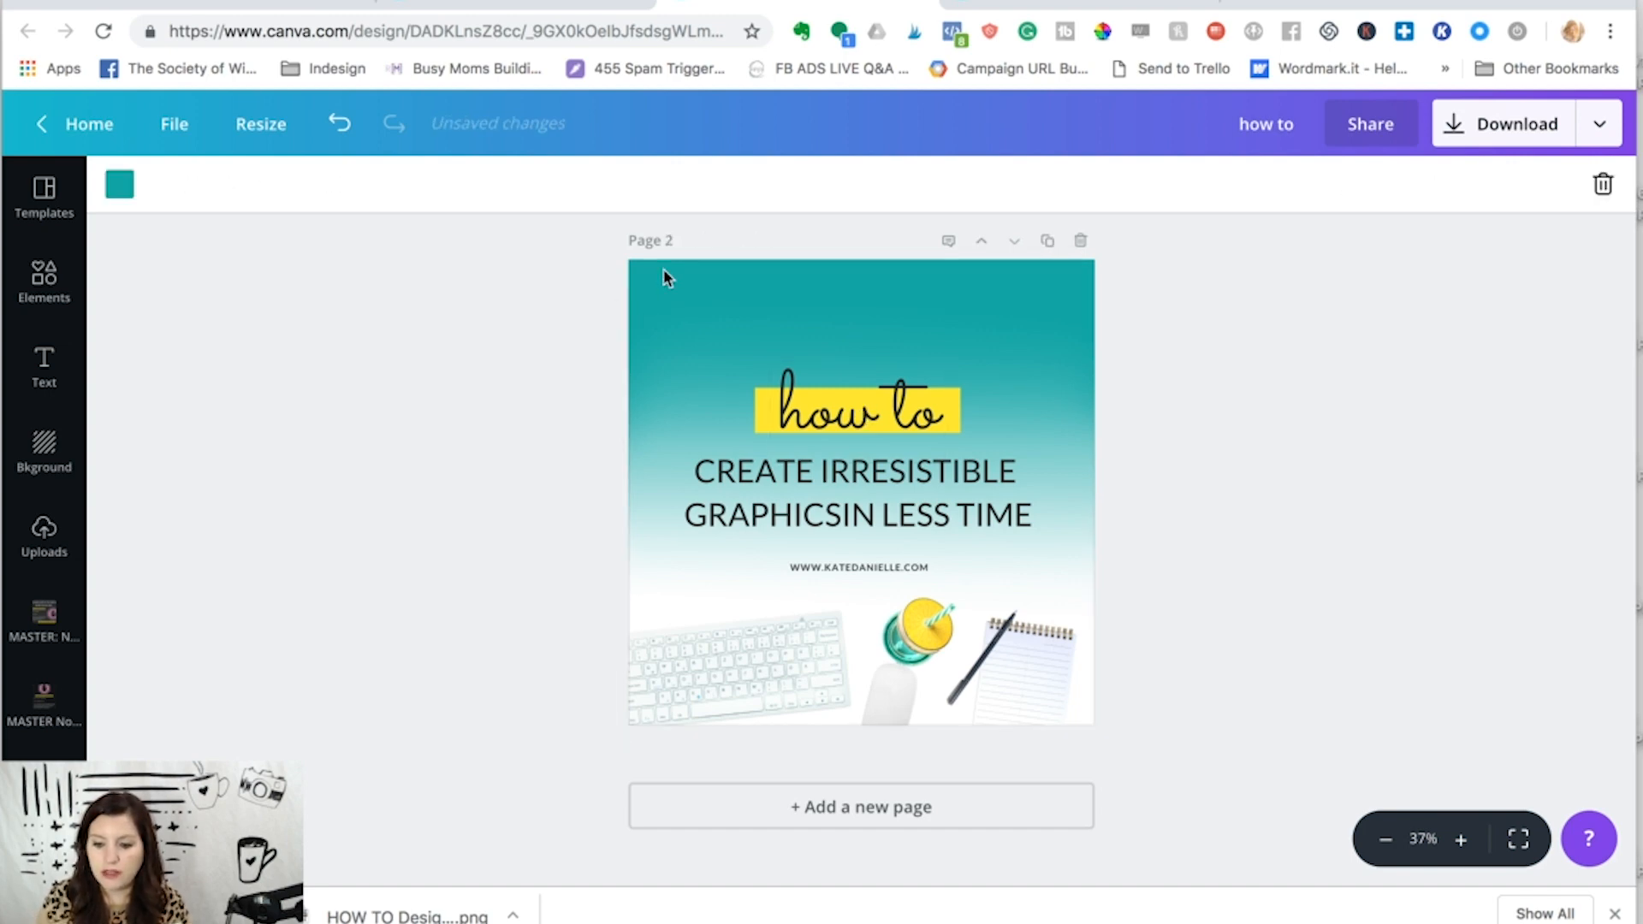
pyautogui.click(118, 186)
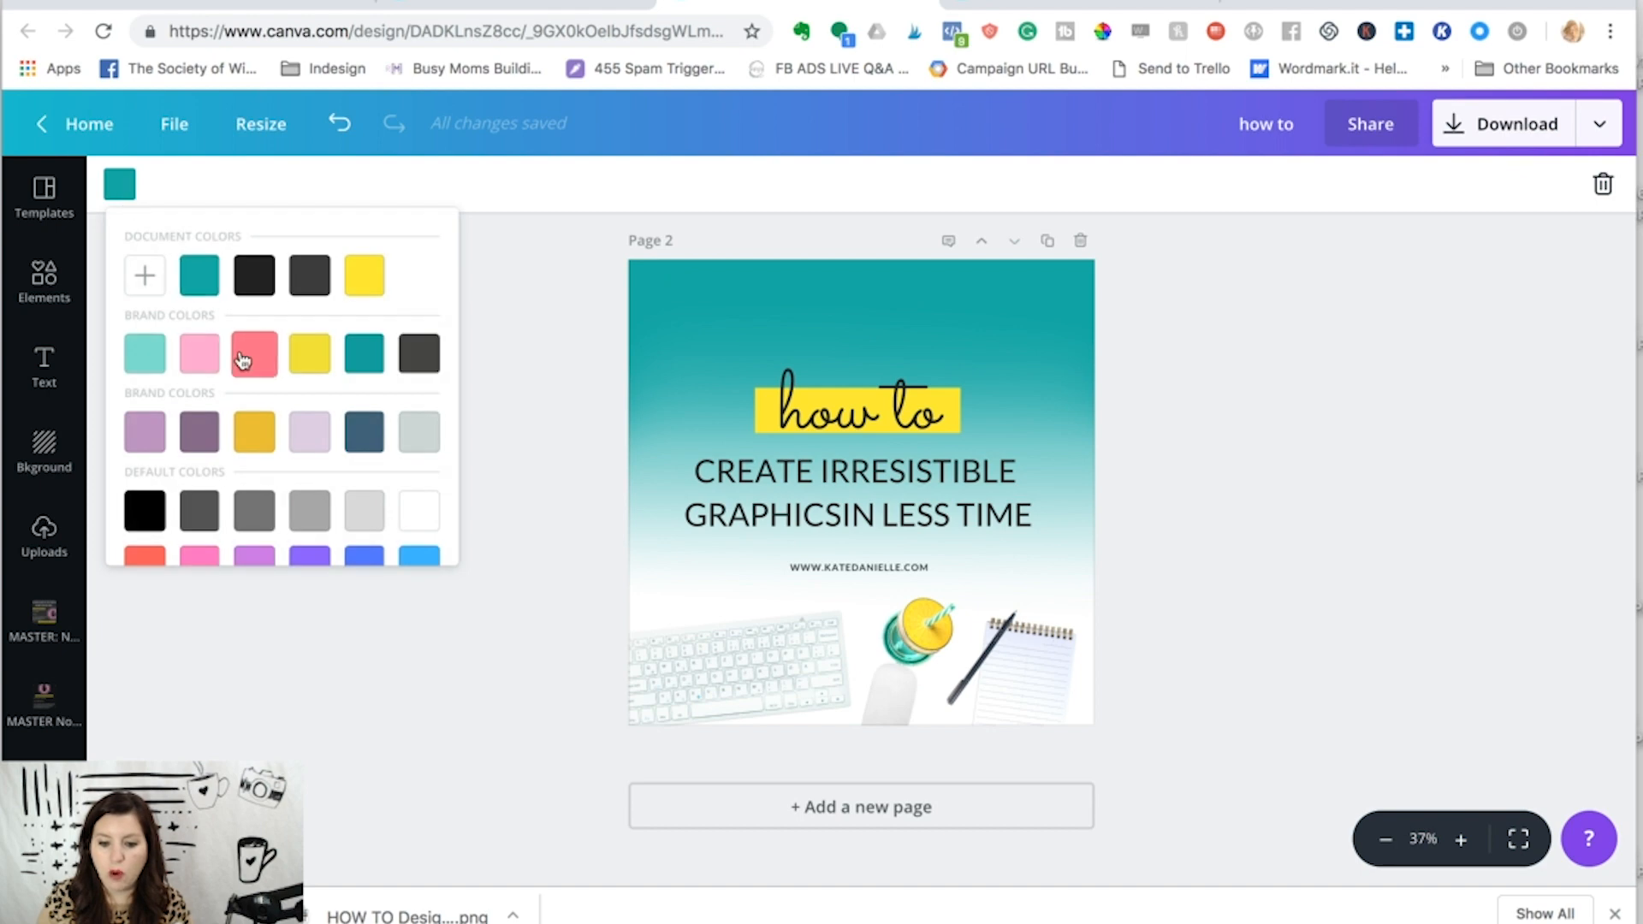
pyautogui.click(253, 353)
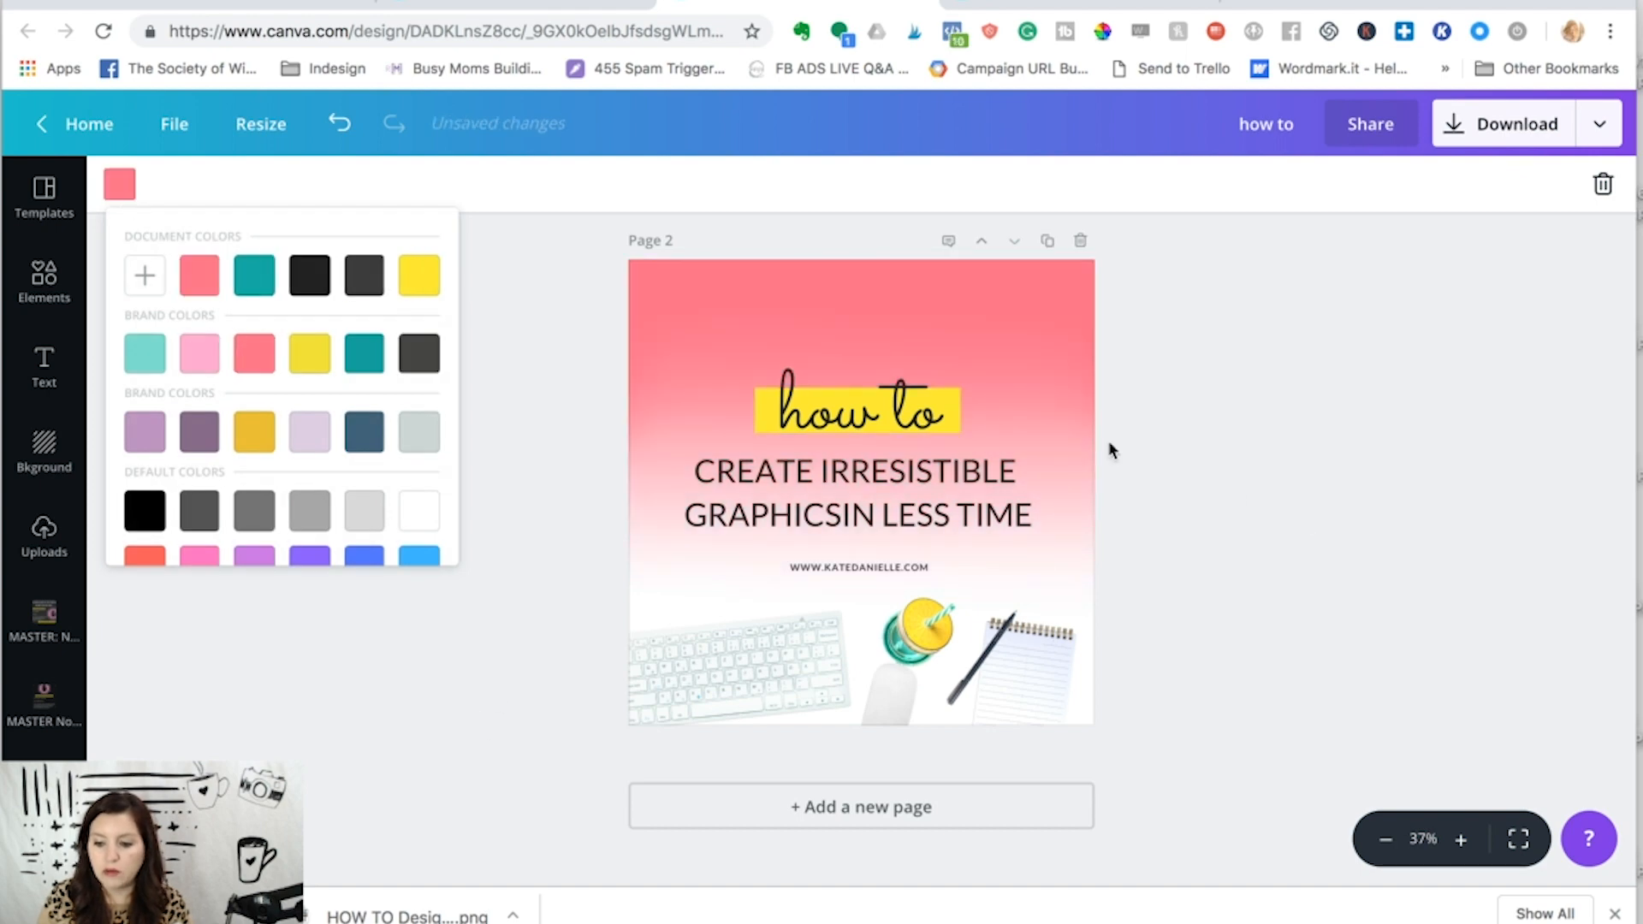
# Step: Delete the keyboard, mouse and the yellow highlight behind 'how to'
pyautogui.click(697, 645)
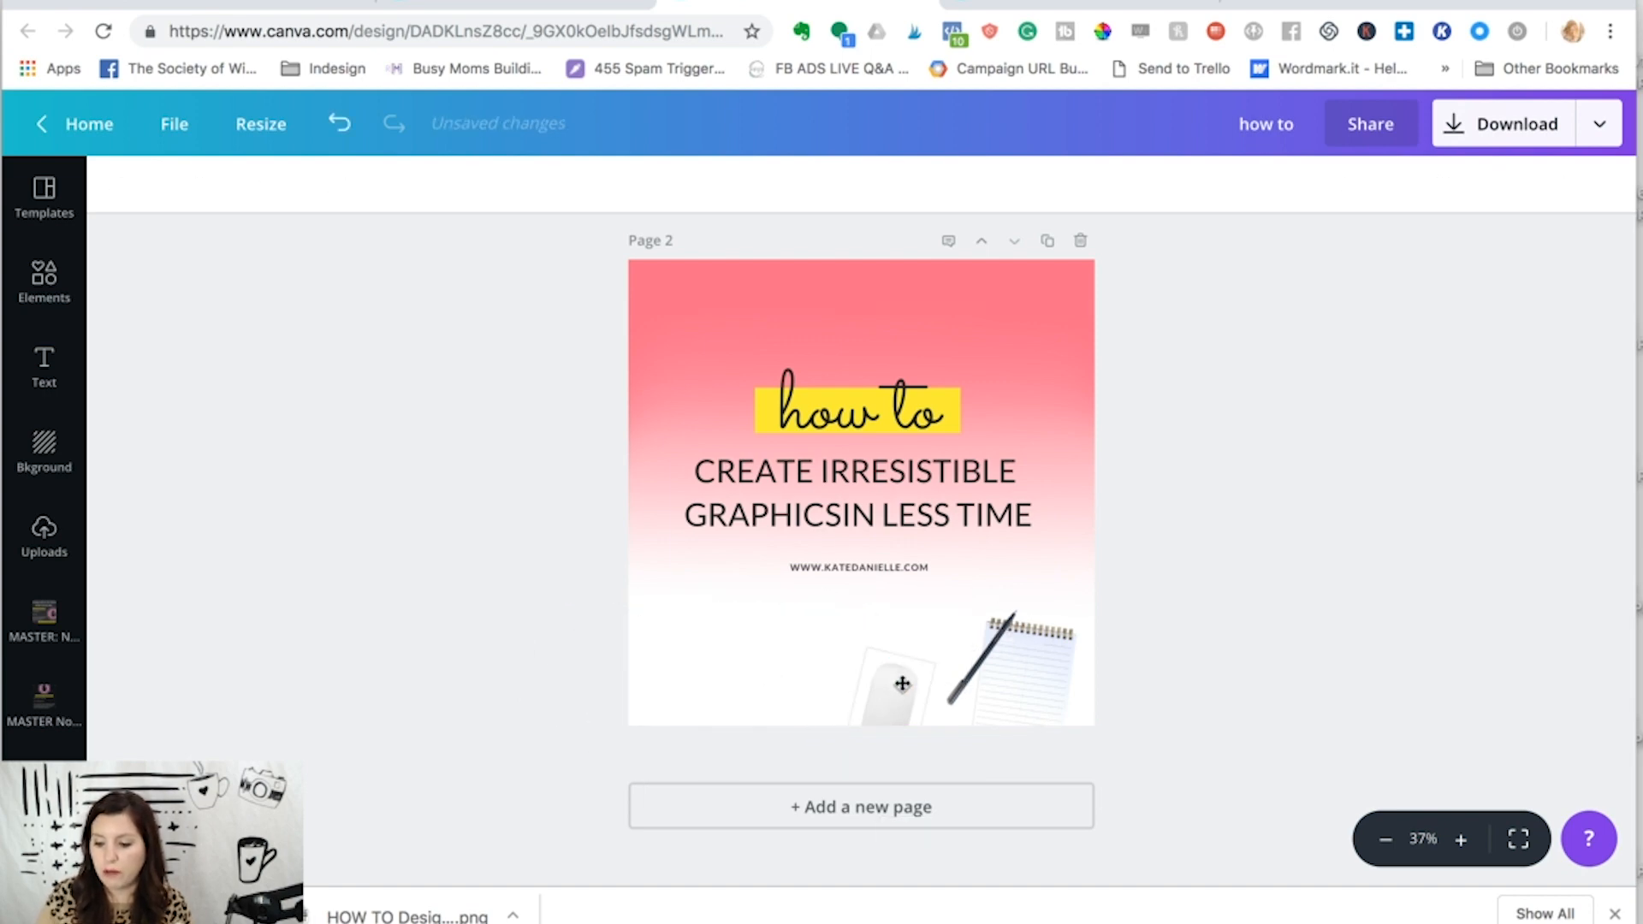
pyautogui.click(1007, 650)
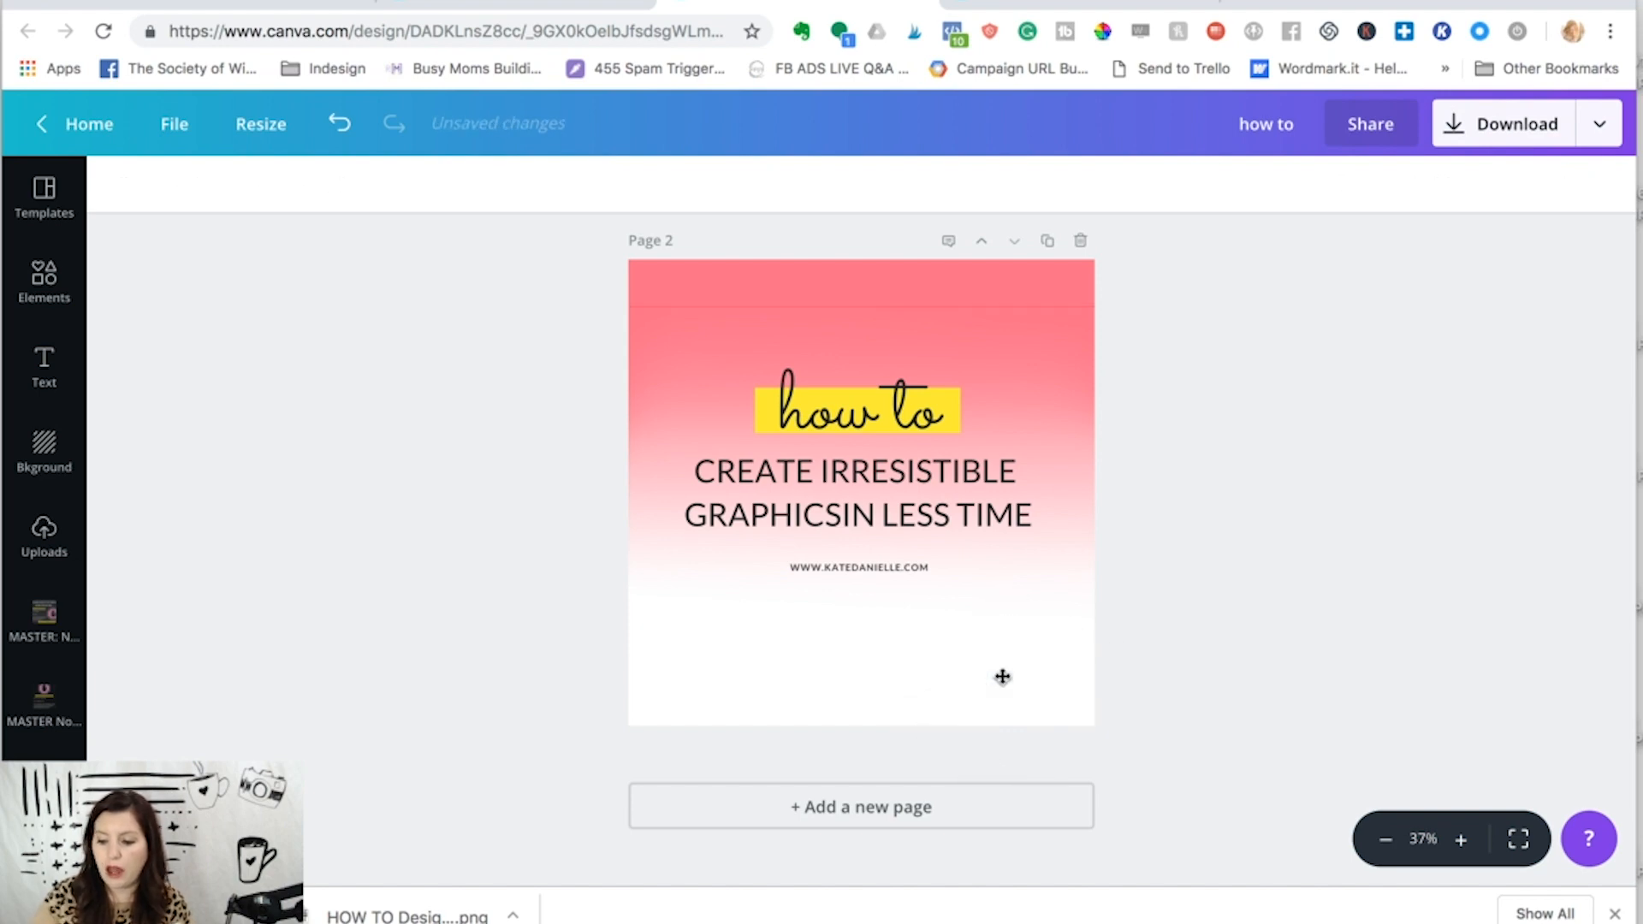
pyautogui.moveTo(725, 626)
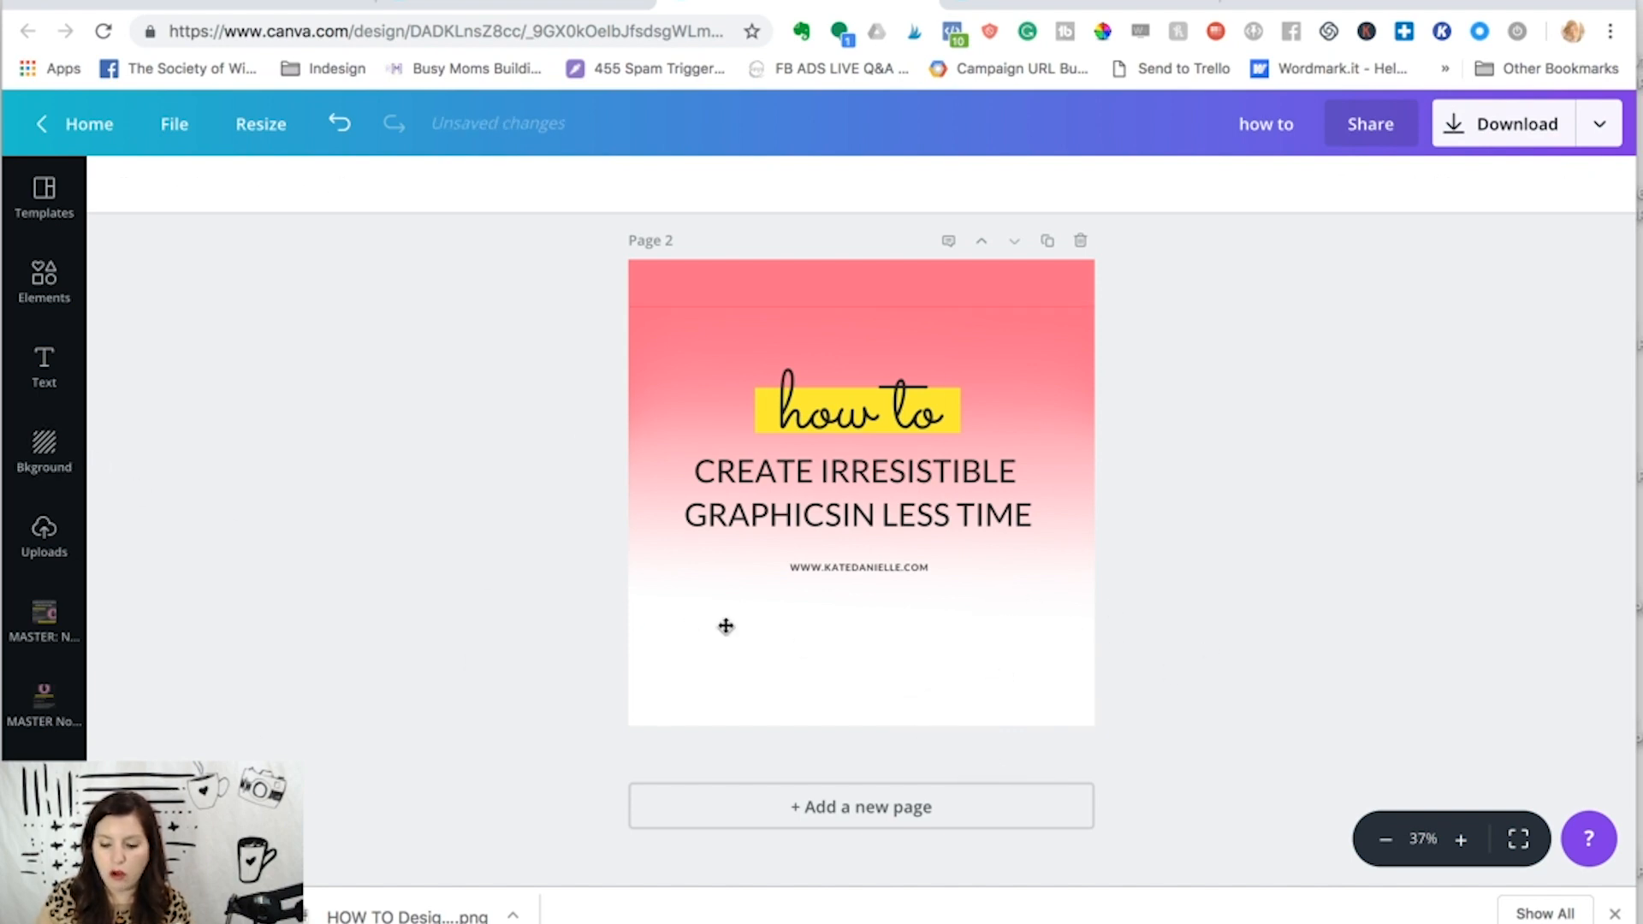
pyautogui.moveTo(803, 649)
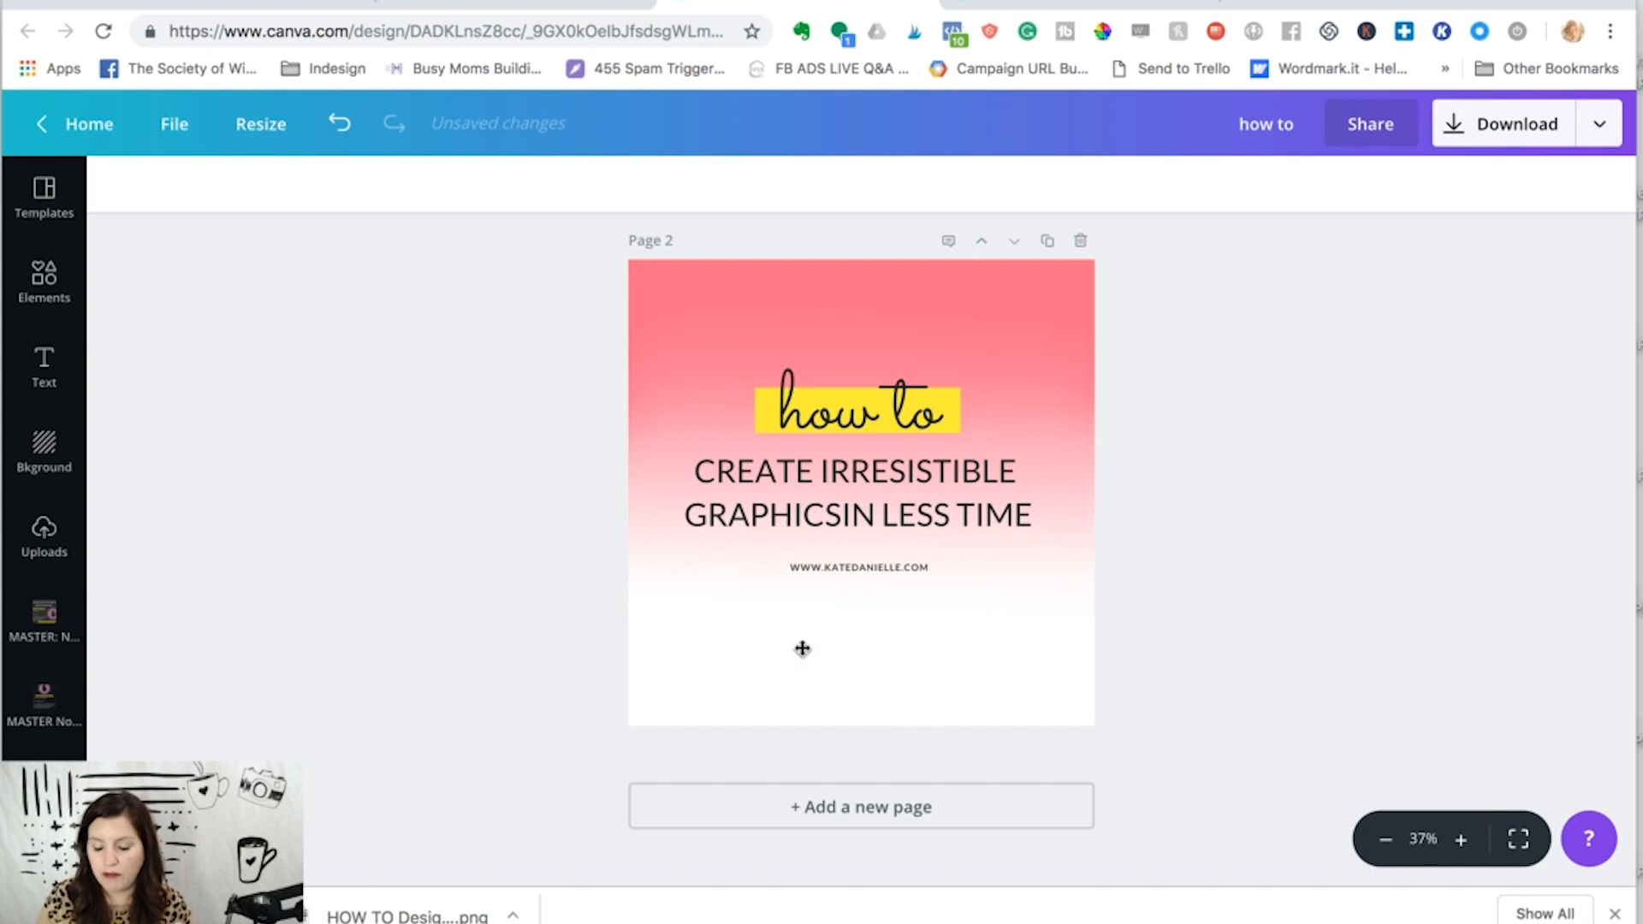
pyautogui.moveTo(949, 694)
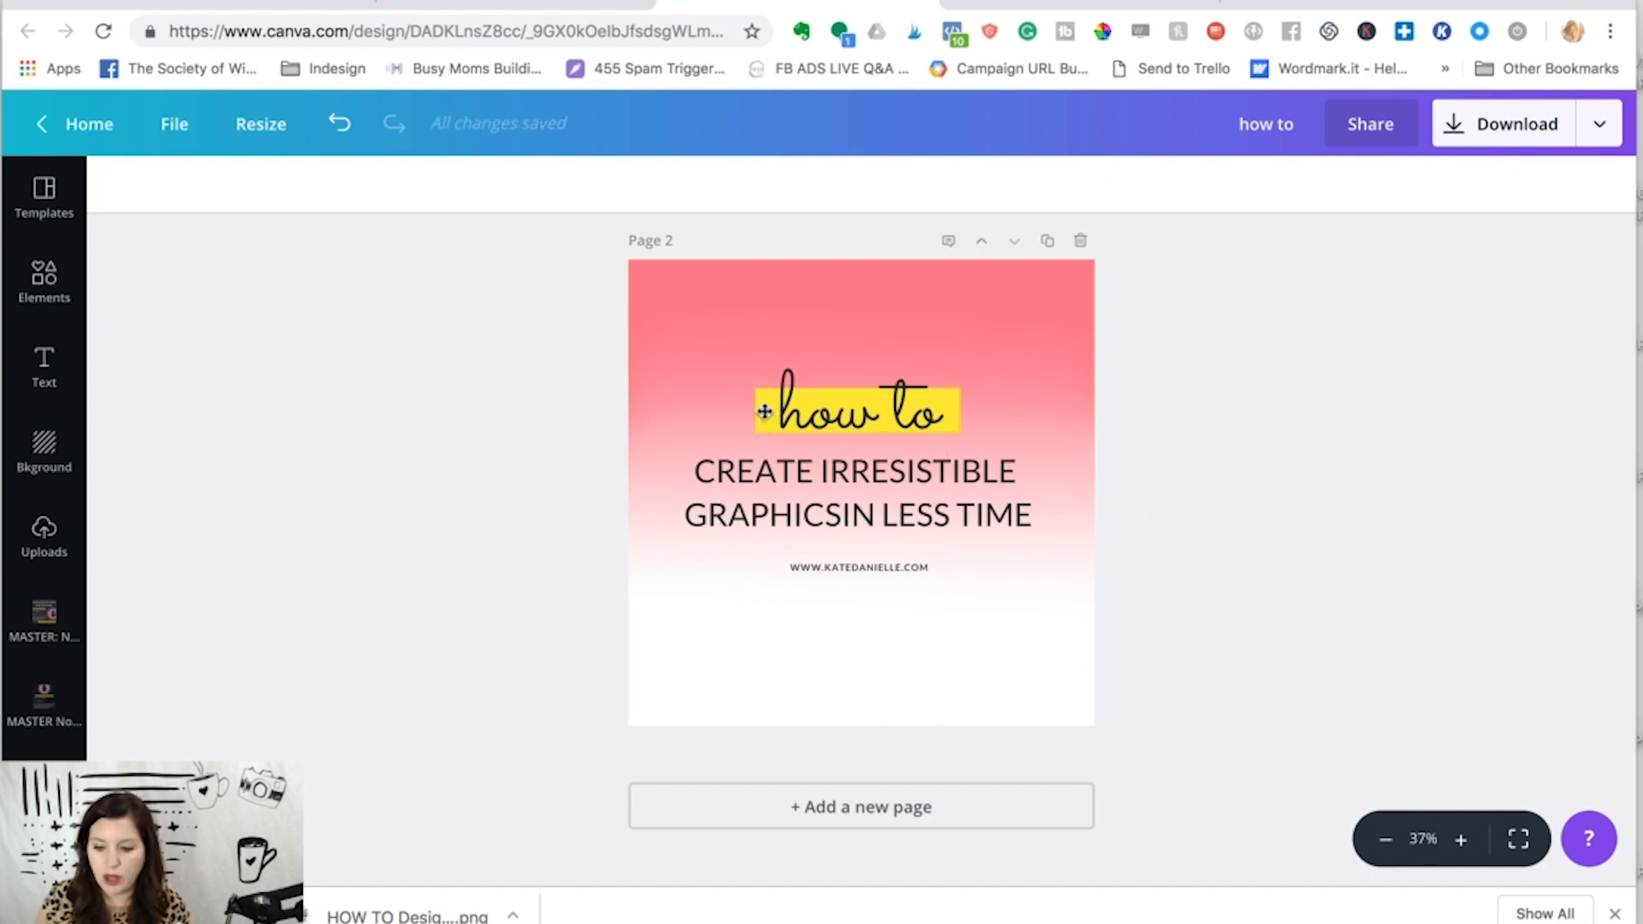
pyautogui.click(854, 409)
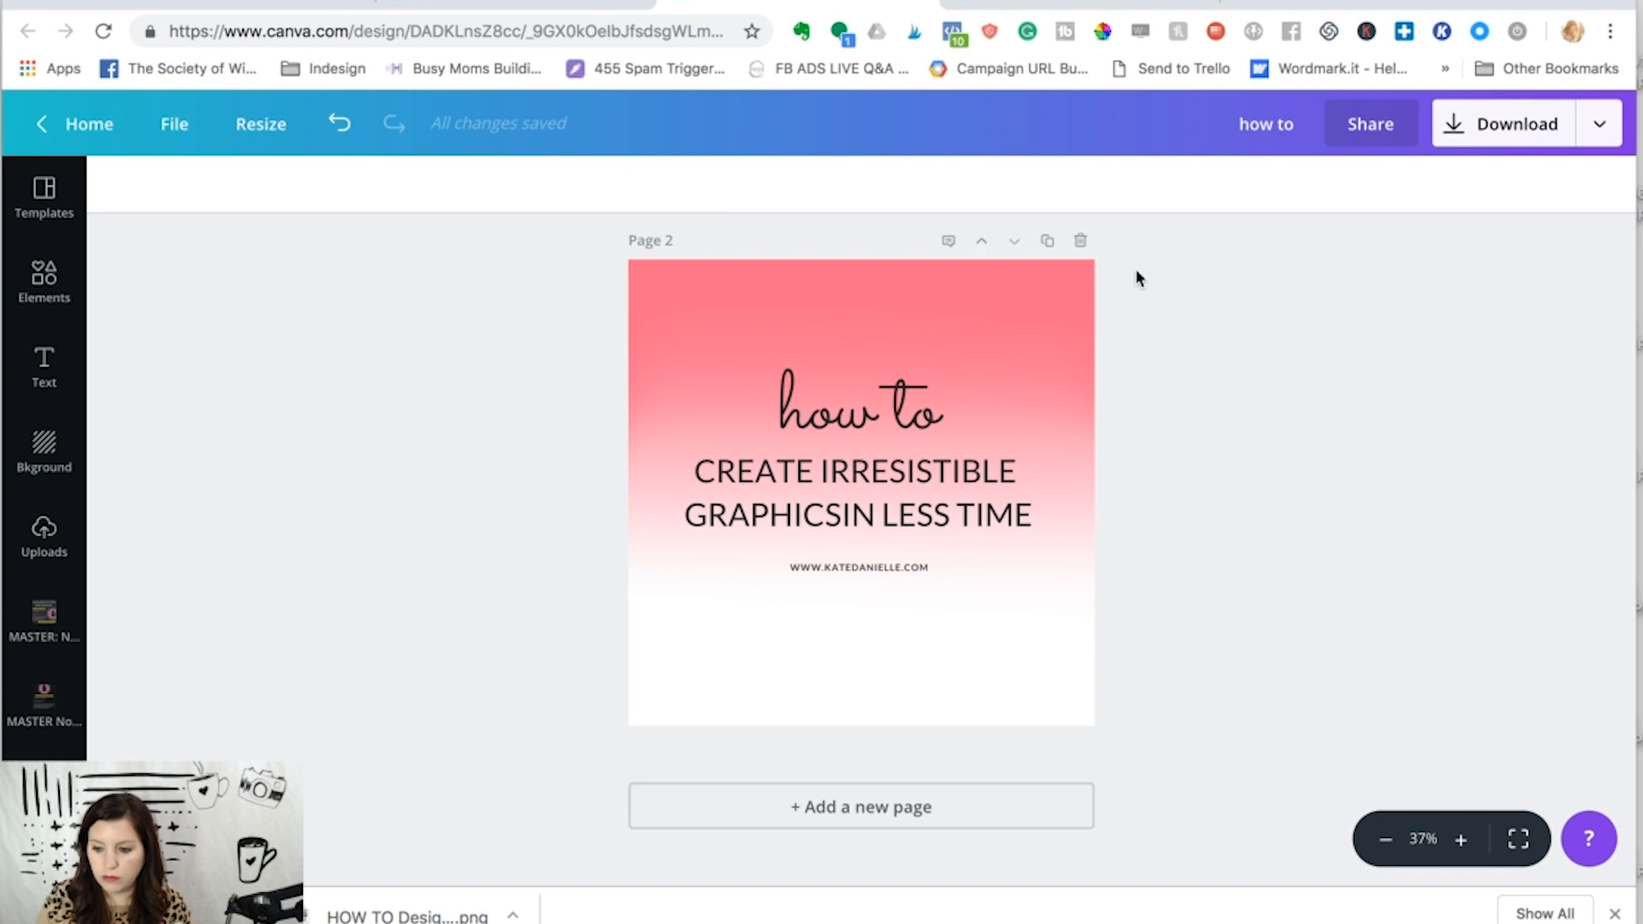
# Step: Duplicate the pink page and set the plant-in-vase photo as its background
pyautogui.click(1045, 239)
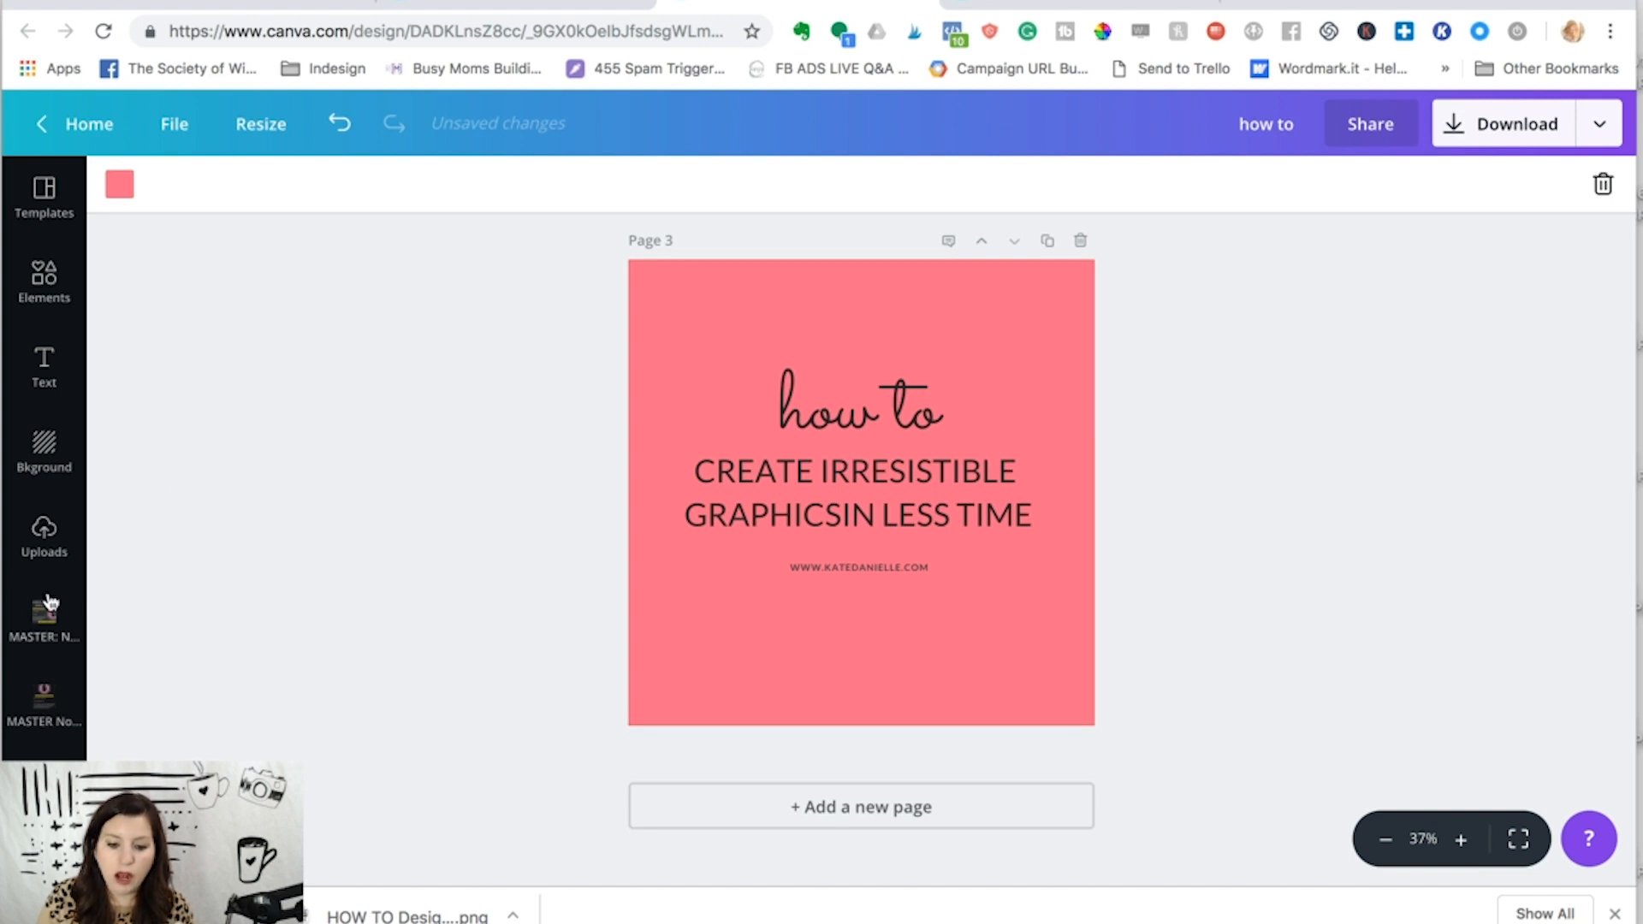
pyautogui.click(43, 284)
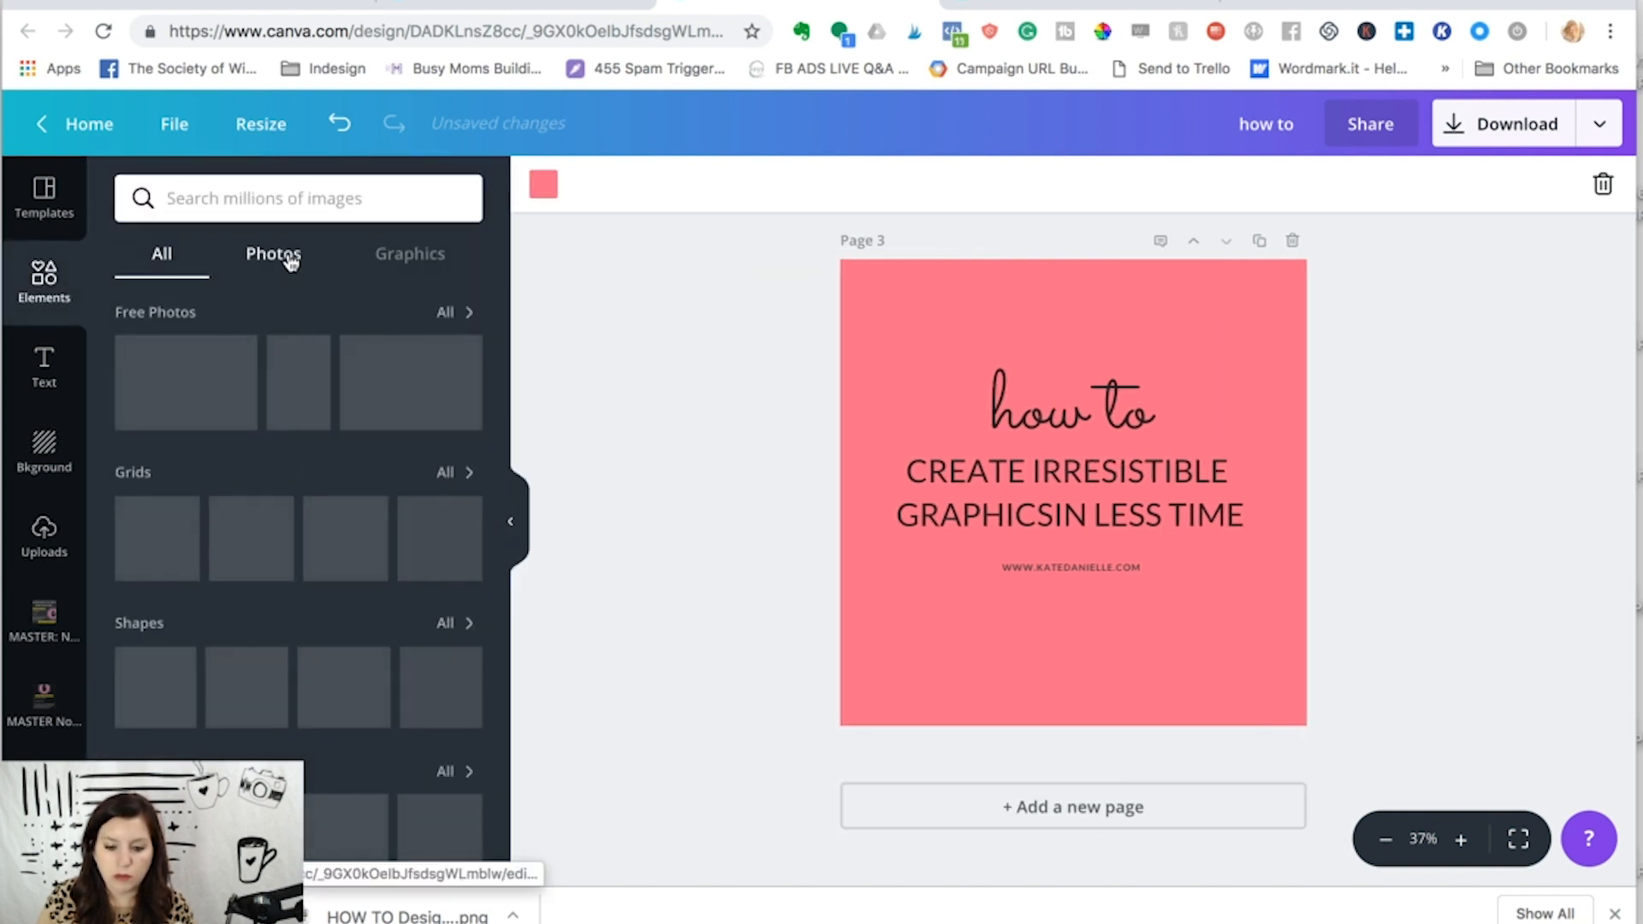
pyautogui.click(273, 253)
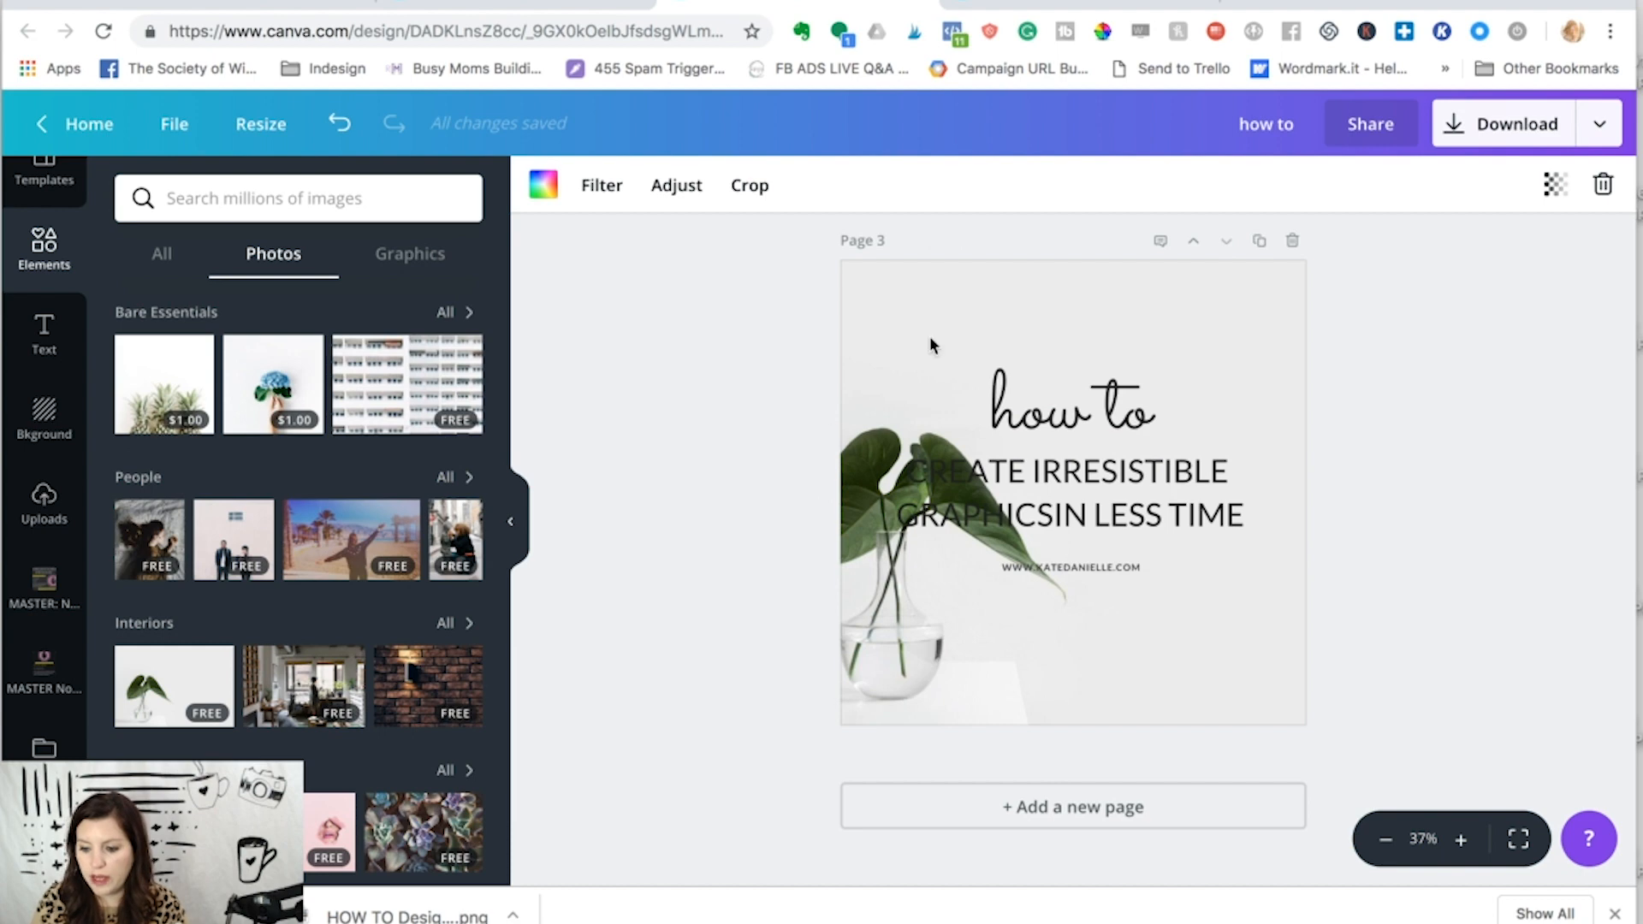
pyautogui.moveTo(883, 412)
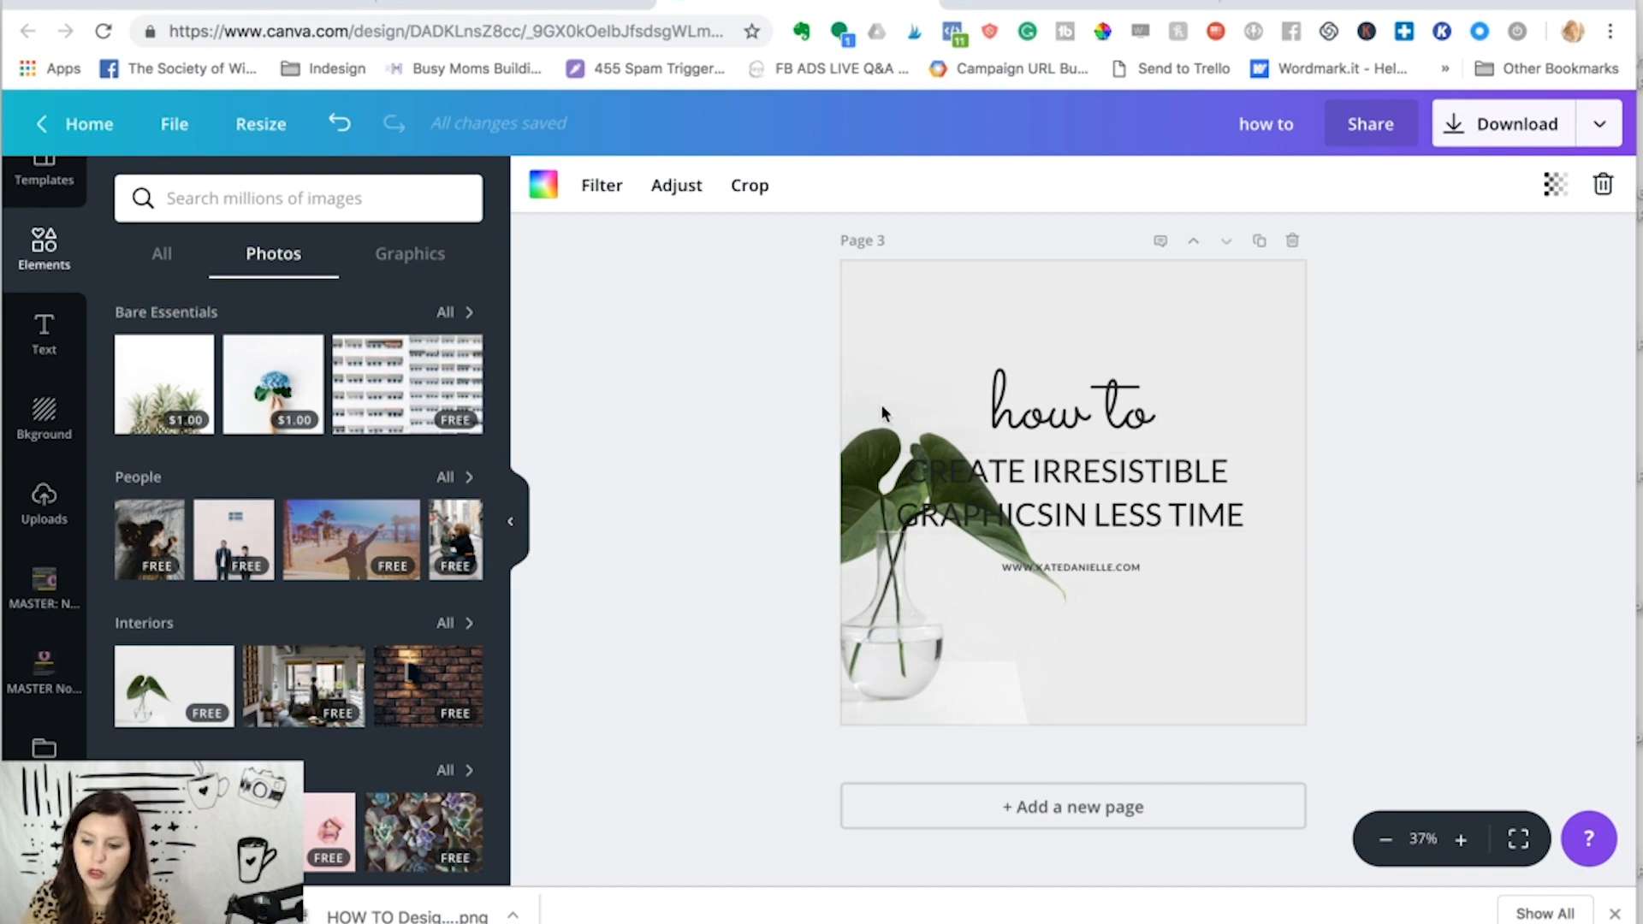
pyautogui.click(750, 186)
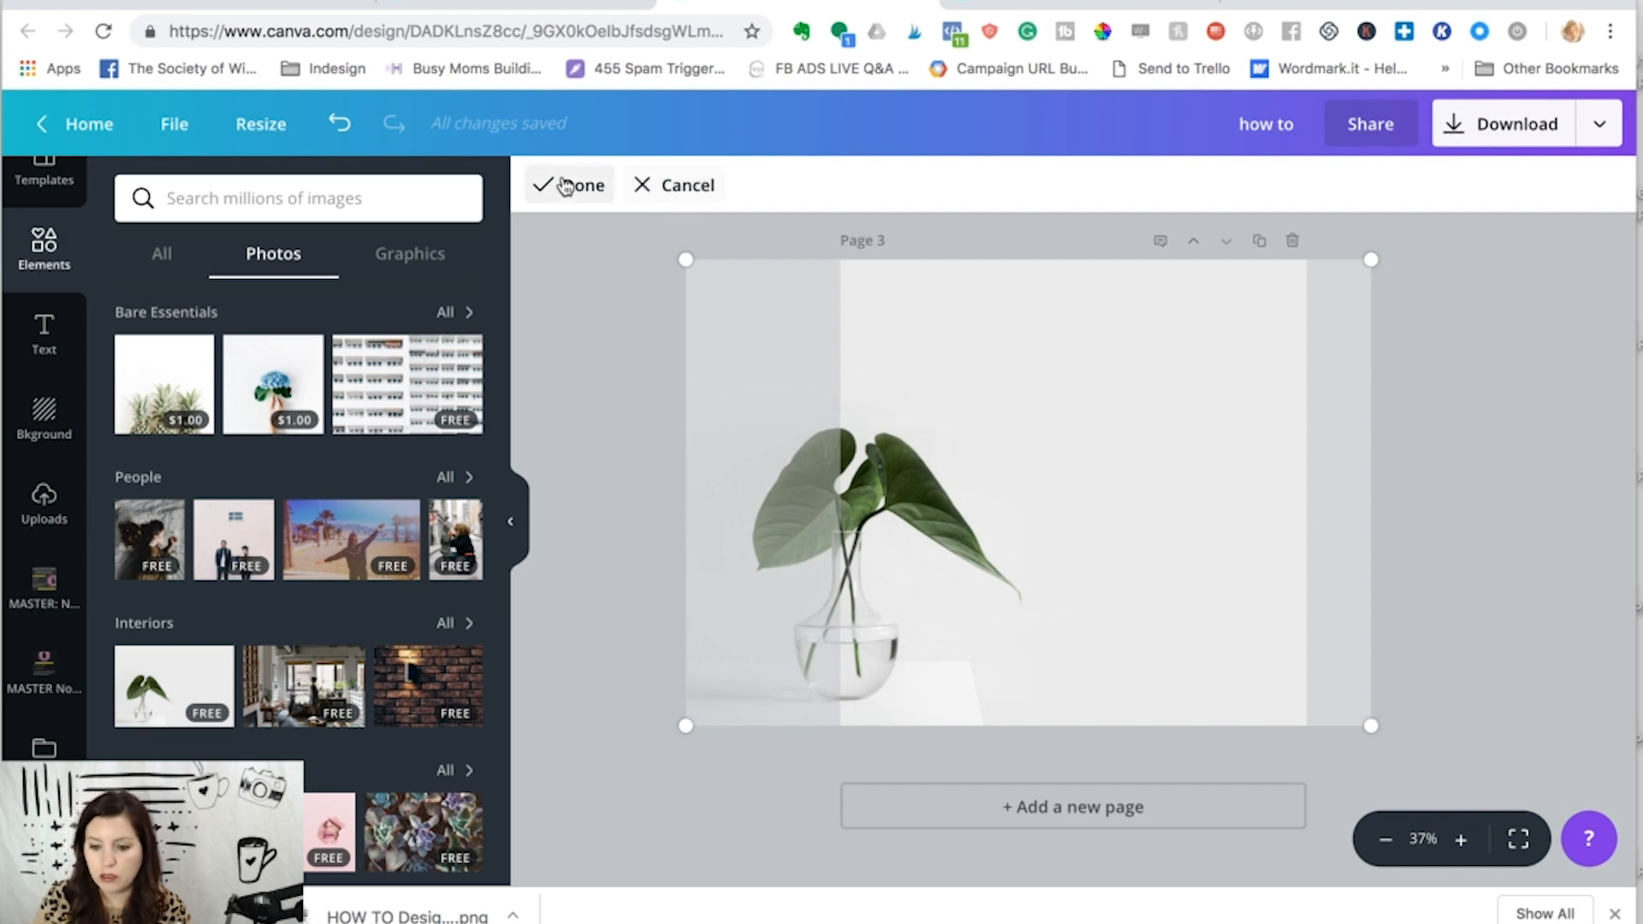
pyautogui.click(569, 184)
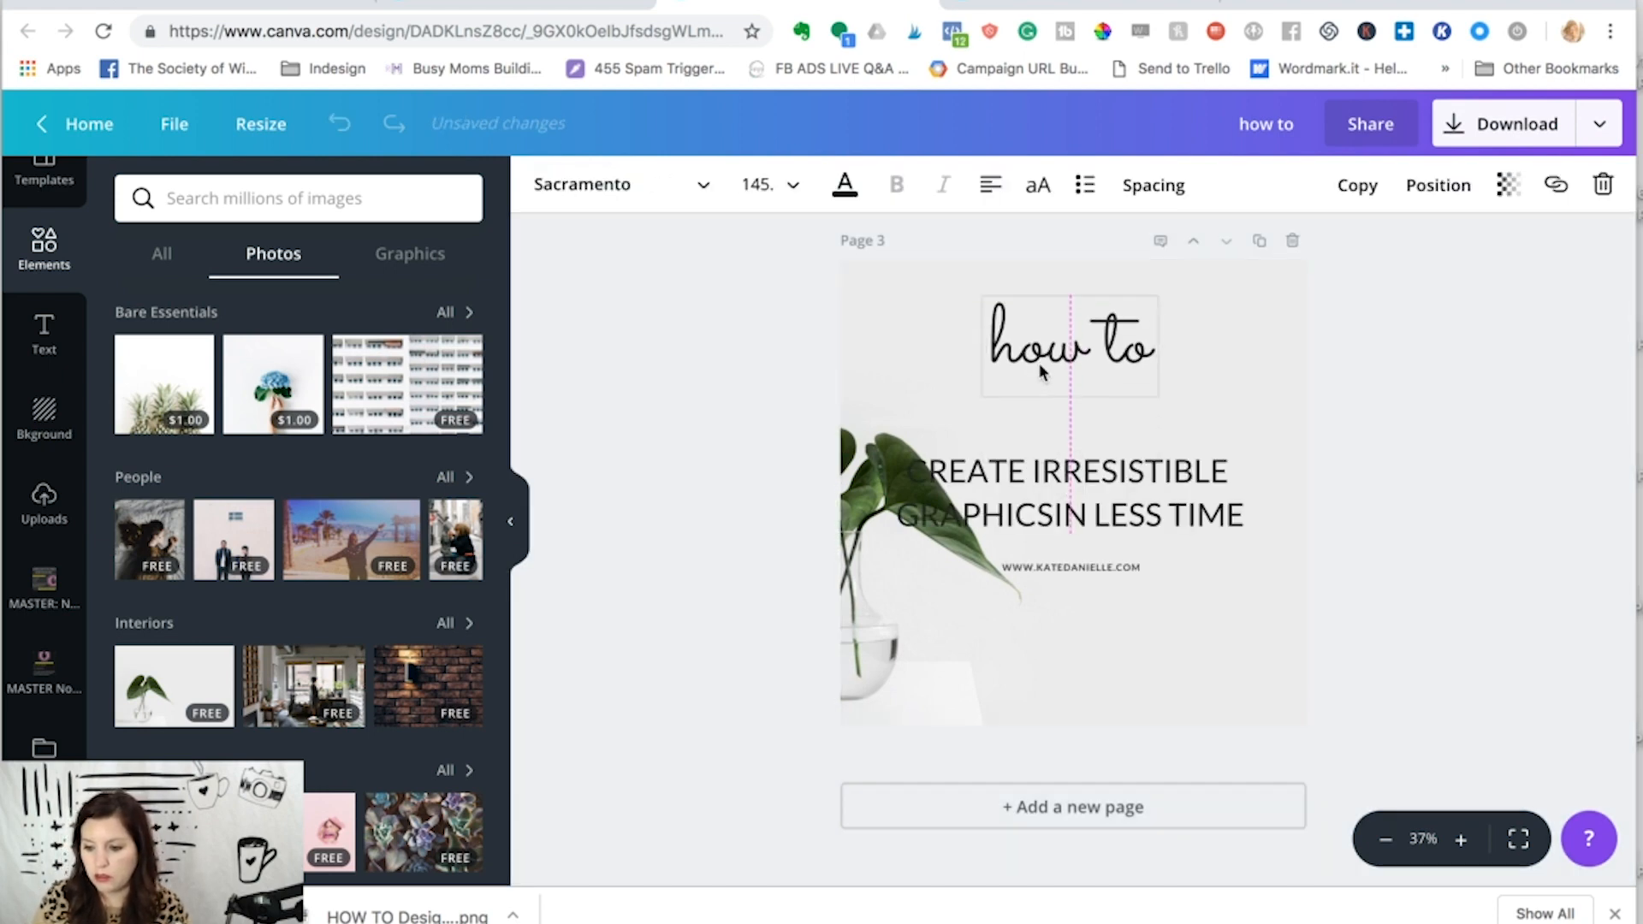
# Step: Move the 'how to' heading up and the website address down, then duplicate the page
pyautogui.click(1065, 493)
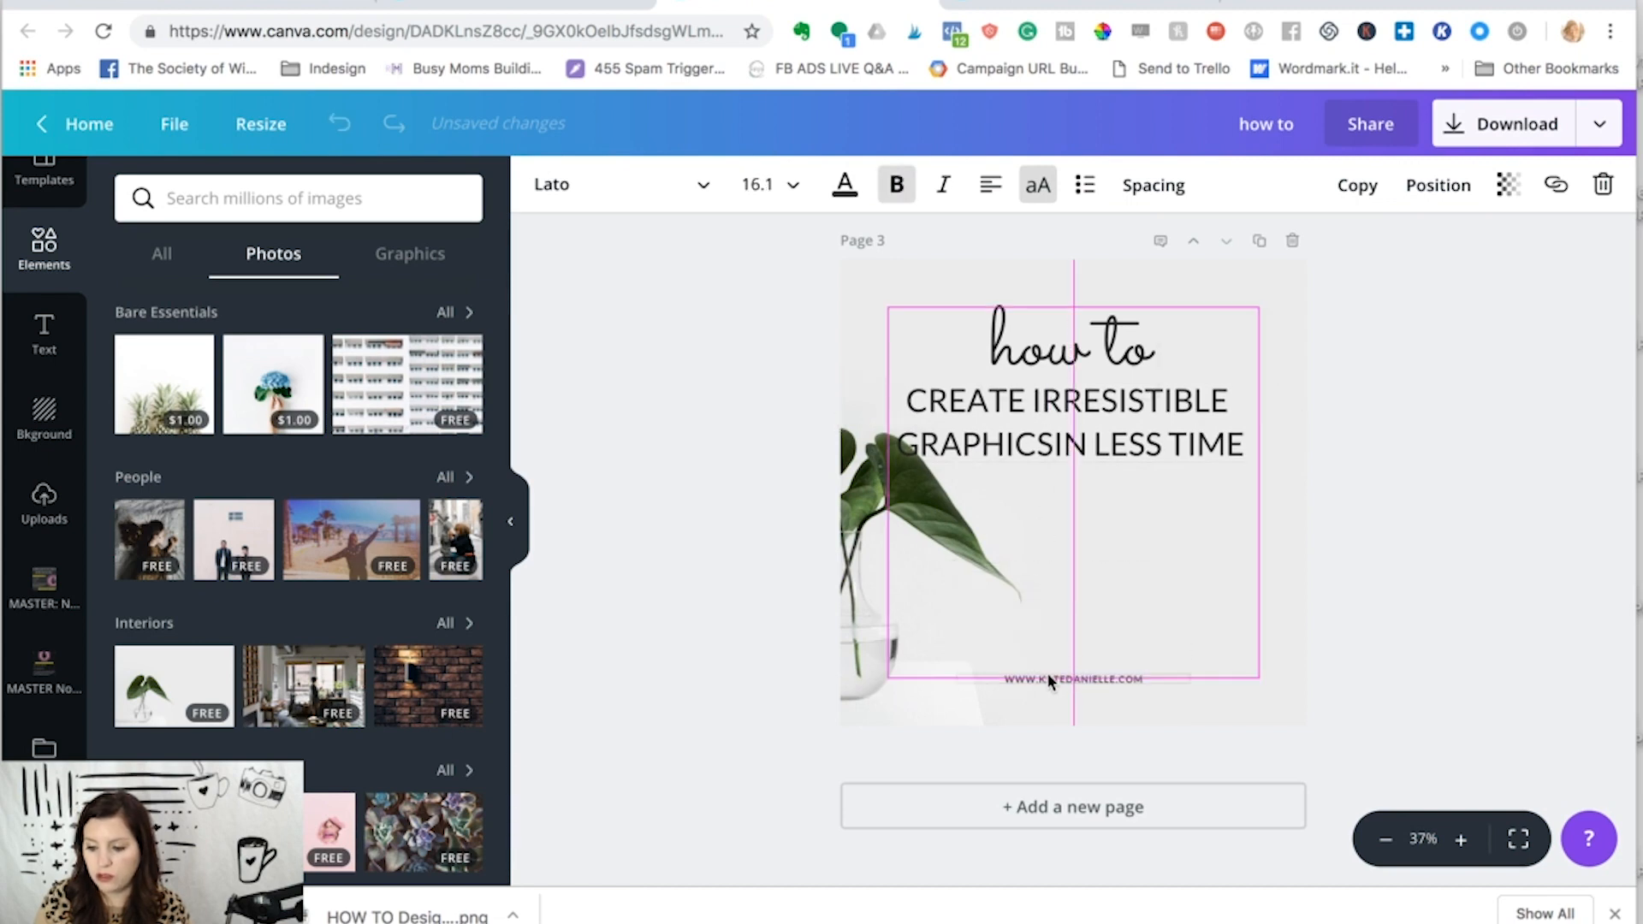
pyautogui.click(1073, 679)
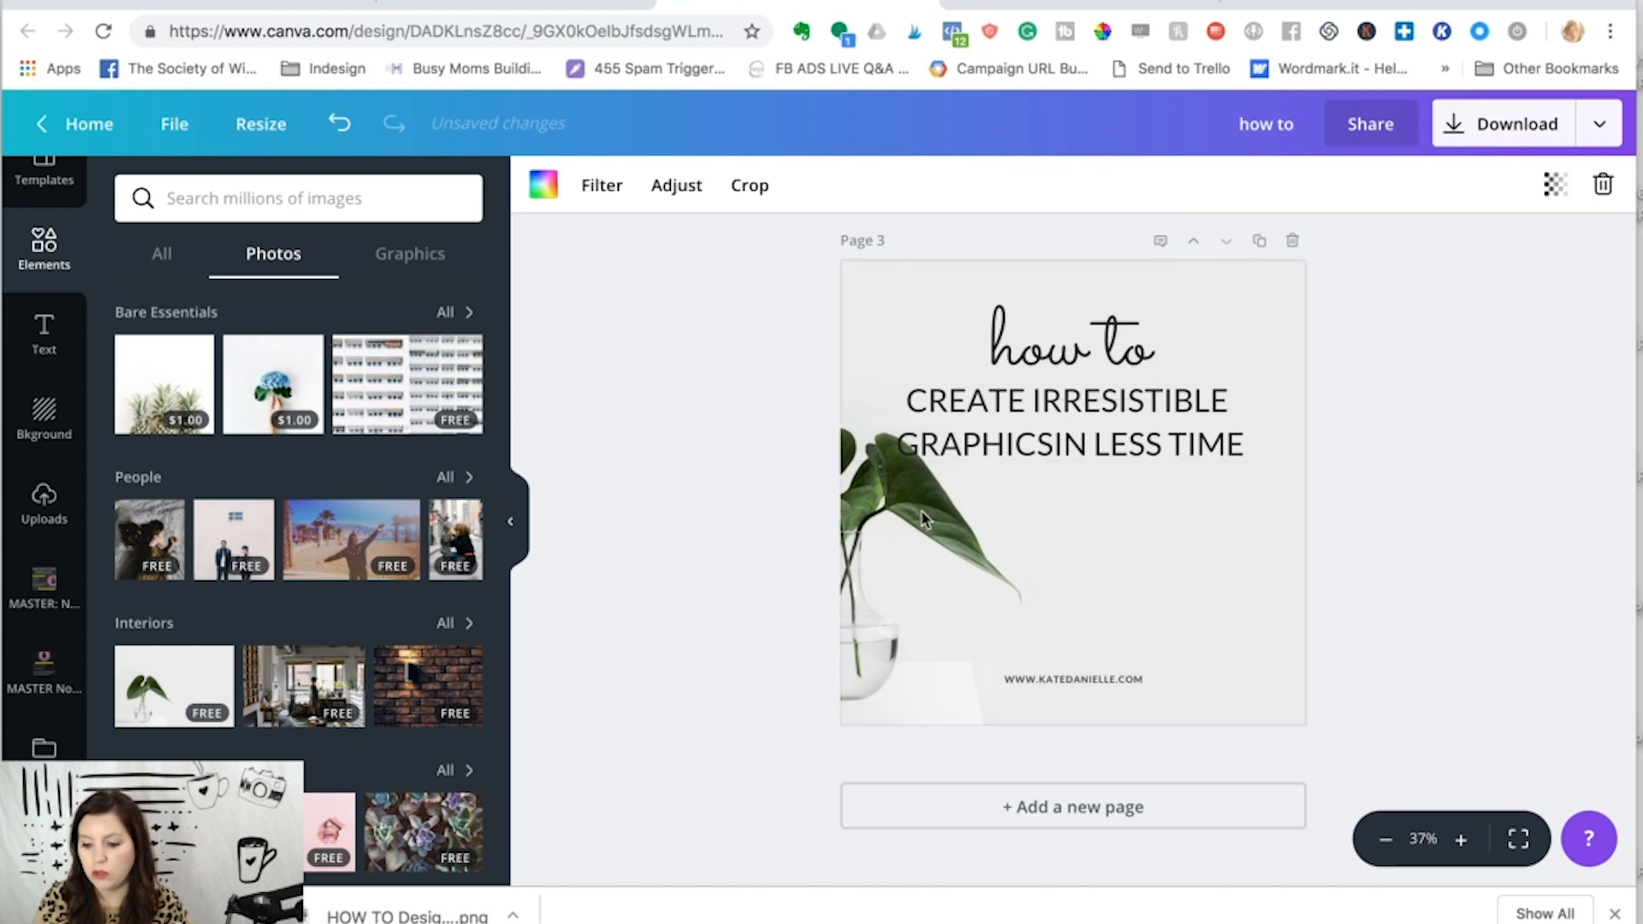
pyautogui.click(1064, 429)
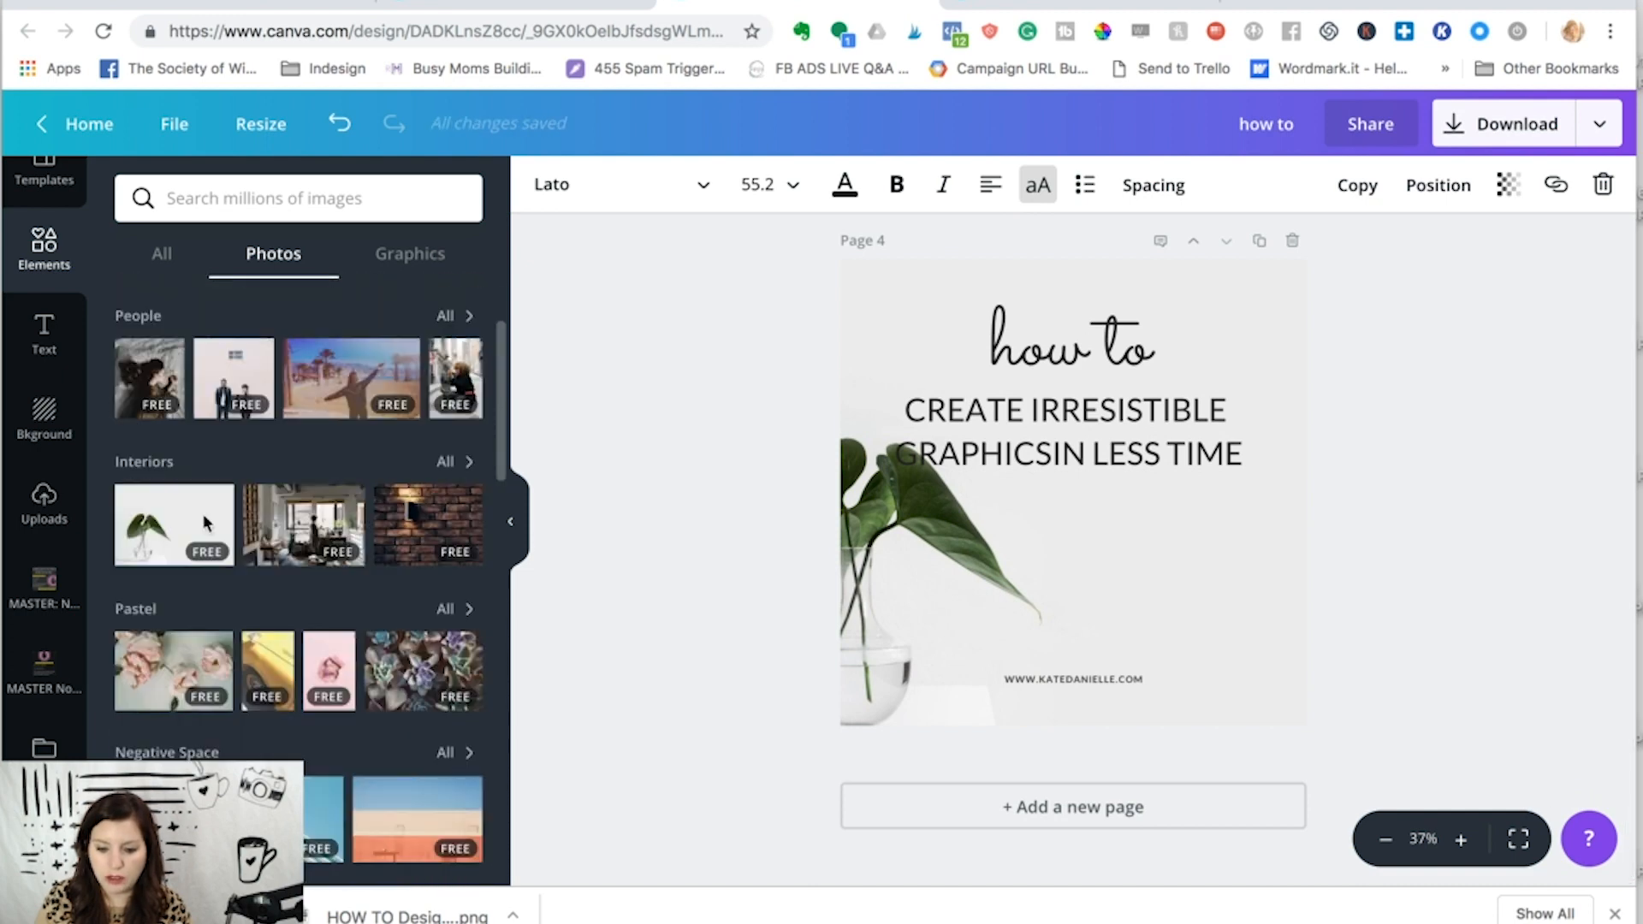
# Step: Set the popsicle photo as page 4's background and adjust its placement
pyautogui.scroll(-3)
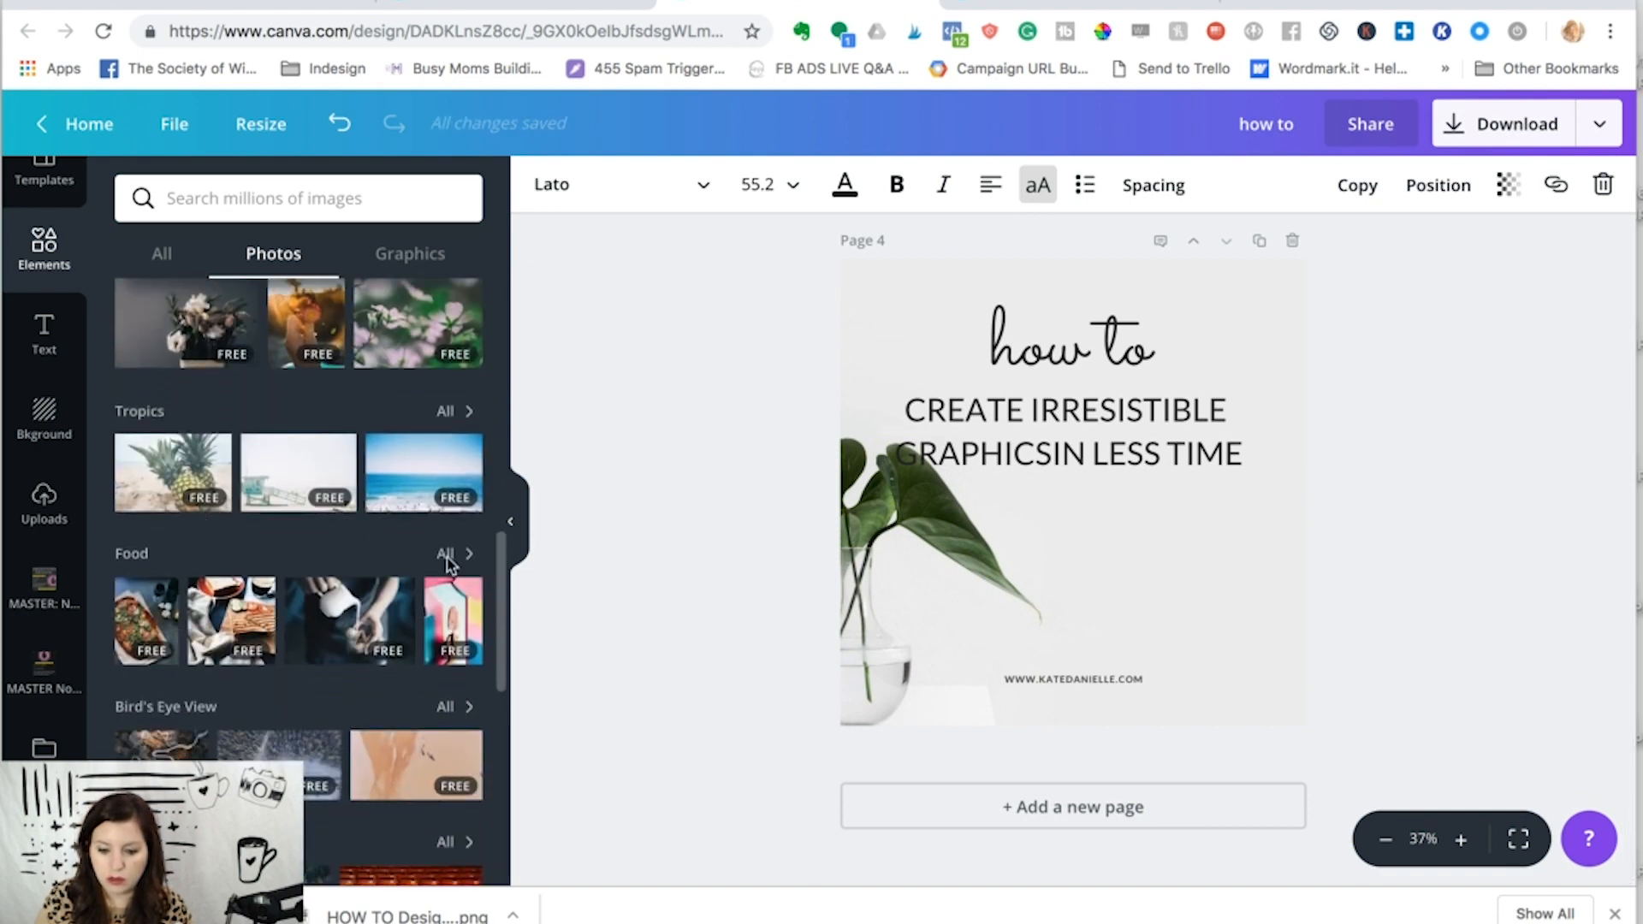
pyautogui.click(453, 620)
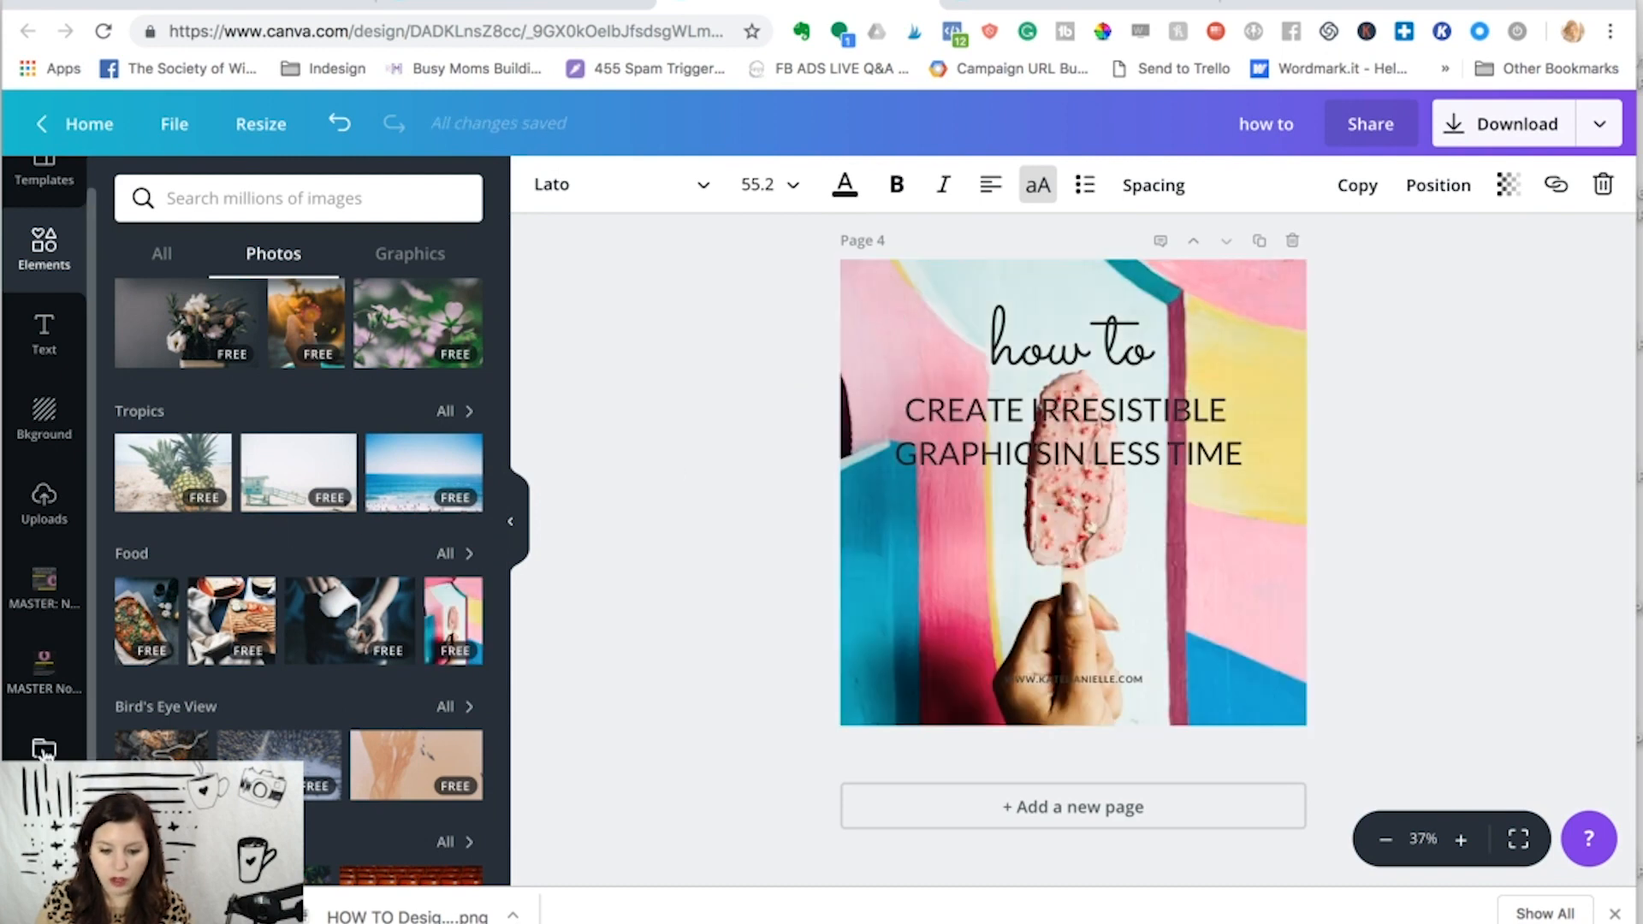
pyautogui.scroll(3)
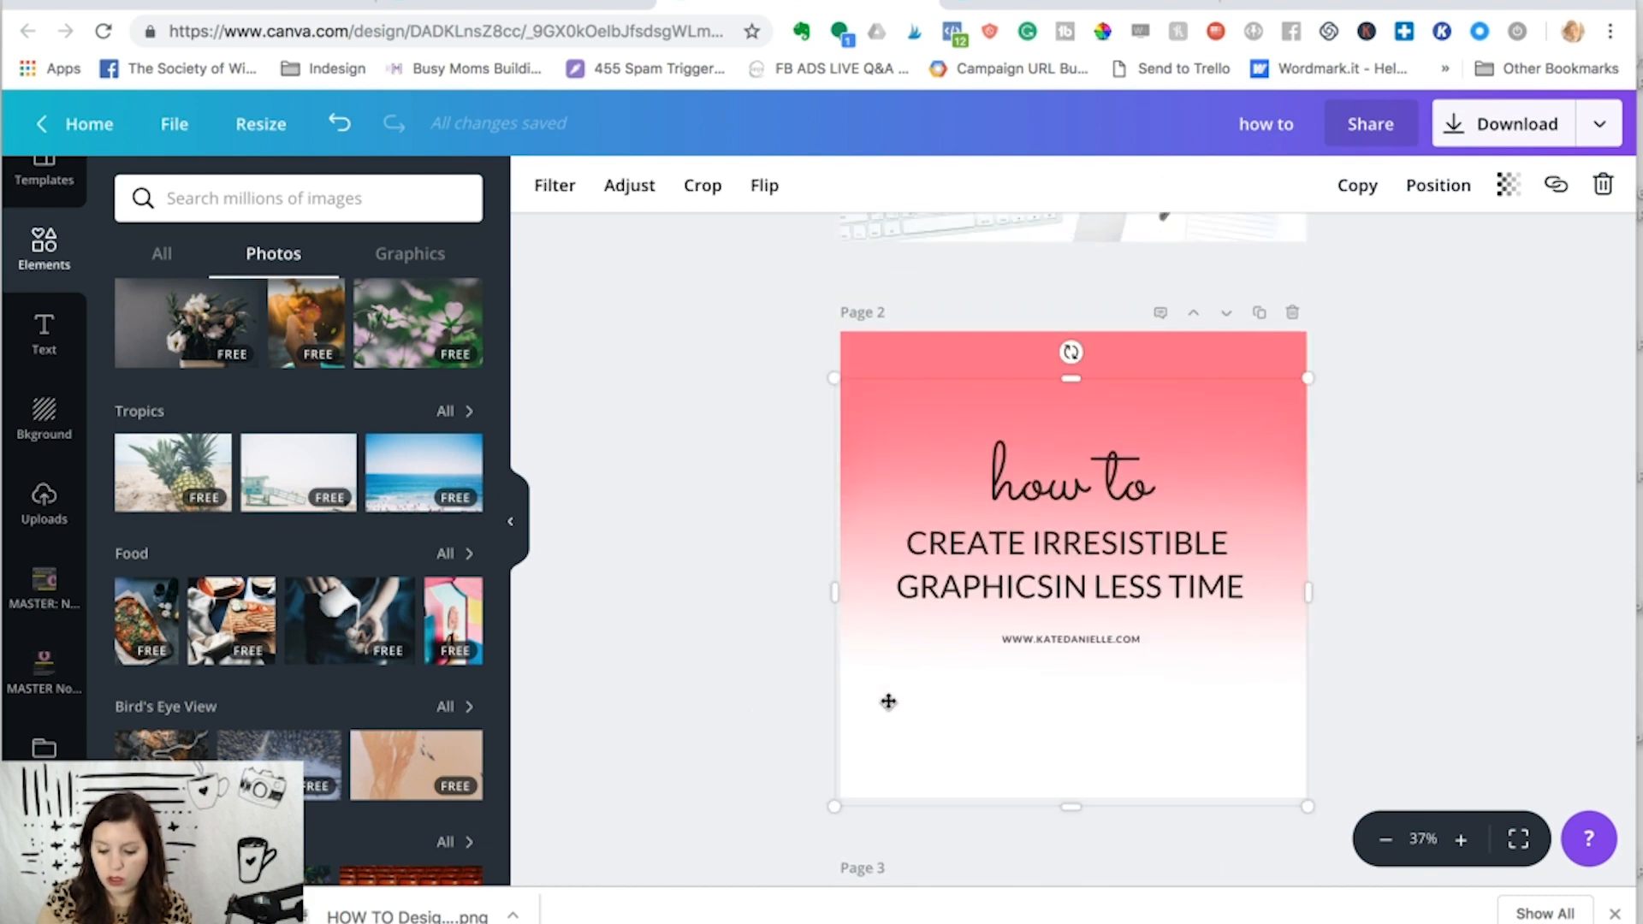
pyautogui.scroll(-3)
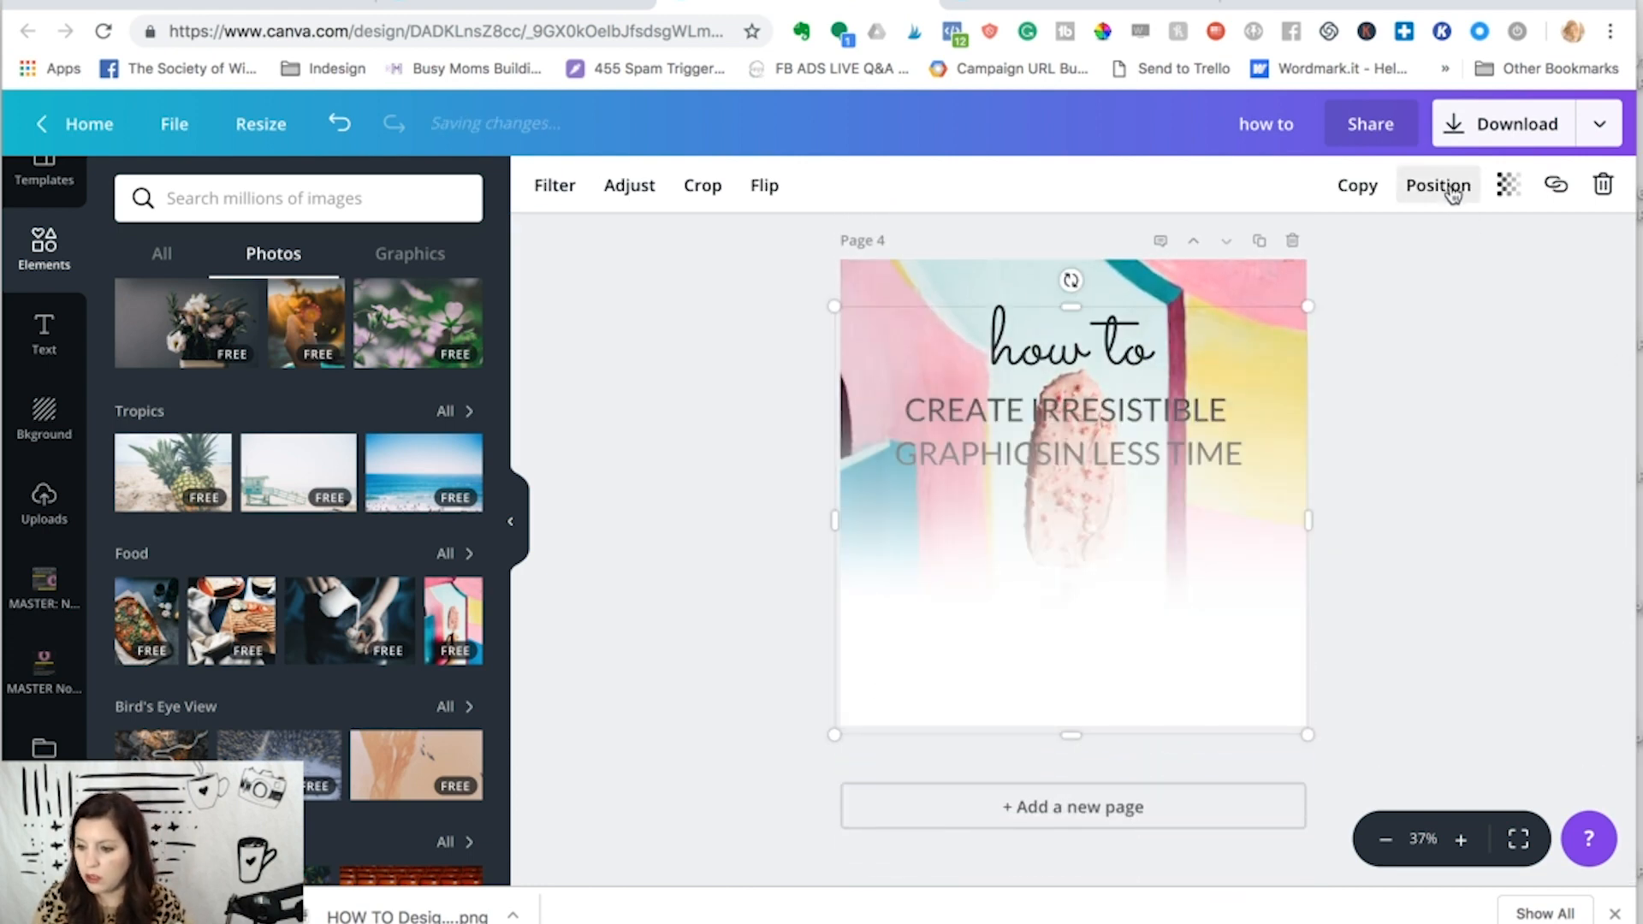
pyautogui.click(1437, 185)
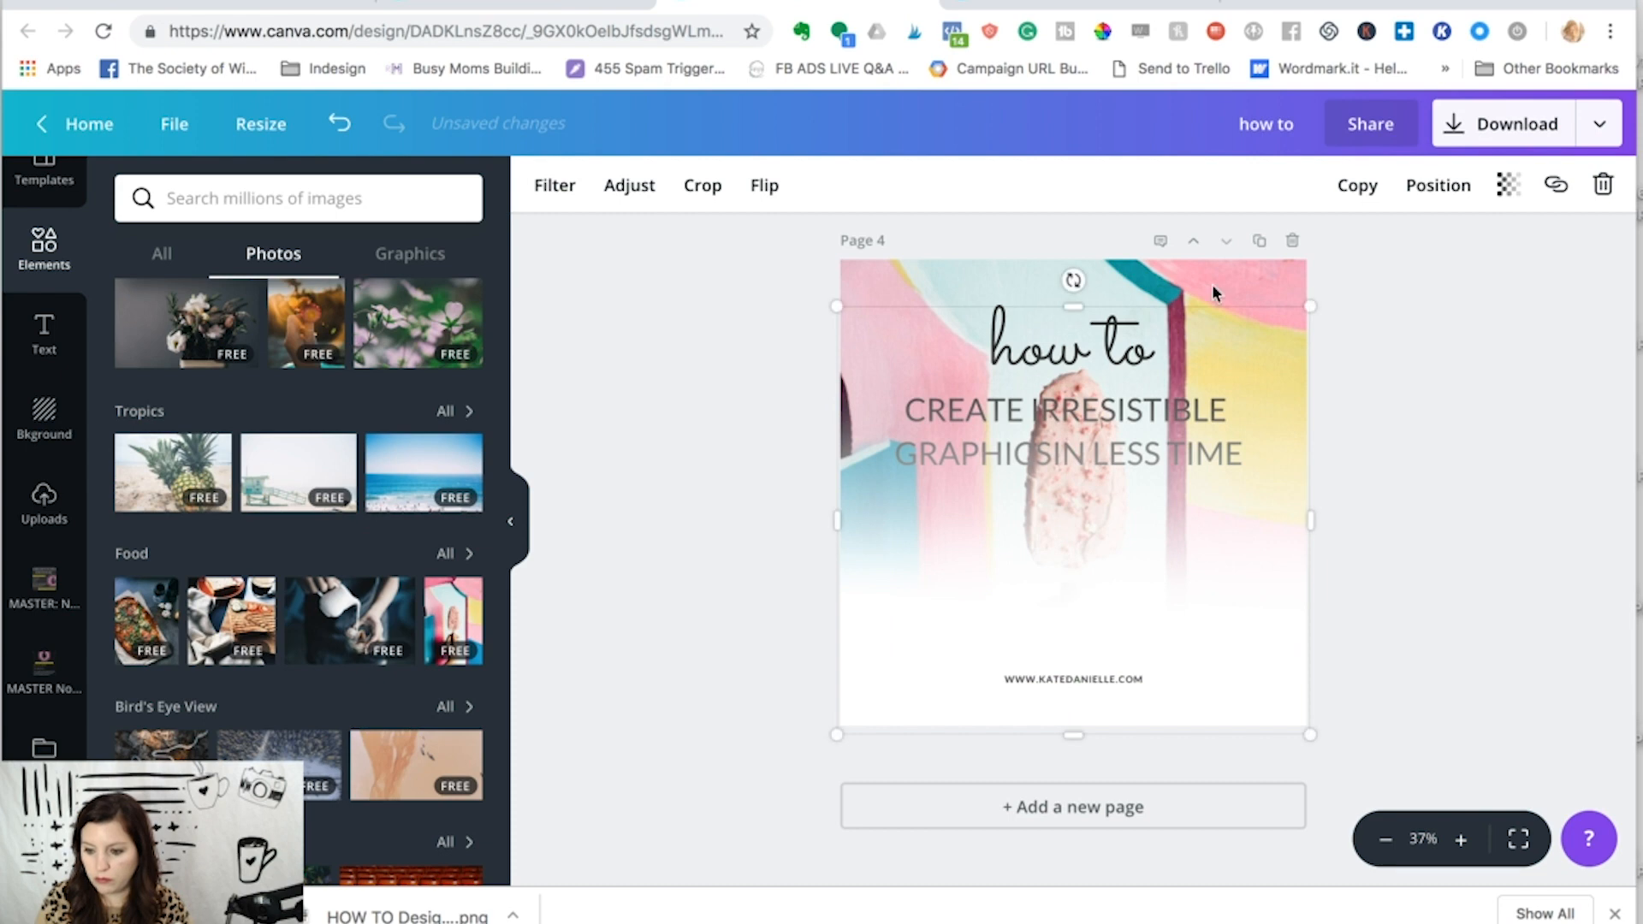
pyautogui.click(701, 186)
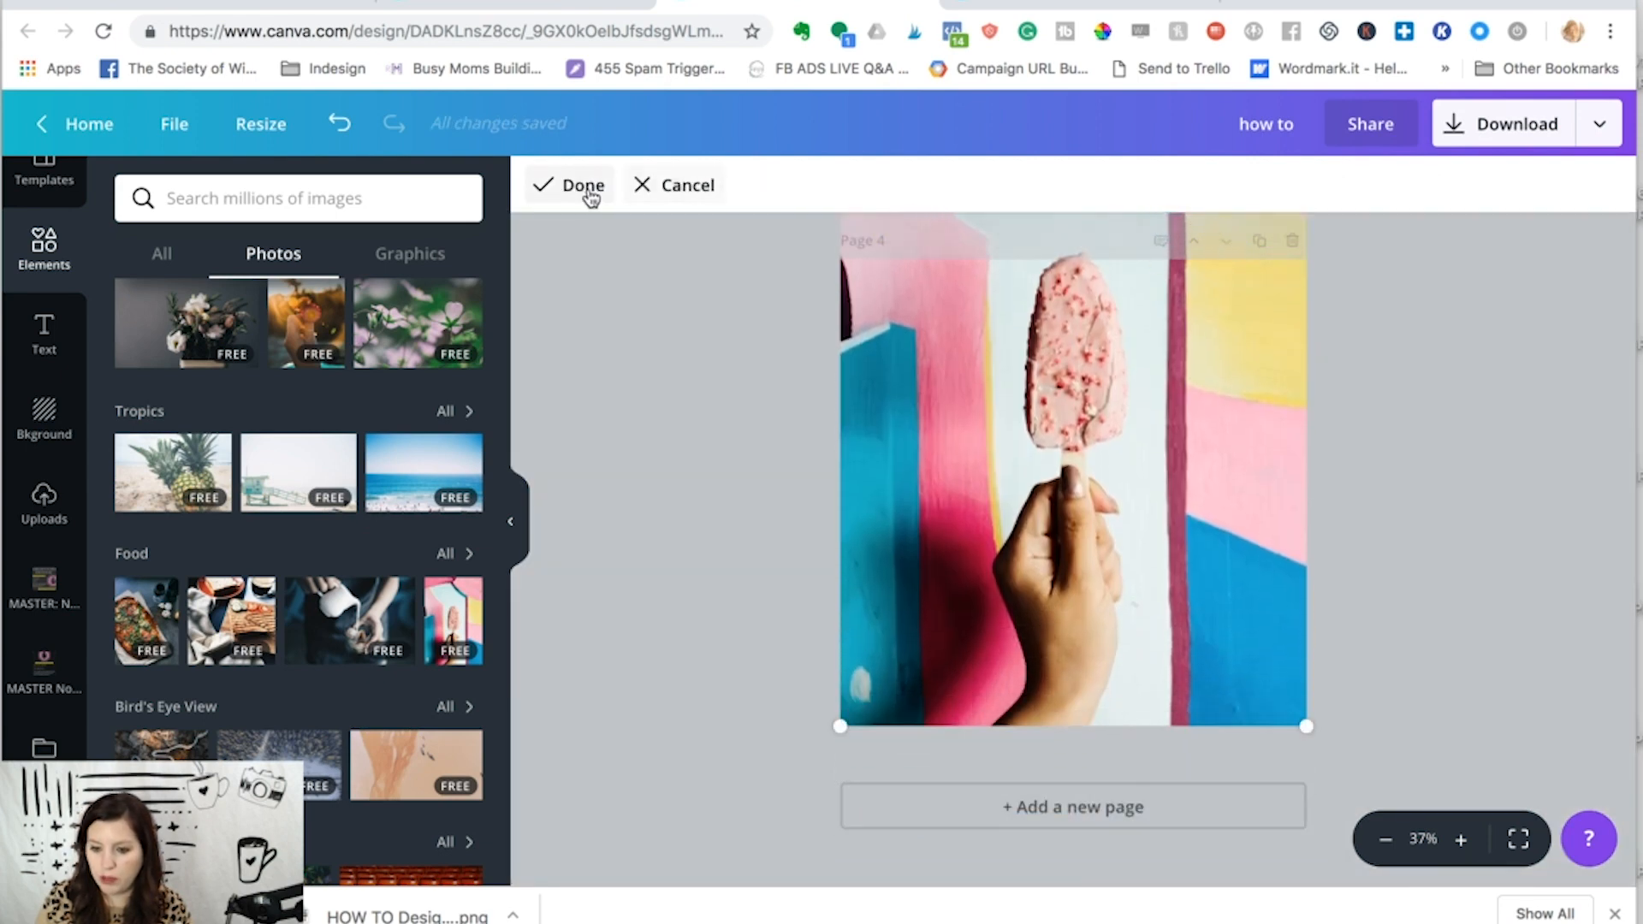
pyautogui.click(569, 185)
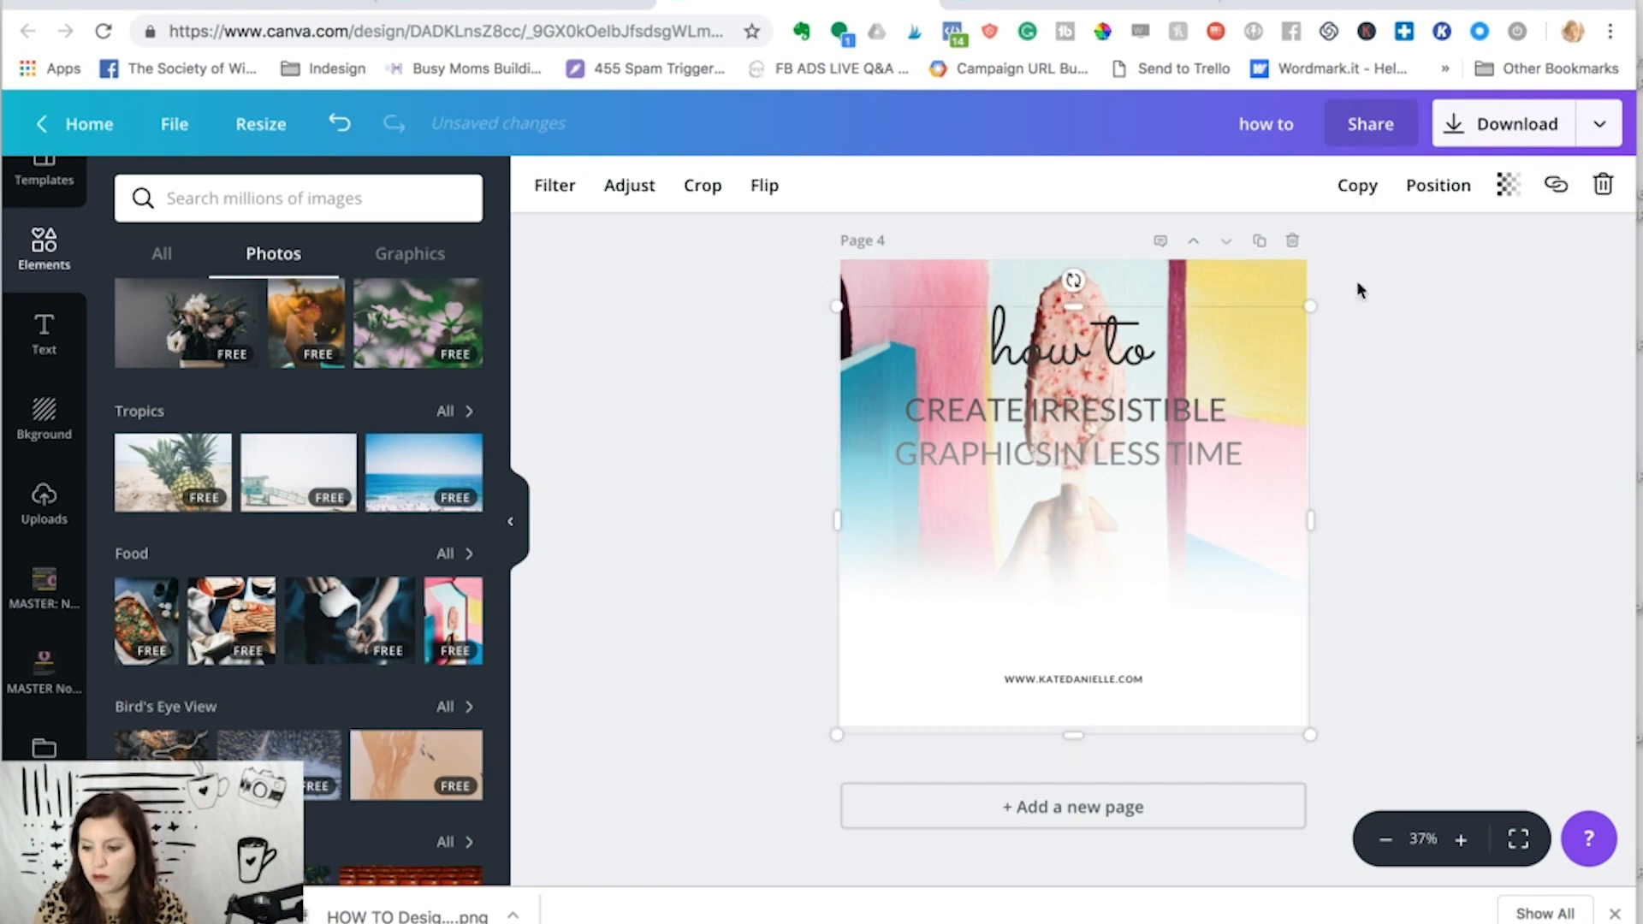
# Step: Send the pink gradient back a layer and use the pineapple photo as background
pyautogui.click(1437, 186)
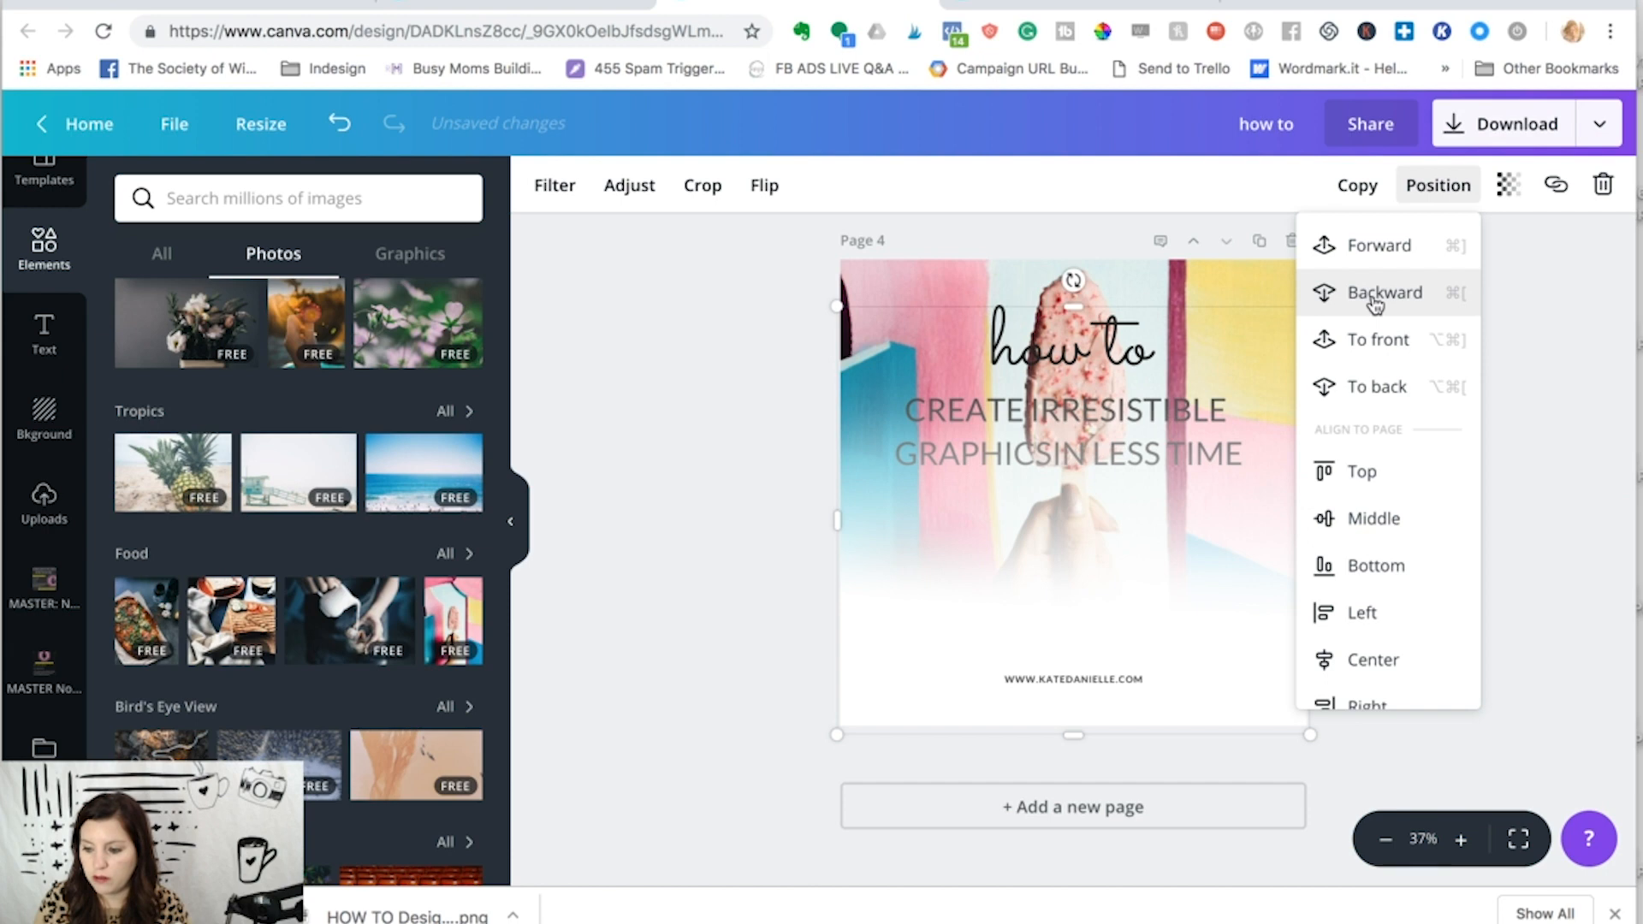
pyautogui.click(1019, 468)
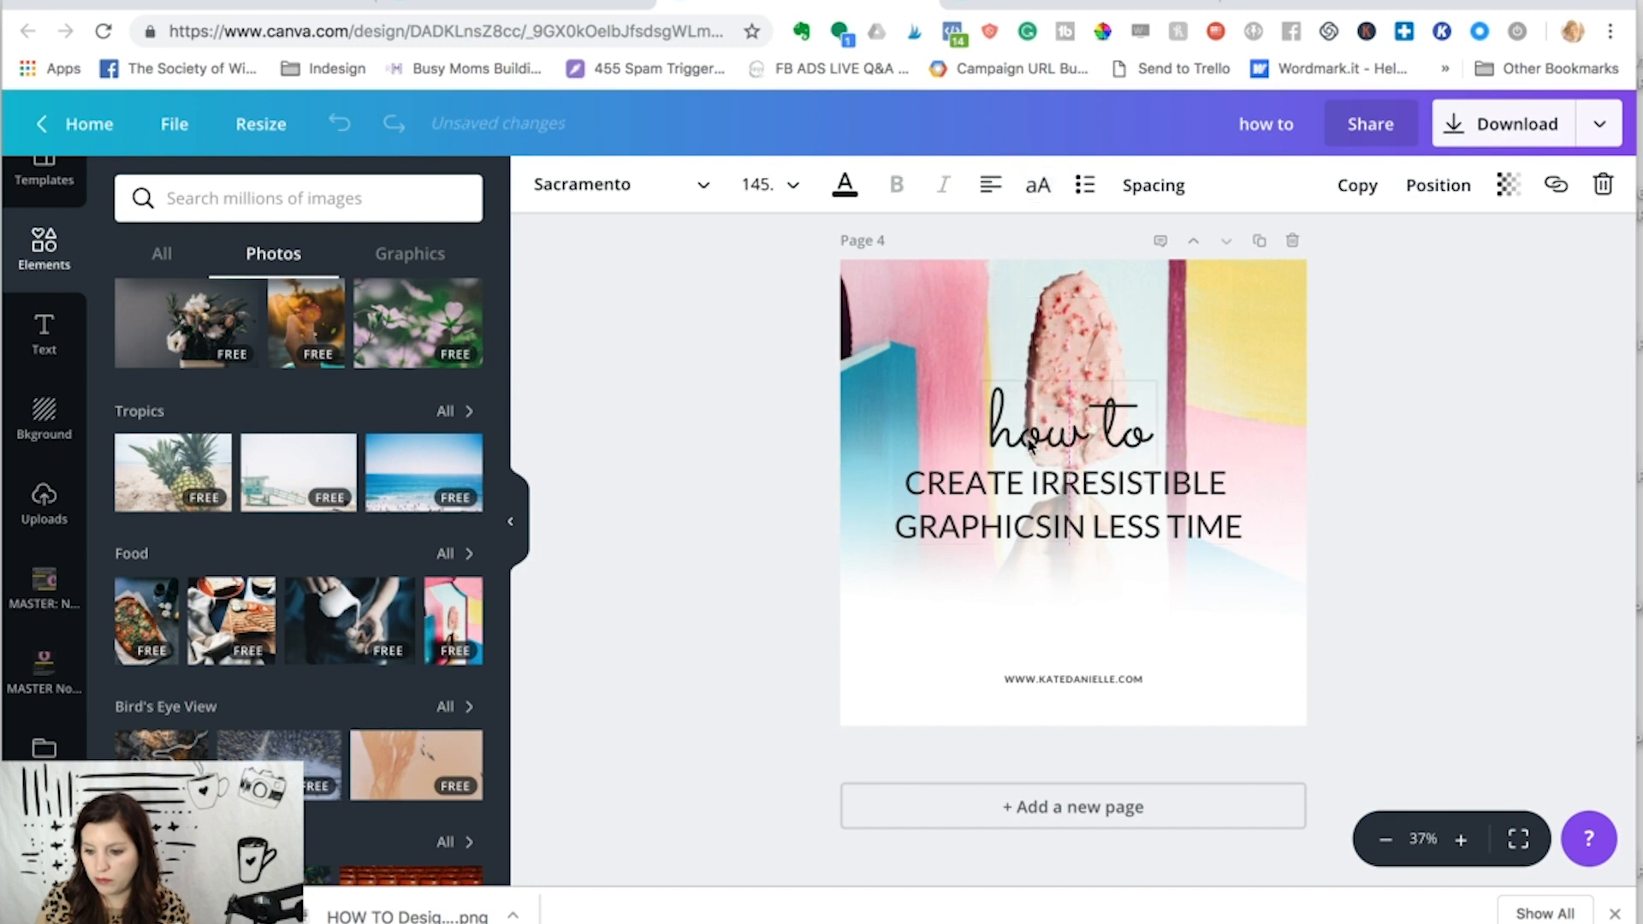
pyautogui.scroll(-3)
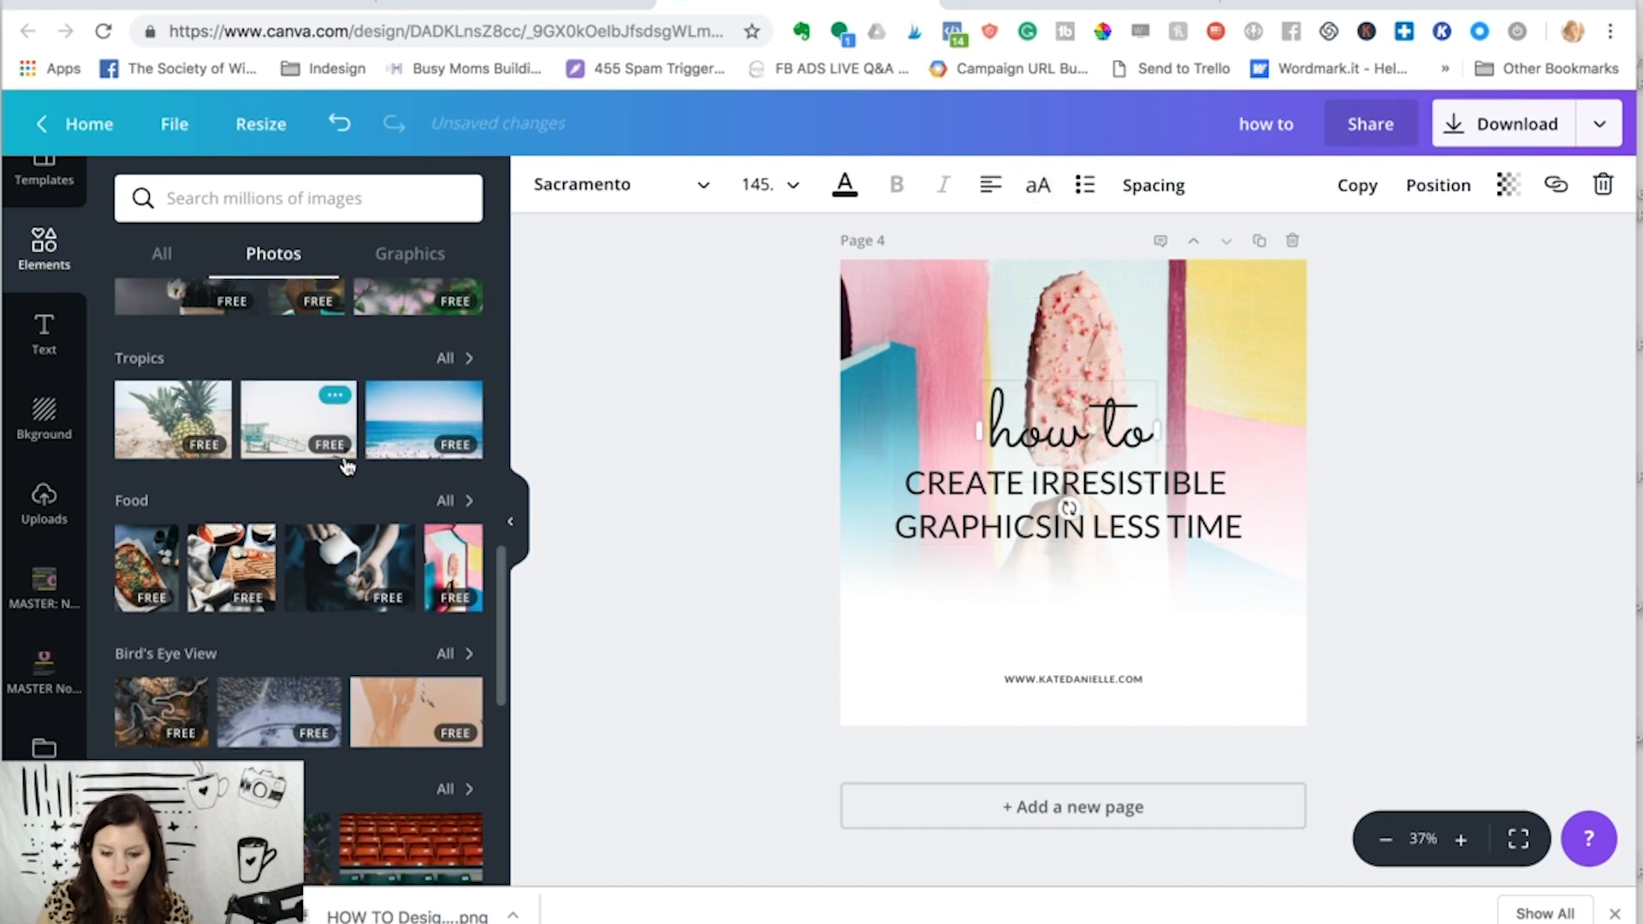
pyautogui.click(172, 420)
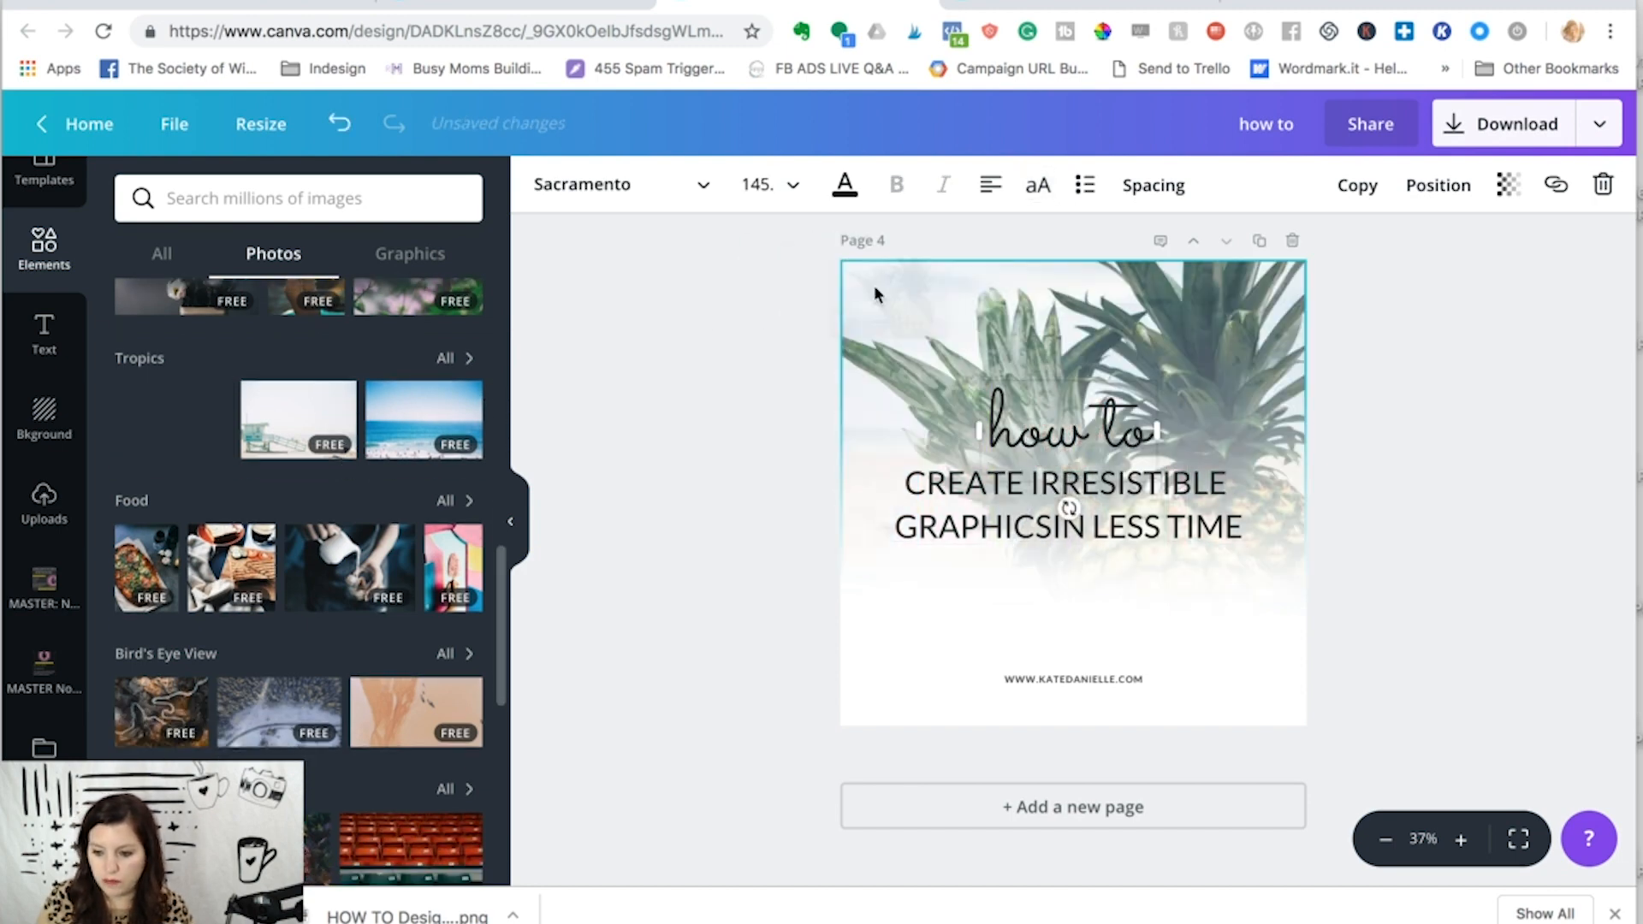
pyautogui.click(1430, 540)
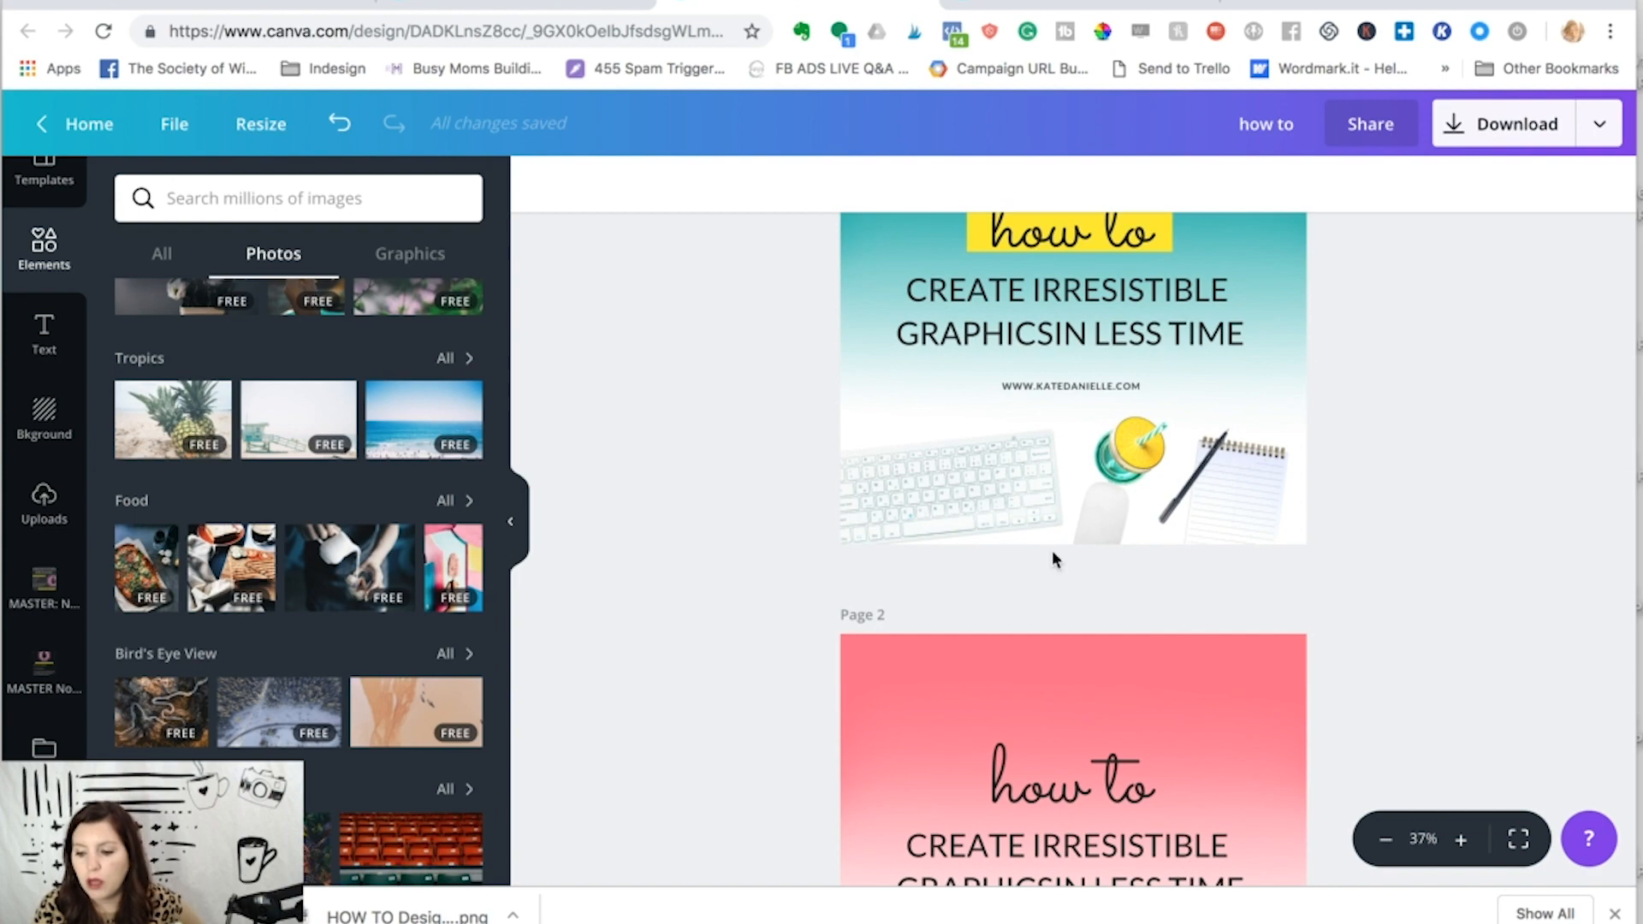
# Step: Position the website line over a yellow bottom strip and recolour the page 3 headline teal
pyautogui.scroll(-3)
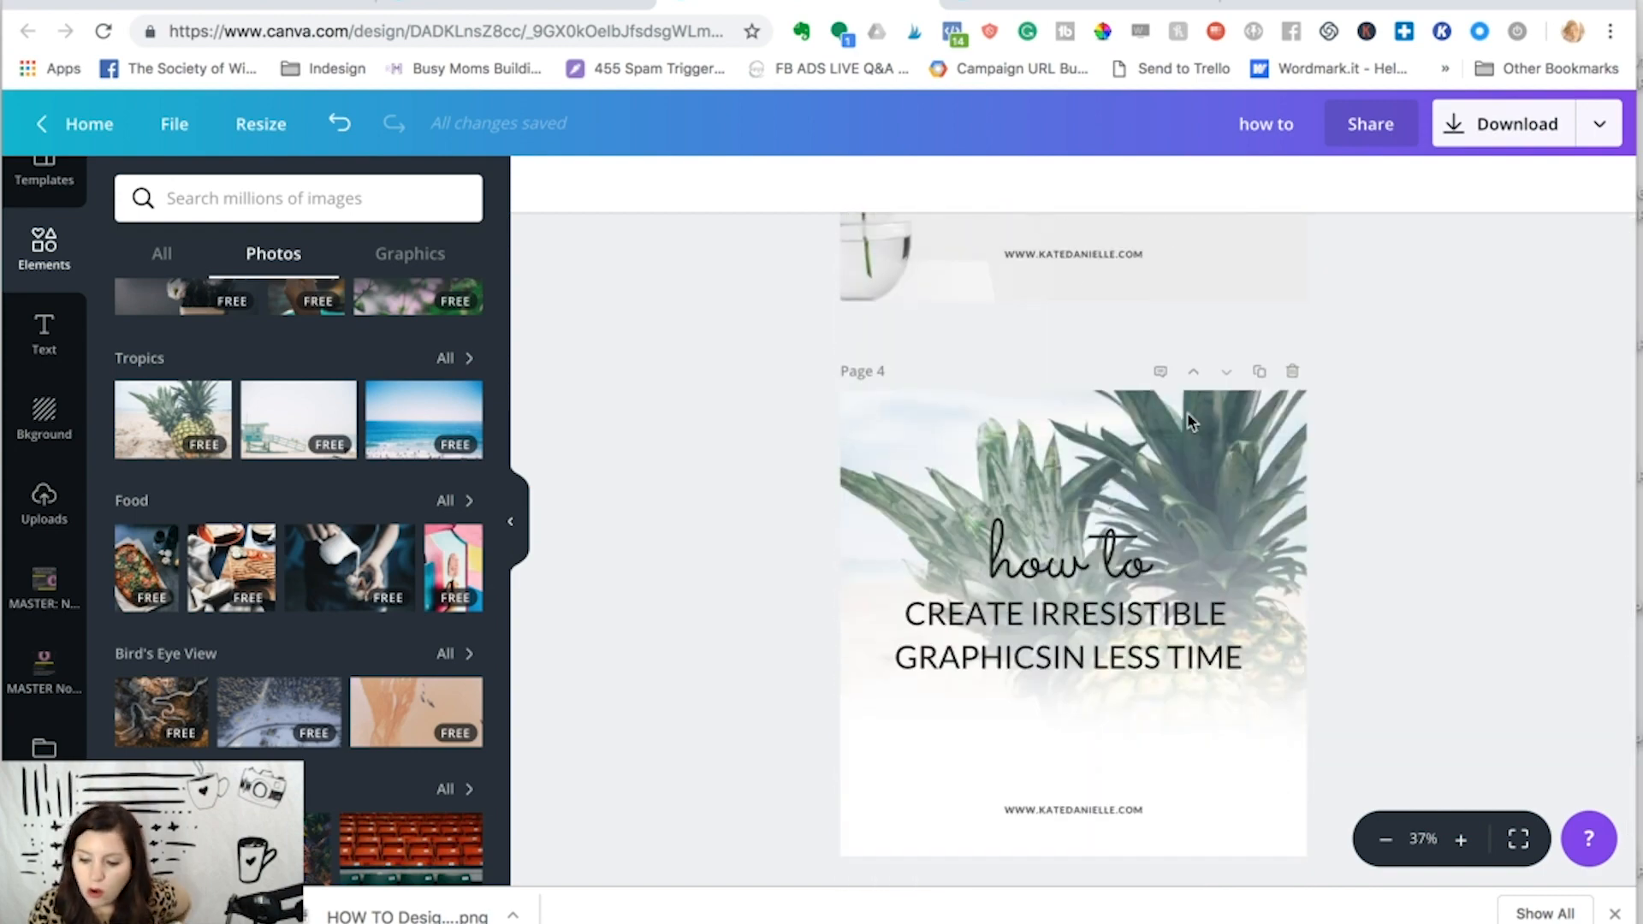
pyautogui.scroll(3)
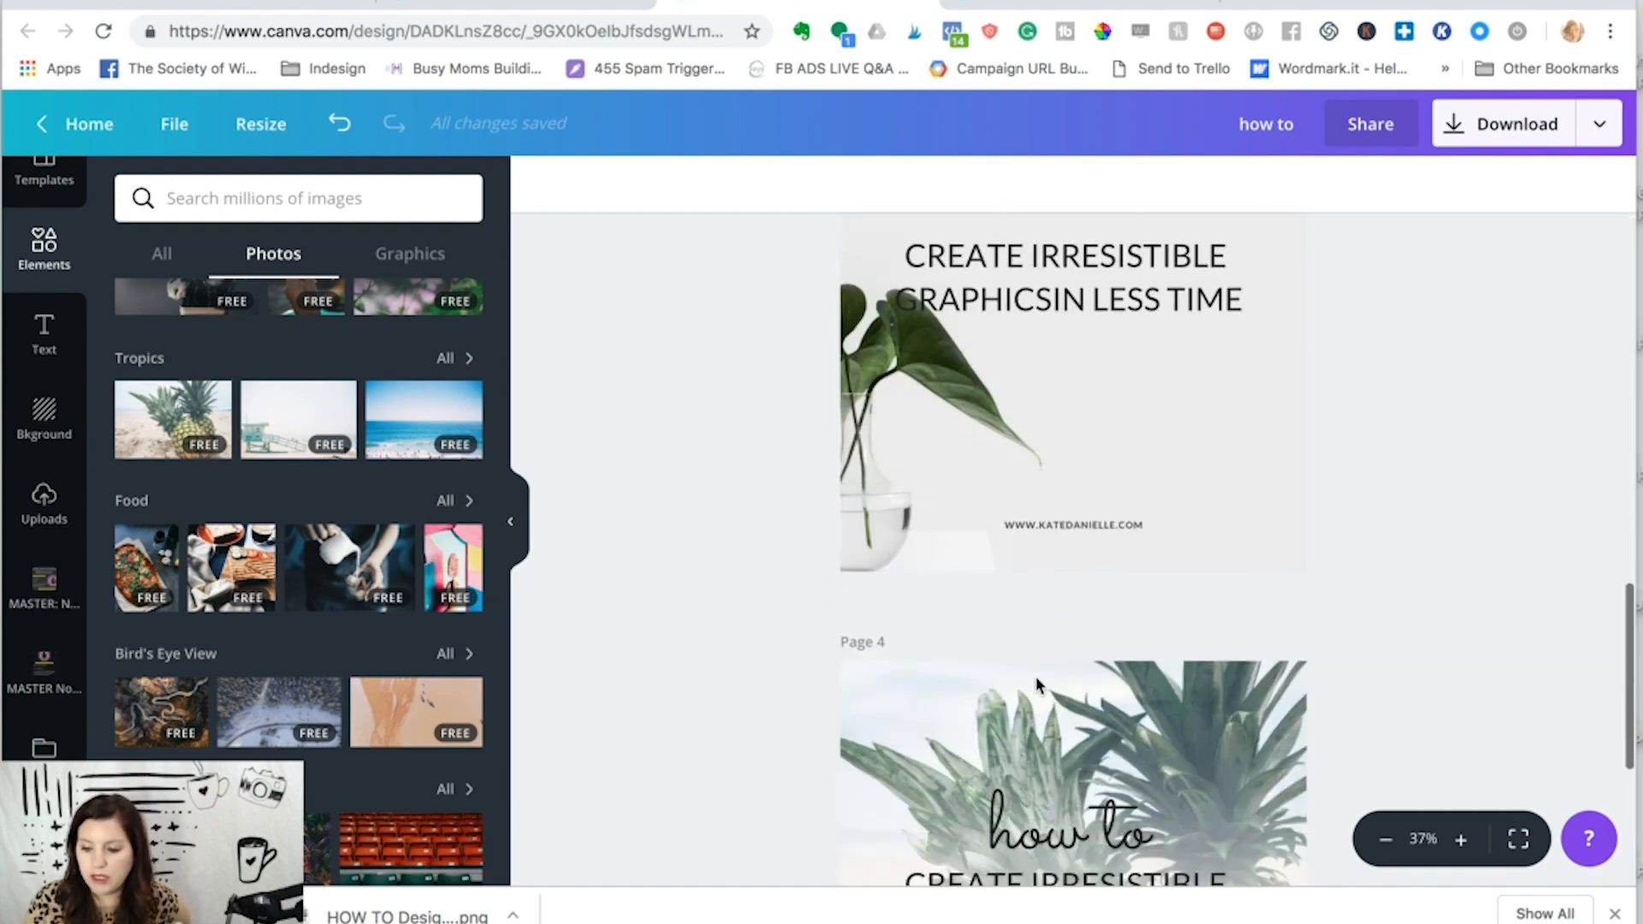
pyautogui.scroll(3)
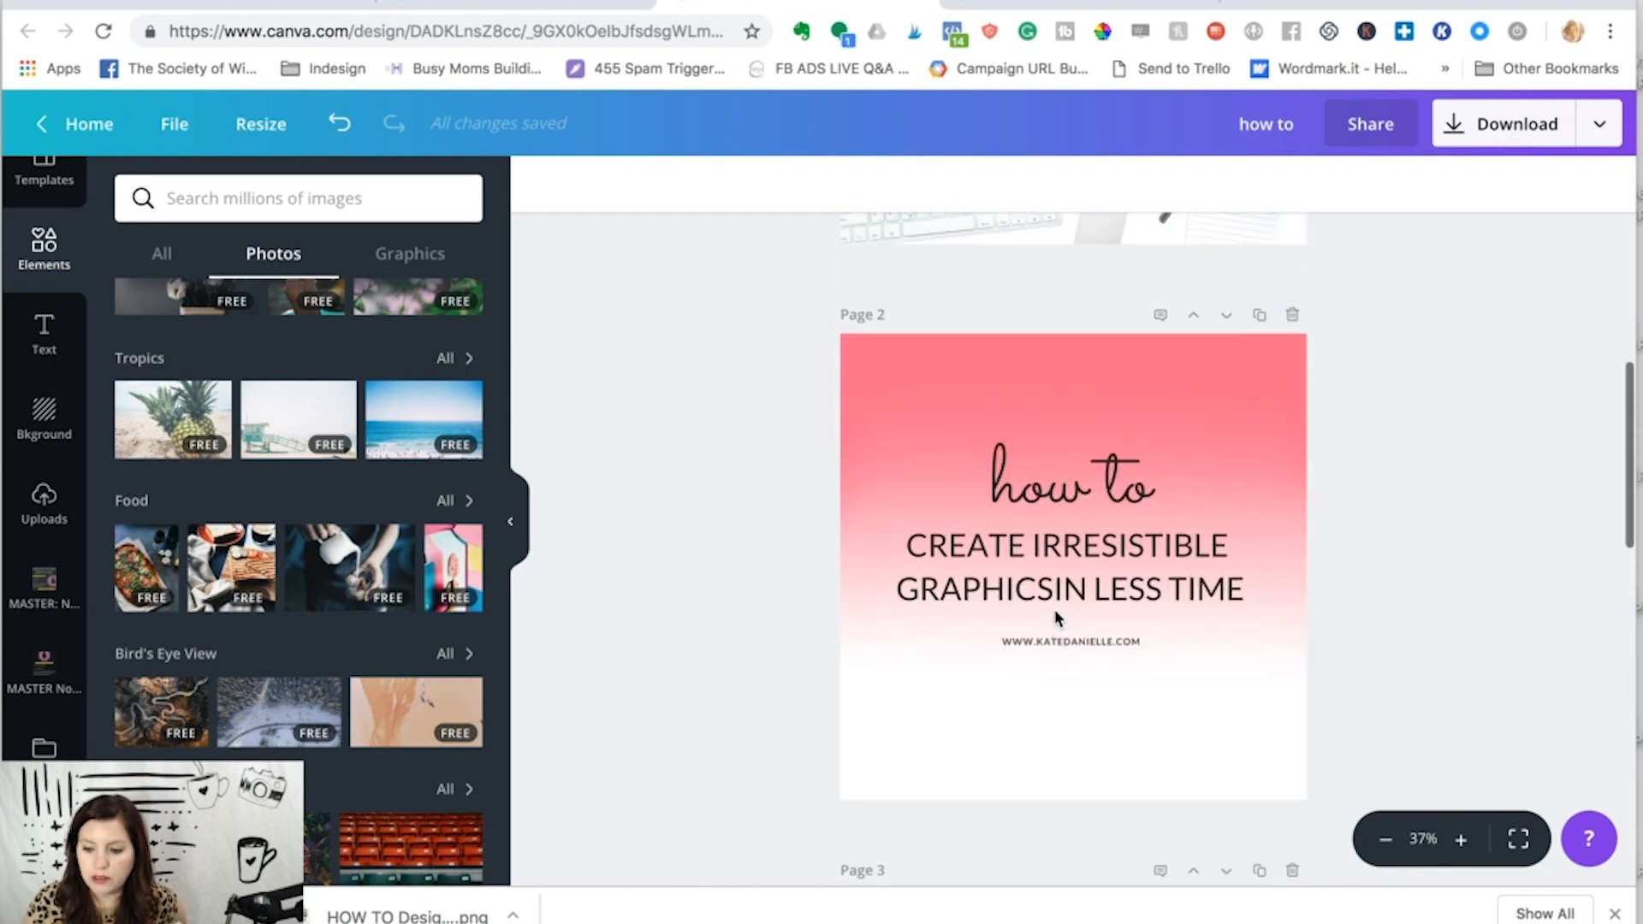
pyautogui.scroll(-3)
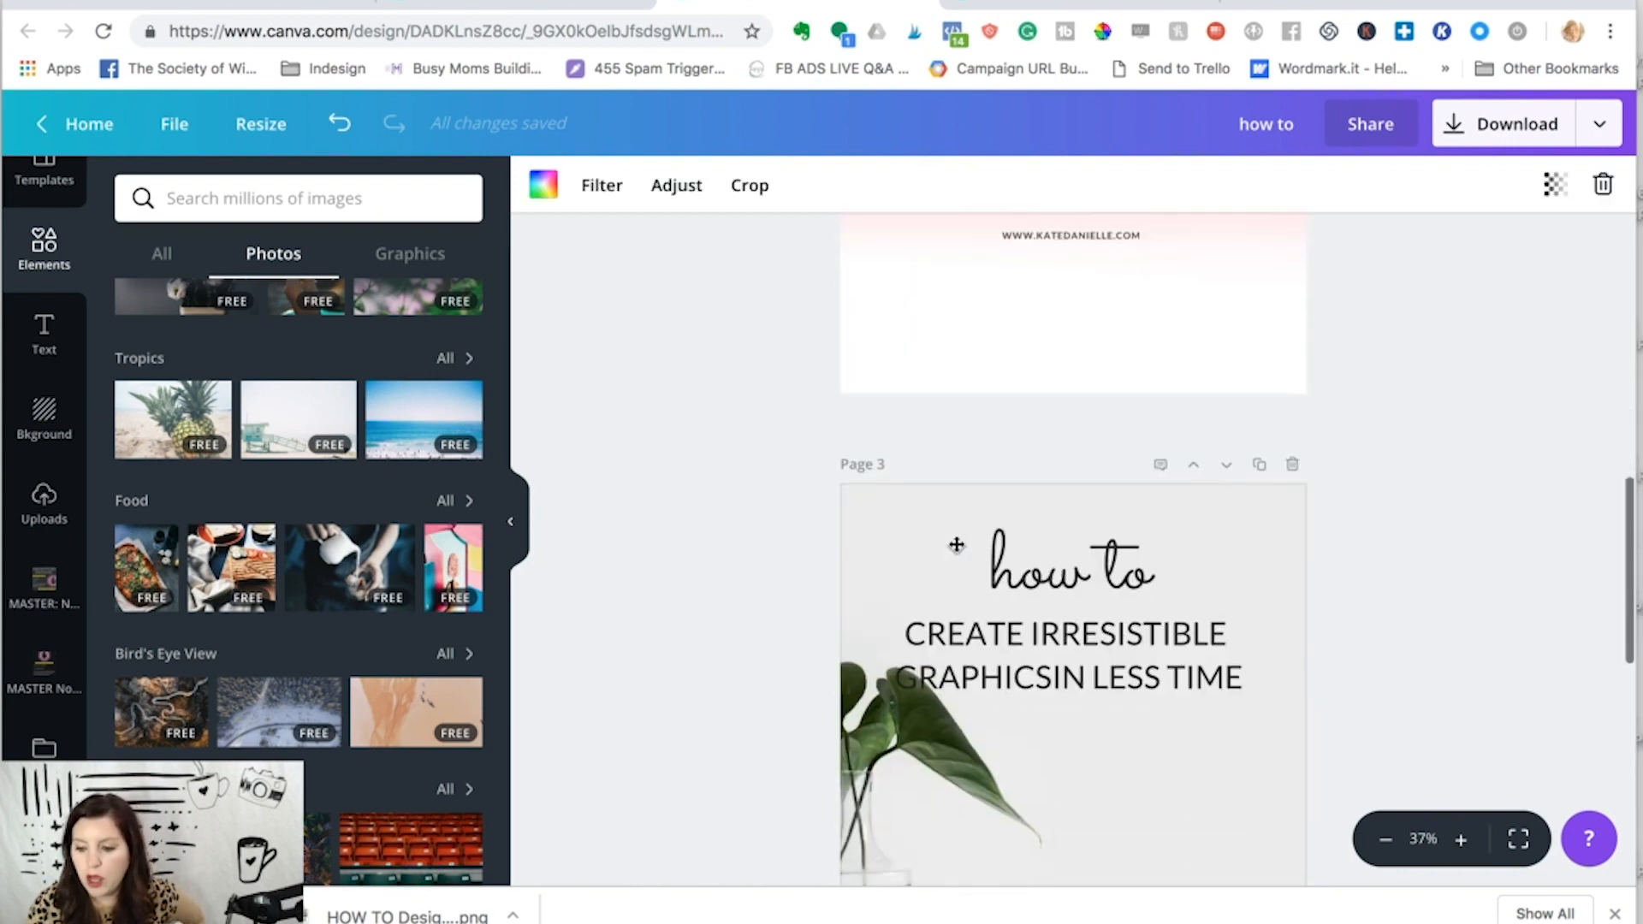
pyautogui.scroll(-3)
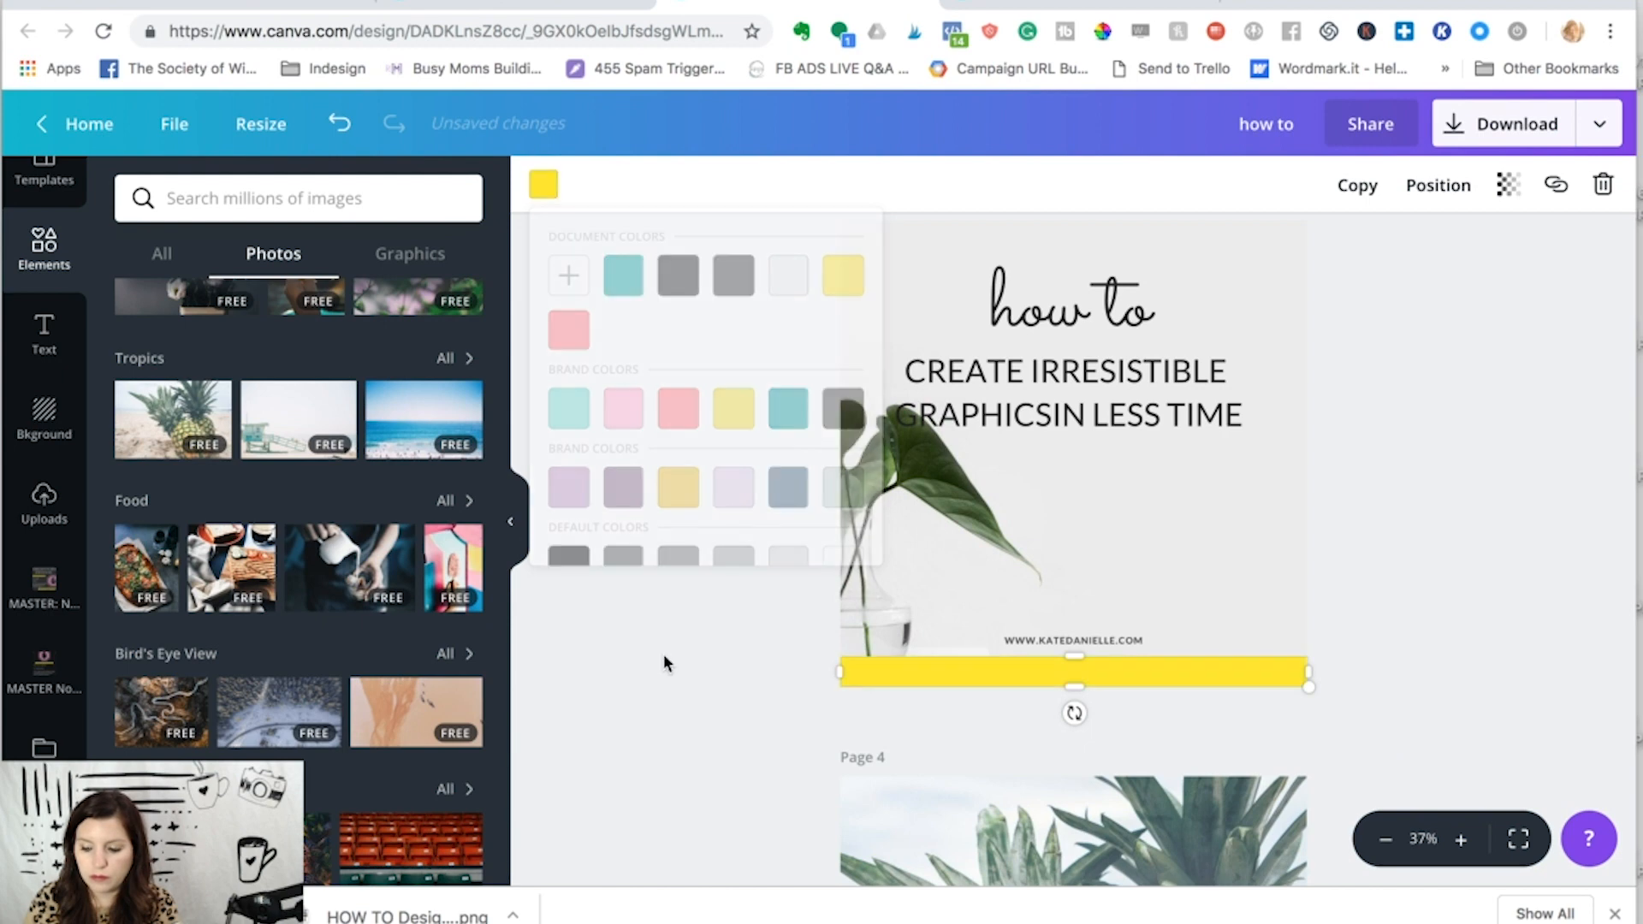
pyautogui.click(1074, 673)
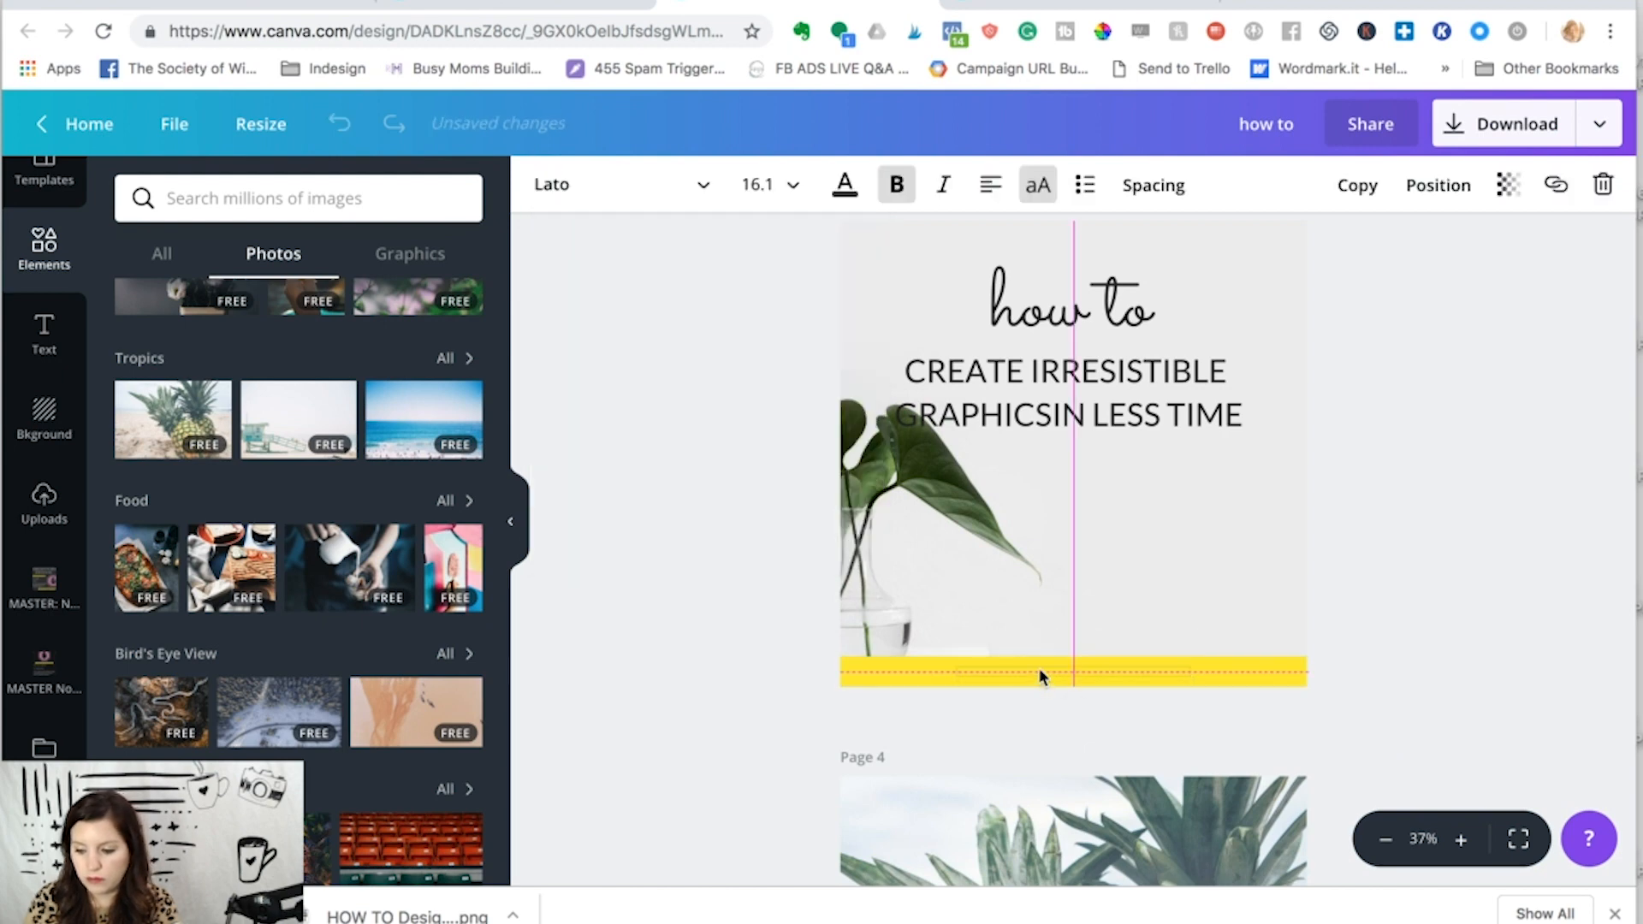
pyautogui.click(1438, 186)
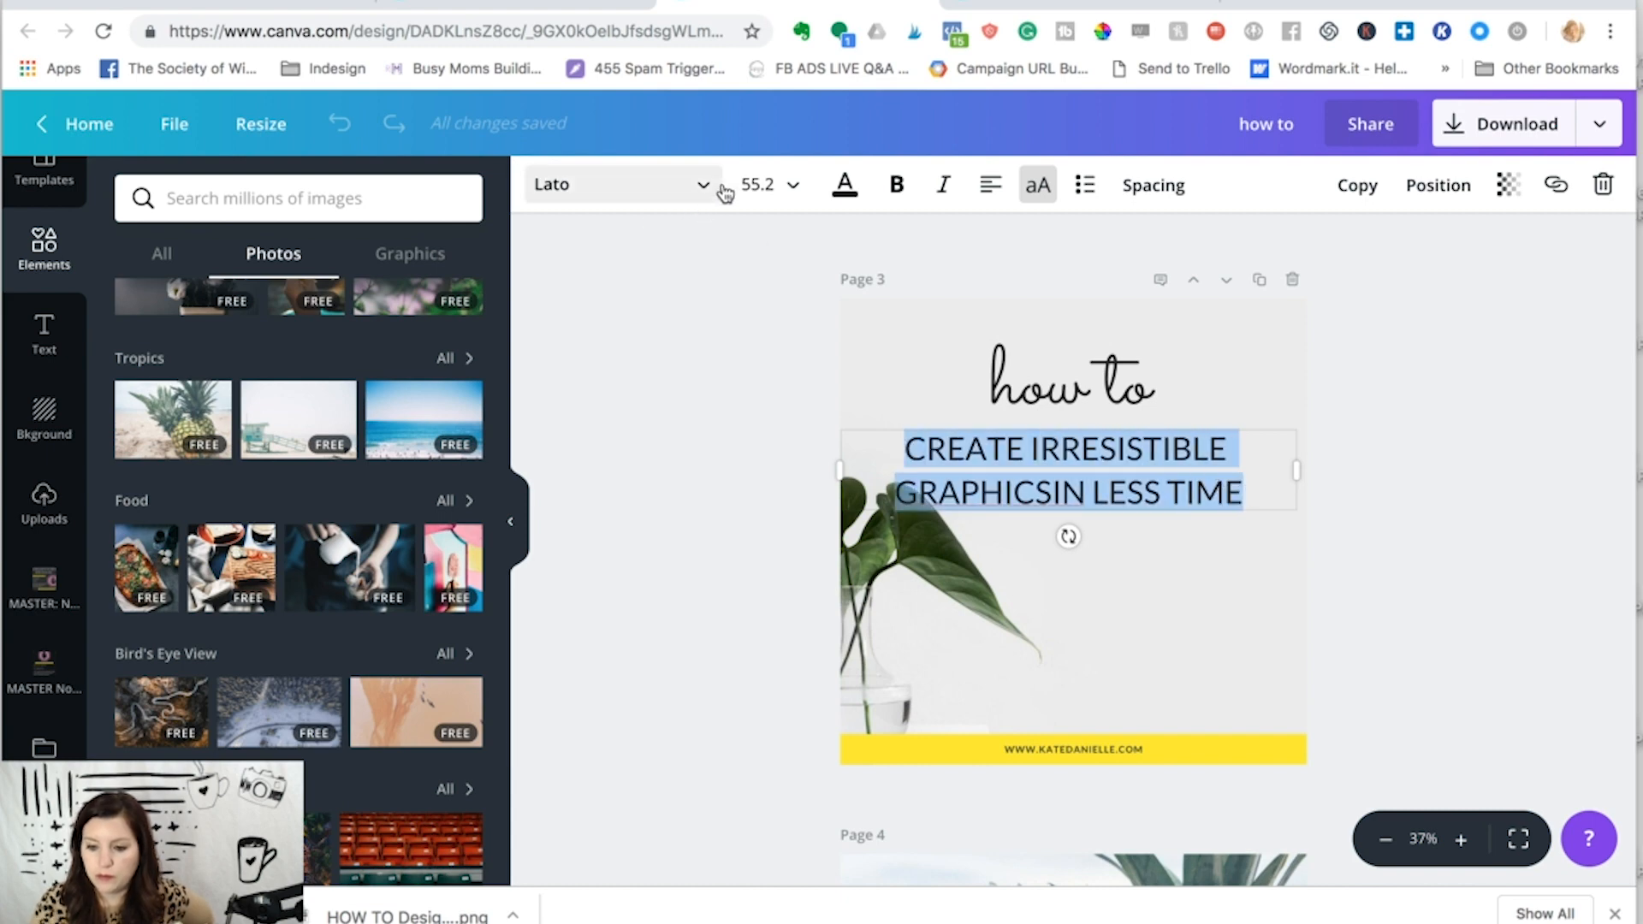
pyautogui.click(844, 185)
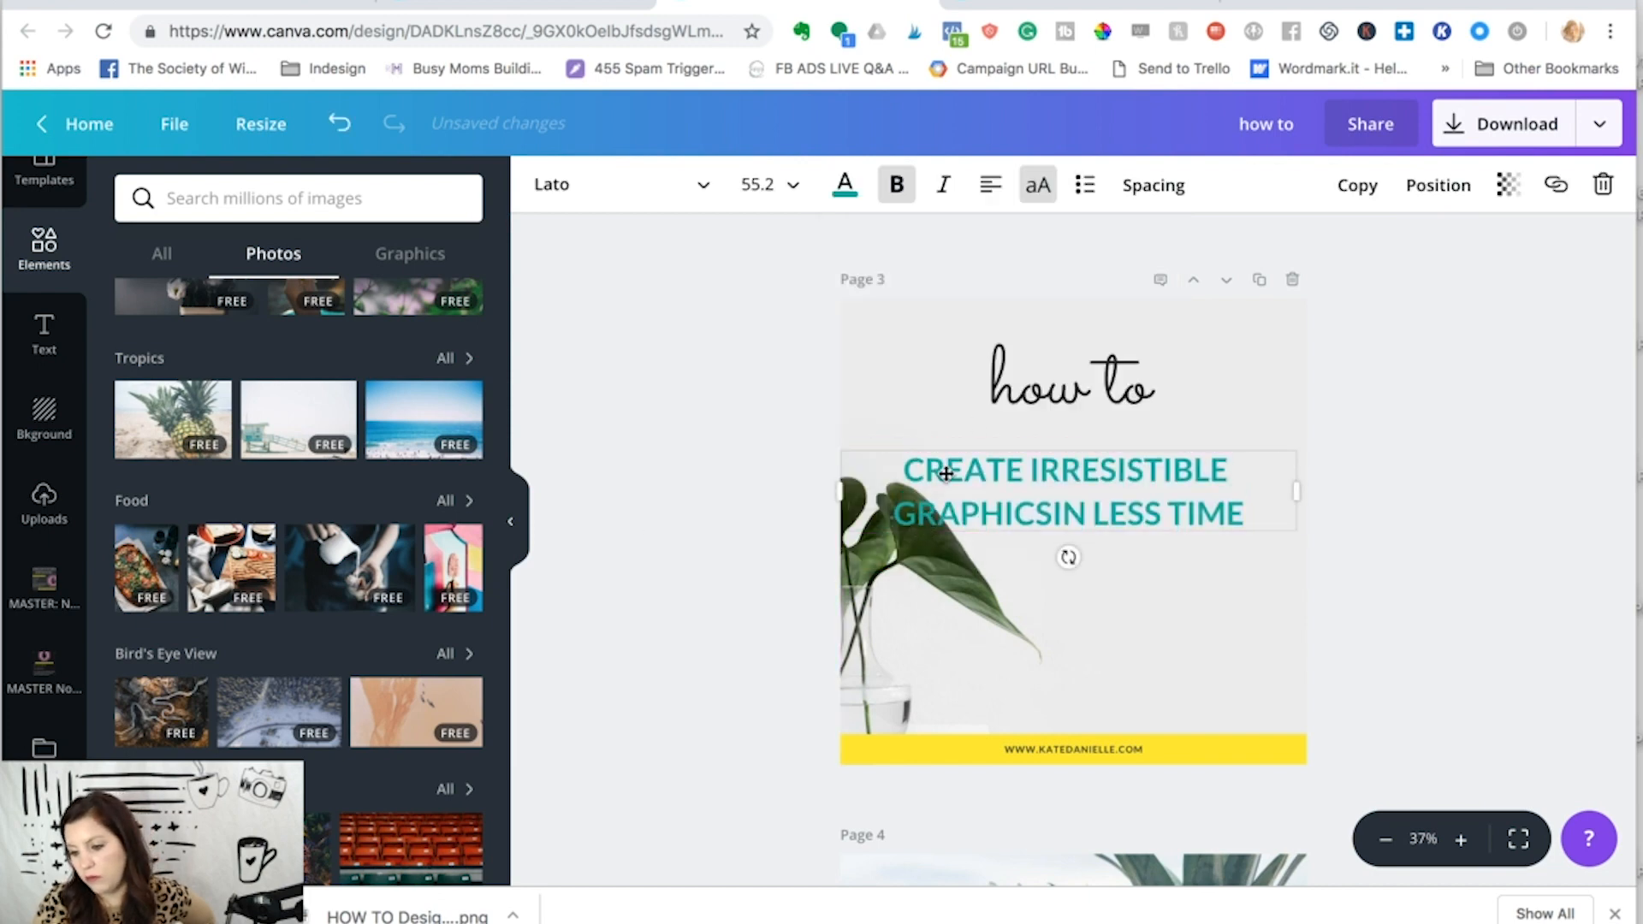
pyautogui.click(1069, 386)
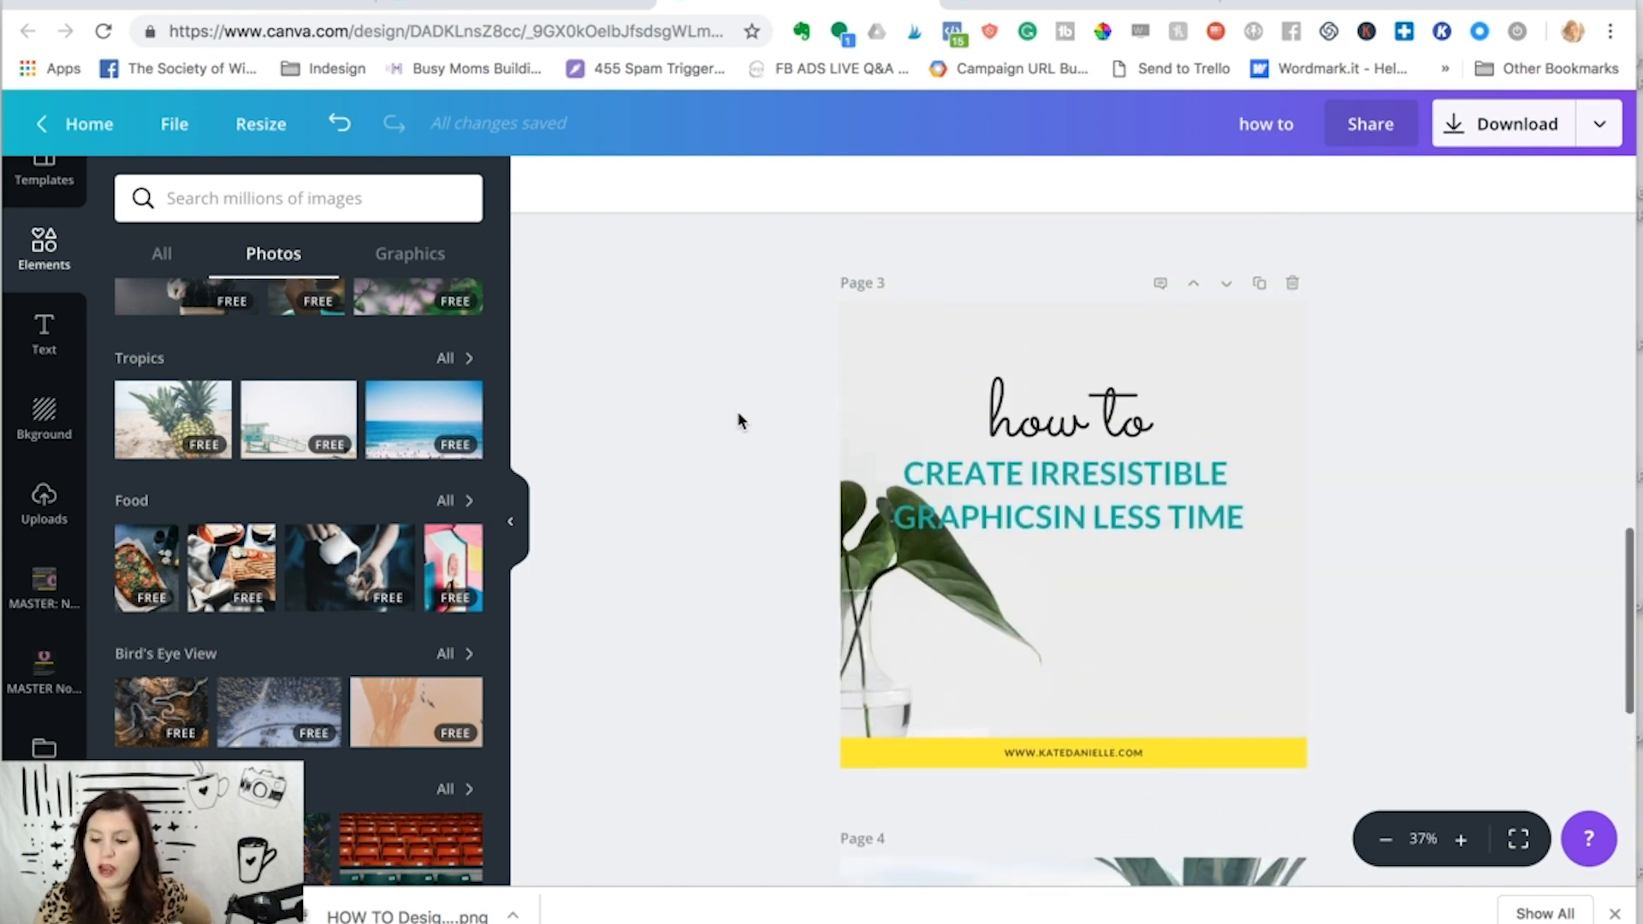
# Step: Retitle the design 'KD Instagram Templates' and return to the designs dashboard
pyautogui.scroll(3)
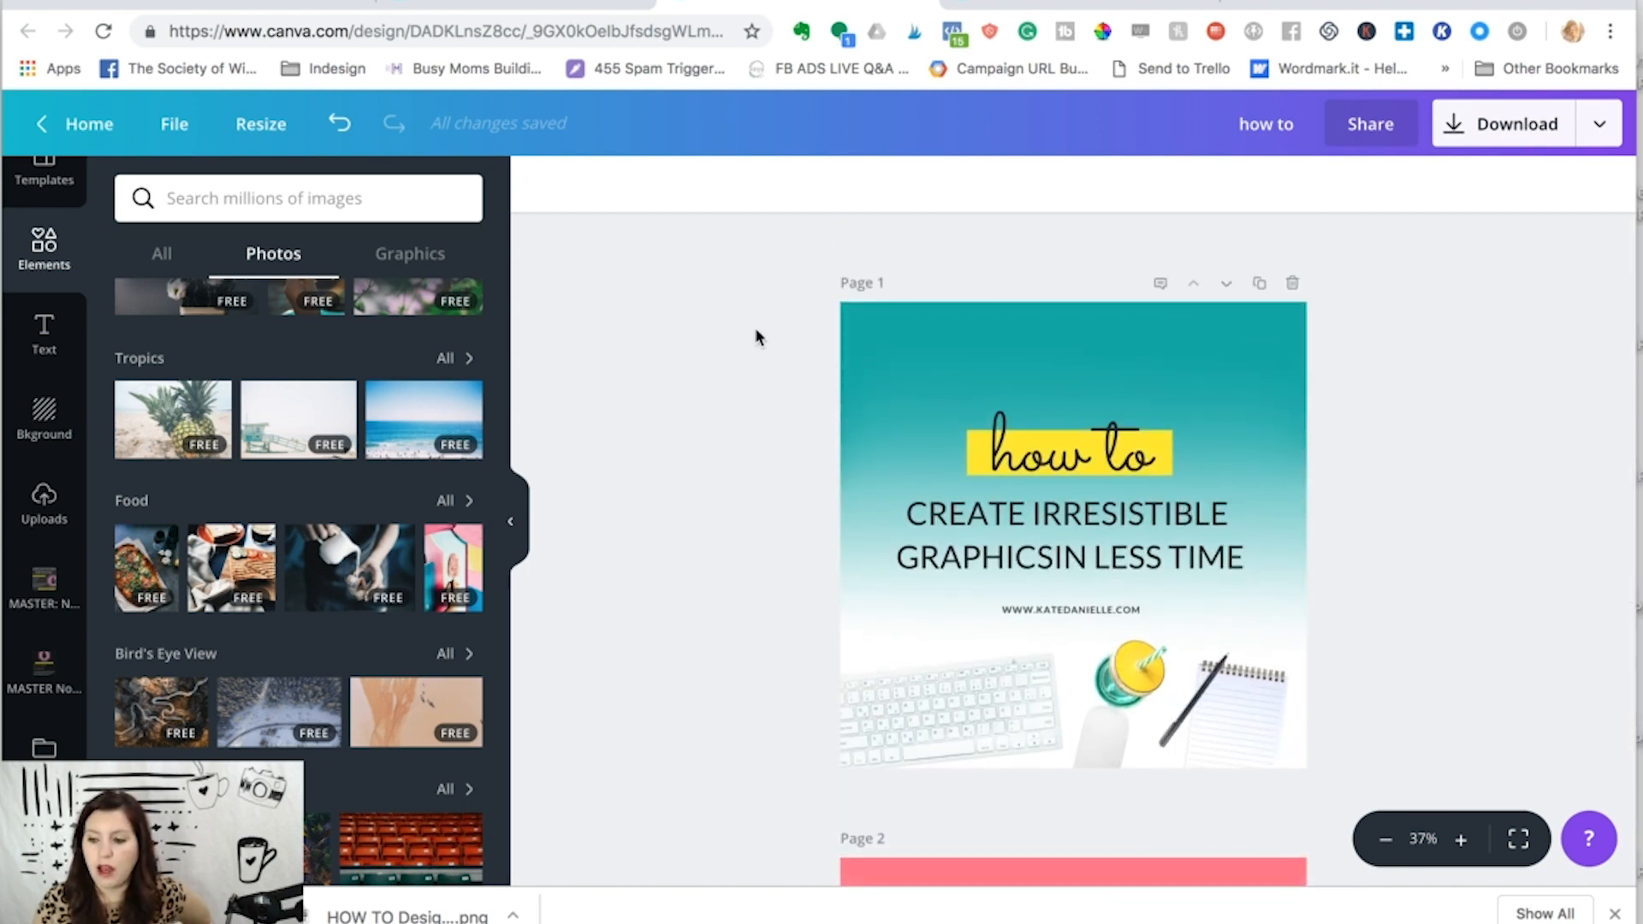
pyautogui.click(1266, 123)
pyautogui.write('KD Instagram Templates')
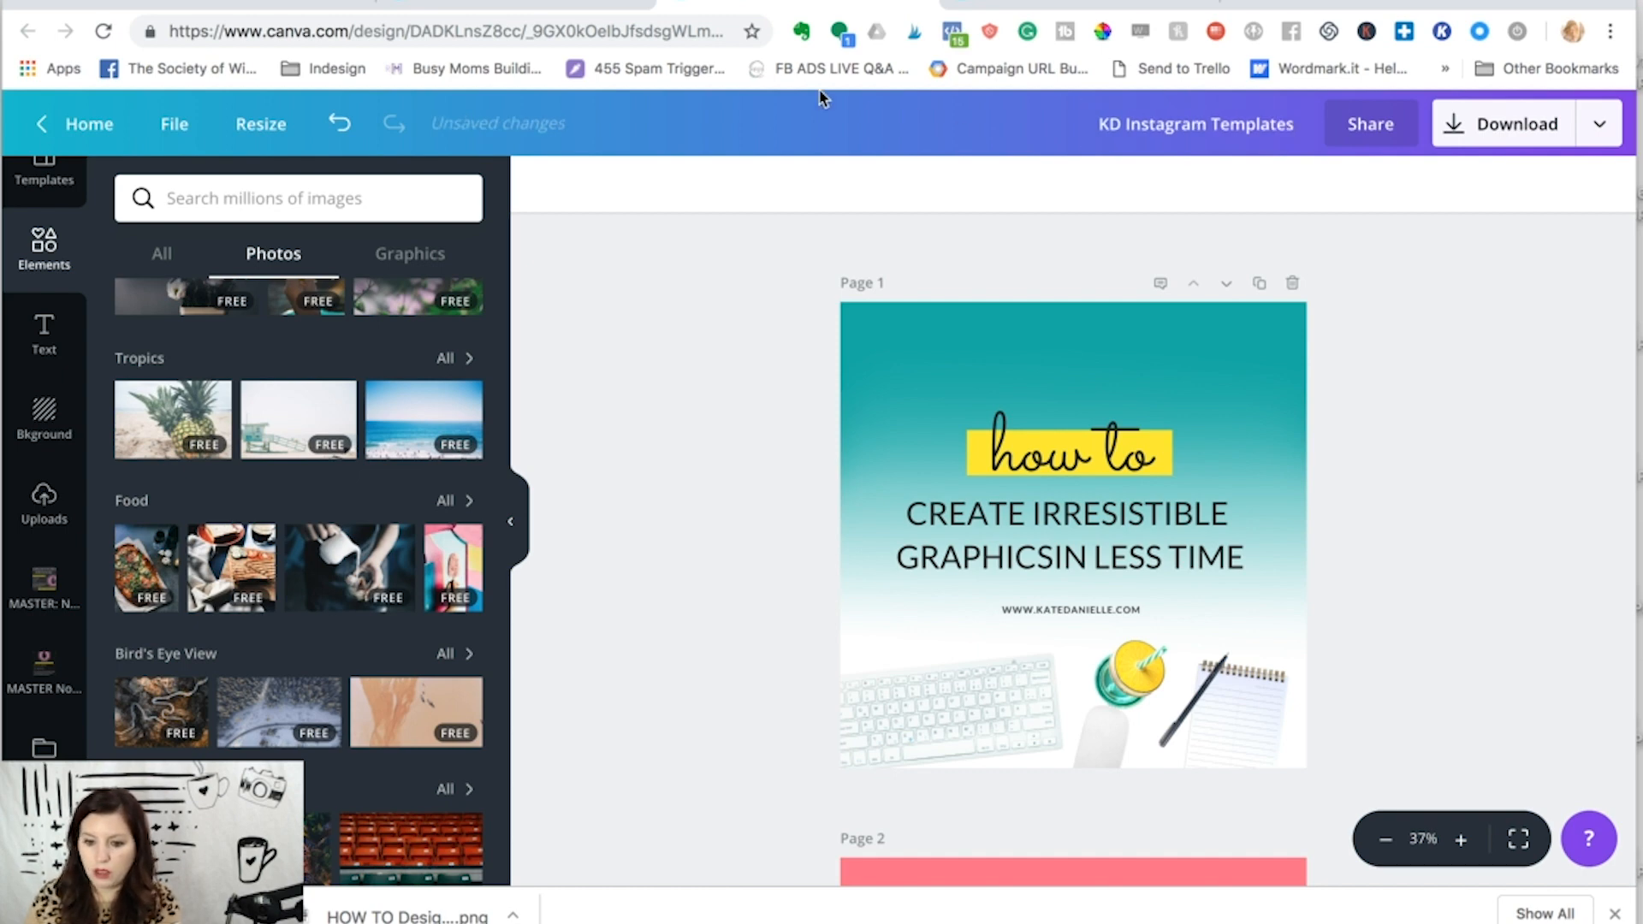
pyautogui.moveTo(513, 140)
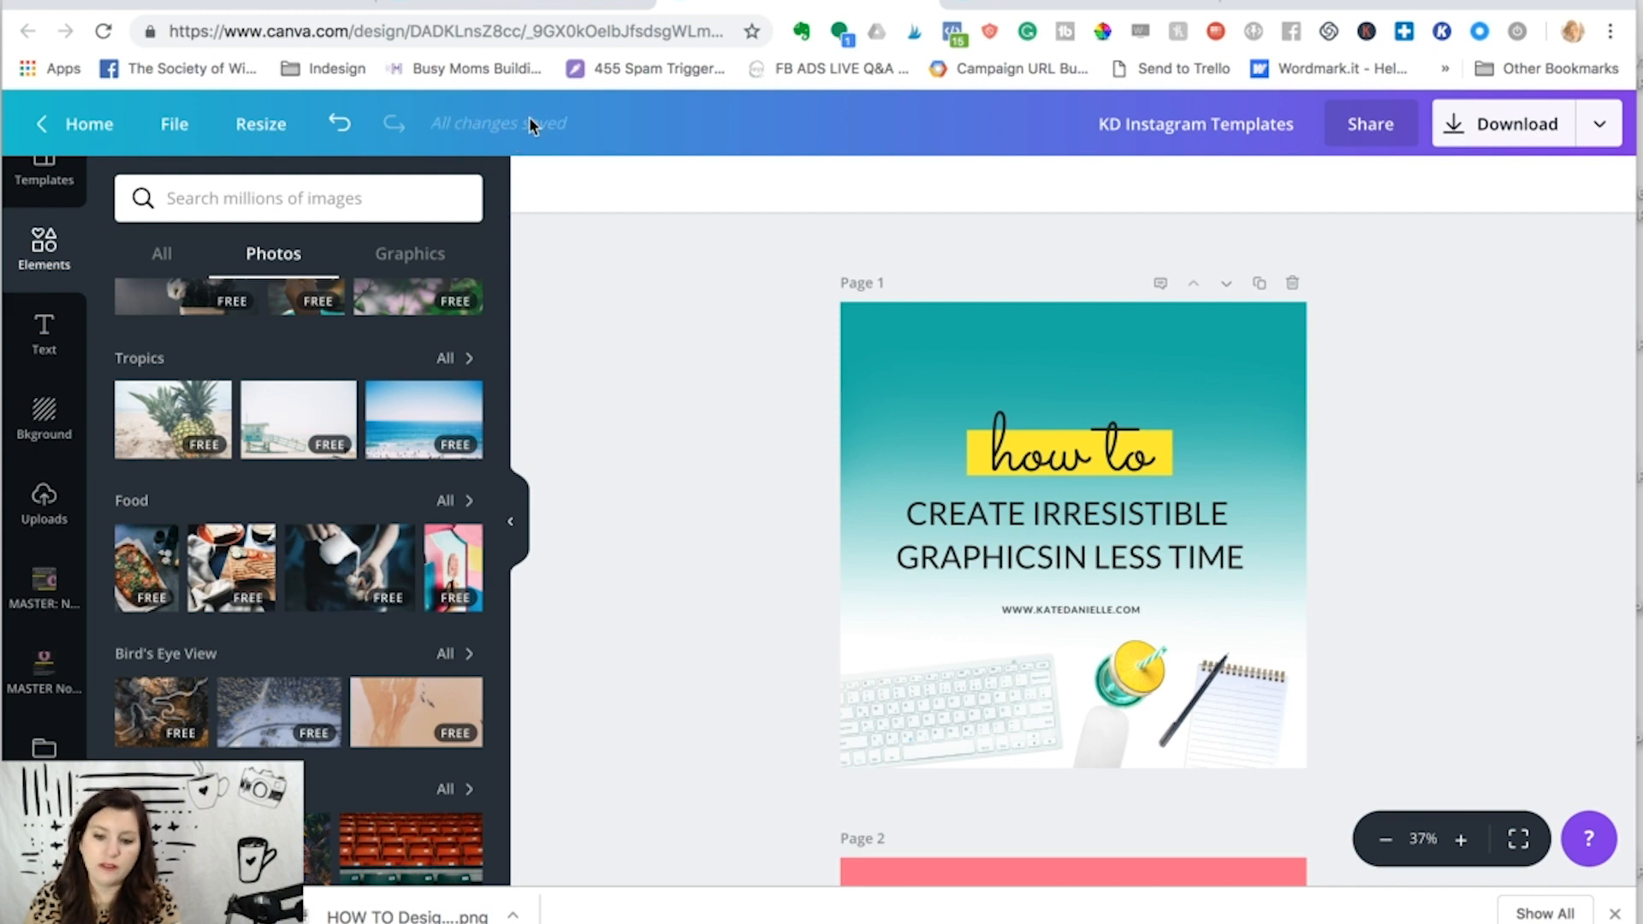
pyautogui.moveTo(261, 123)
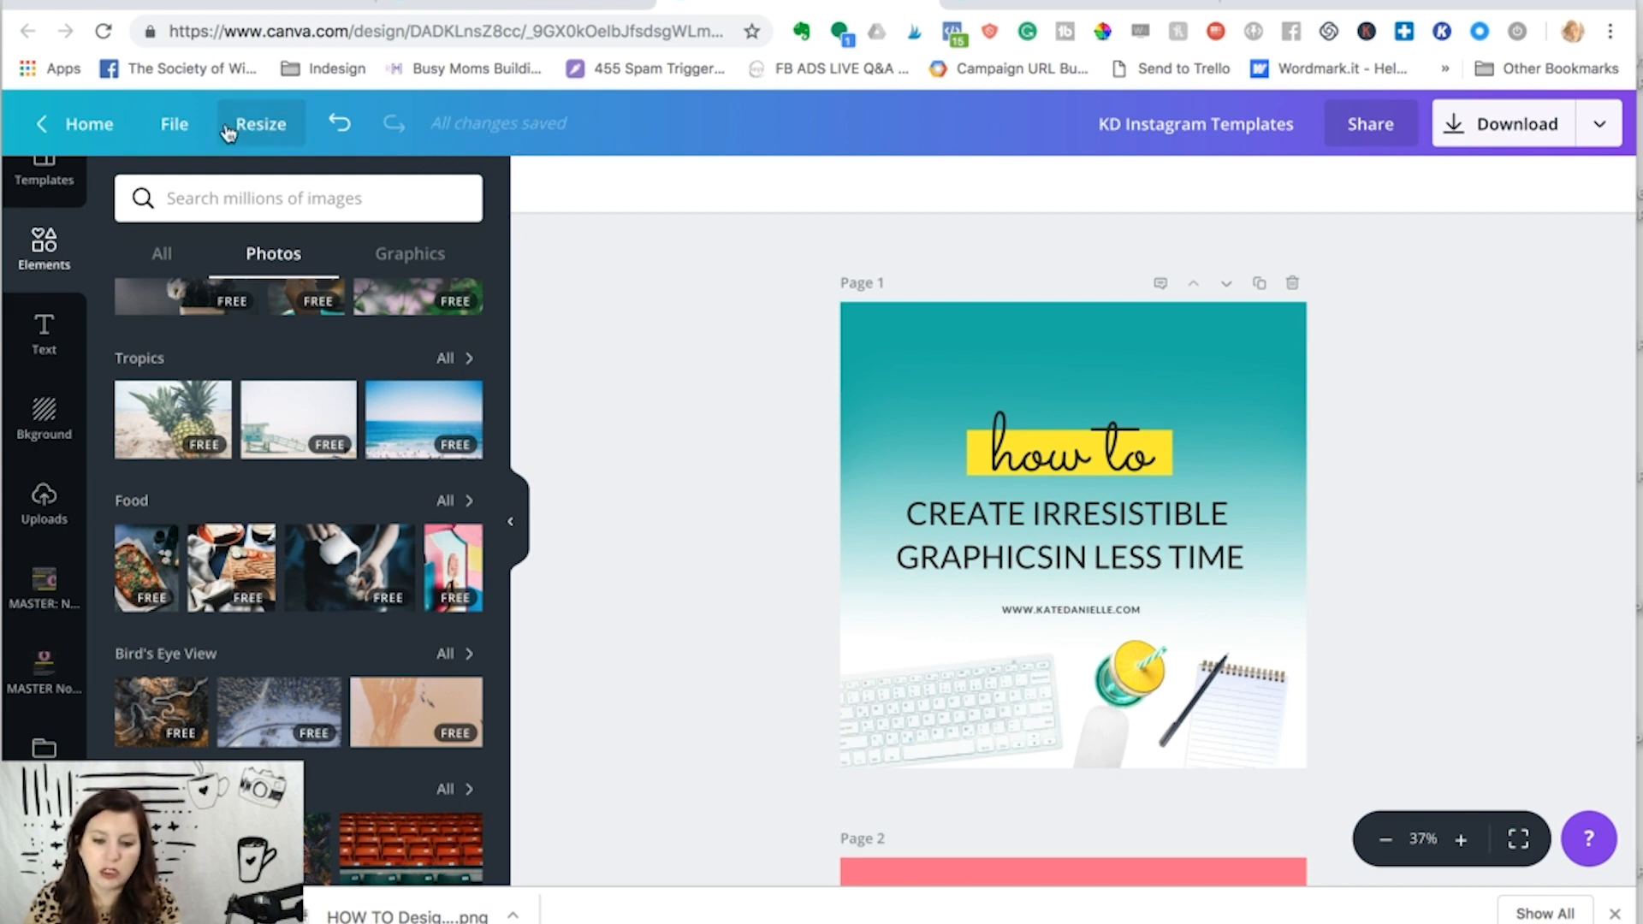
pyautogui.click(174, 123)
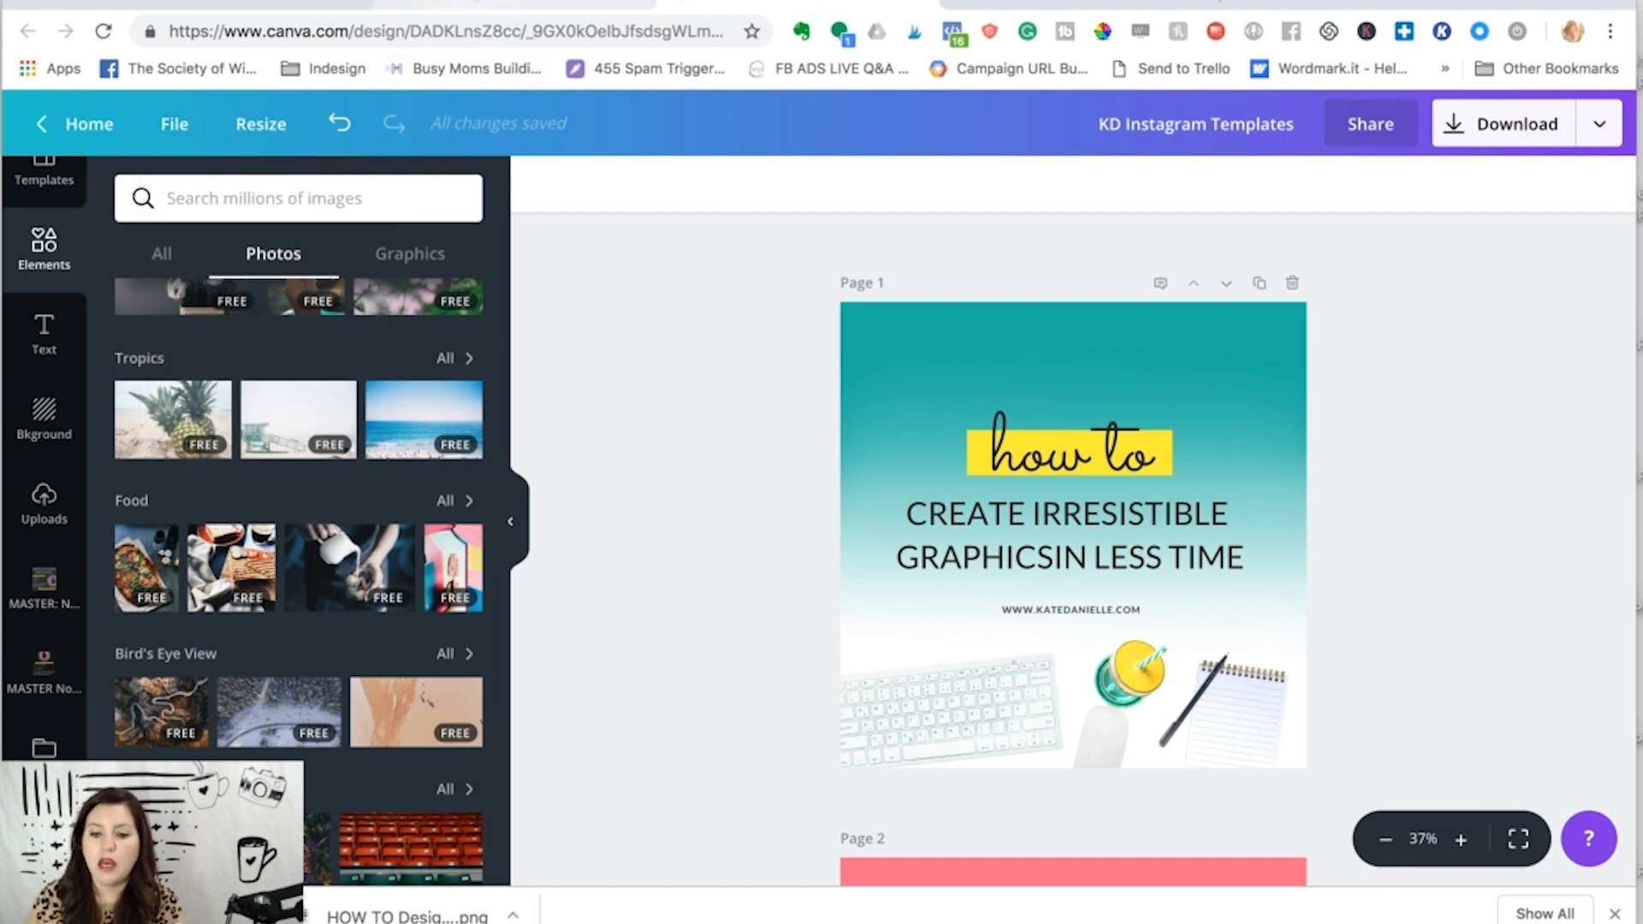
pyautogui.click(88, 124)
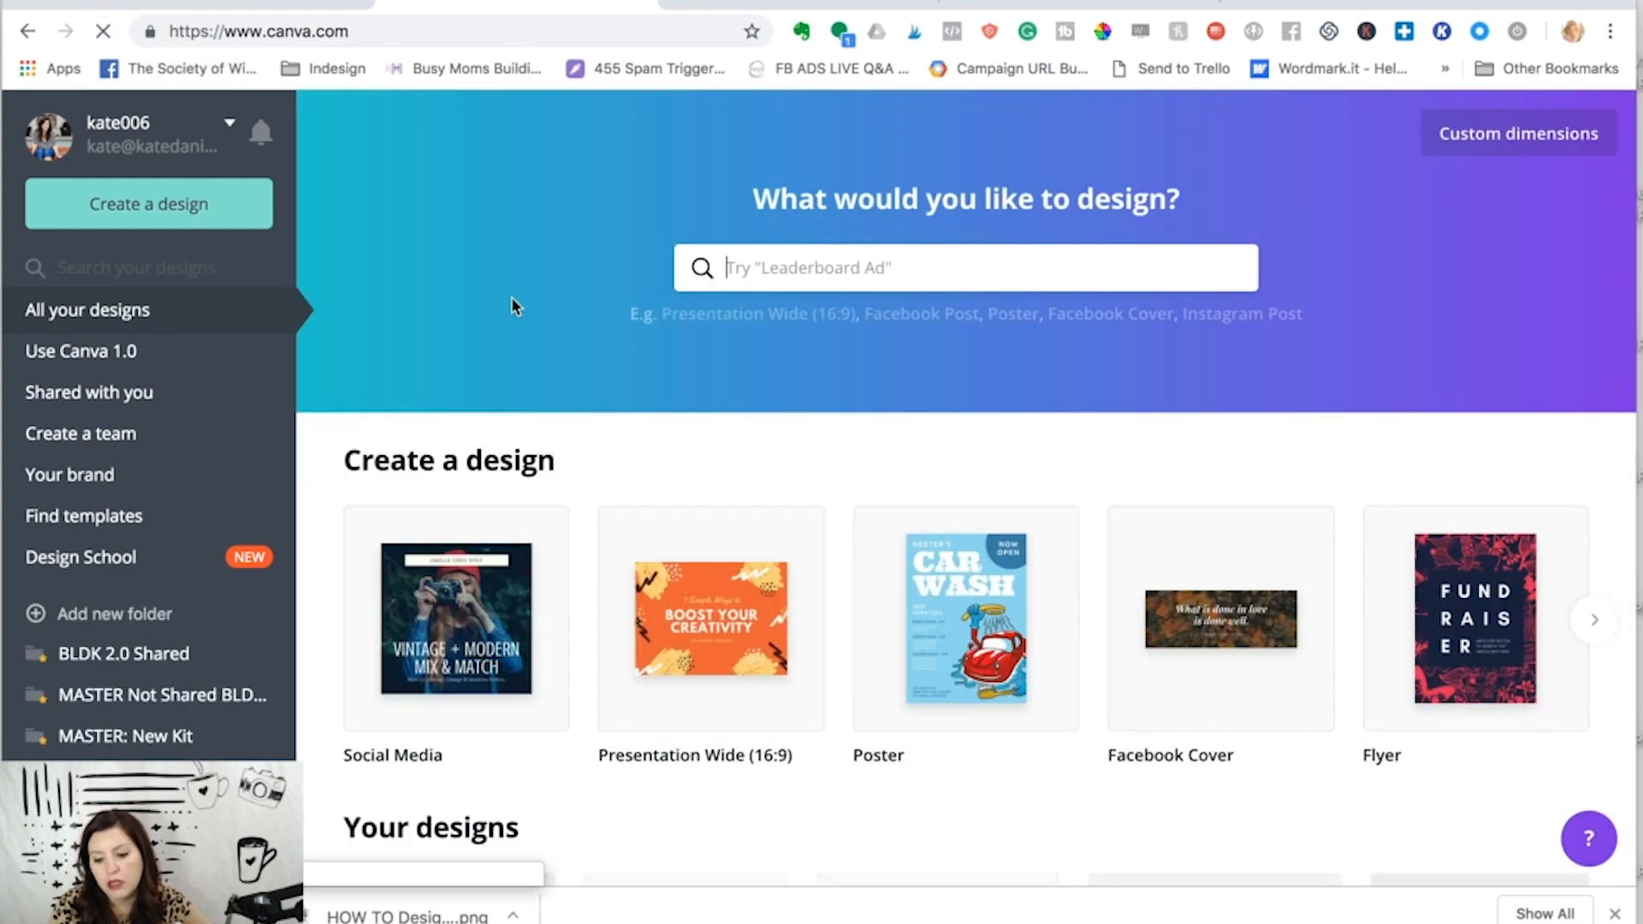
# Step: View the KD Instagram Templates design options, then go to the Kate Danielle Templates folder
pyautogui.scroll(-3)
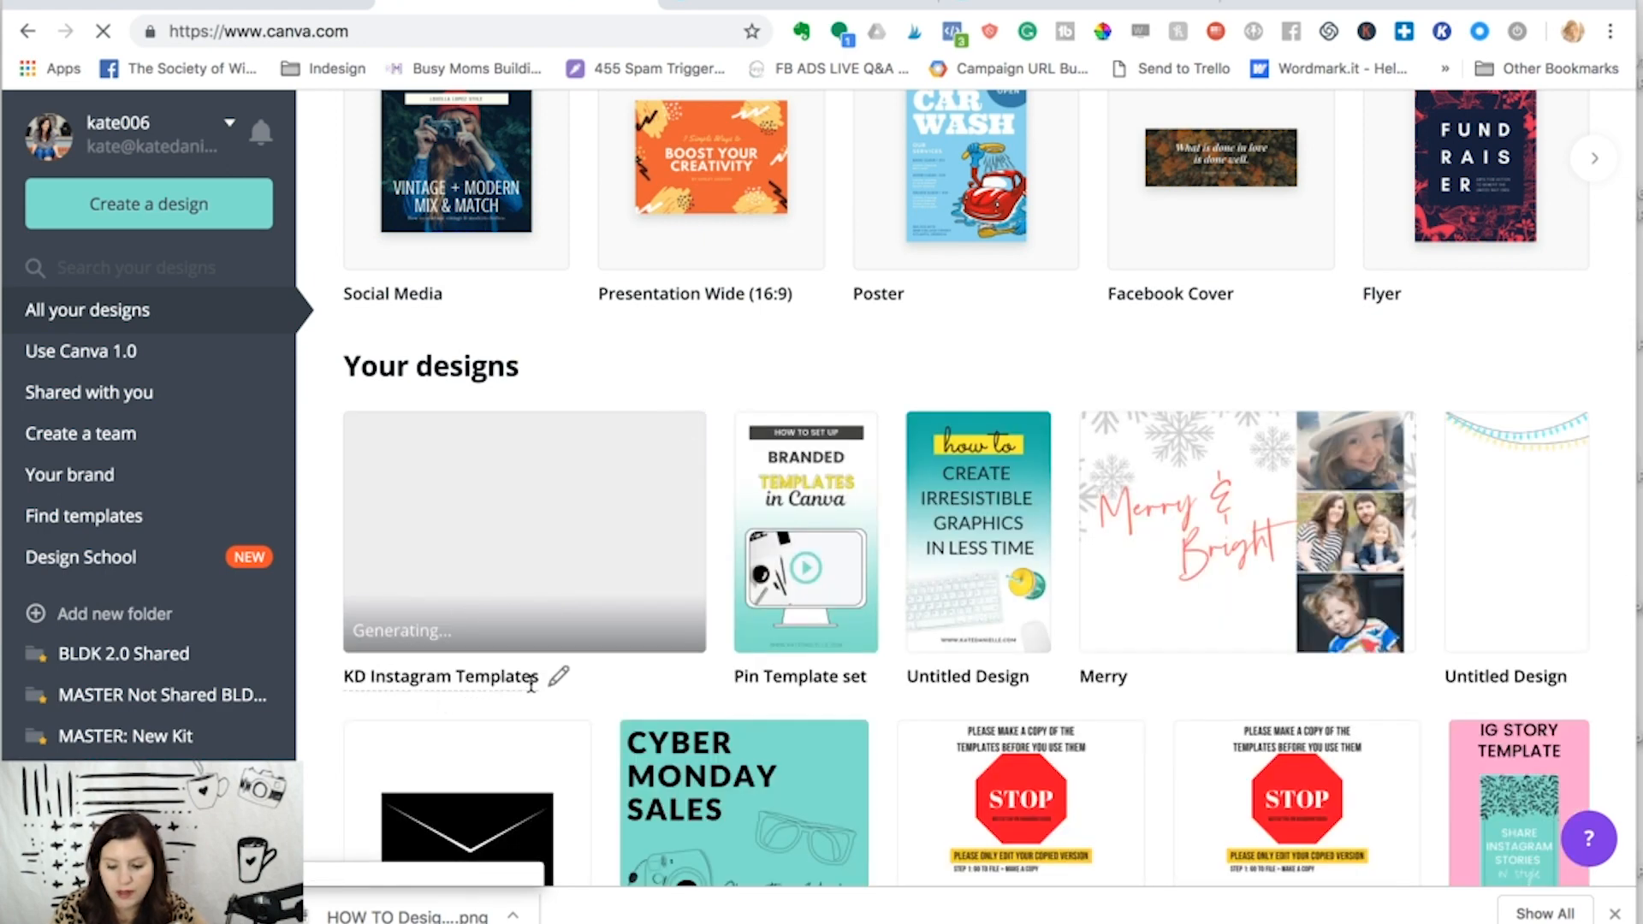
pyautogui.moveTo(565, 498)
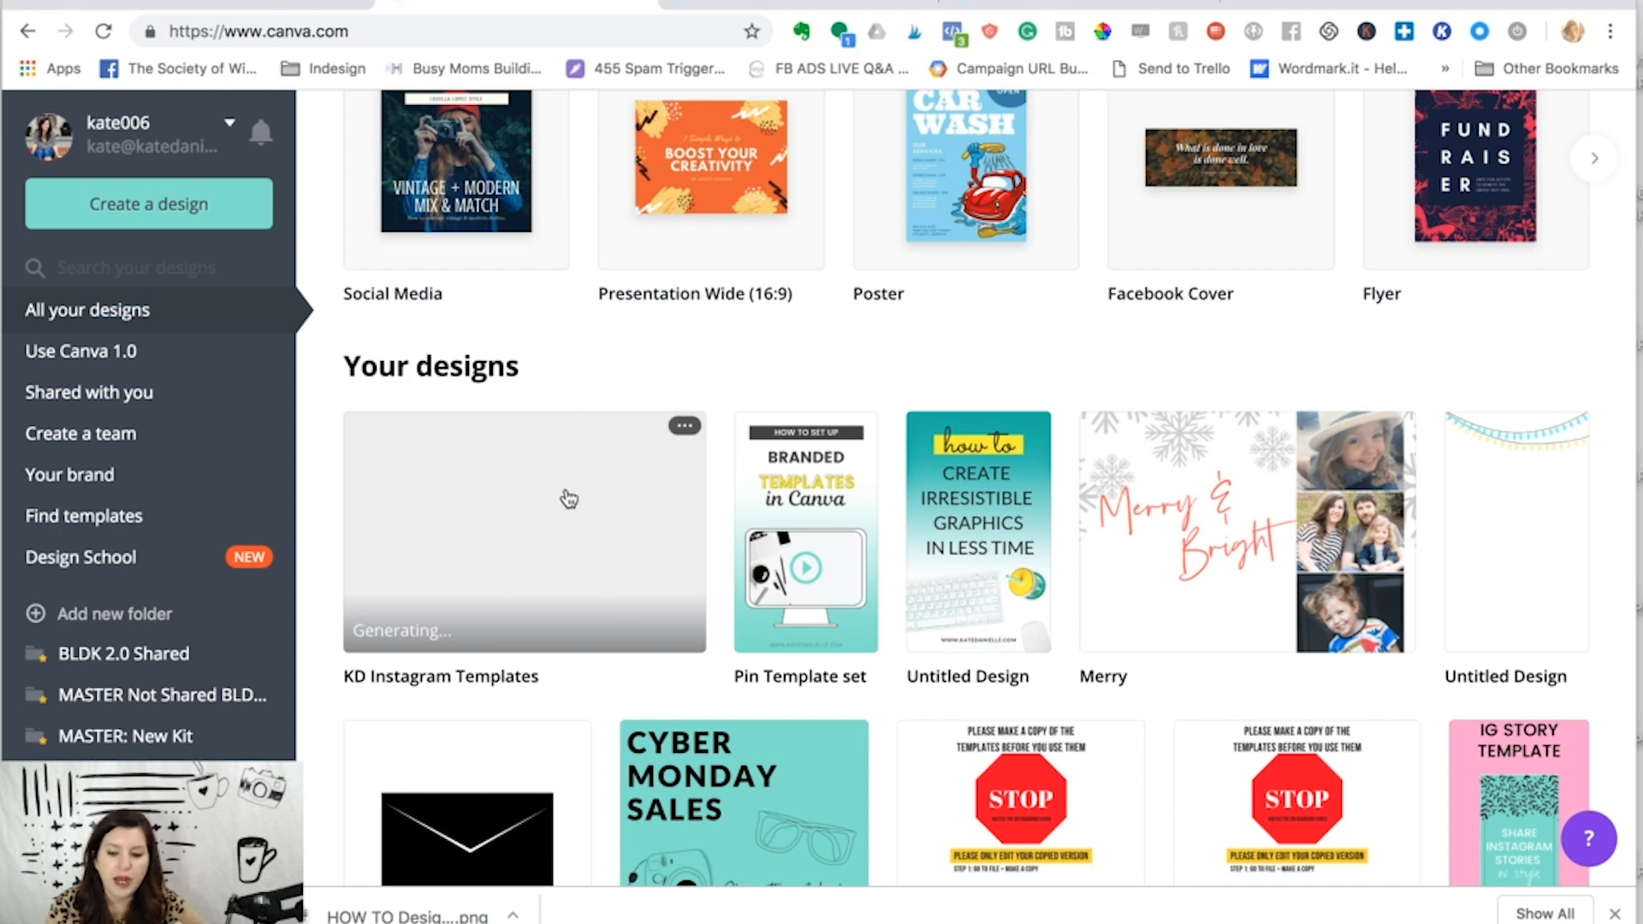
pyautogui.moveTo(684, 426)
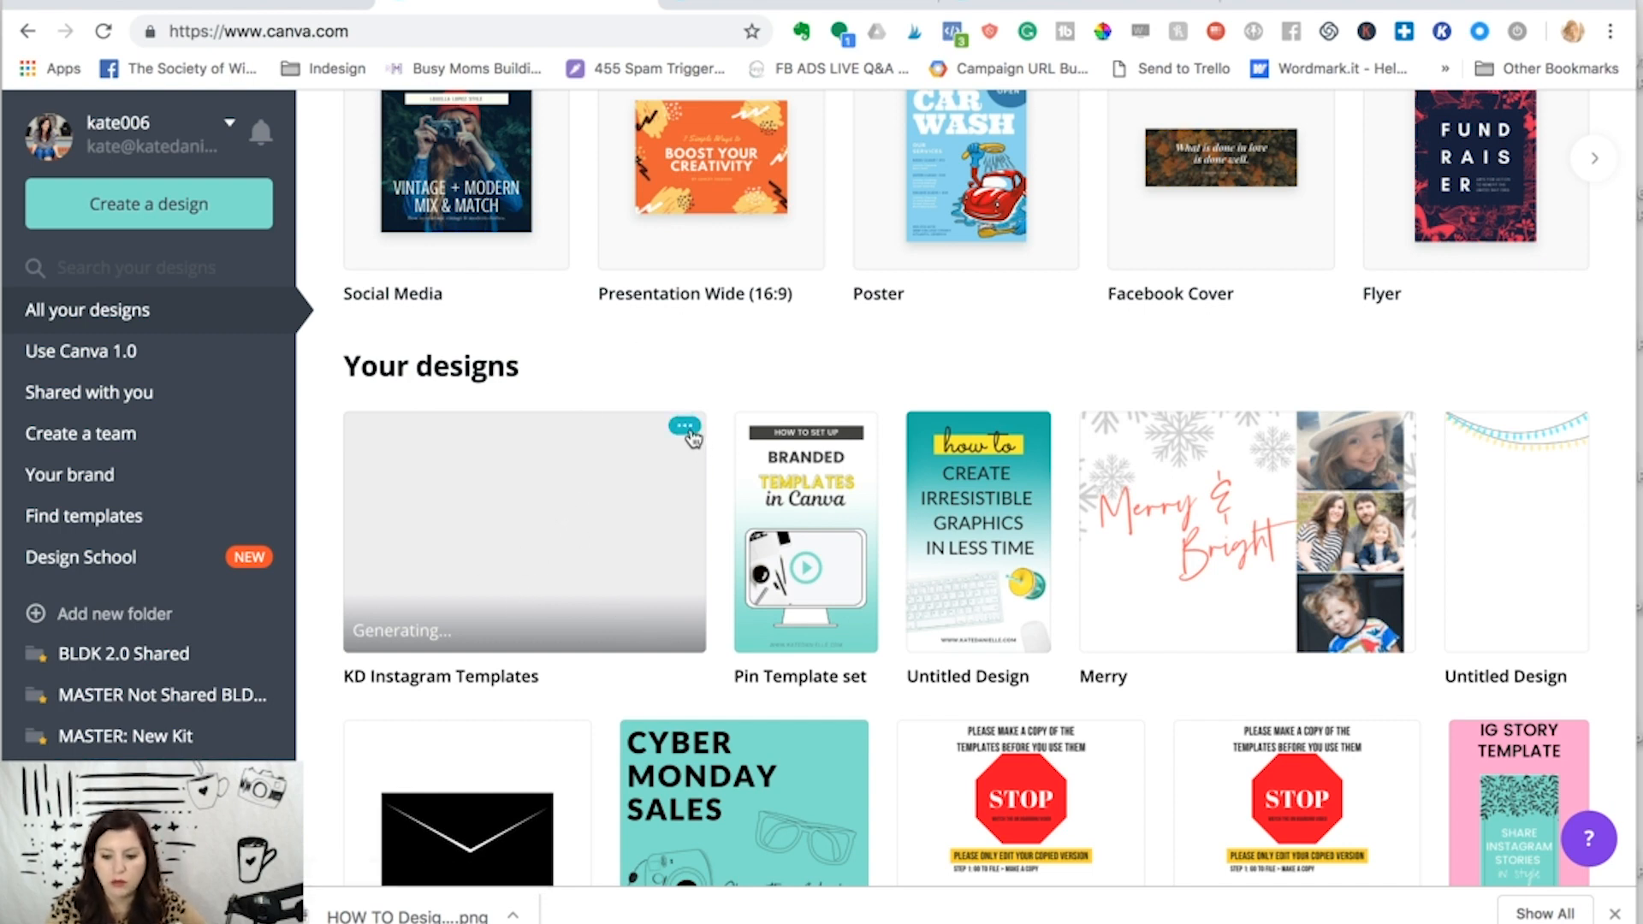
pyautogui.click(684, 425)
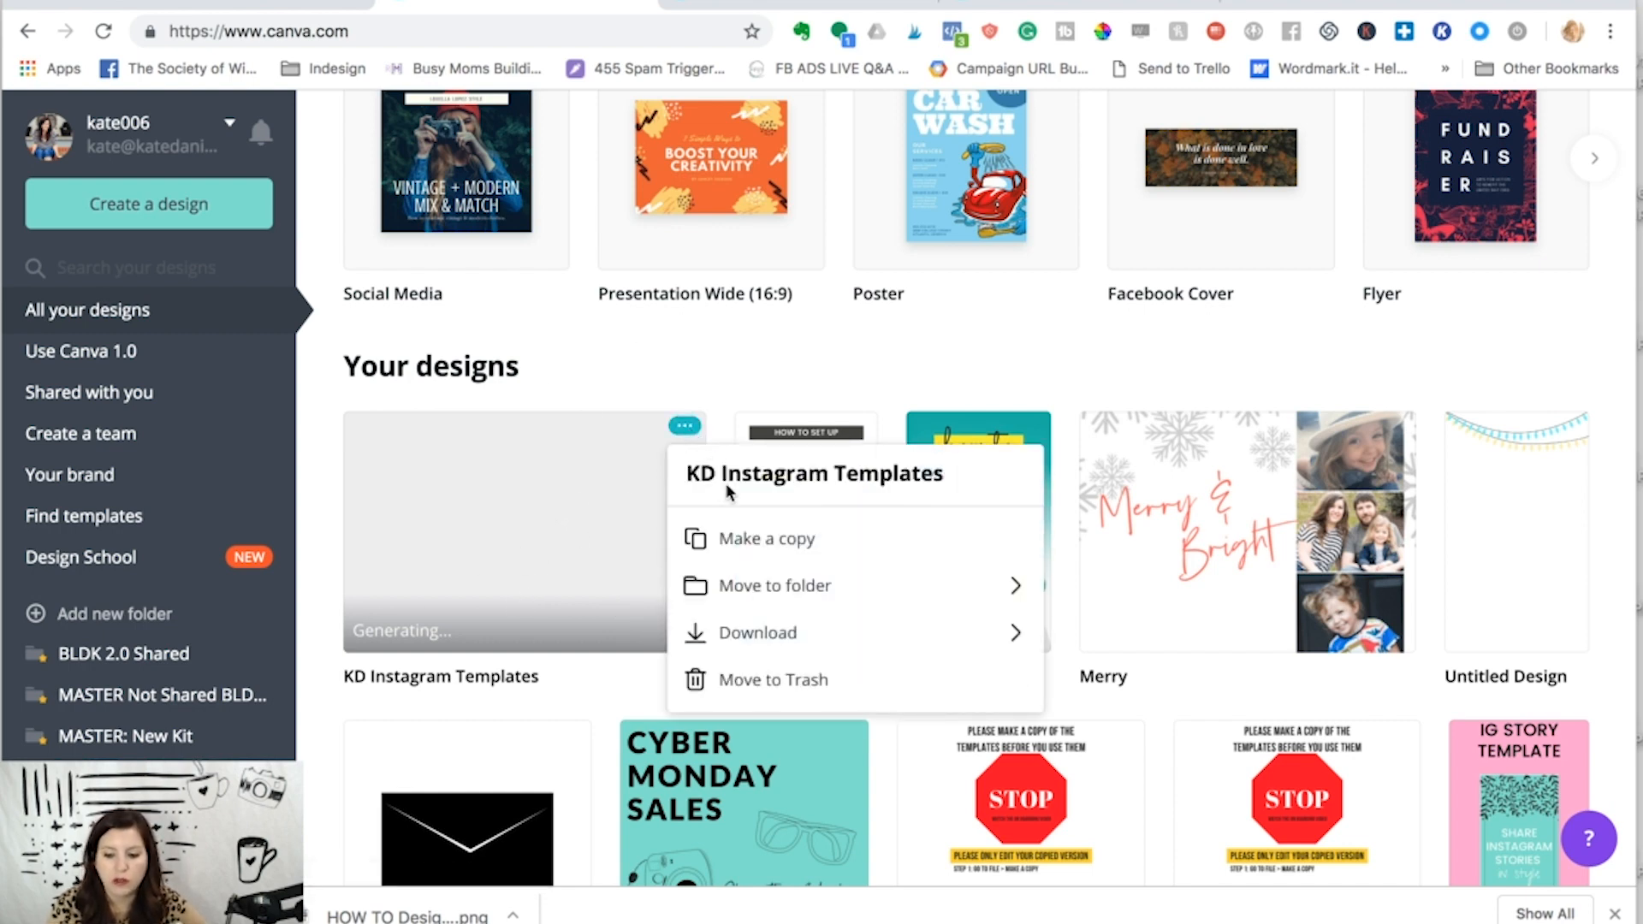
pyautogui.moveTo(794, 550)
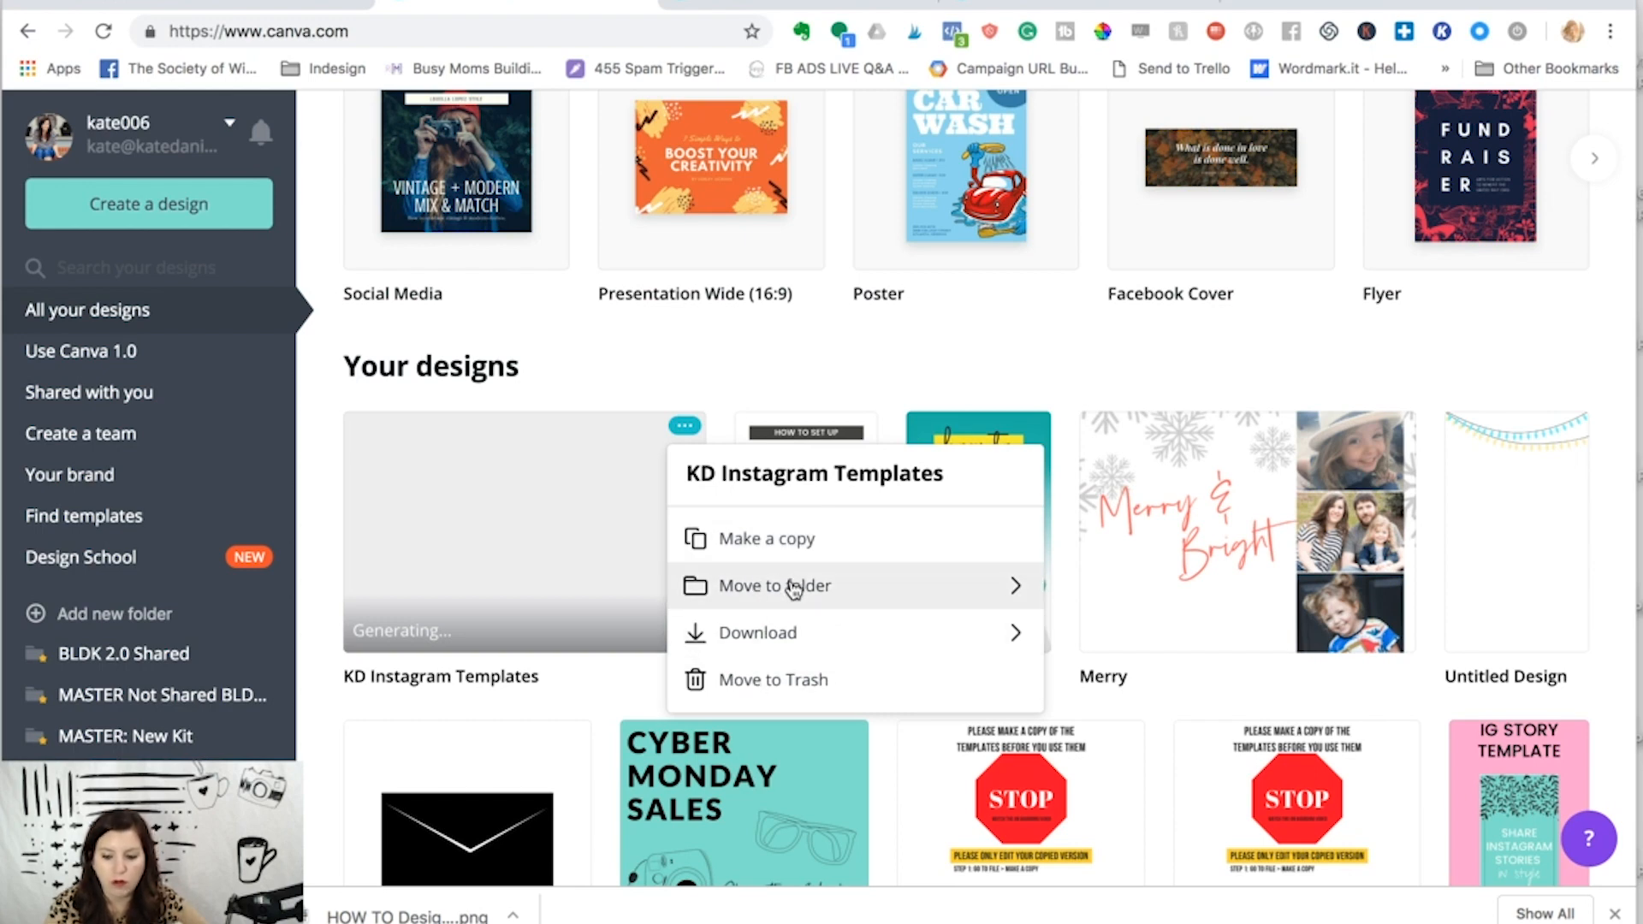
pyautogui.moveTo(723, 373)
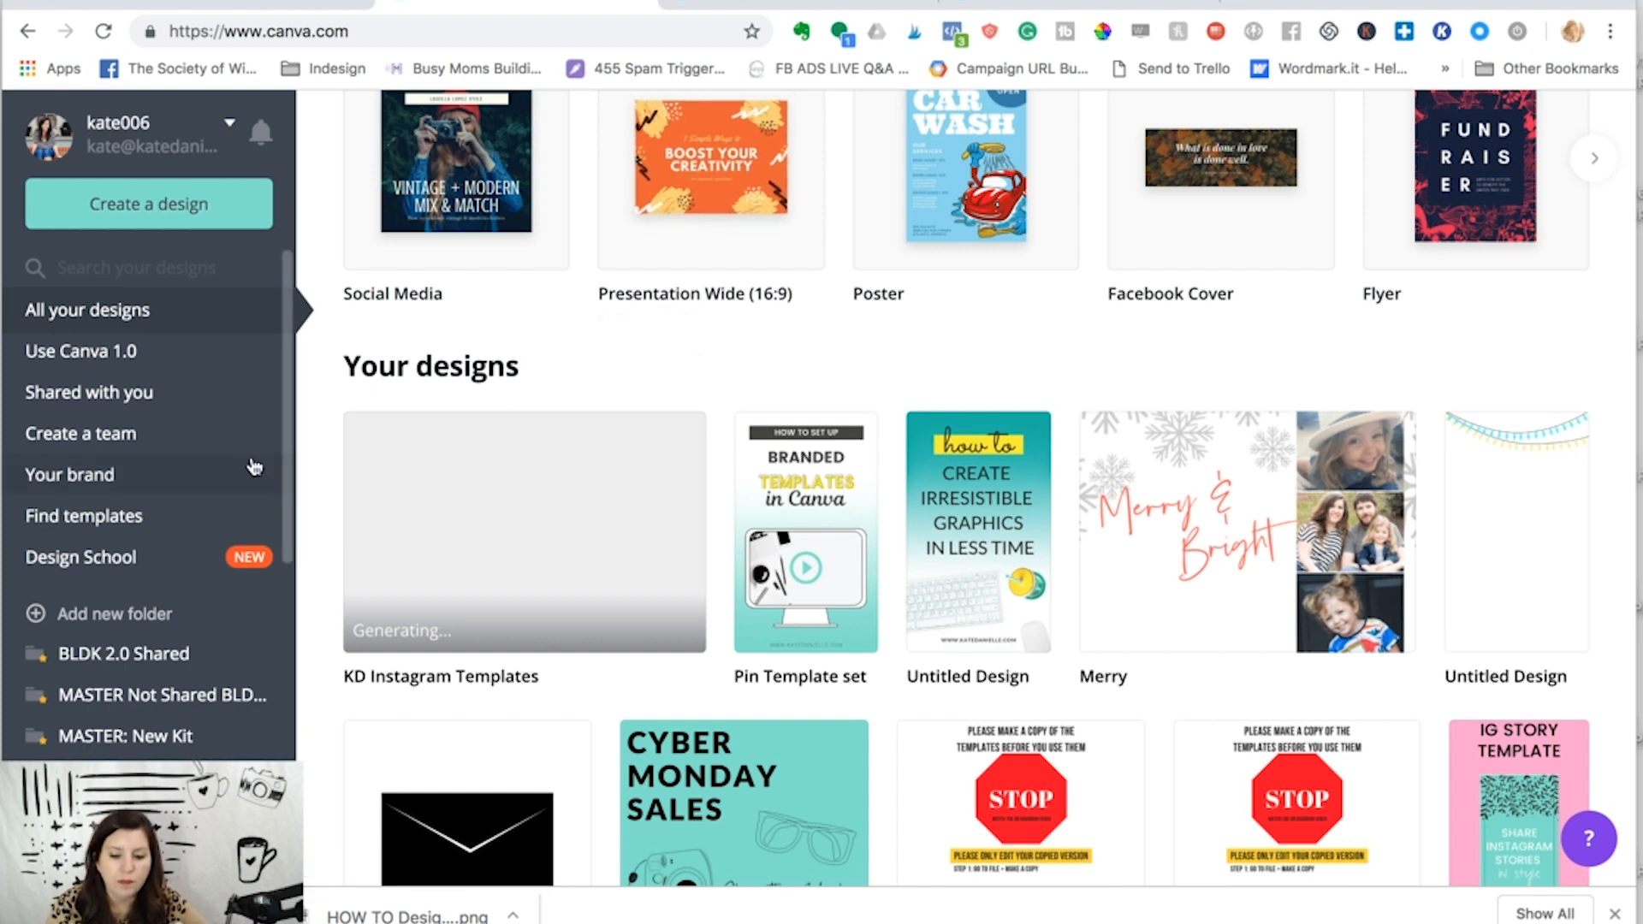
pyautogui.scroll(-3)
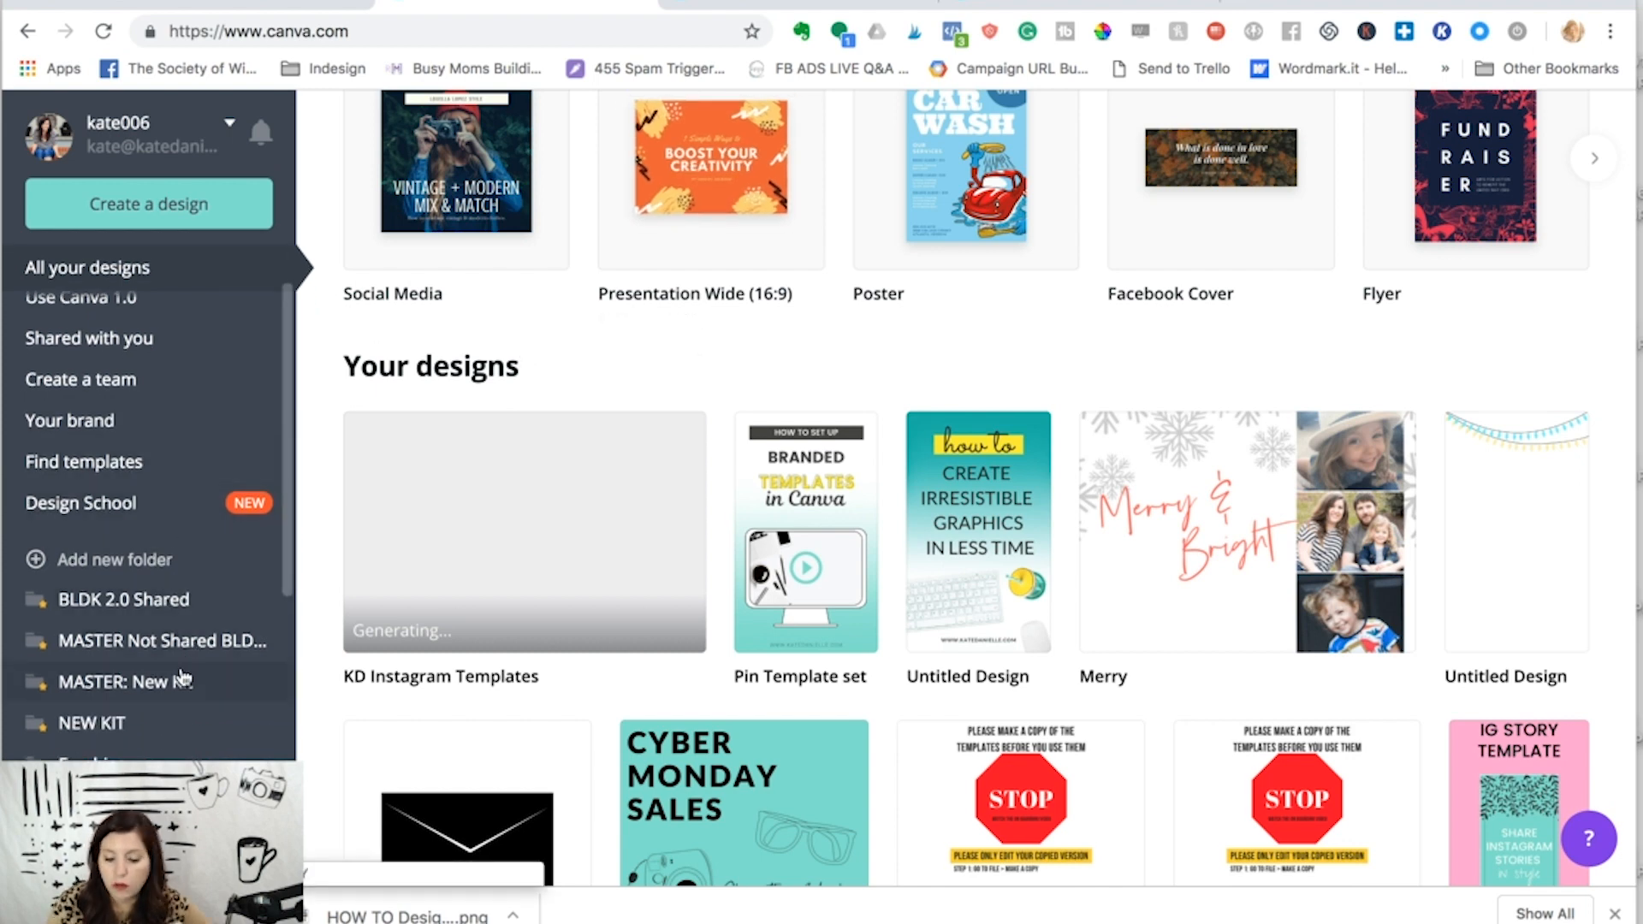
pyautogui.moveTo(126, 681)
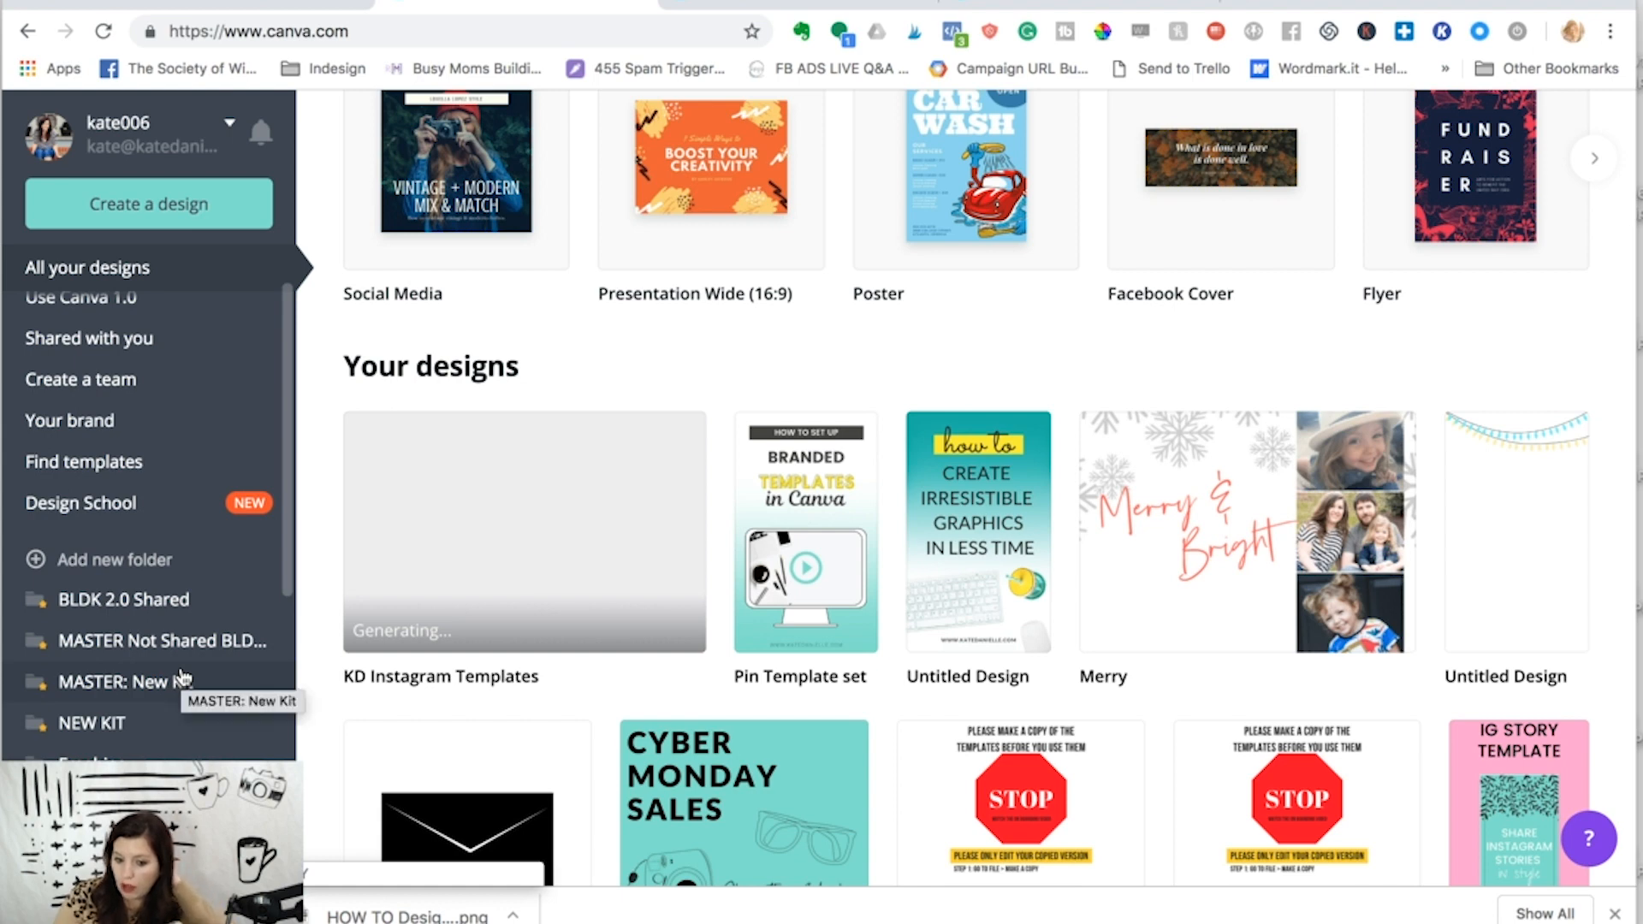
pyautogui.scroll(-3)
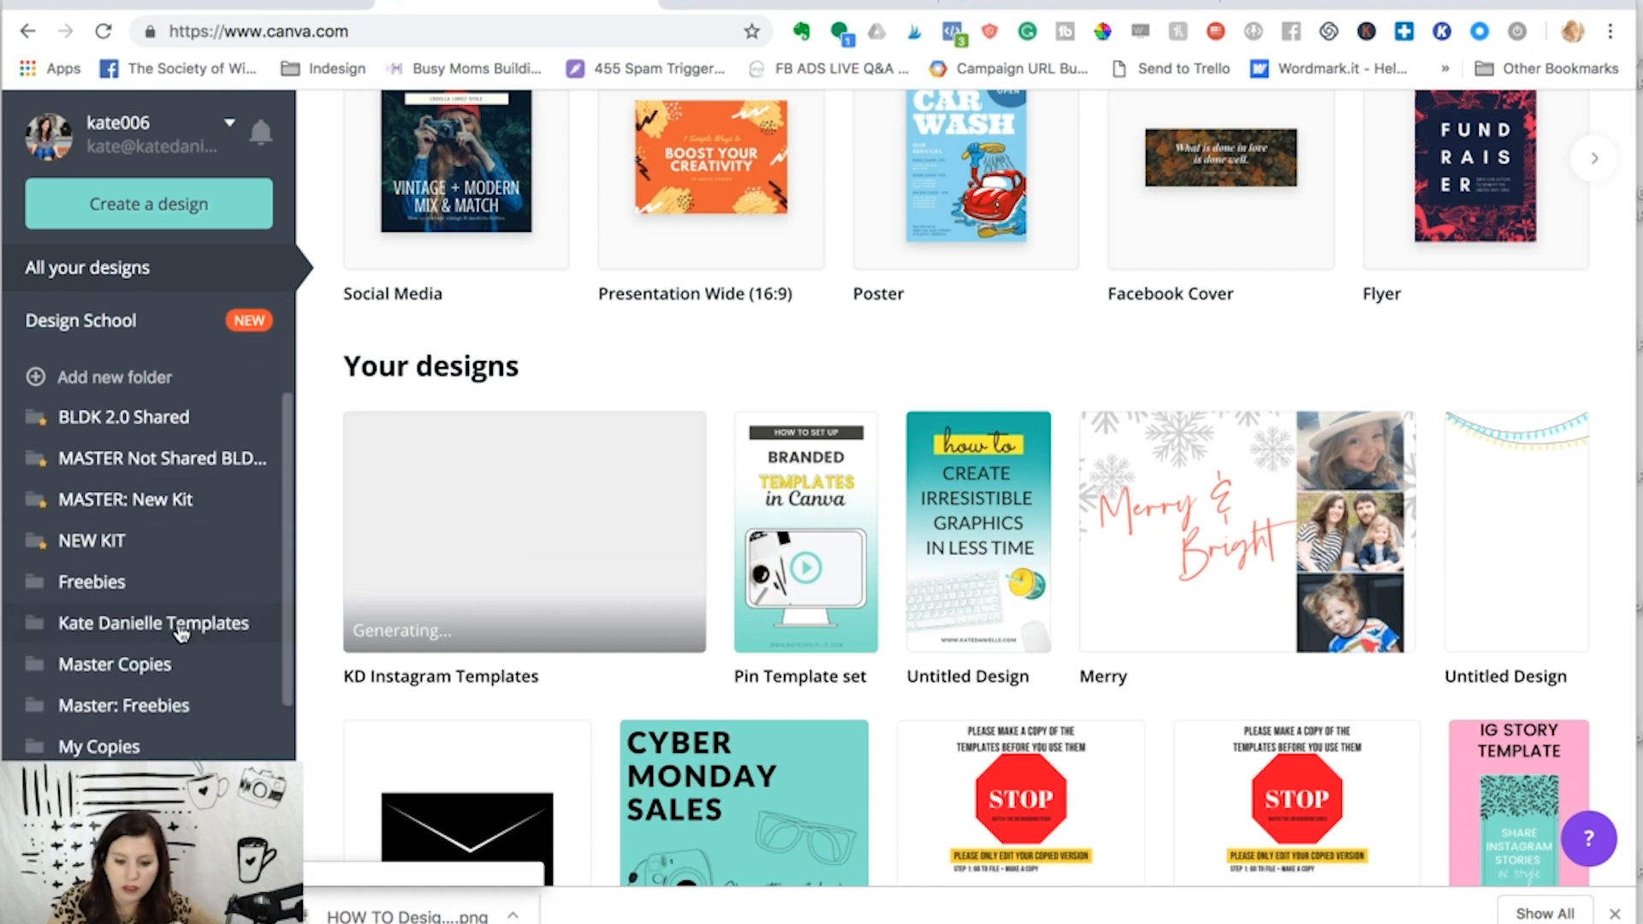
pyautogui.click(152, 622)
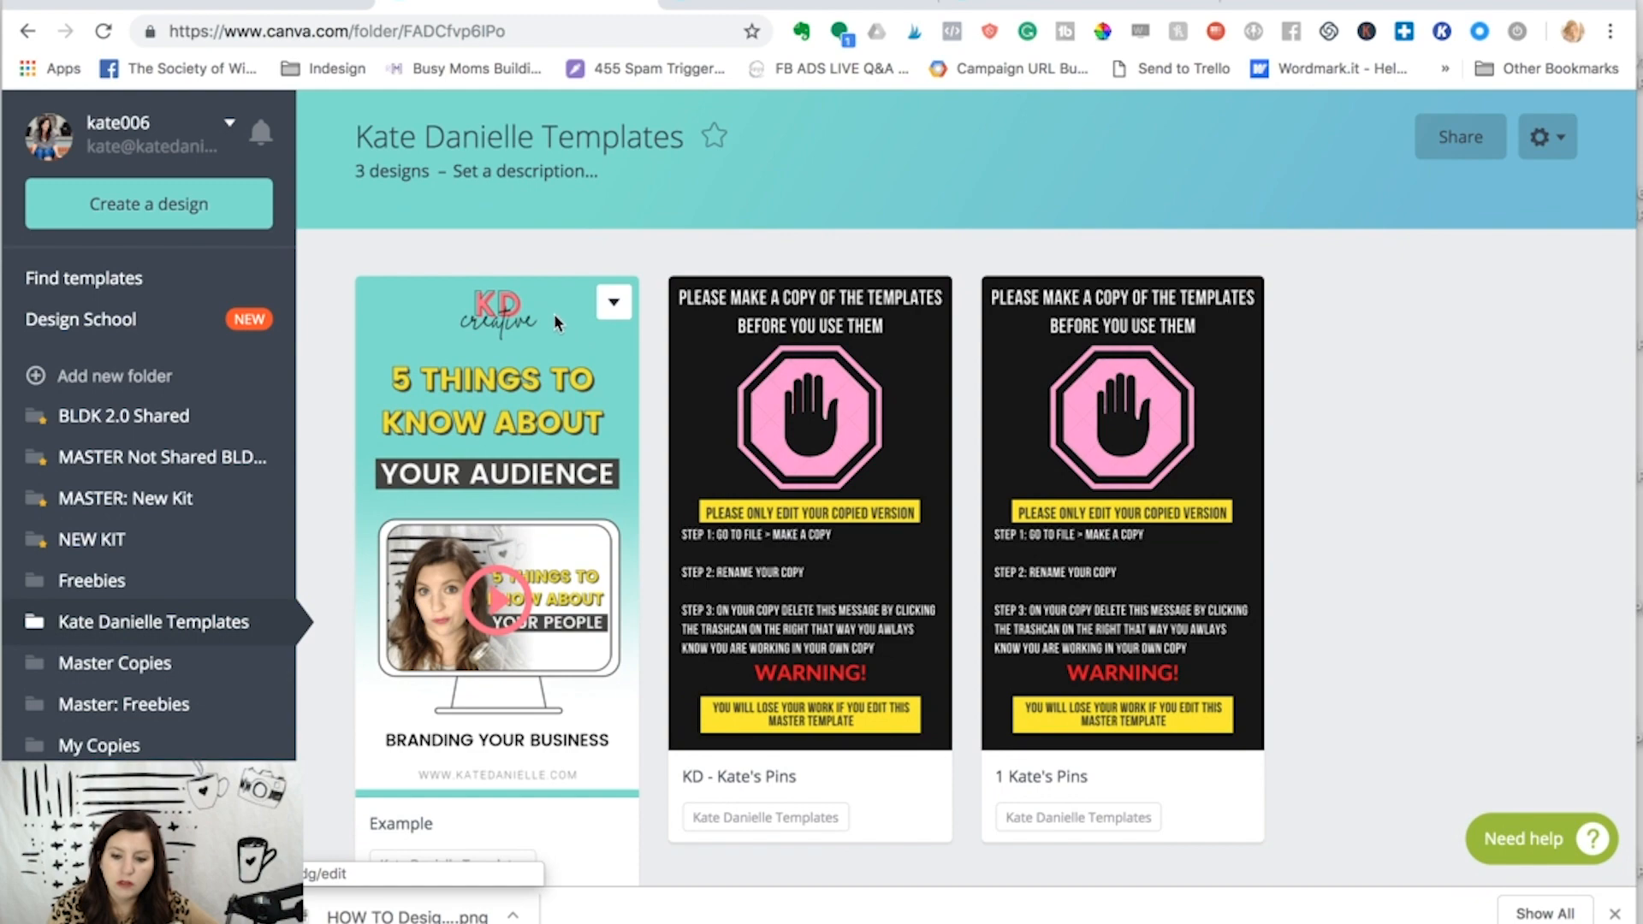
pyautogui.moveTo(425, 333)
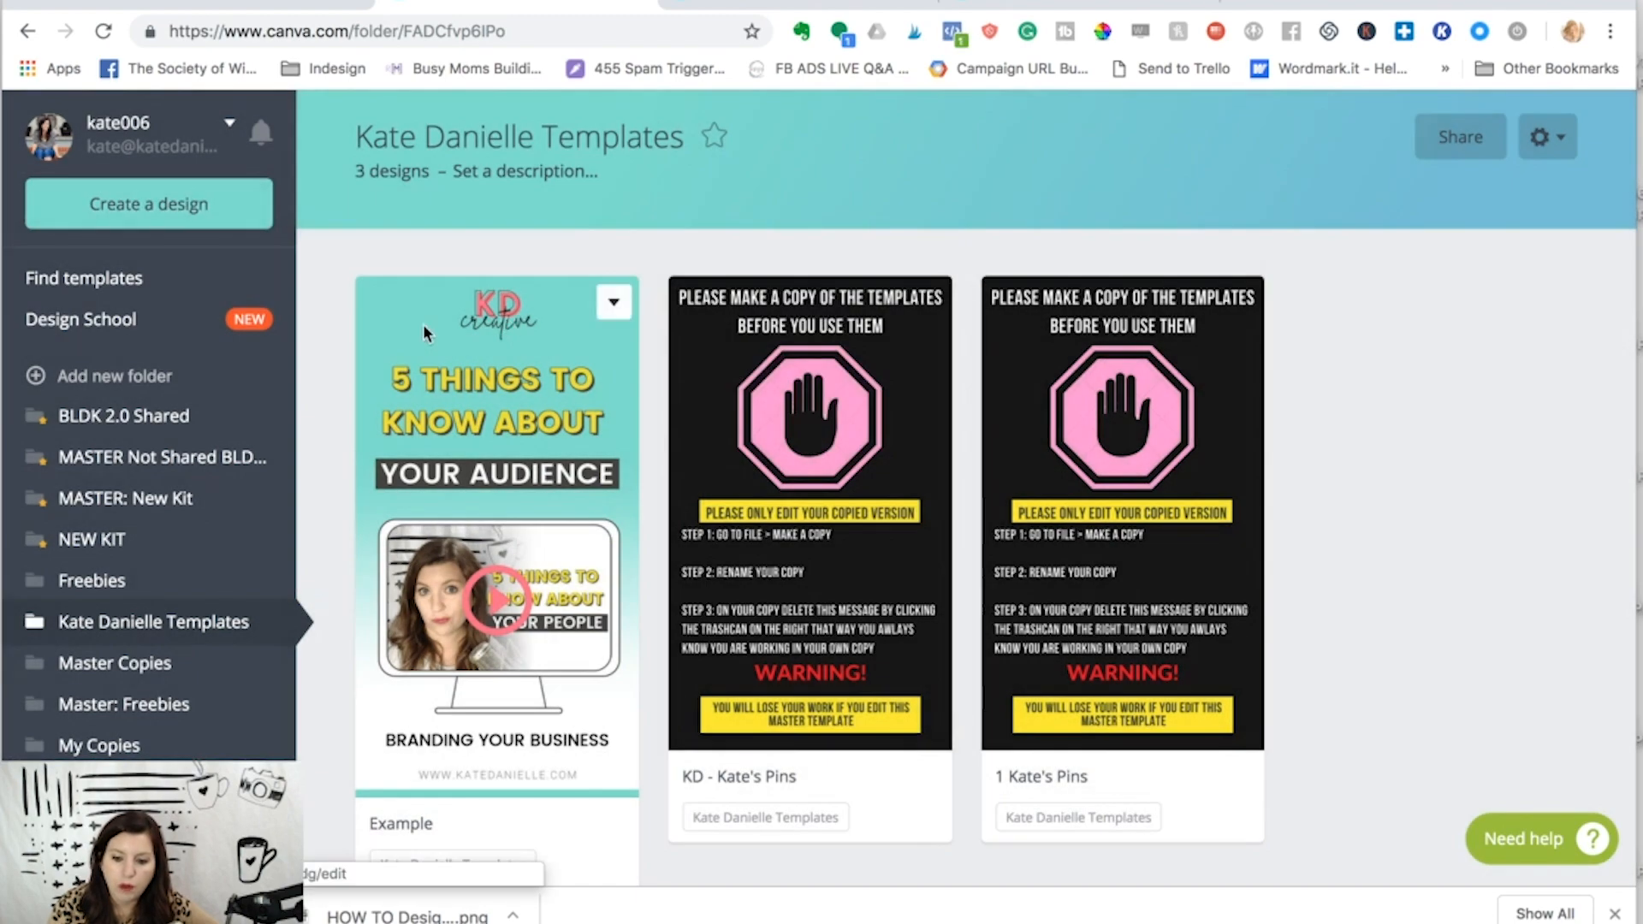
# Step: Preview the Example design and launch it in the editor
pyautogui.click(495, 524)
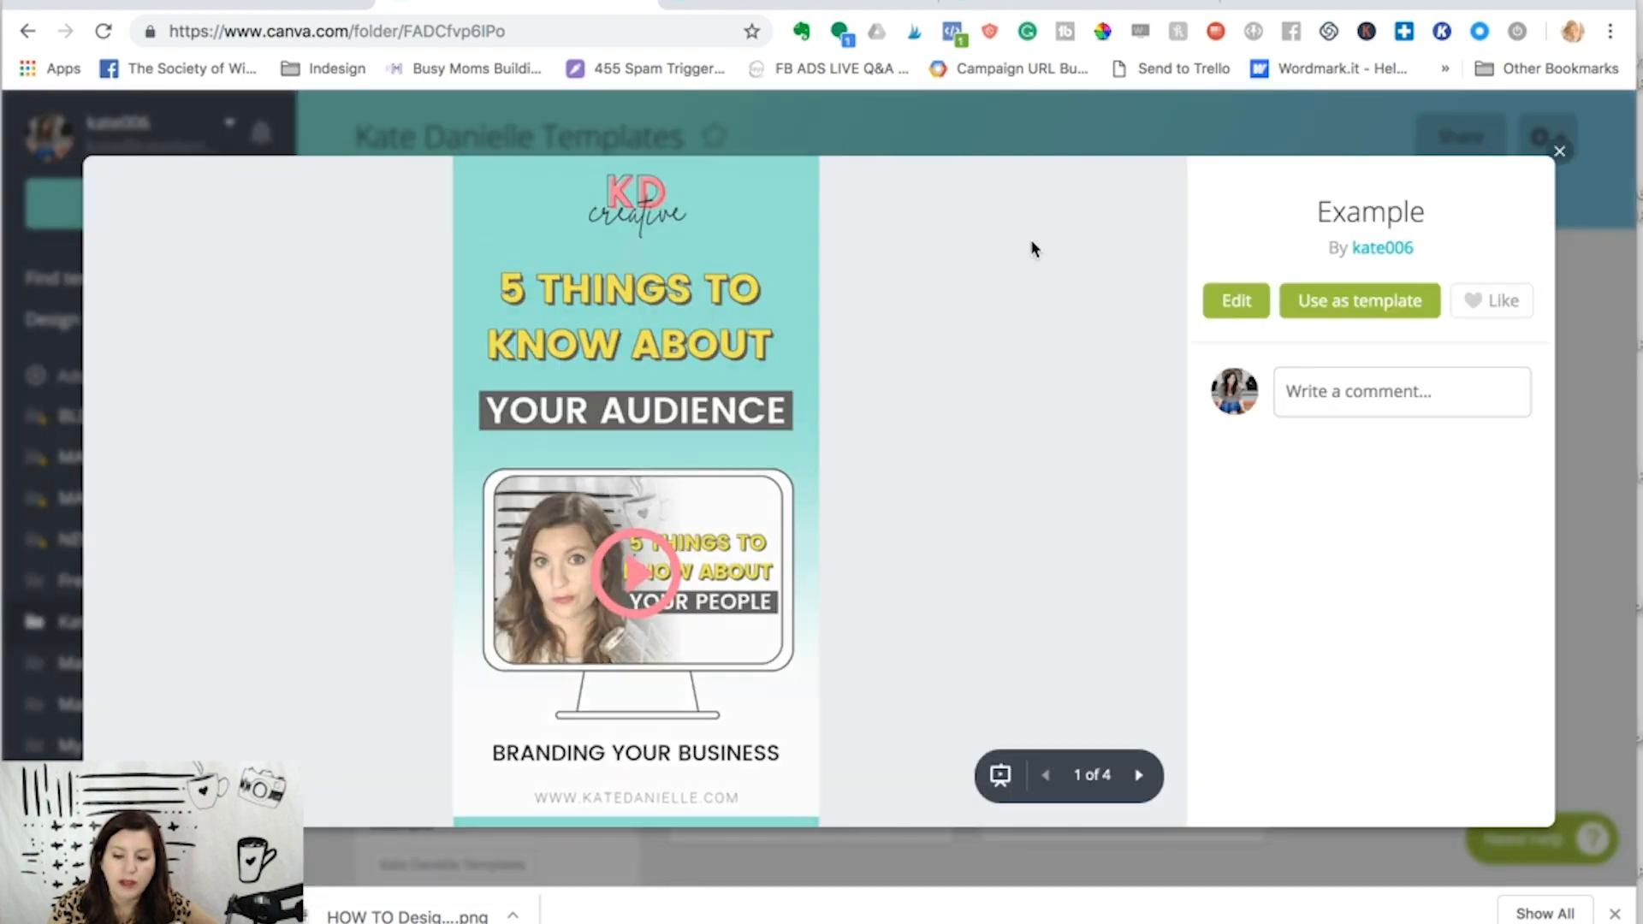
pyautogui.click(1360, 301)
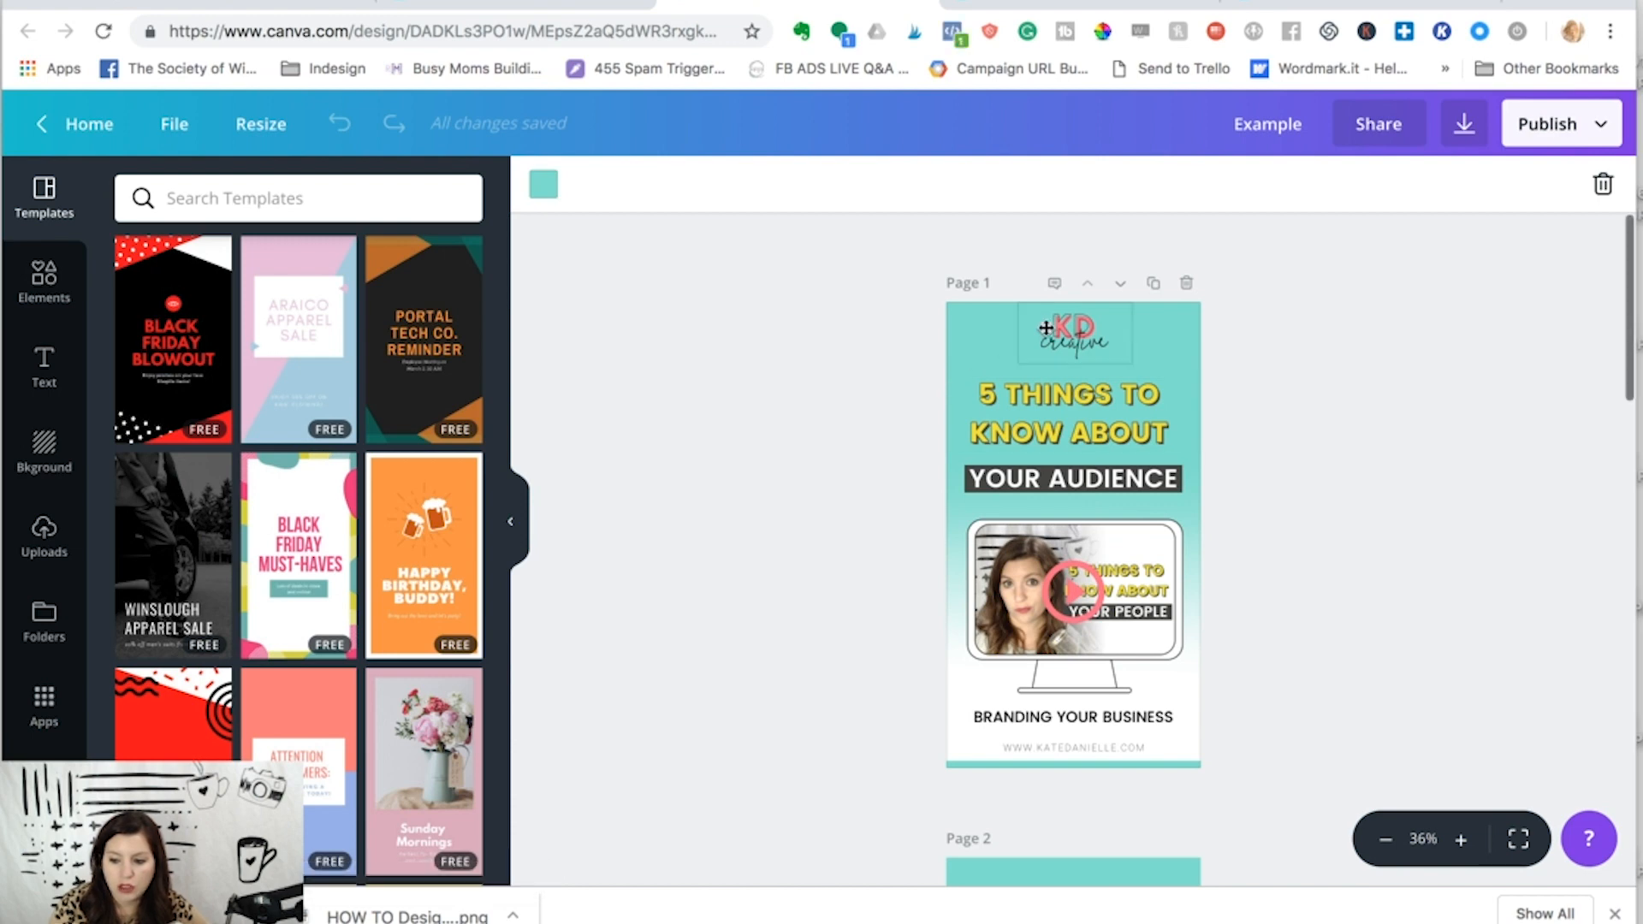
pyautogui.moveTo(1000, 430)
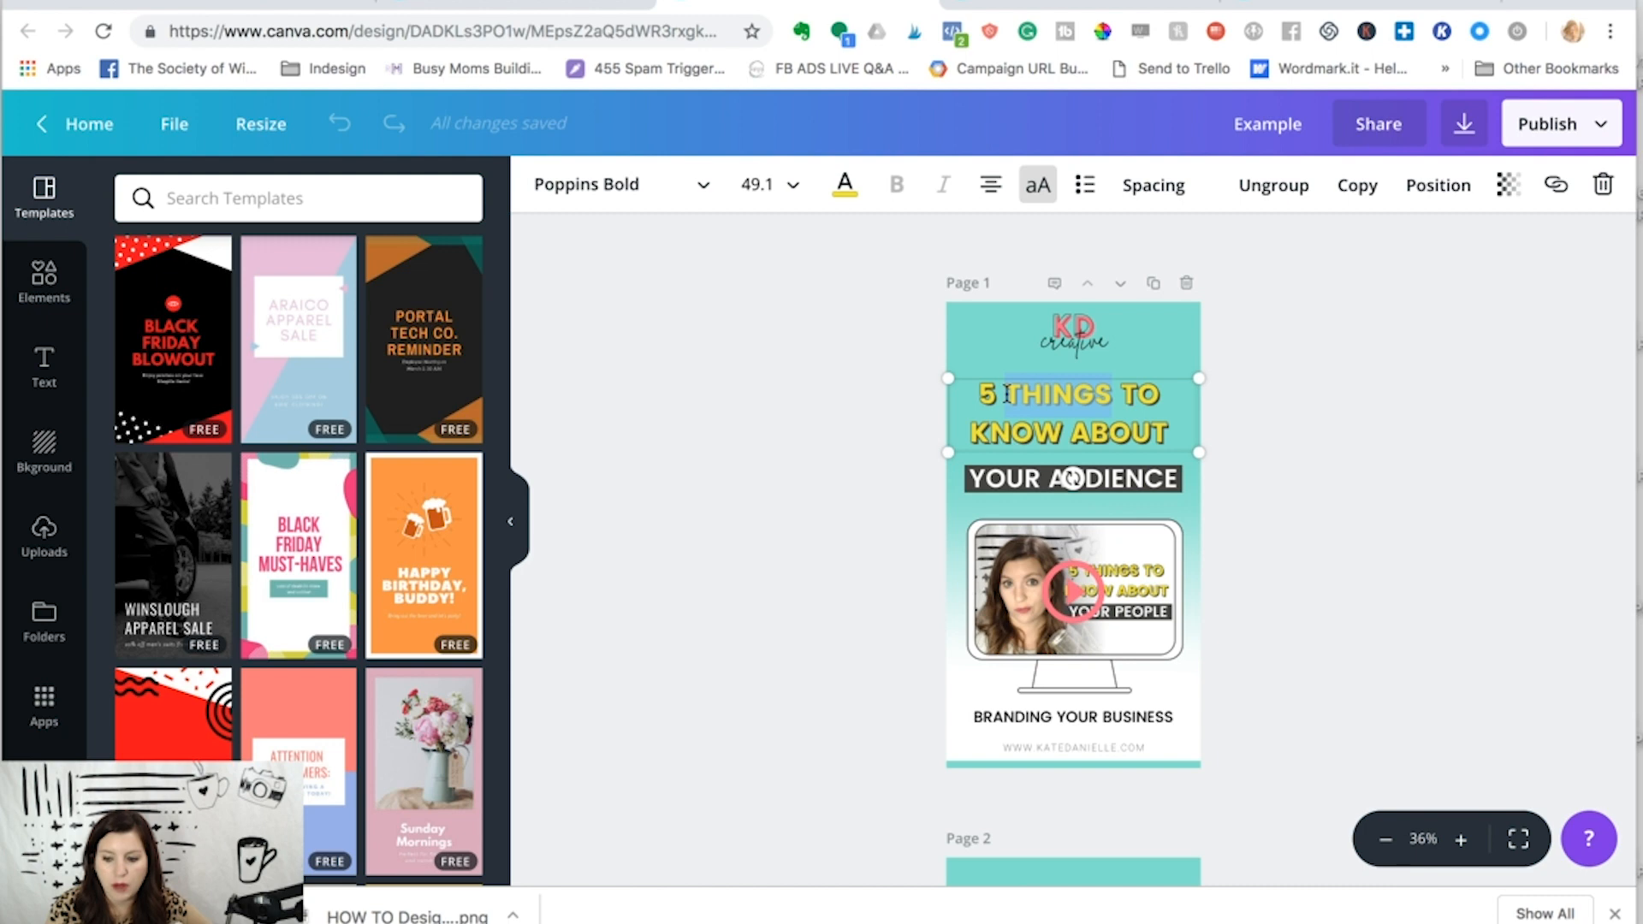
# Step: Retype page 3's headline to read HOW TO SET UP TEMPLATES
pyautogui.scroll(-3)
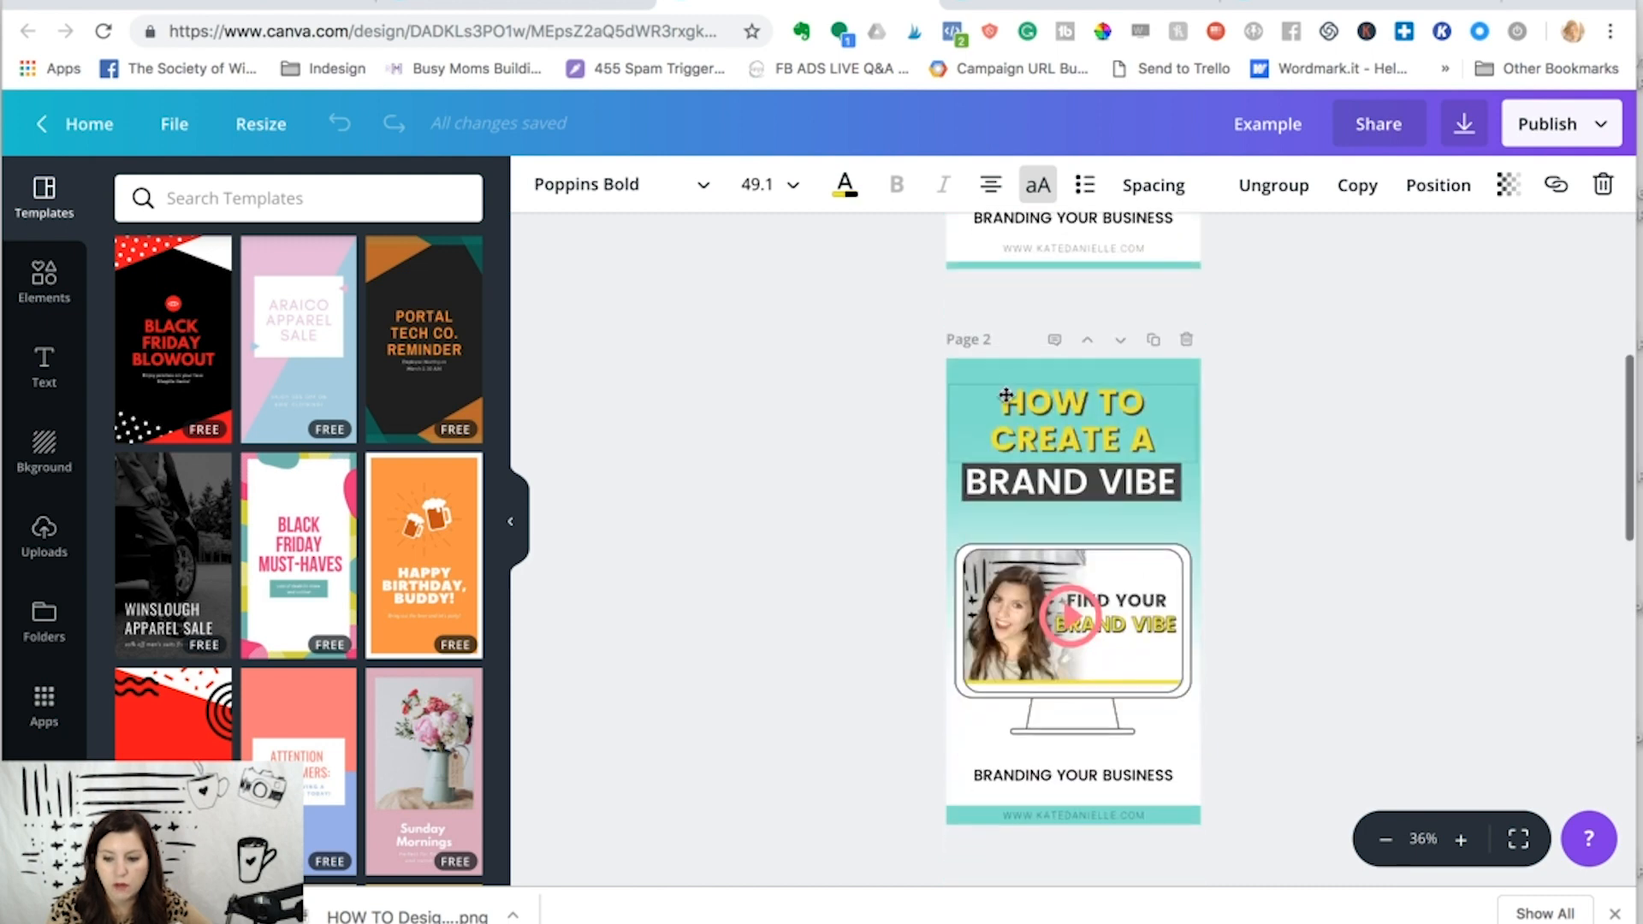
pyautogui.scroll(-3)
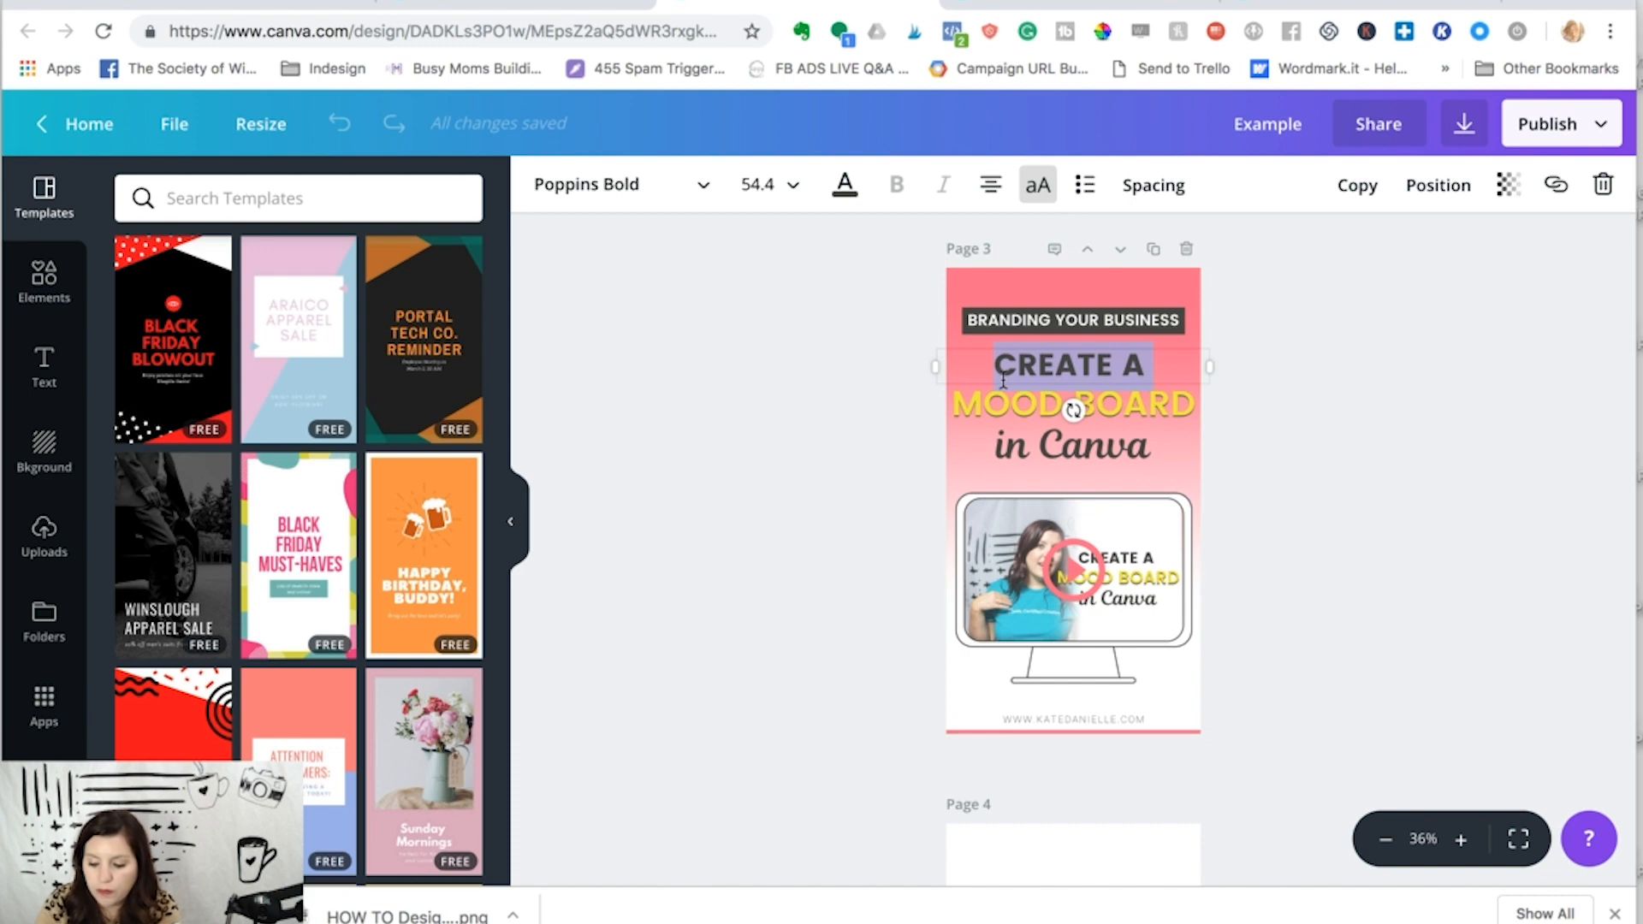
pyautogui.write('HOE')
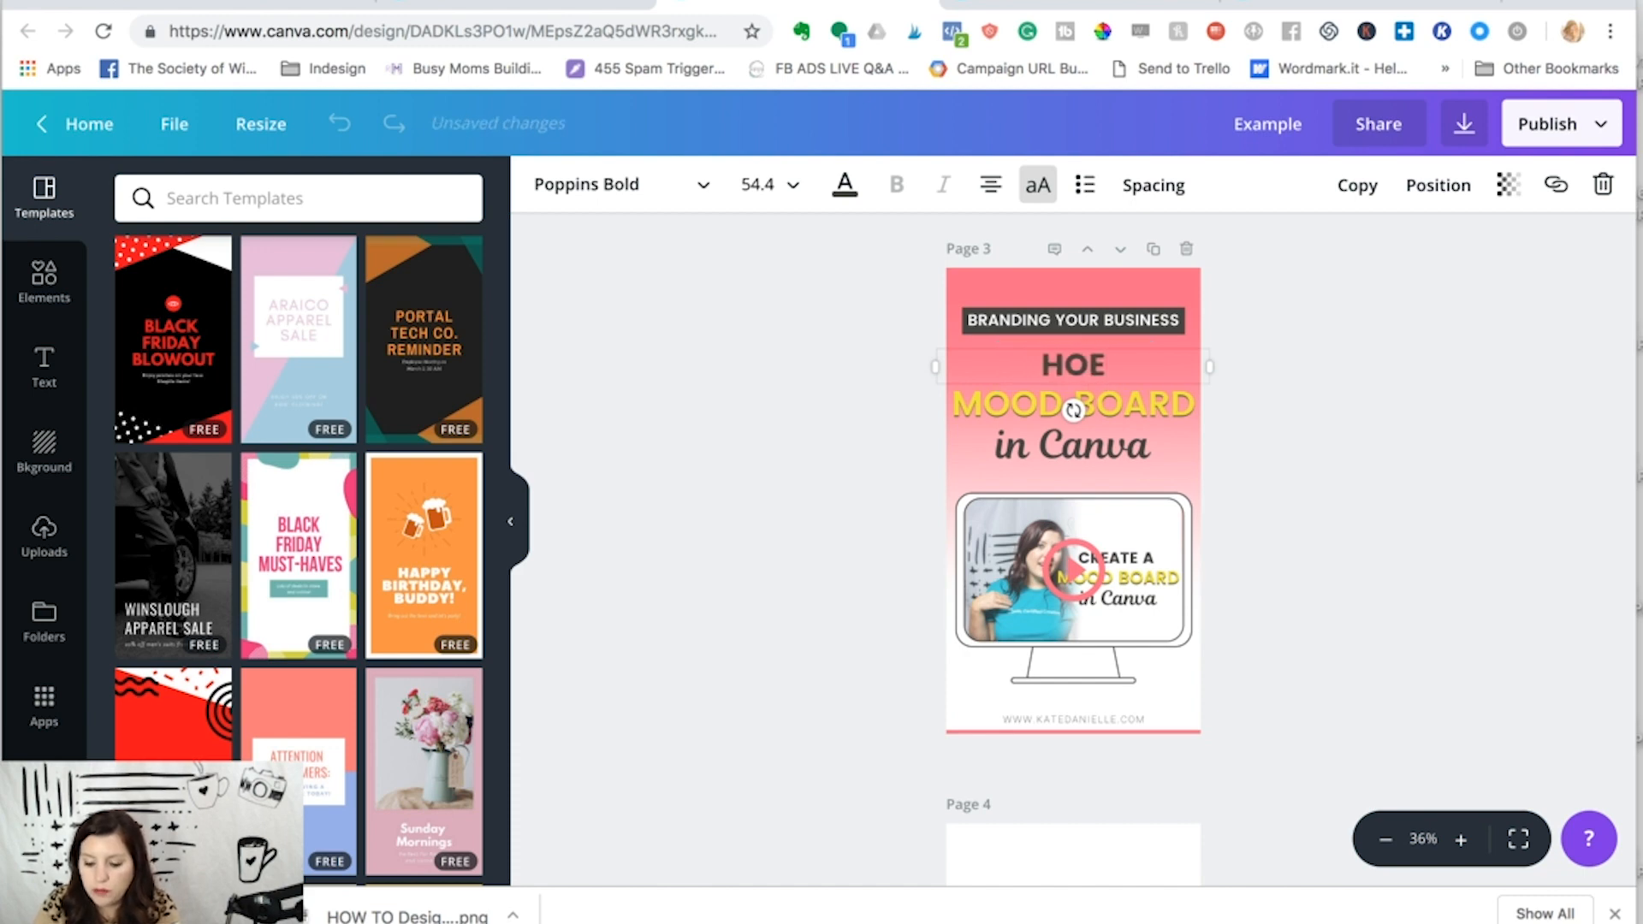
pyautogui.write('HOW TO')
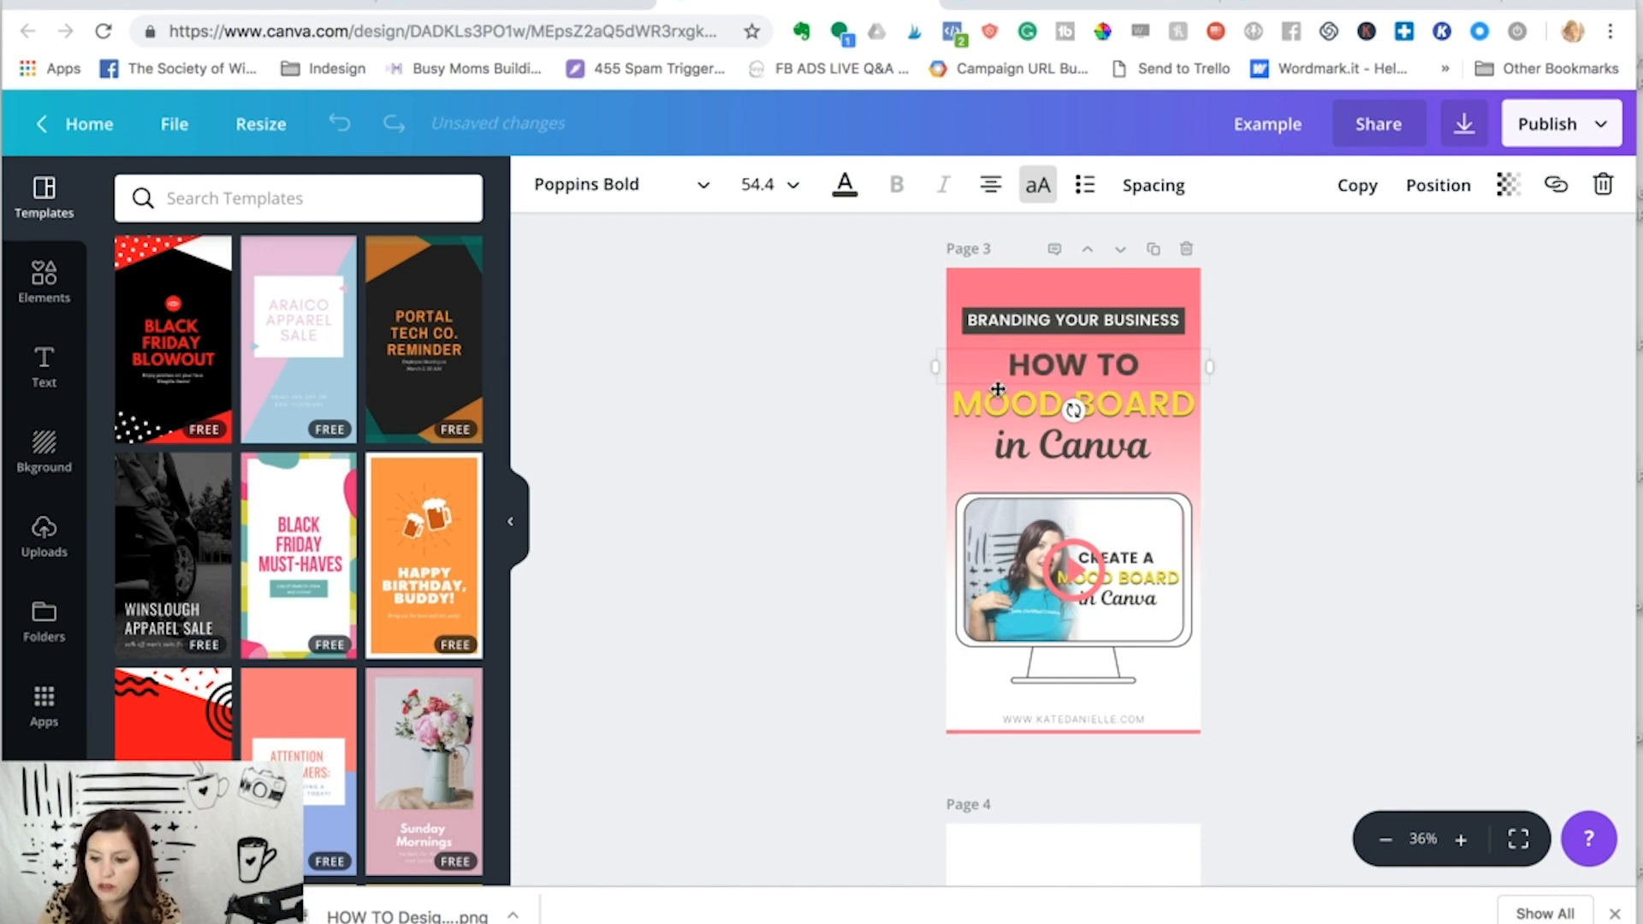
pyautogui.write('S')
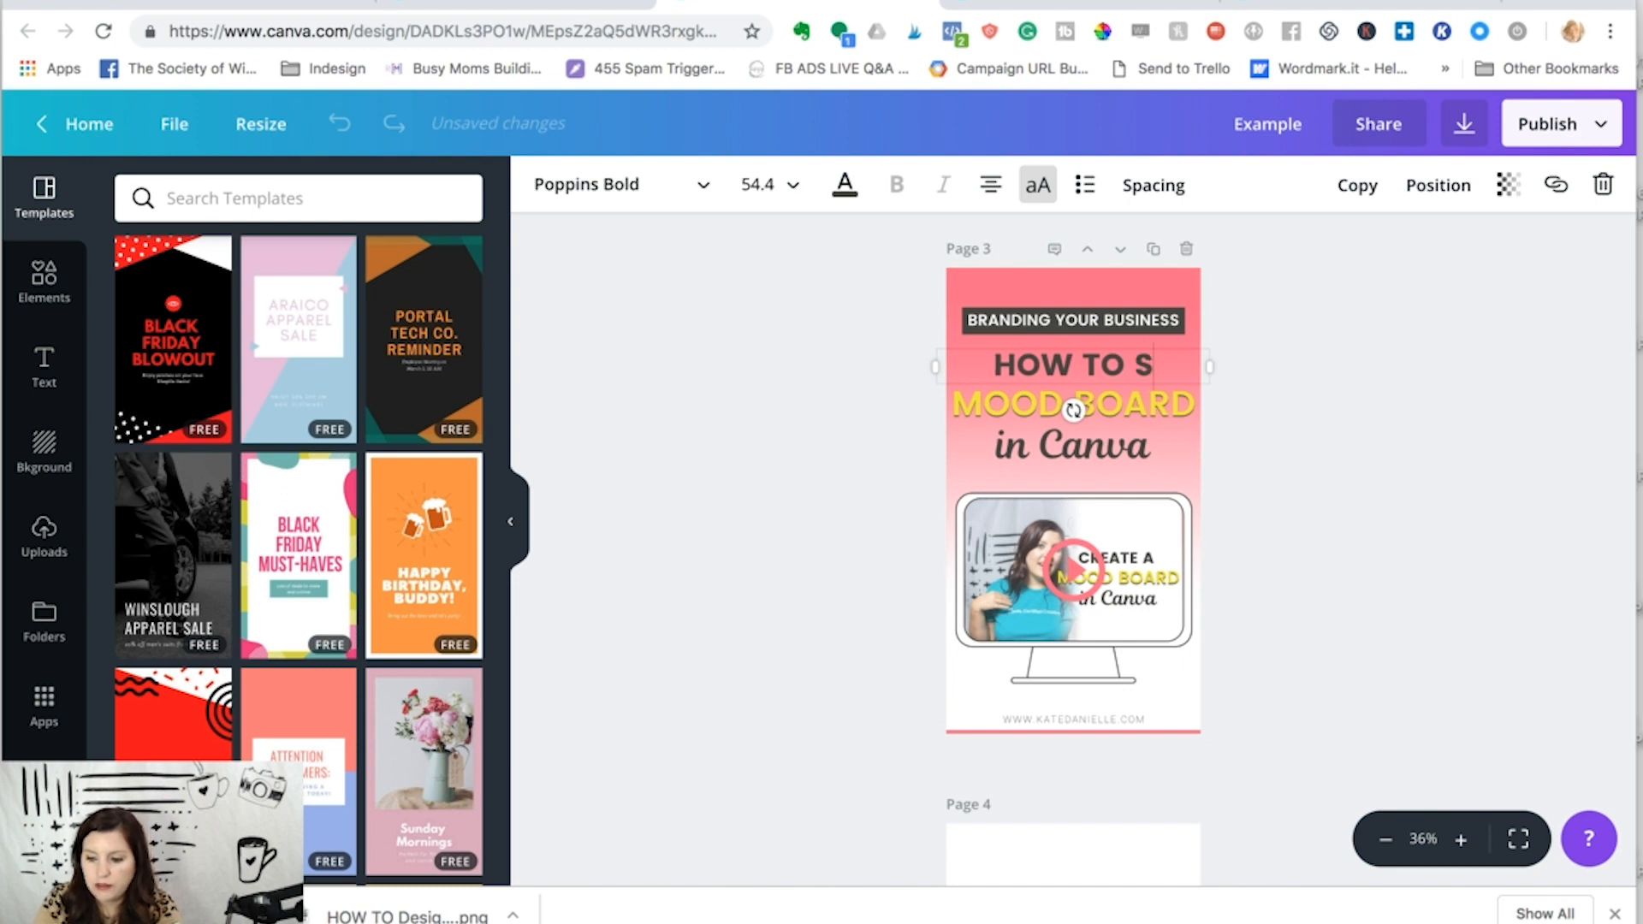
pyautogui.write('ET UP')
pyautogui.click(1073, 404)
pyautogui.write('TEMPLATES')
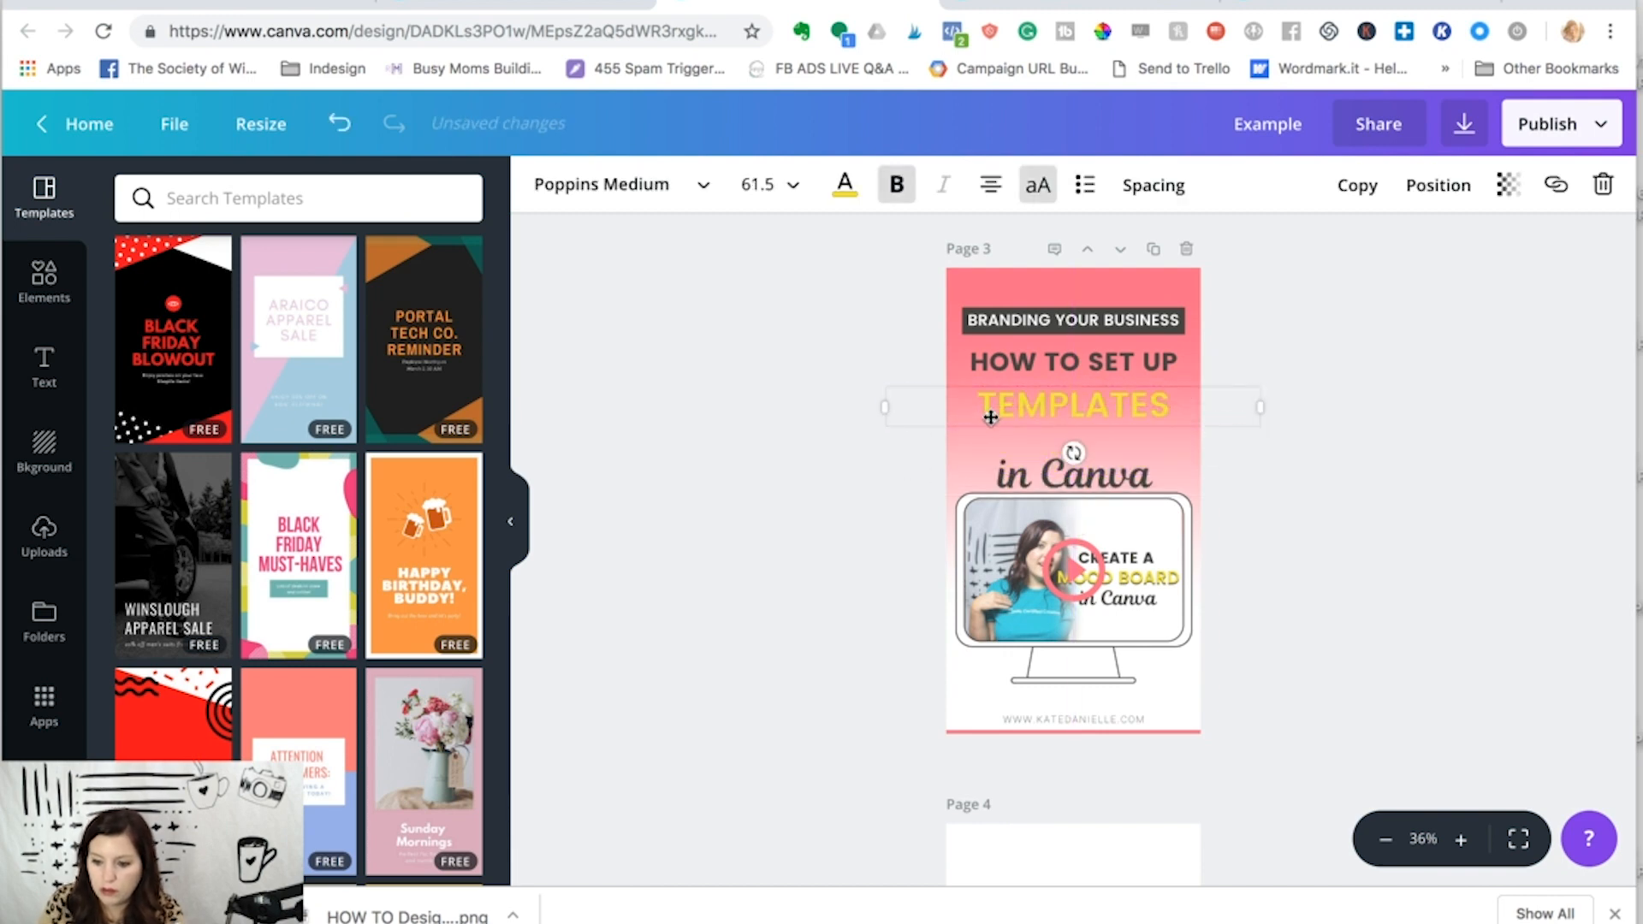
# Step: Move the 'in Canva' line up to sit just beneath TEMPLATES
pyautogui.click(1073, 473)
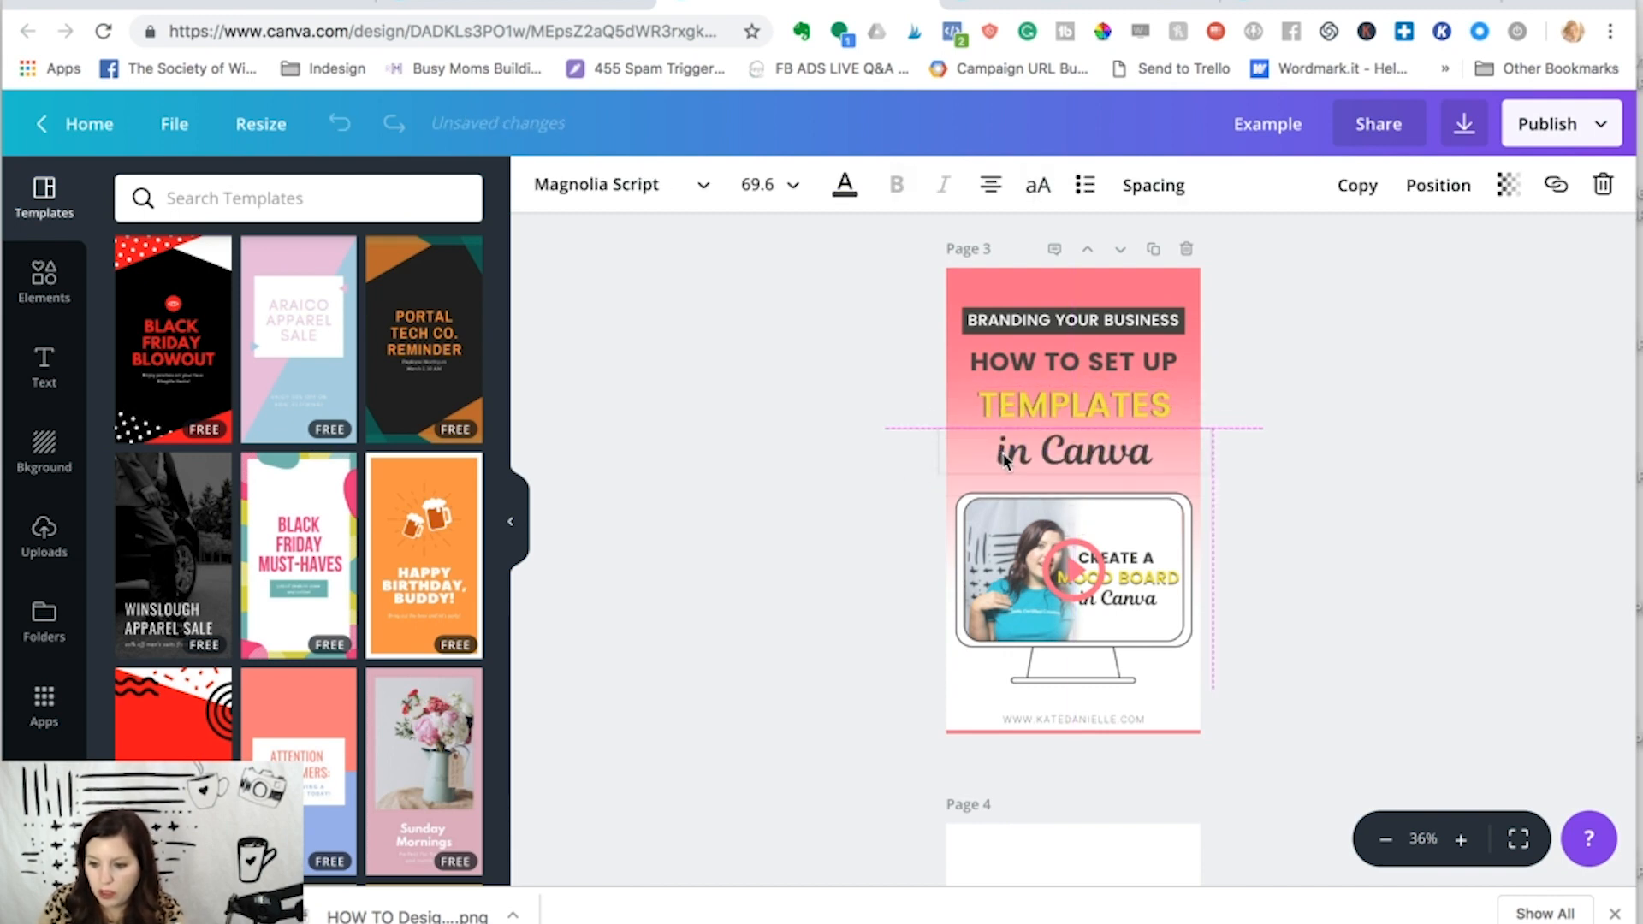
pyautogui.click(1059, 452)
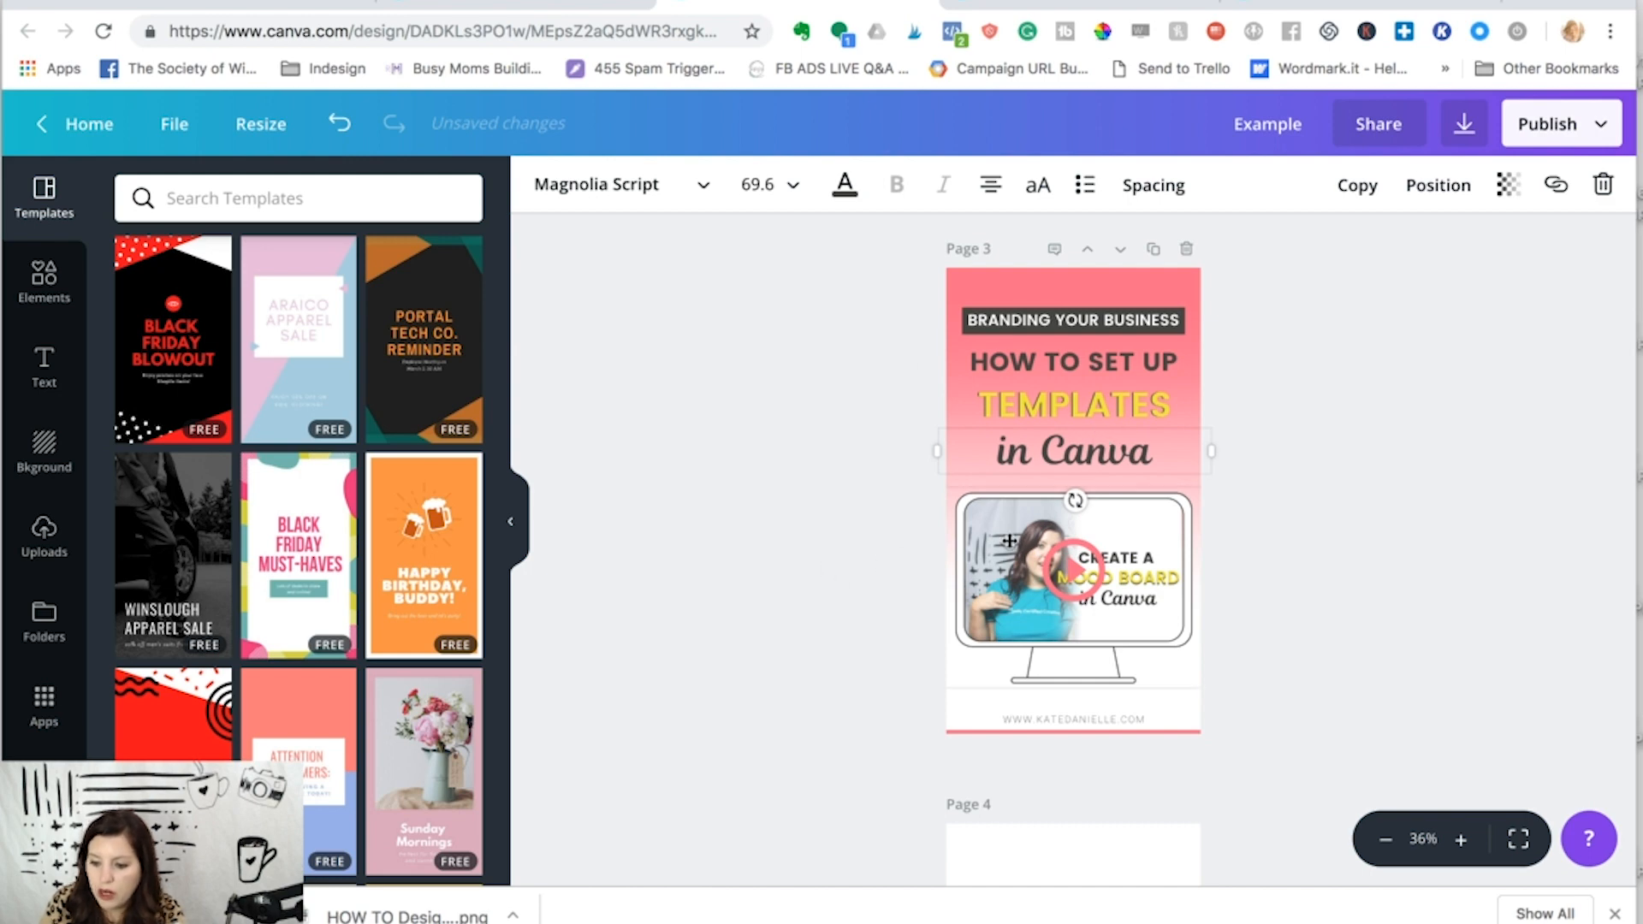
pyautogui.click(1070, 582)
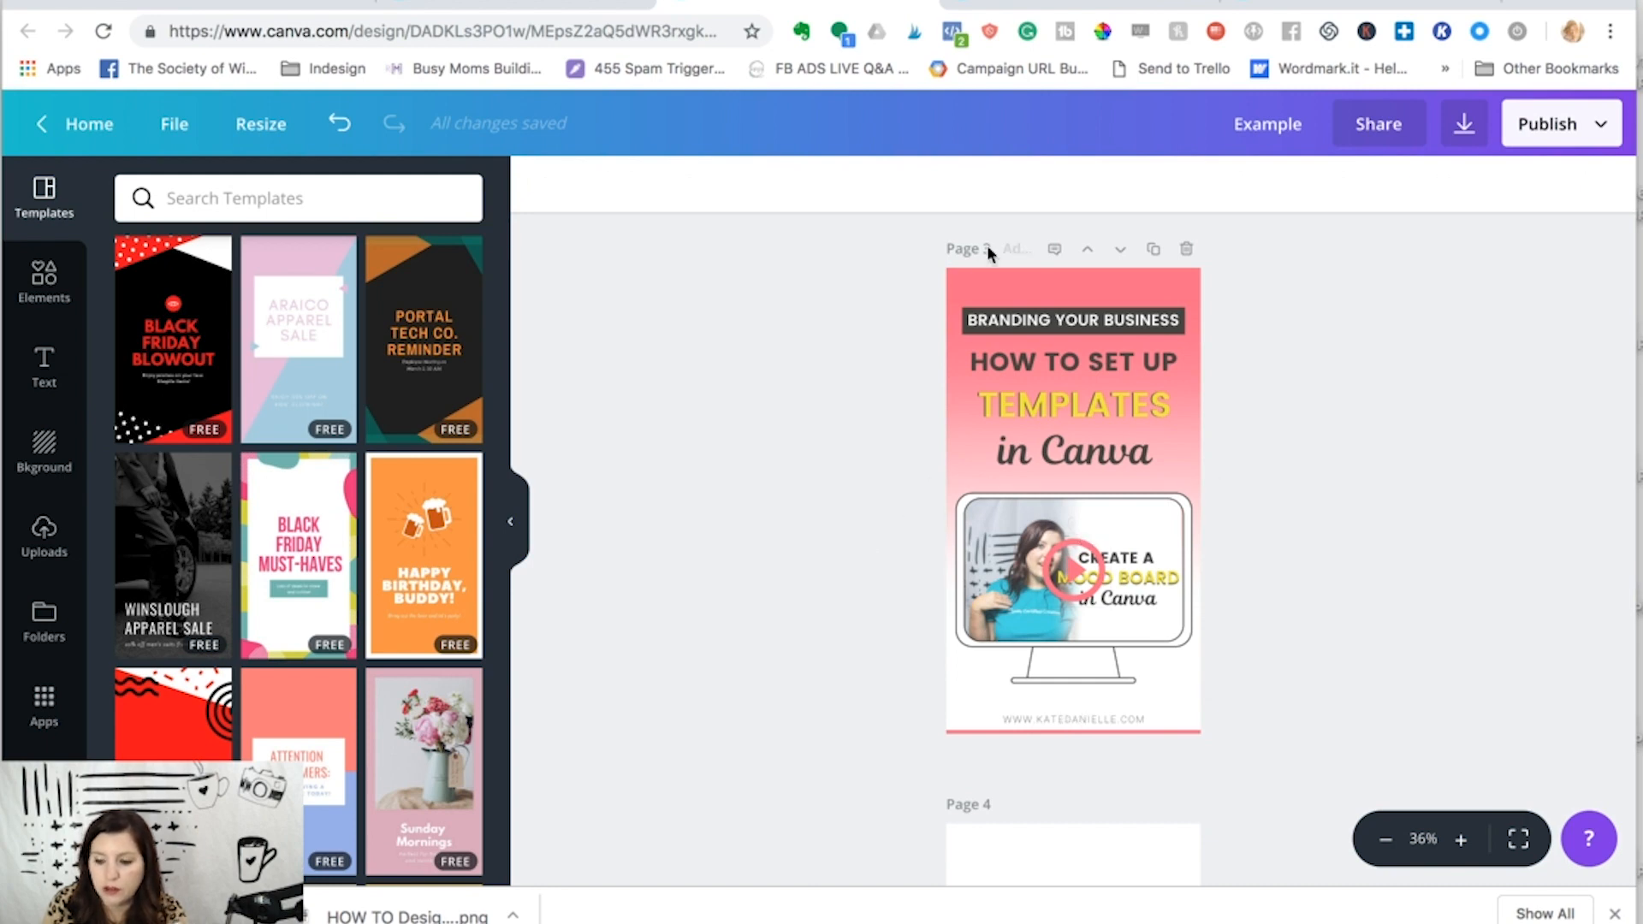
# Step: Review the Example design's pages, then leave the editor for the Kate Danielle Templates folder
pyautogui.scroll(3)
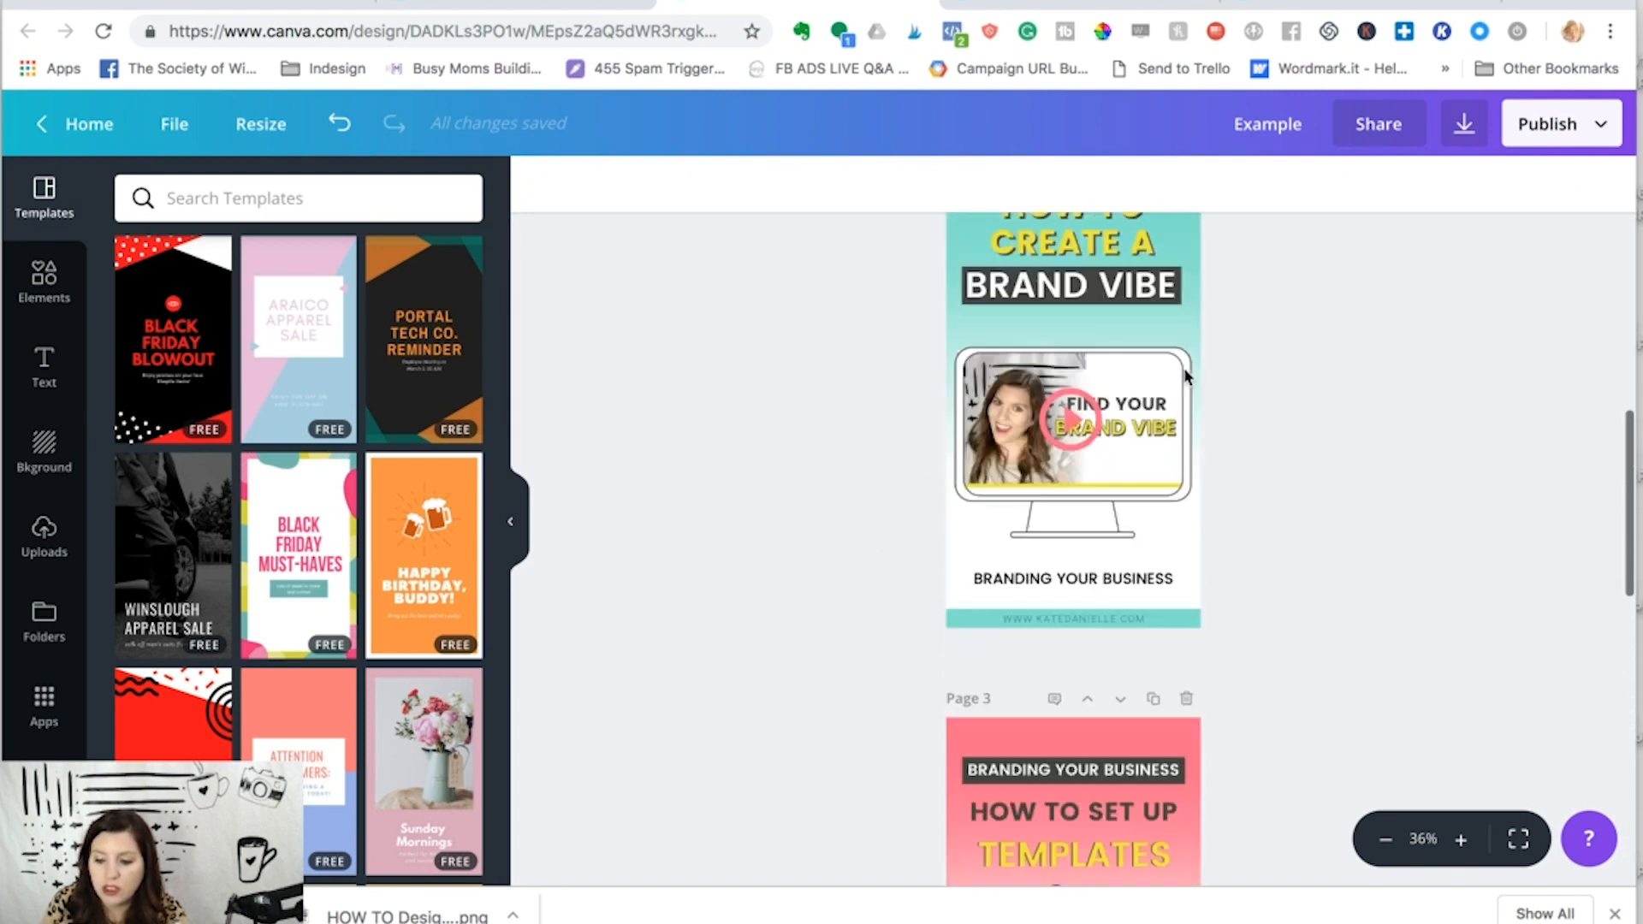
pyautogui.scroll(3)
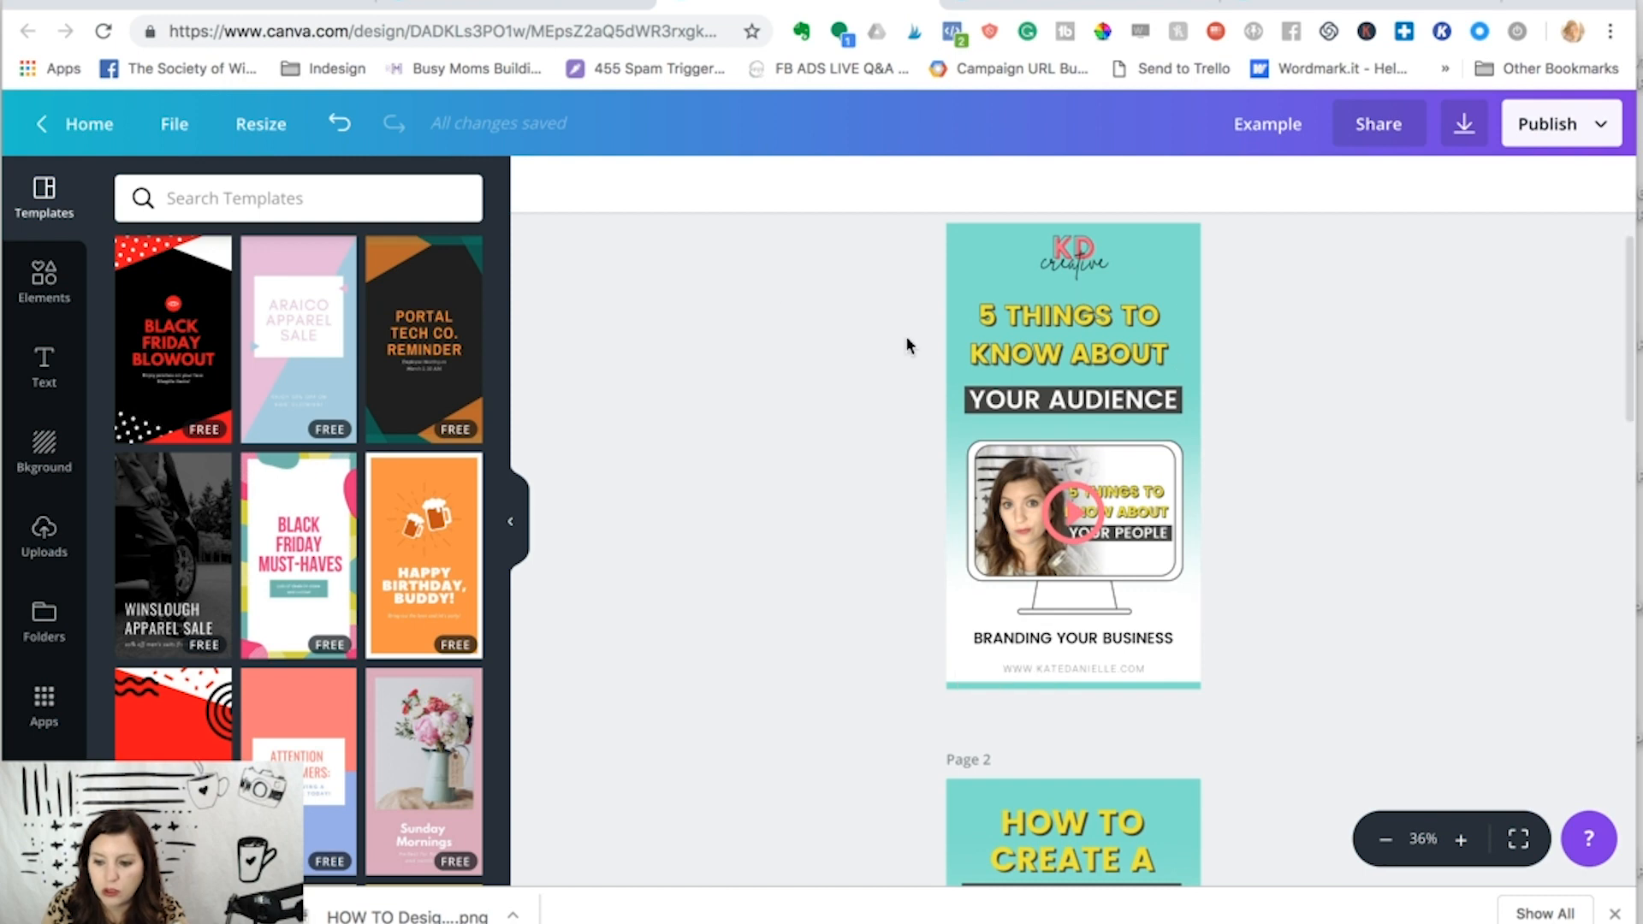
pyautogui.scroll(-3)
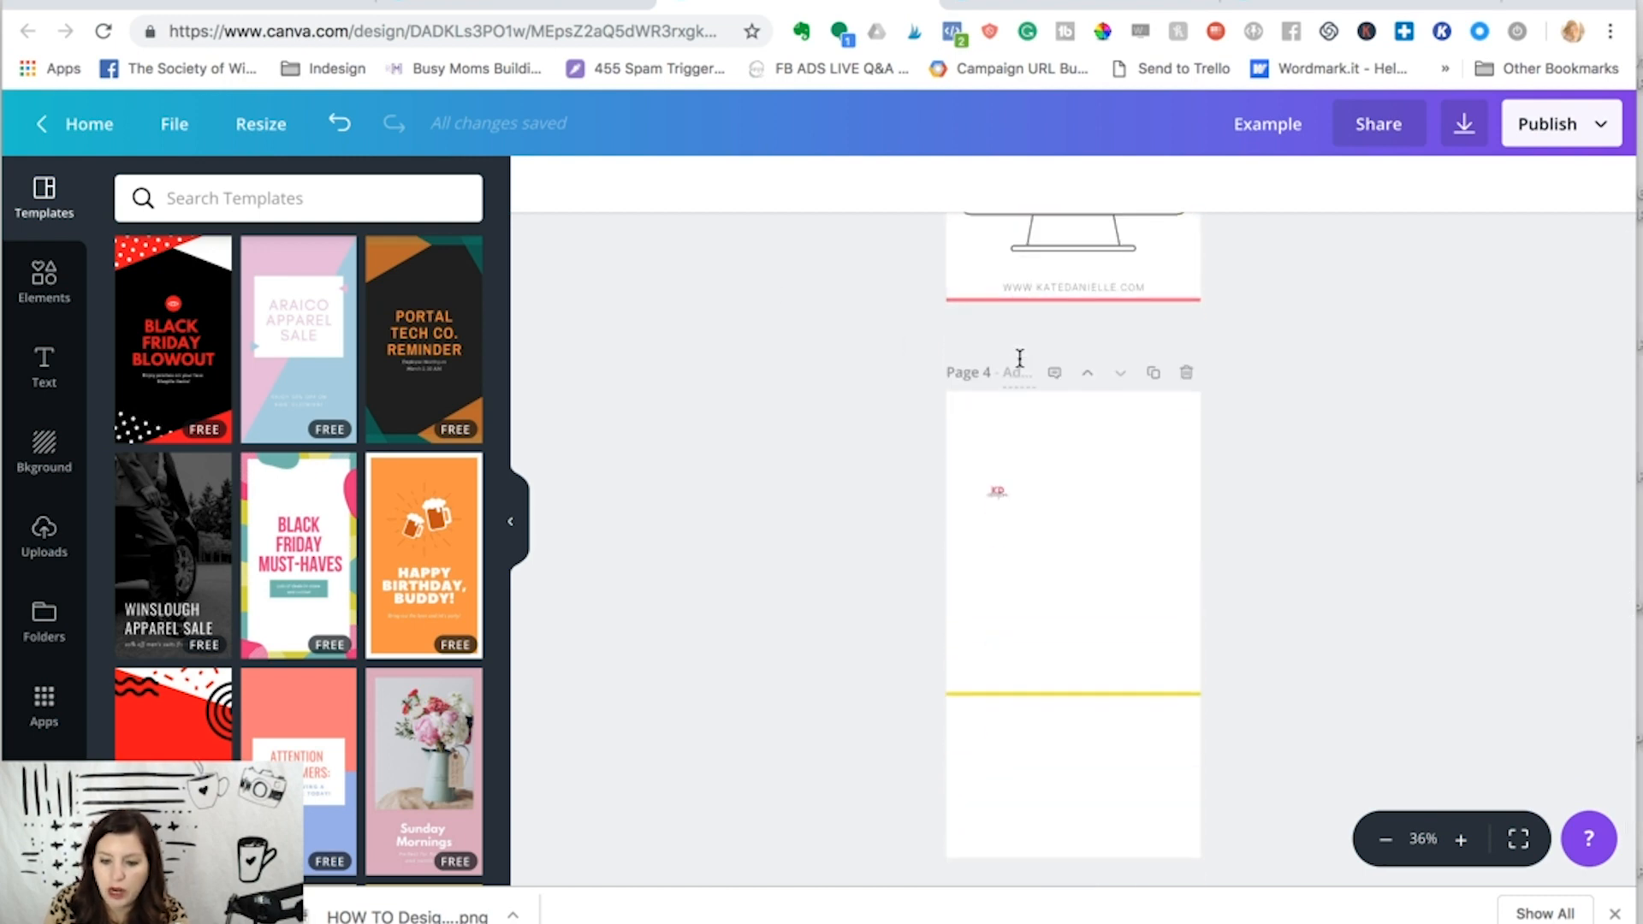
pyautogui.scroll(3)
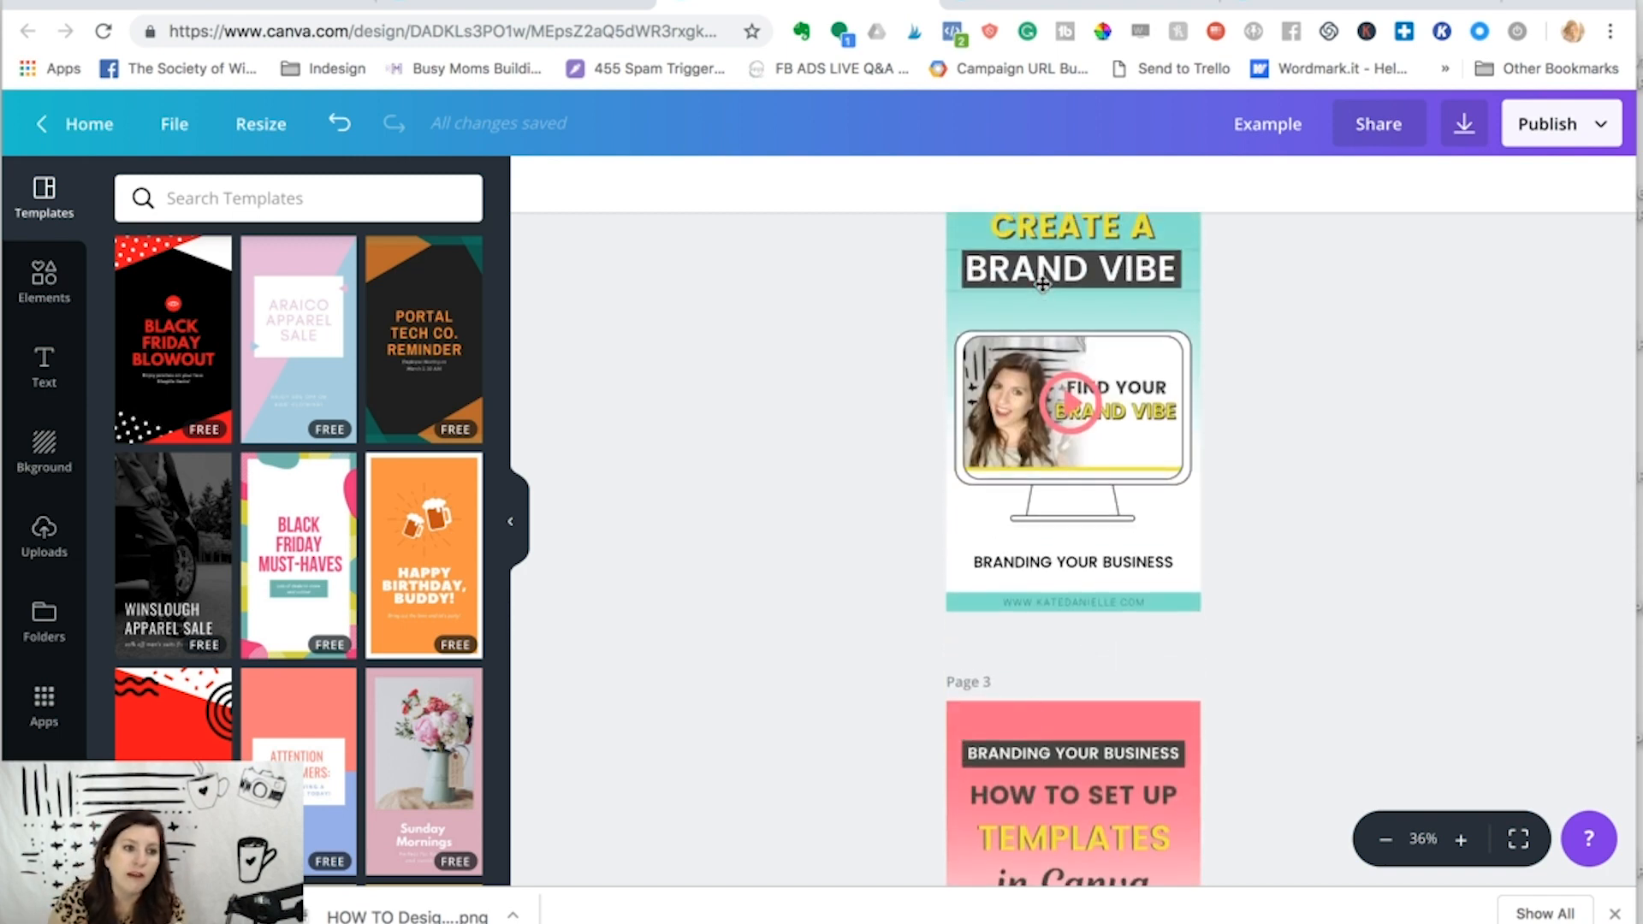
pyautogui.scroll(-3)
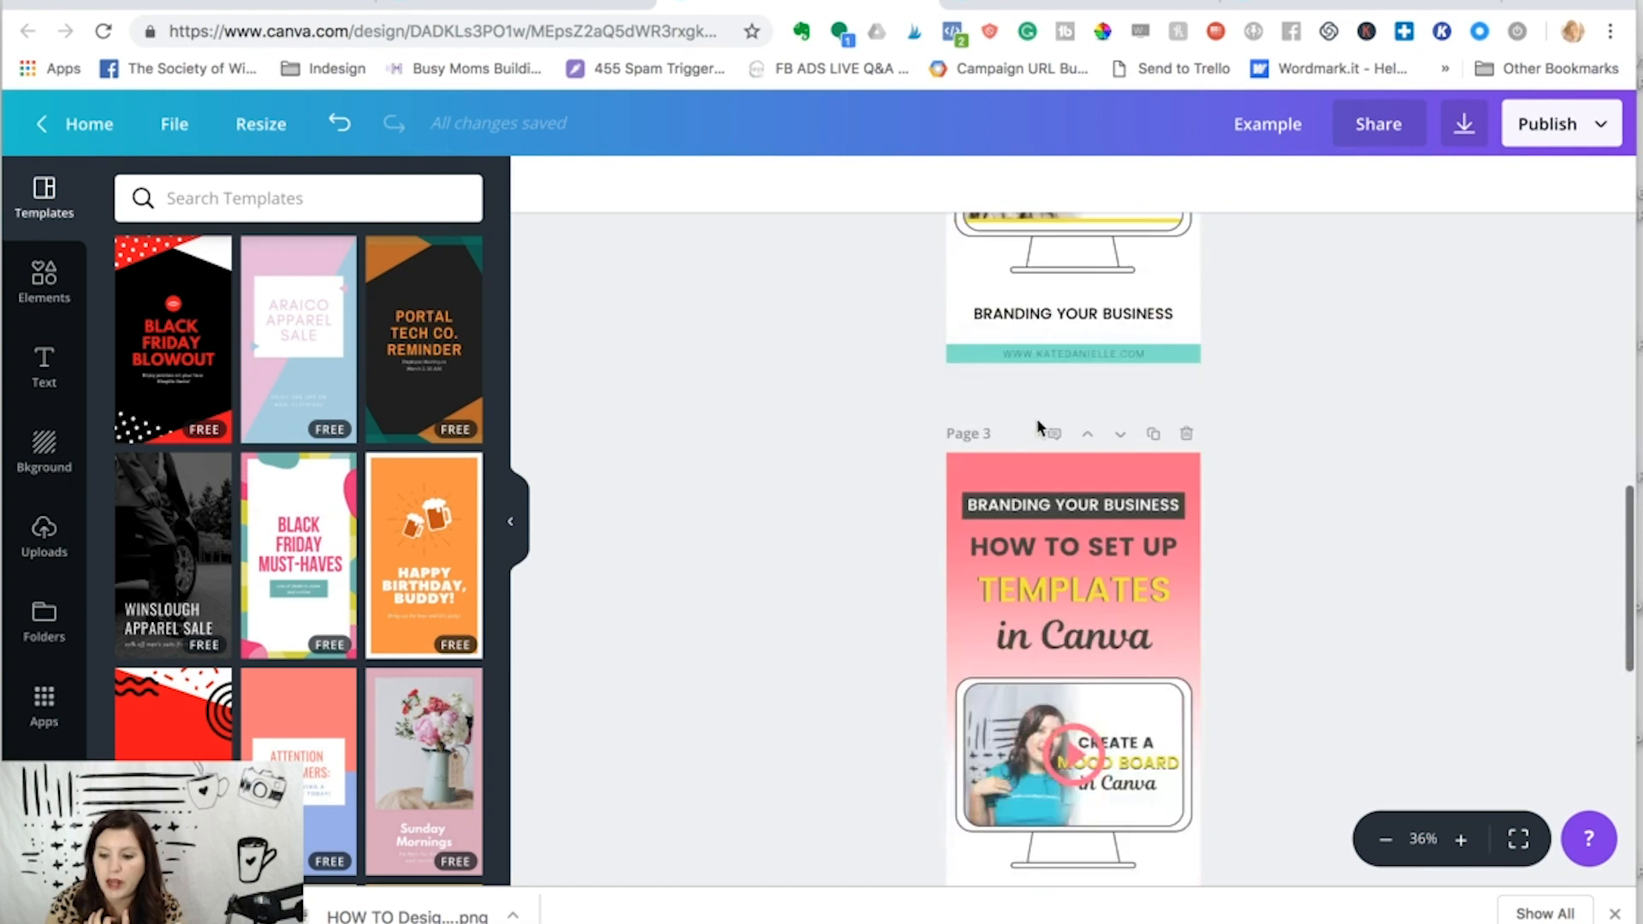
pyautogui.scroll(-3)
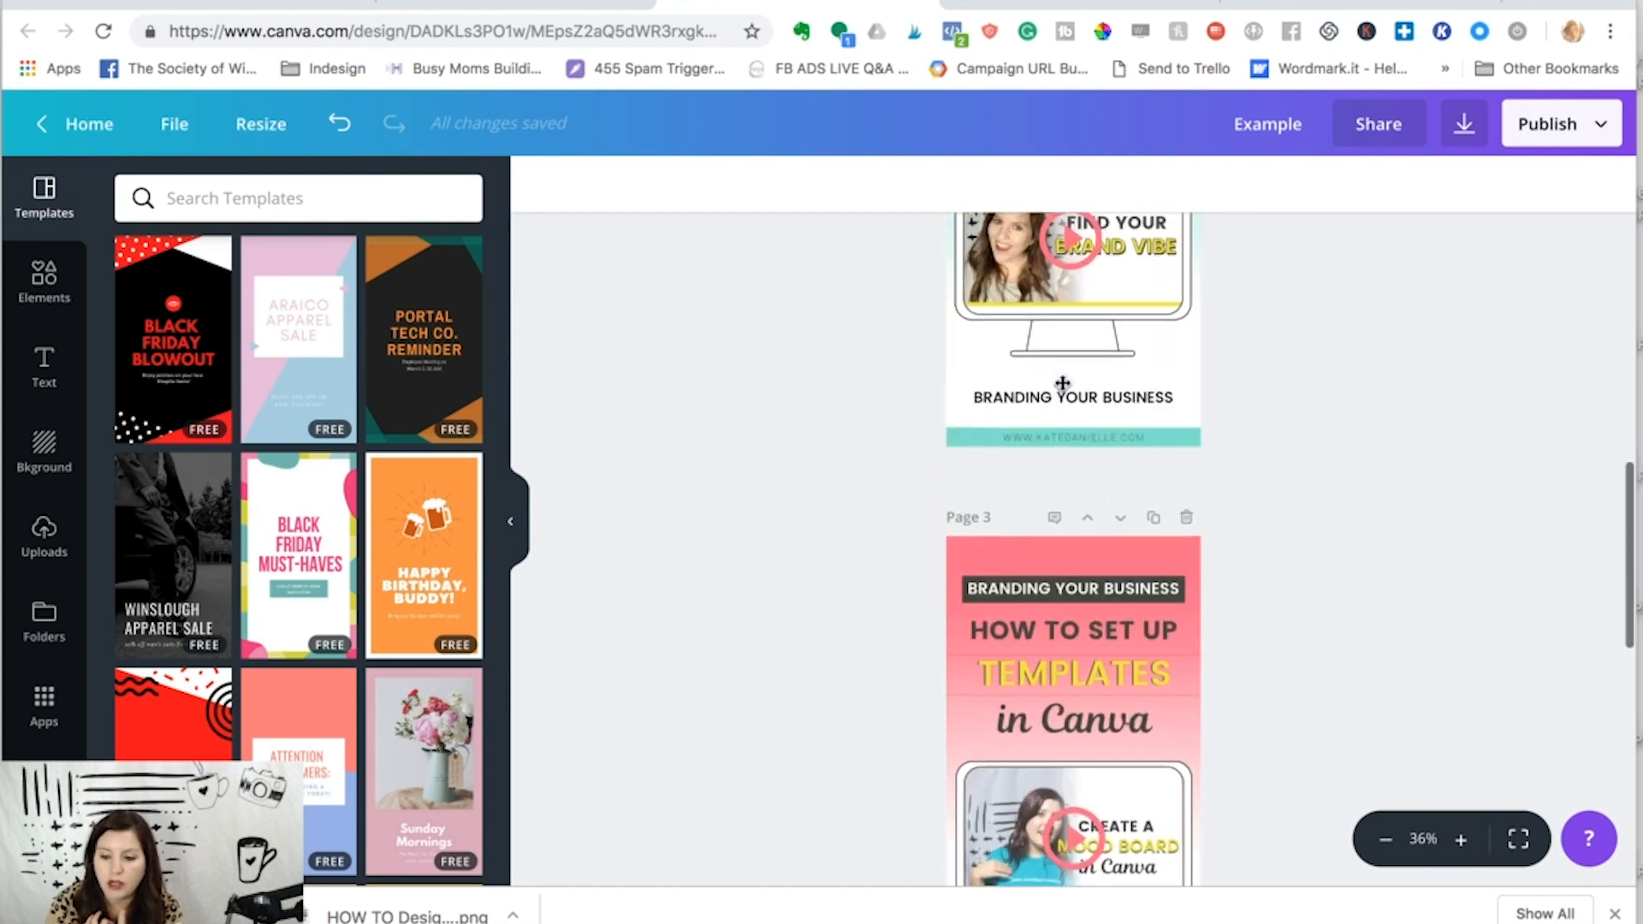
pyautogui.scroll(-3)
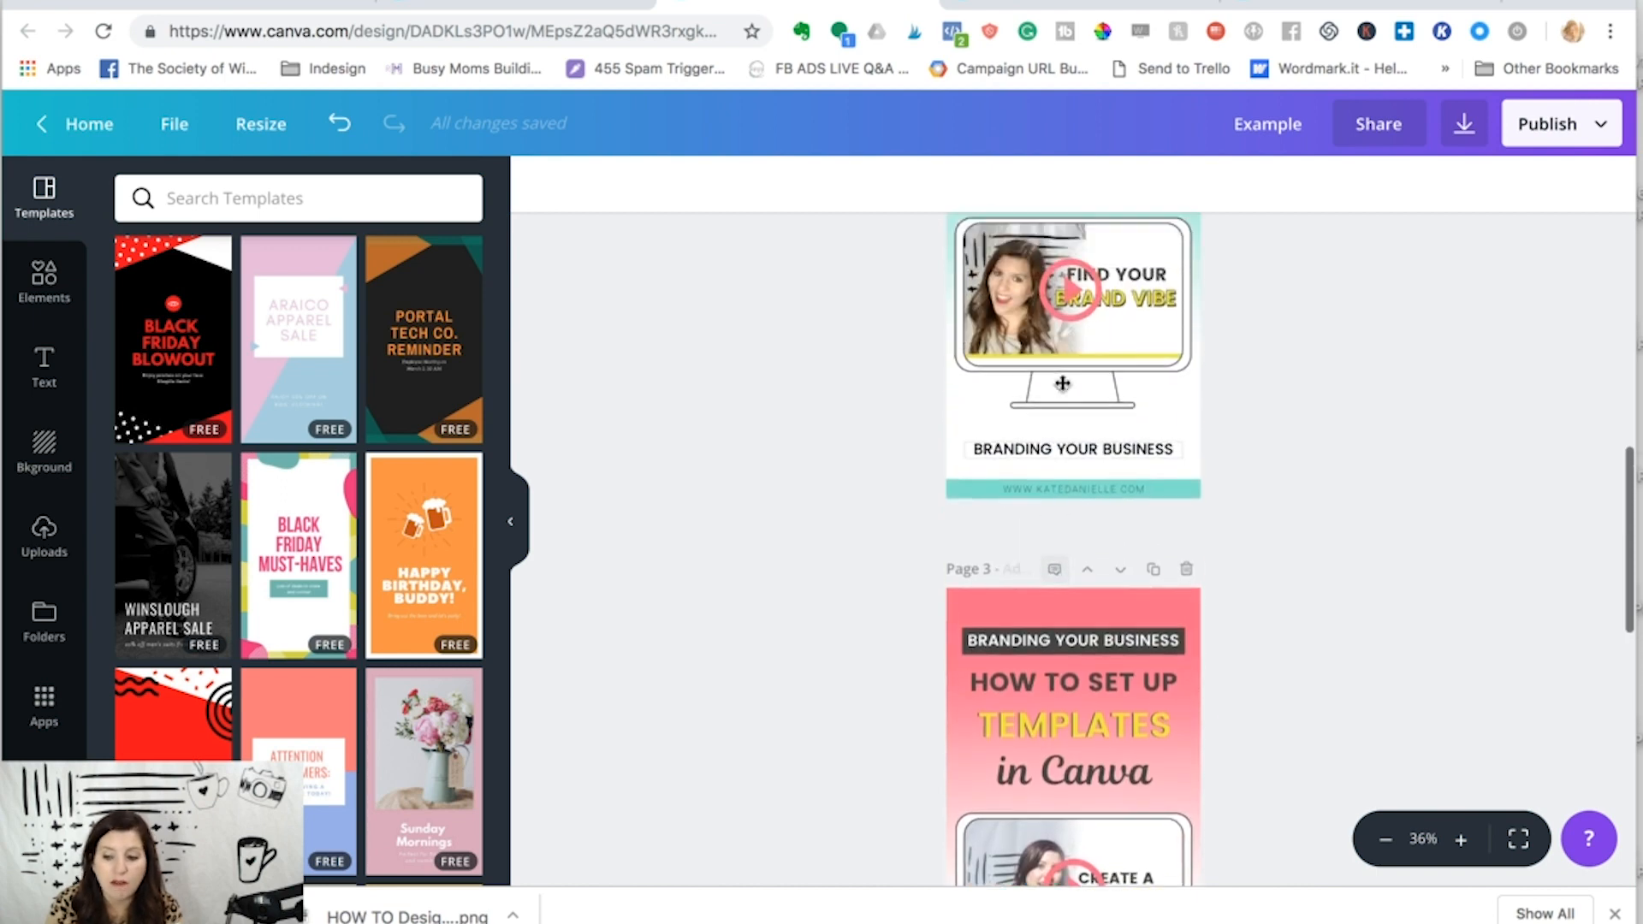
pyautogui.scroll(3)
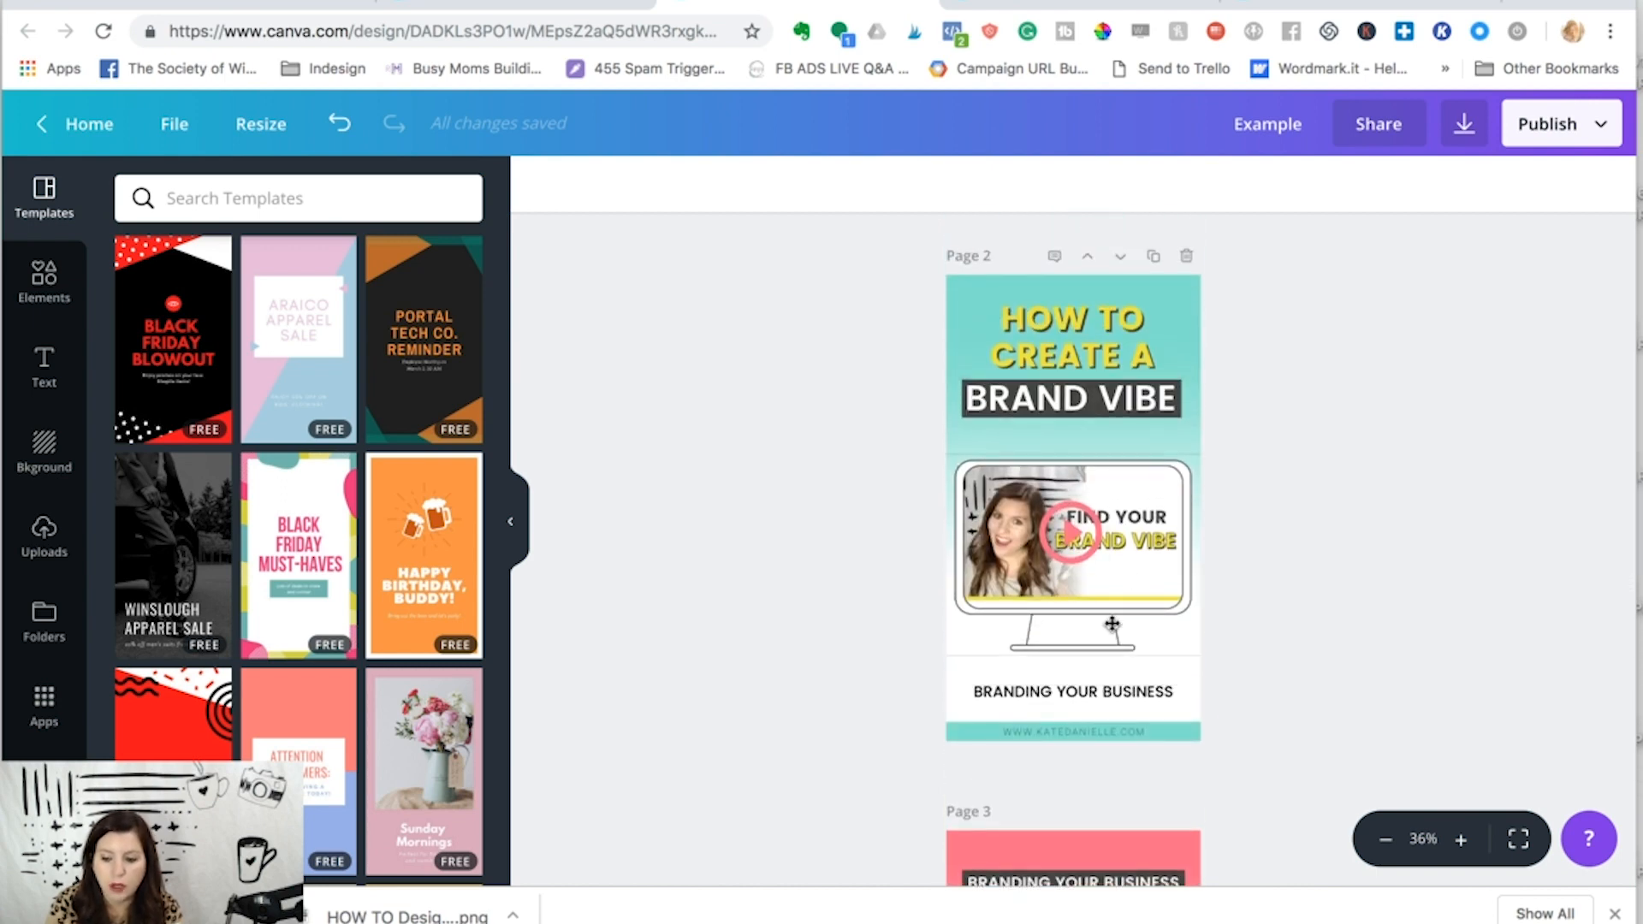
pyautogui.scroll(-3)
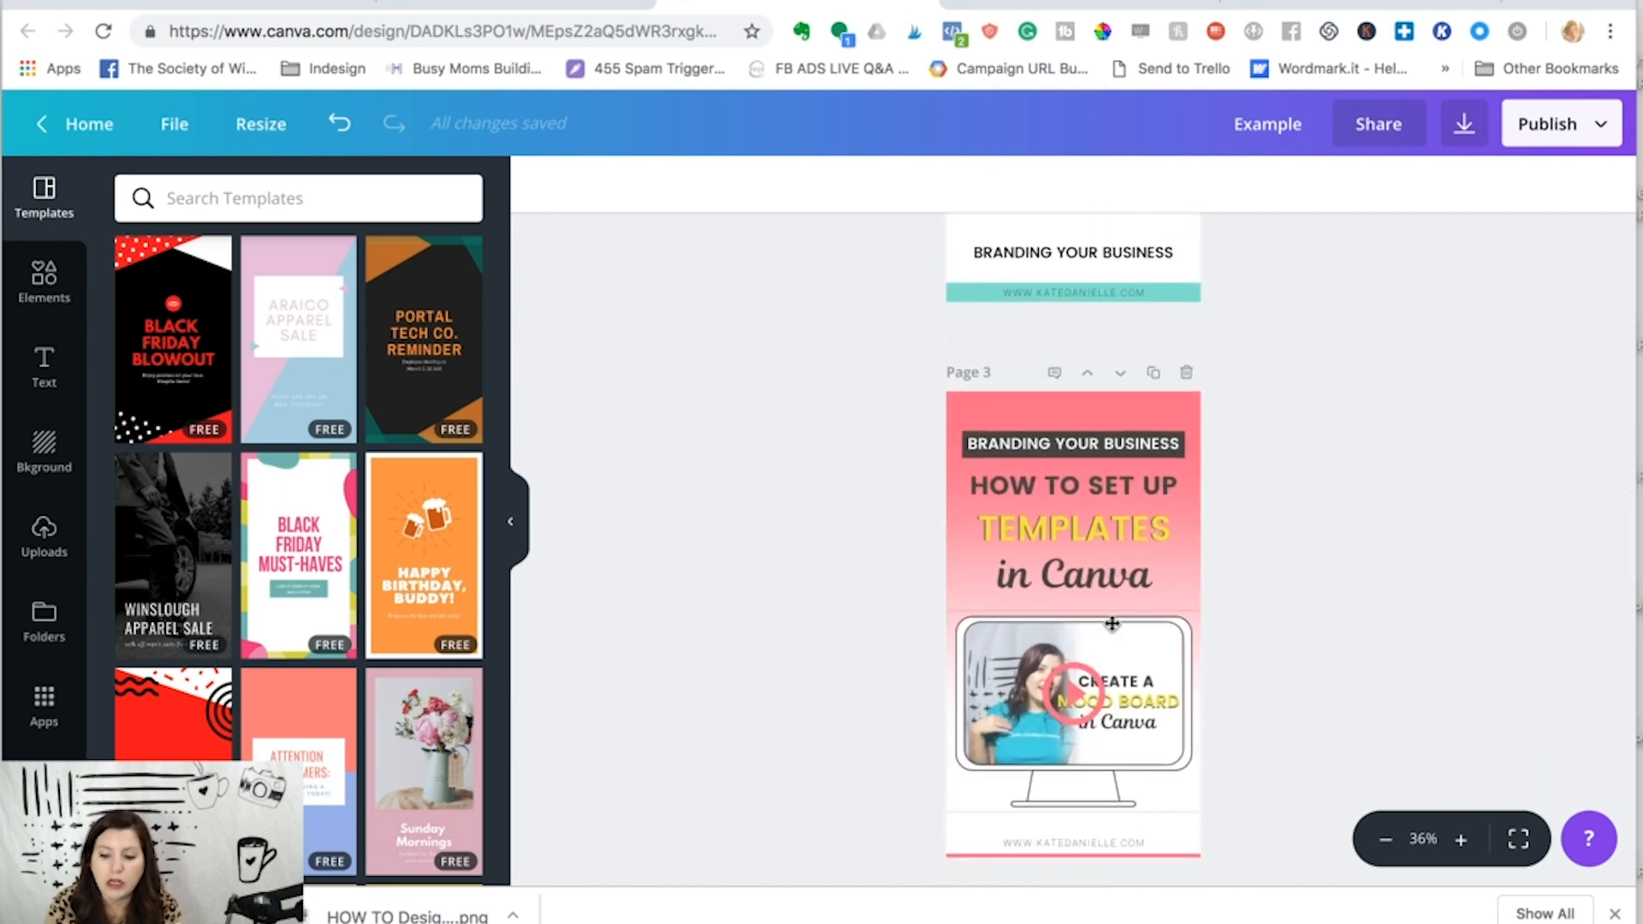
pyautogui.scroll(3)
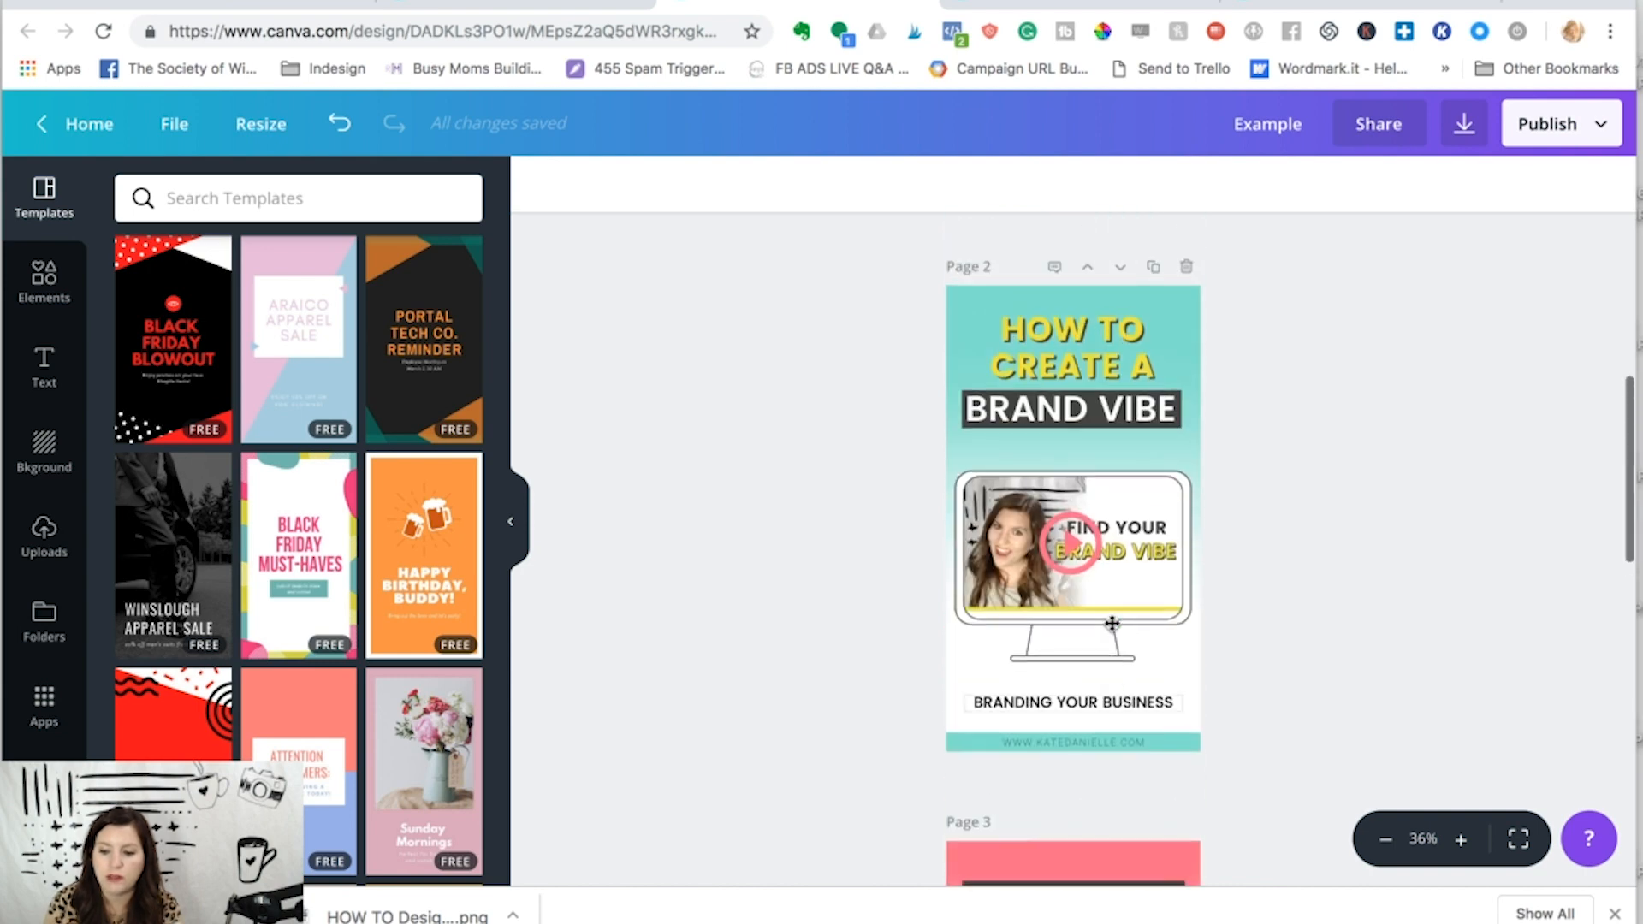
pyautogui.scroll(3)
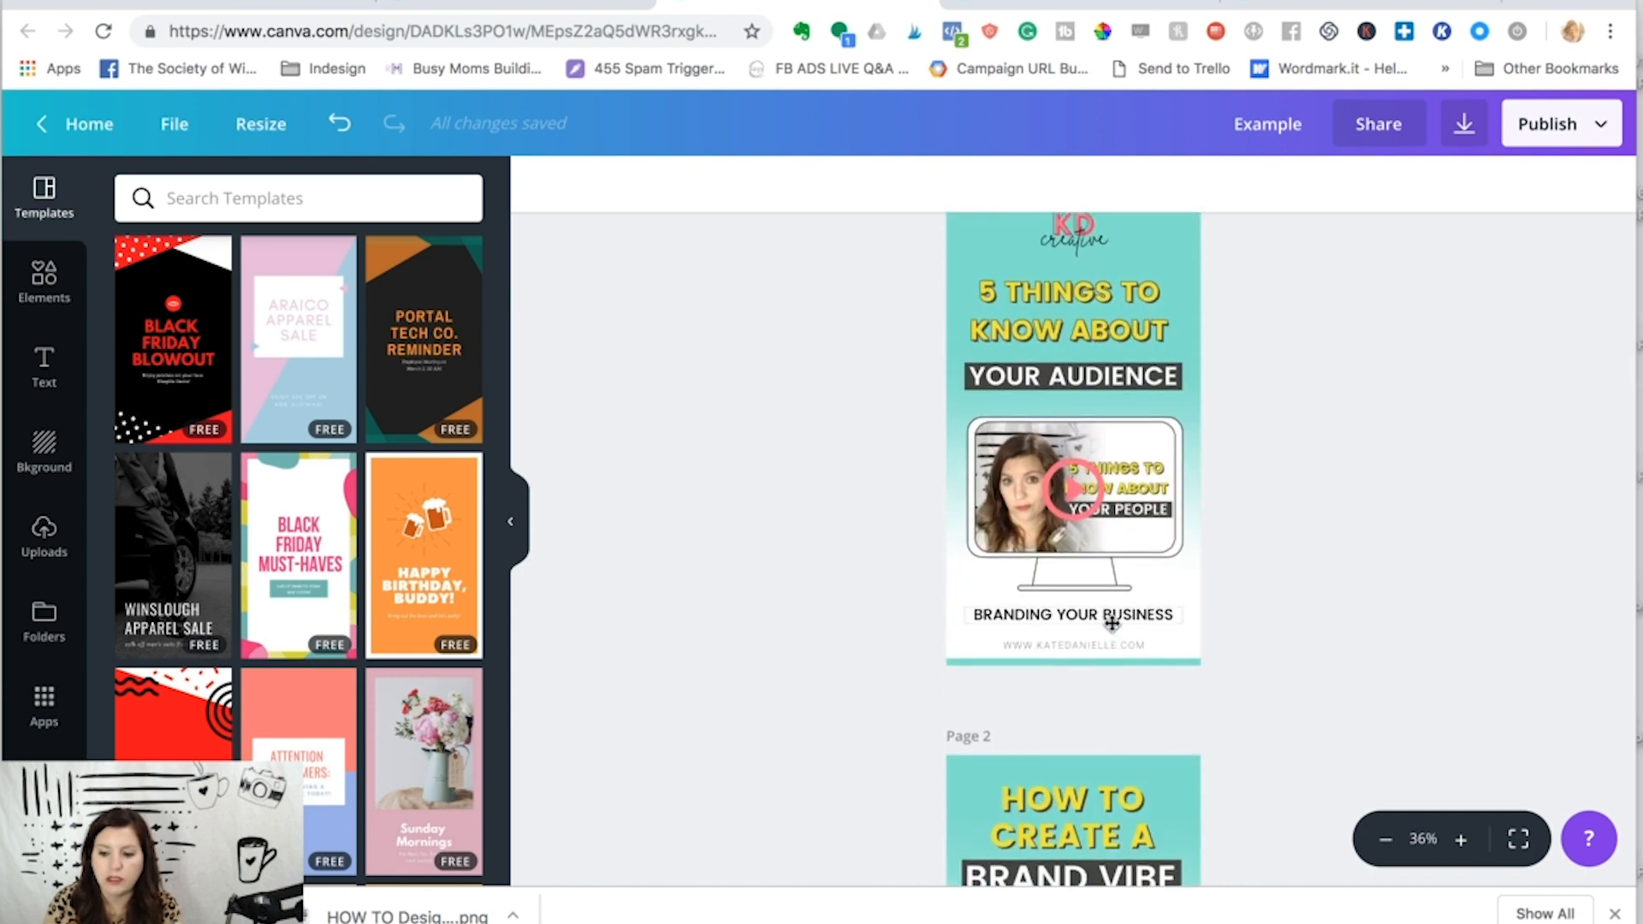
pyautogui.scroll(-3)
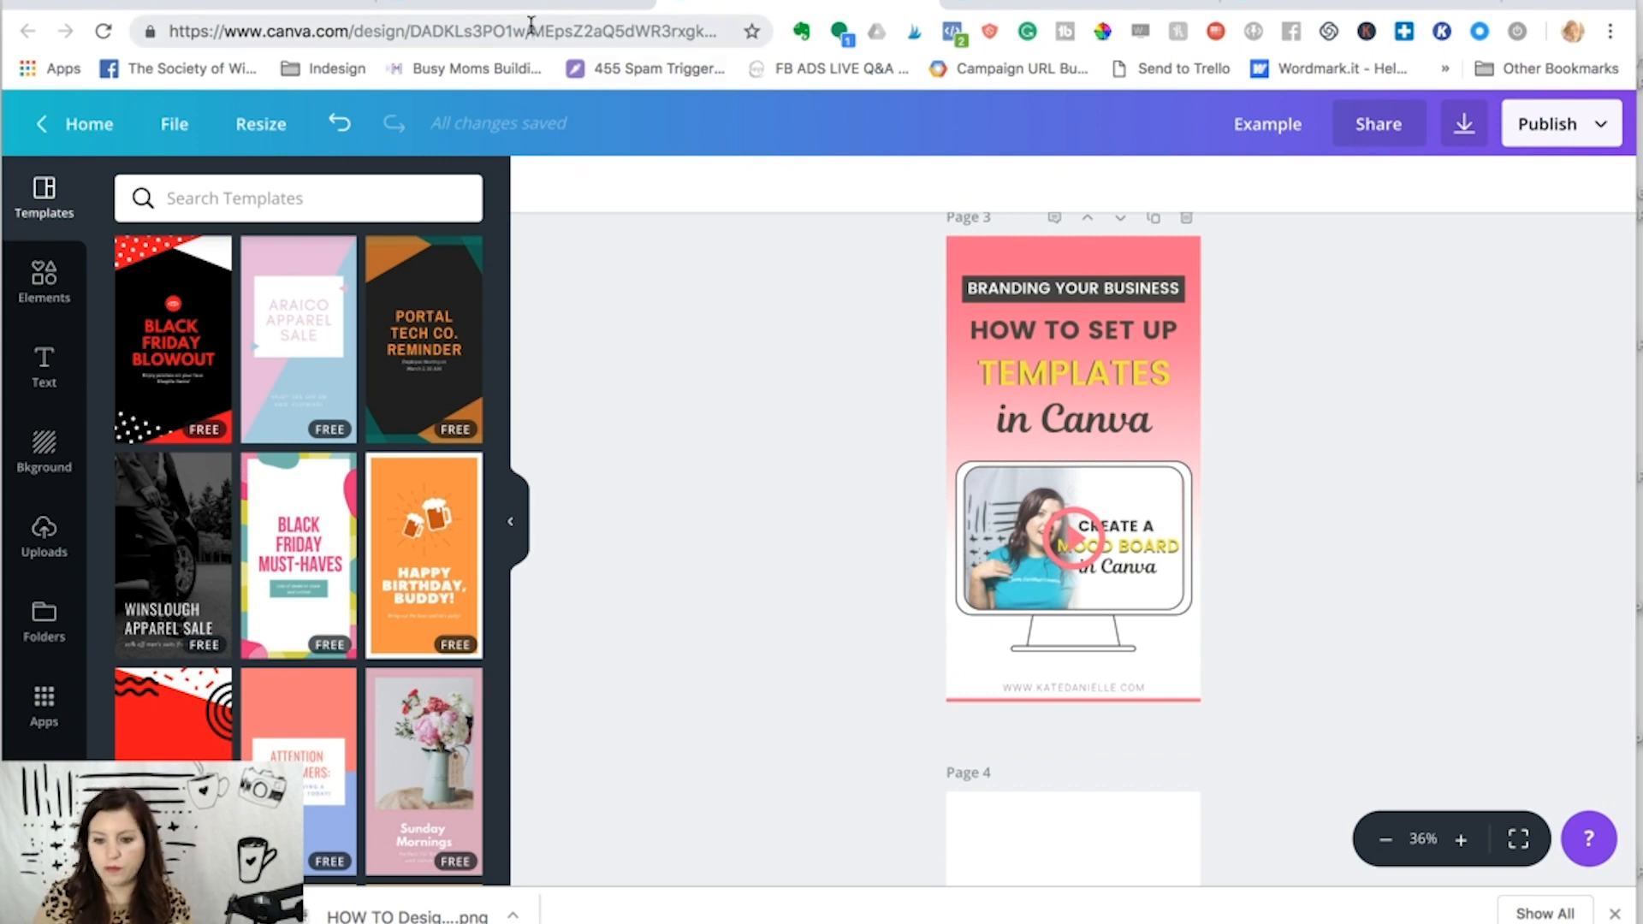
pyautogui.click(1266, 123)
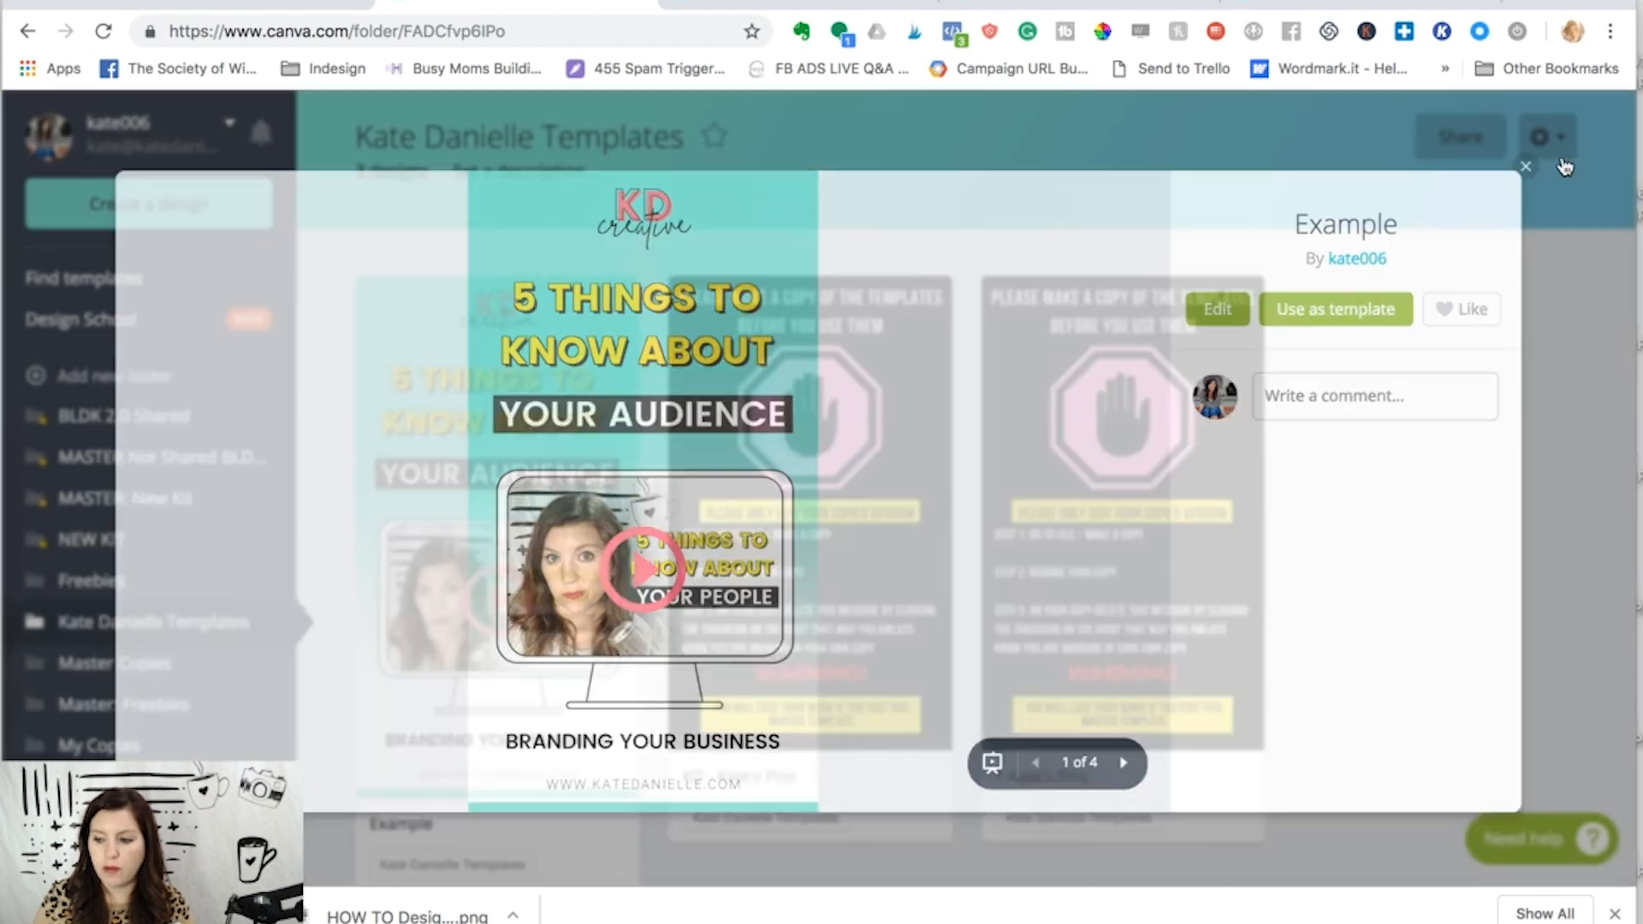
# Step: Close the Example preview and make a copy of KD Instagram Templates
pyautogui.click(1526, 165)
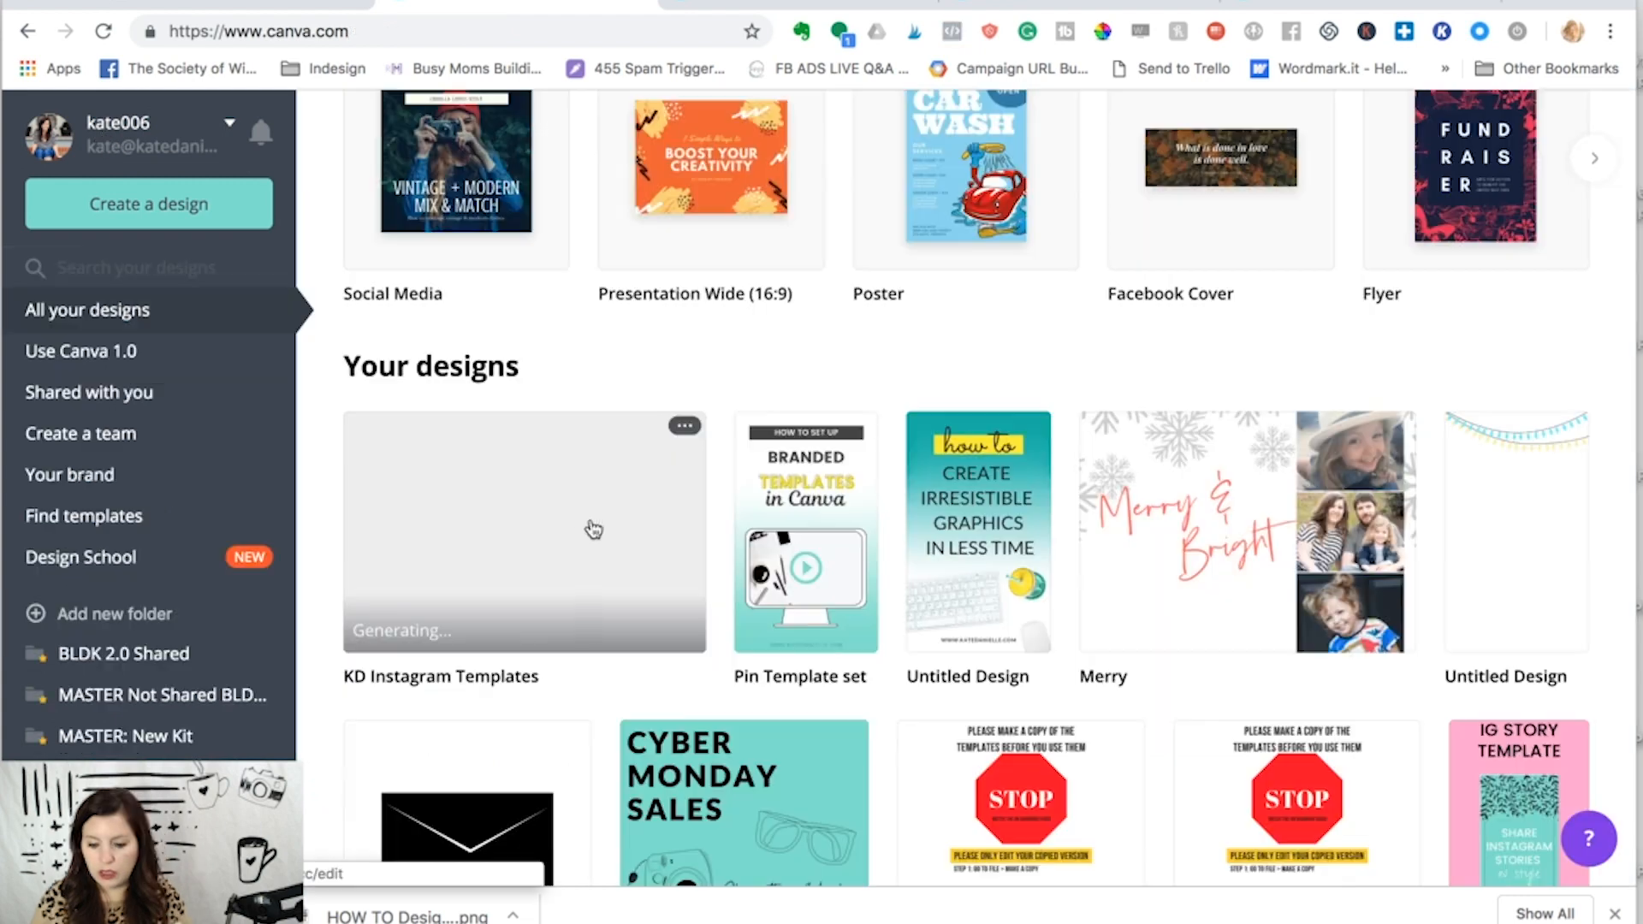
pyautogui.click(683, 425)
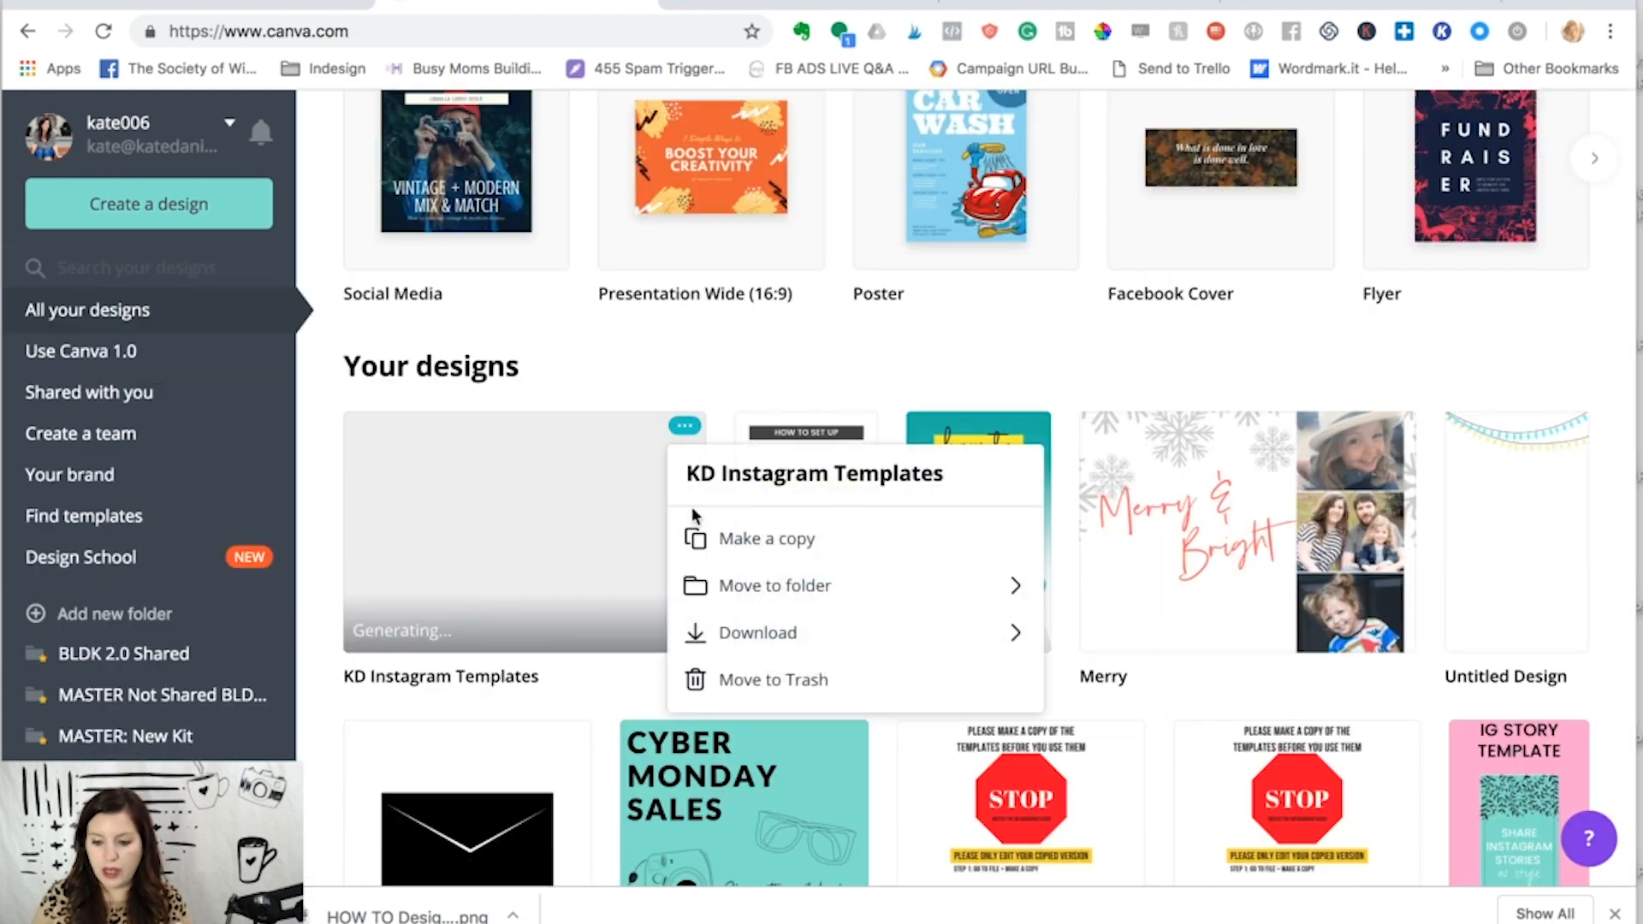
pyautogui.click(768, 538)
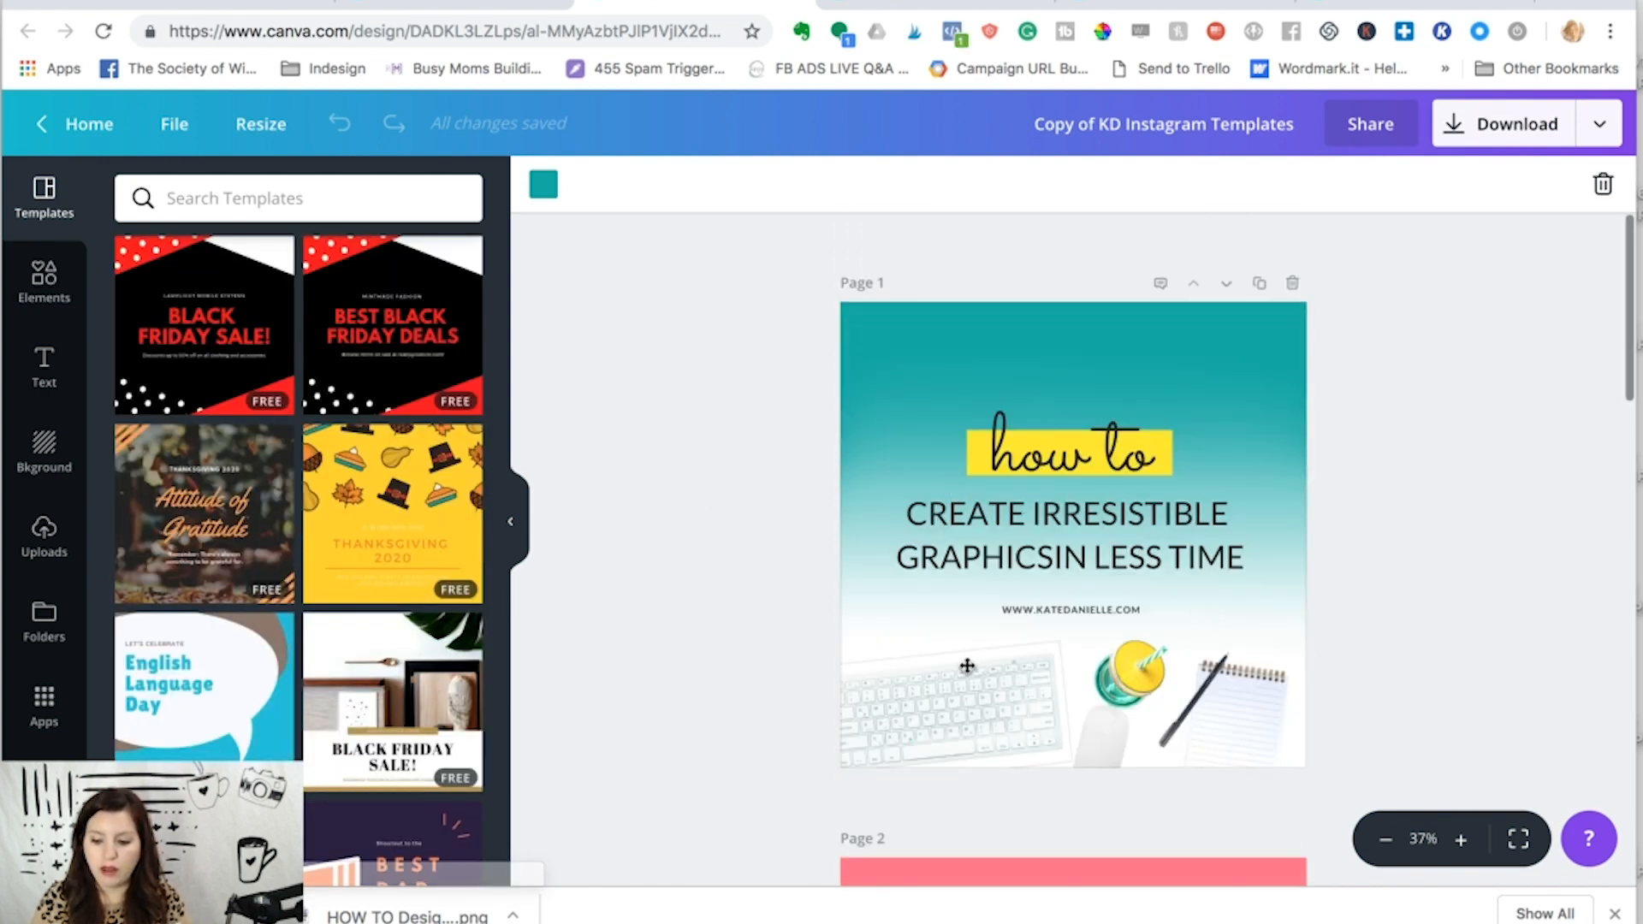
# Step: Open the Faves photo folder and set the desk flat-lay photo as page 3's background
pyautogui.click(965, 713)
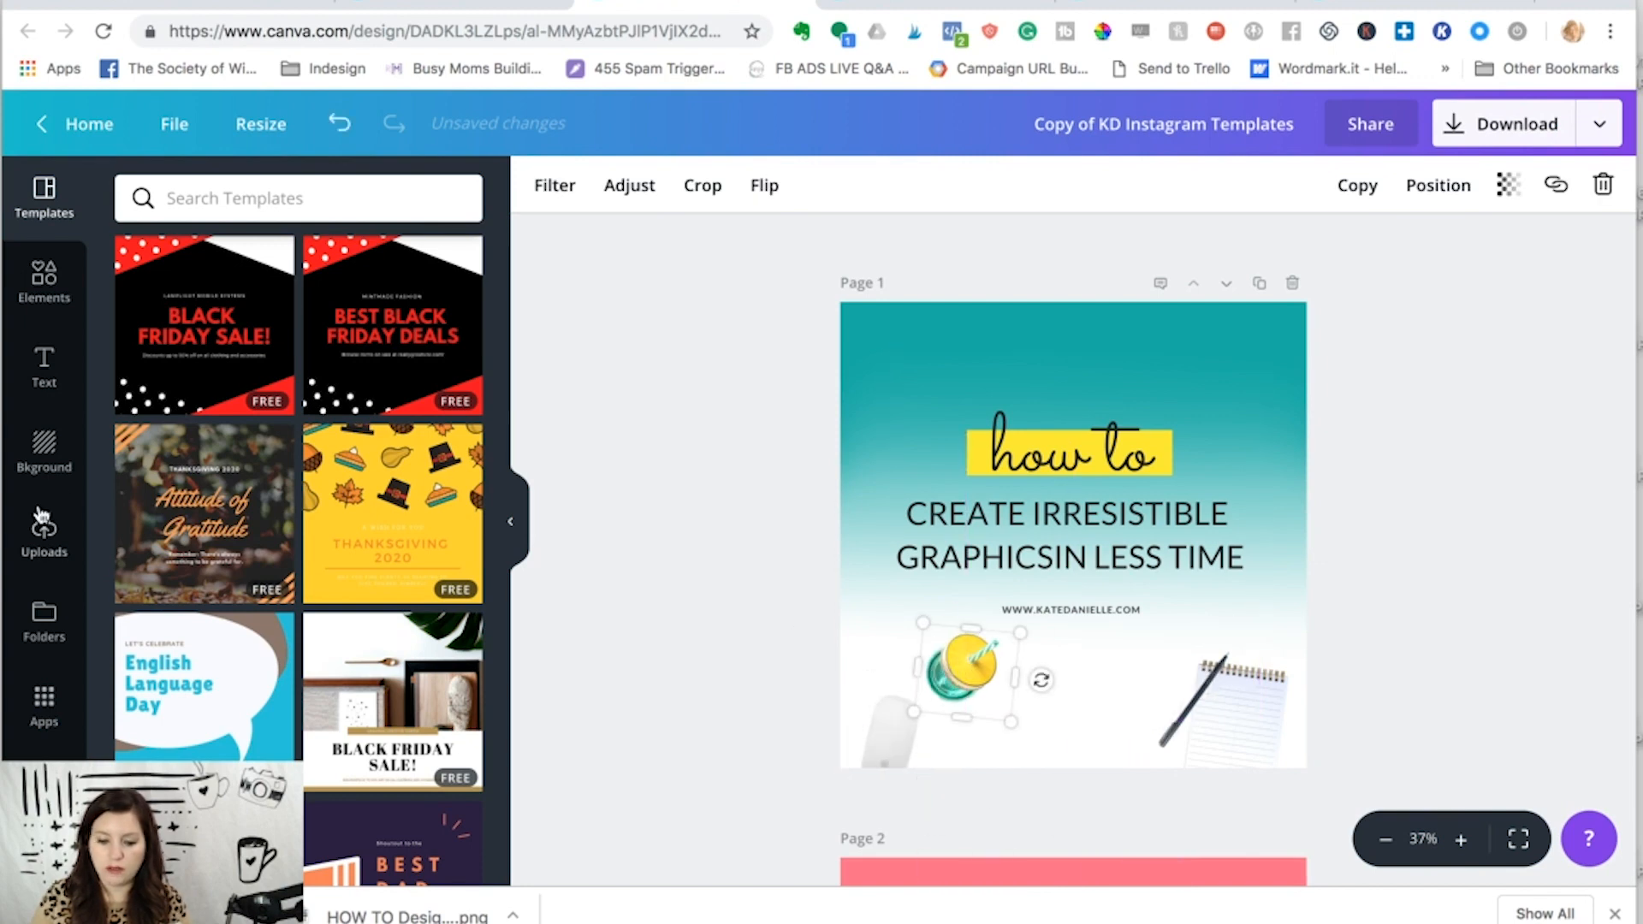
pyautogui.click(43, 621)
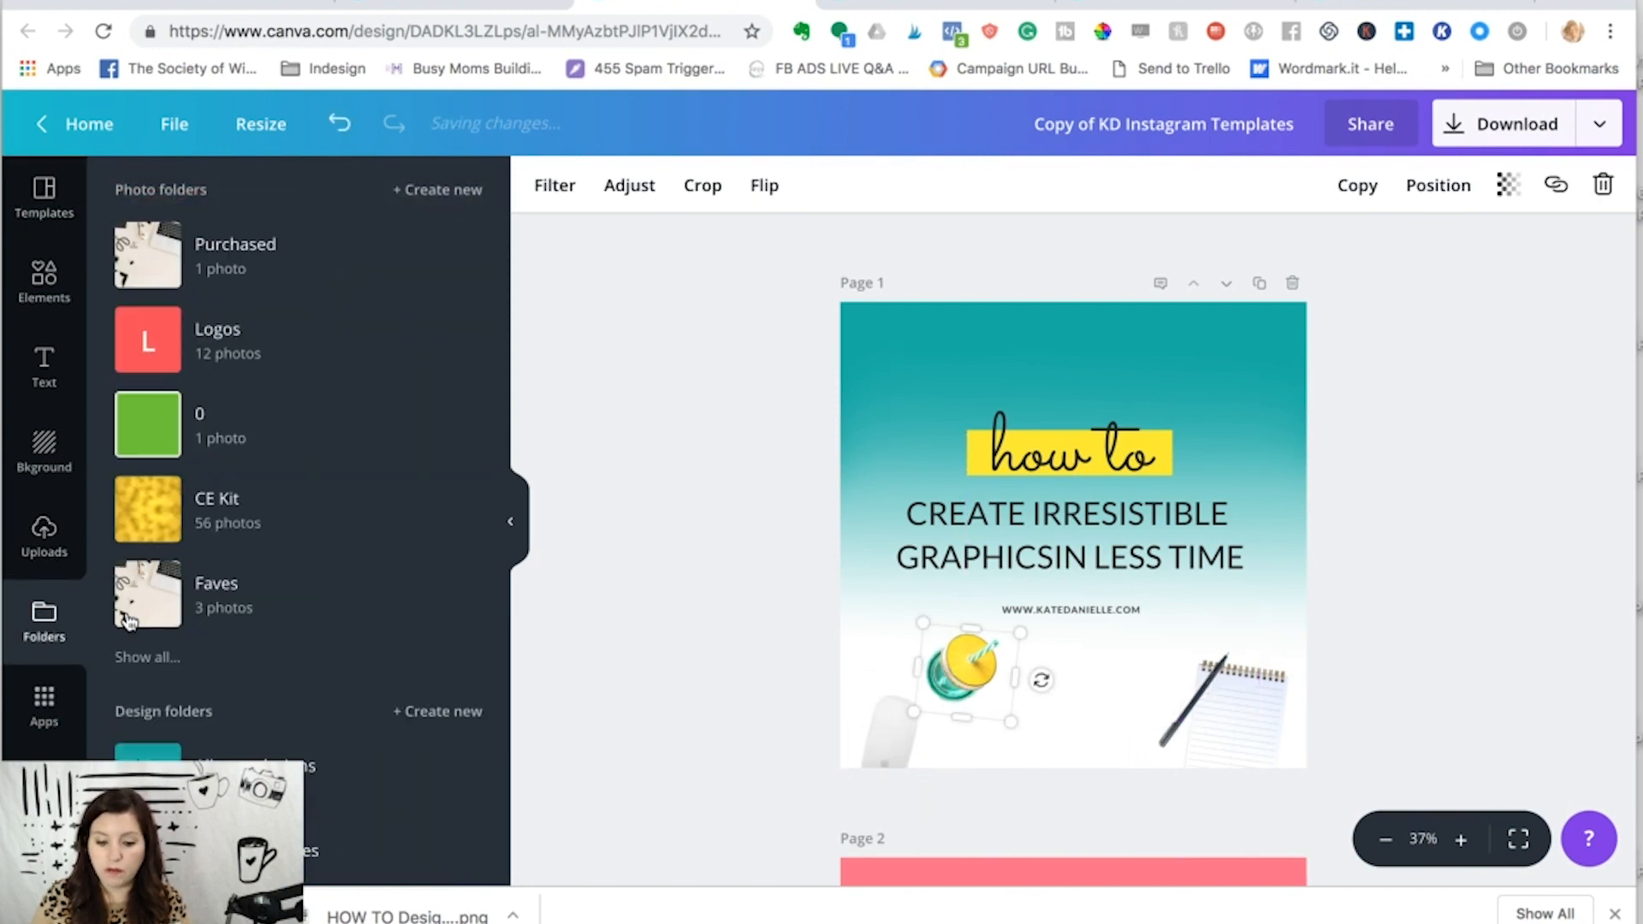
pyautogui.scroll(-3)
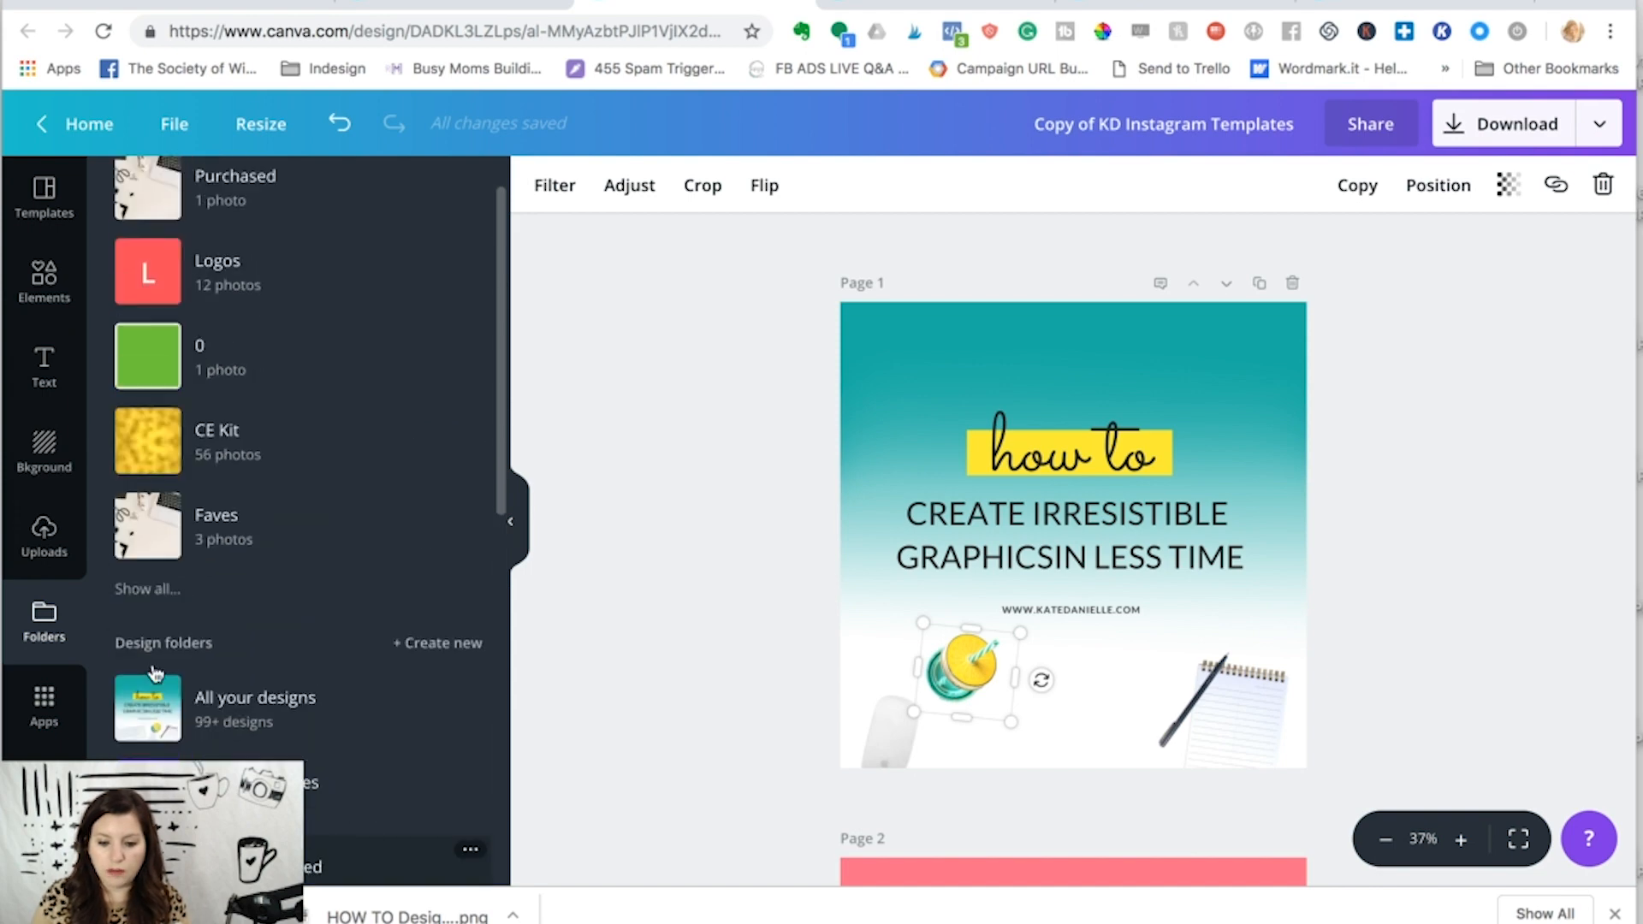
pyautogui.scroll(-3)
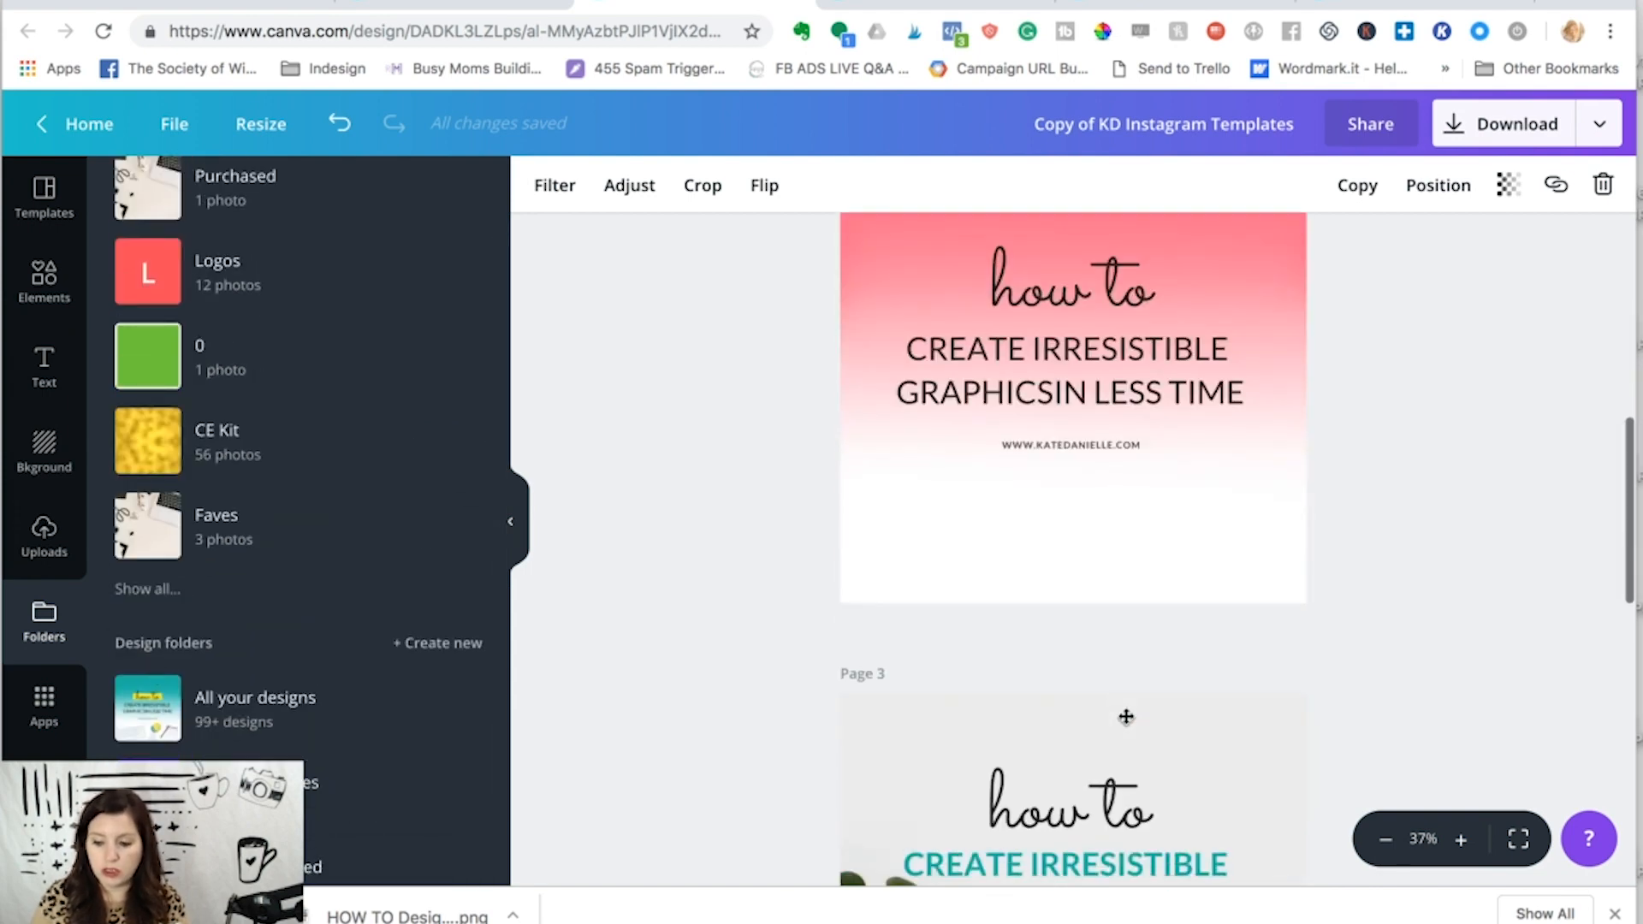
pyautogui.scroll(-3)
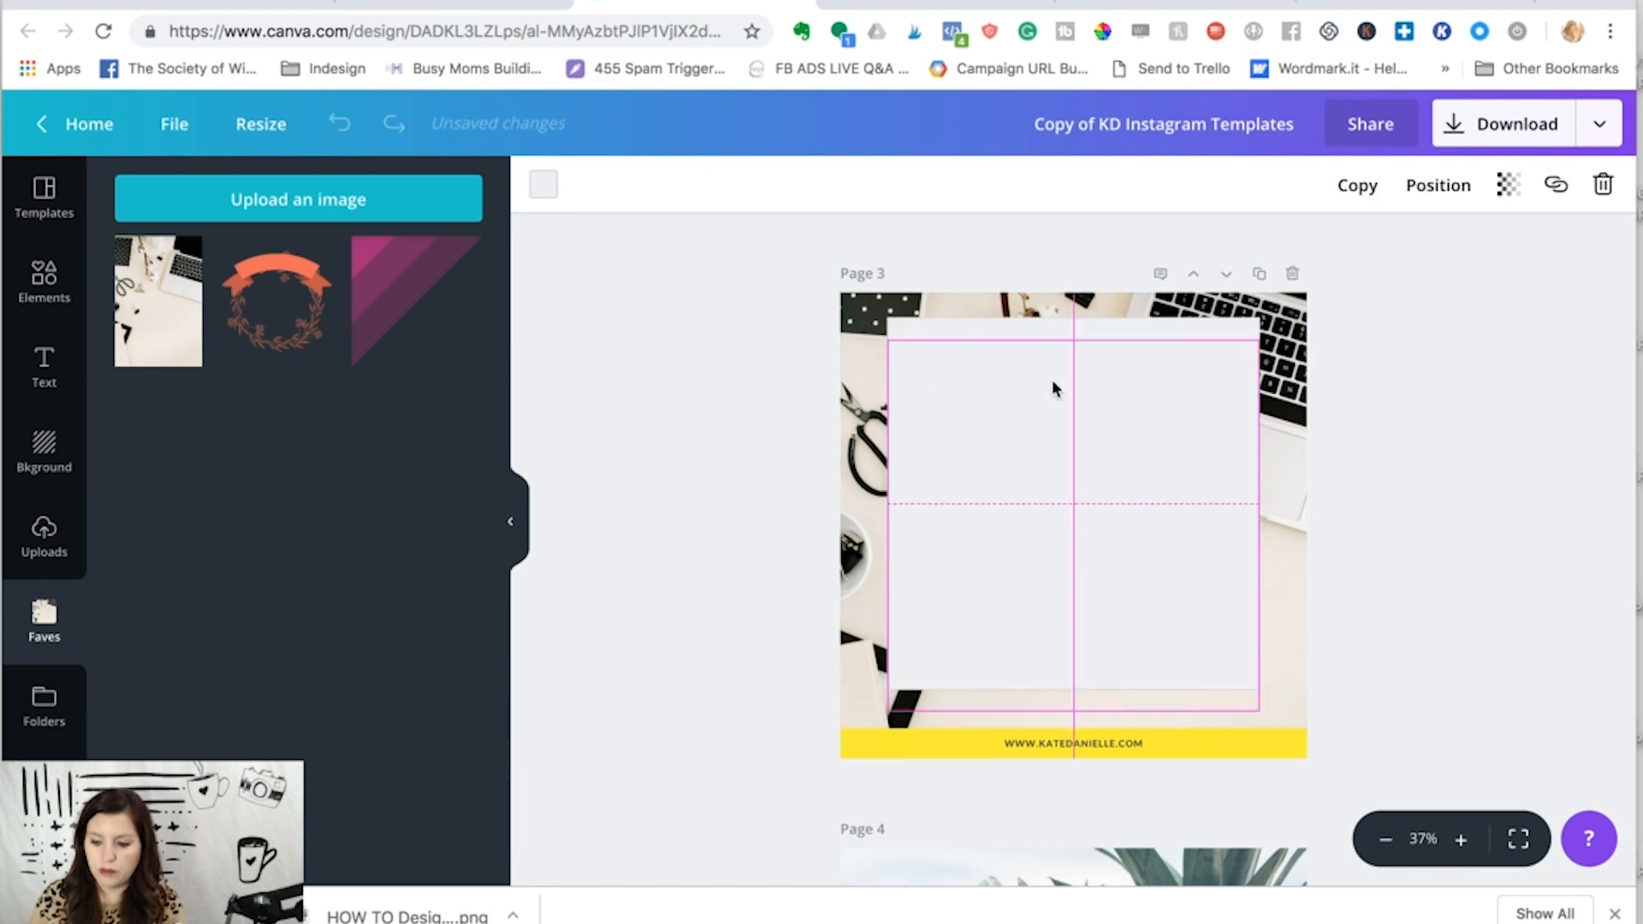
# Step: Send page 3's white square backward behind the teal 'how to' headline
pyautogui.click(543, 185)
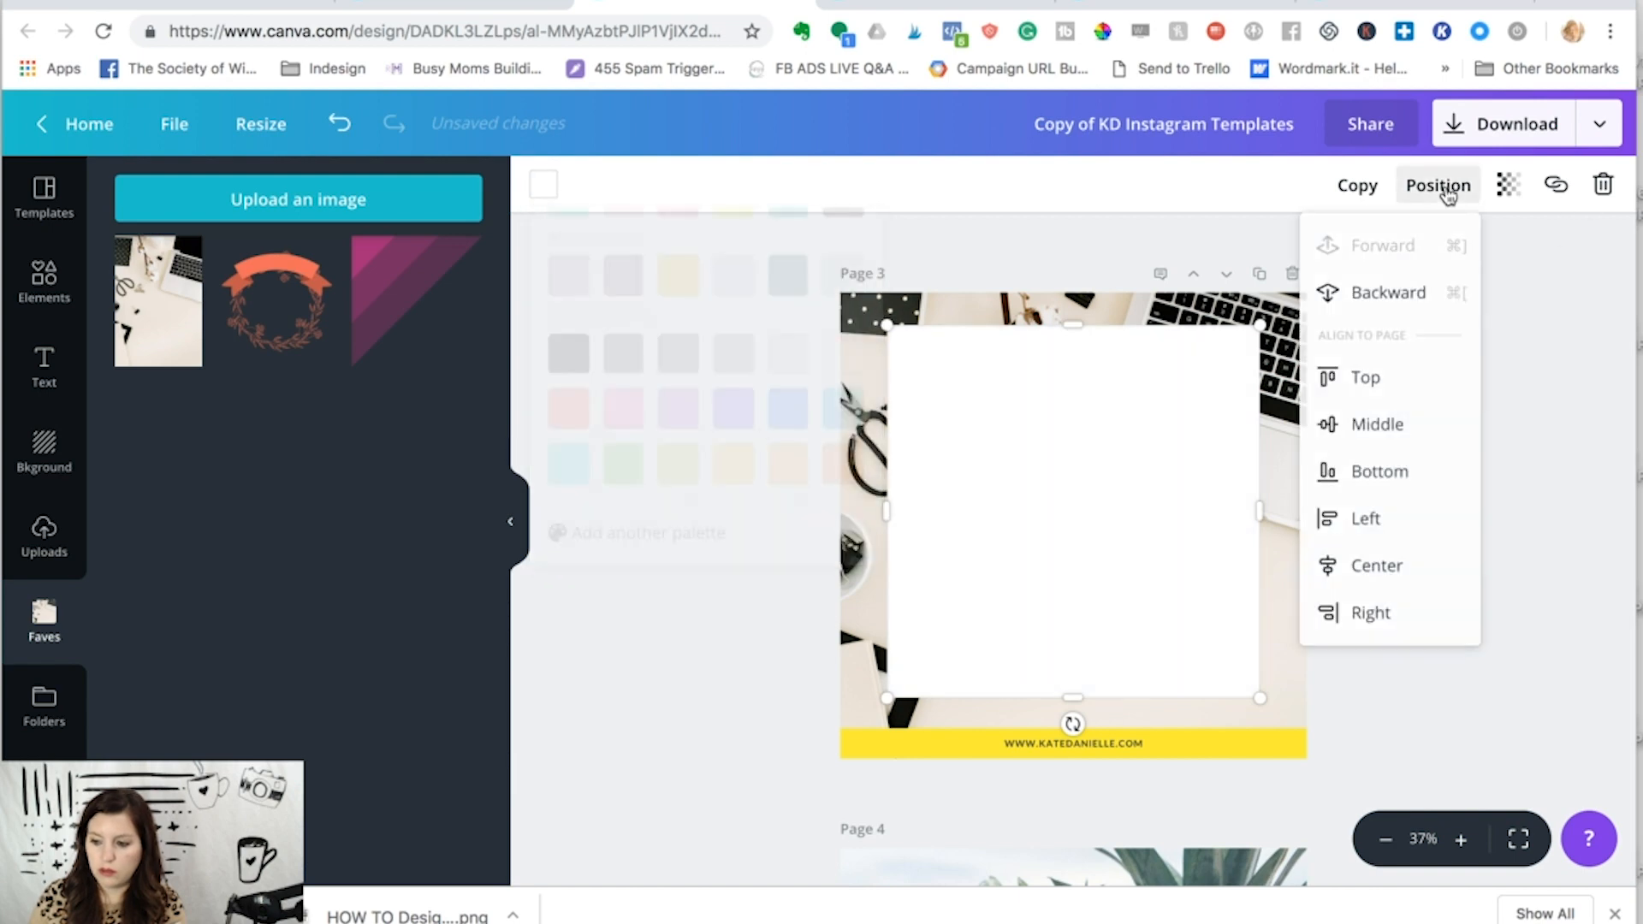
pyautogui.click(1383, 246)
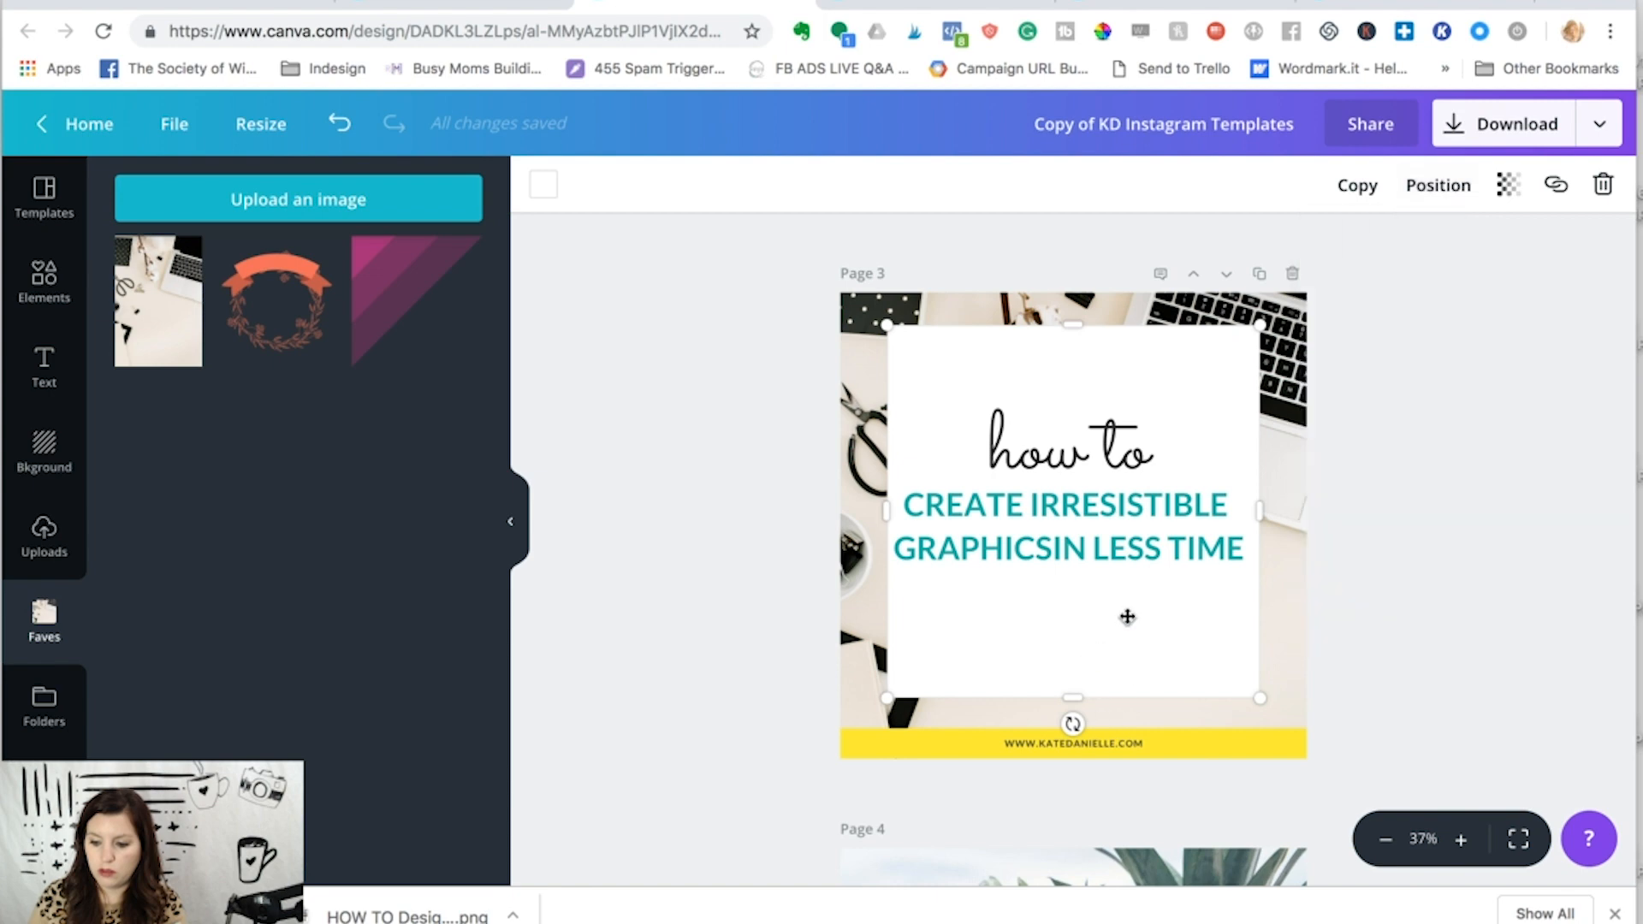
pyautogui.scroll(-3)
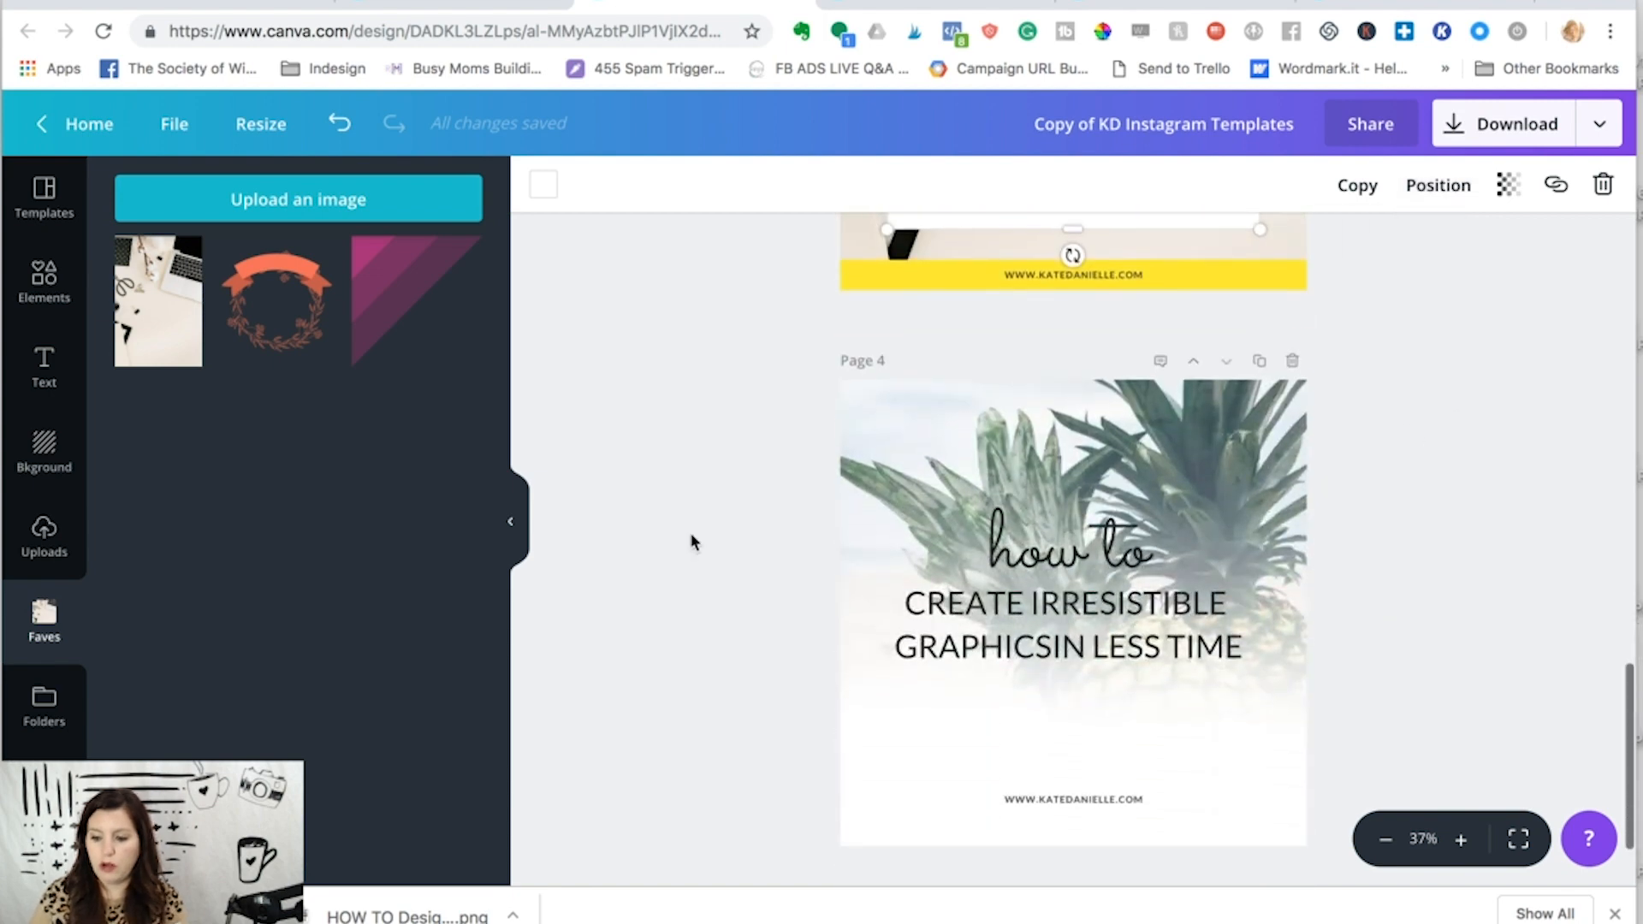
pyautogui.scroll(-3)
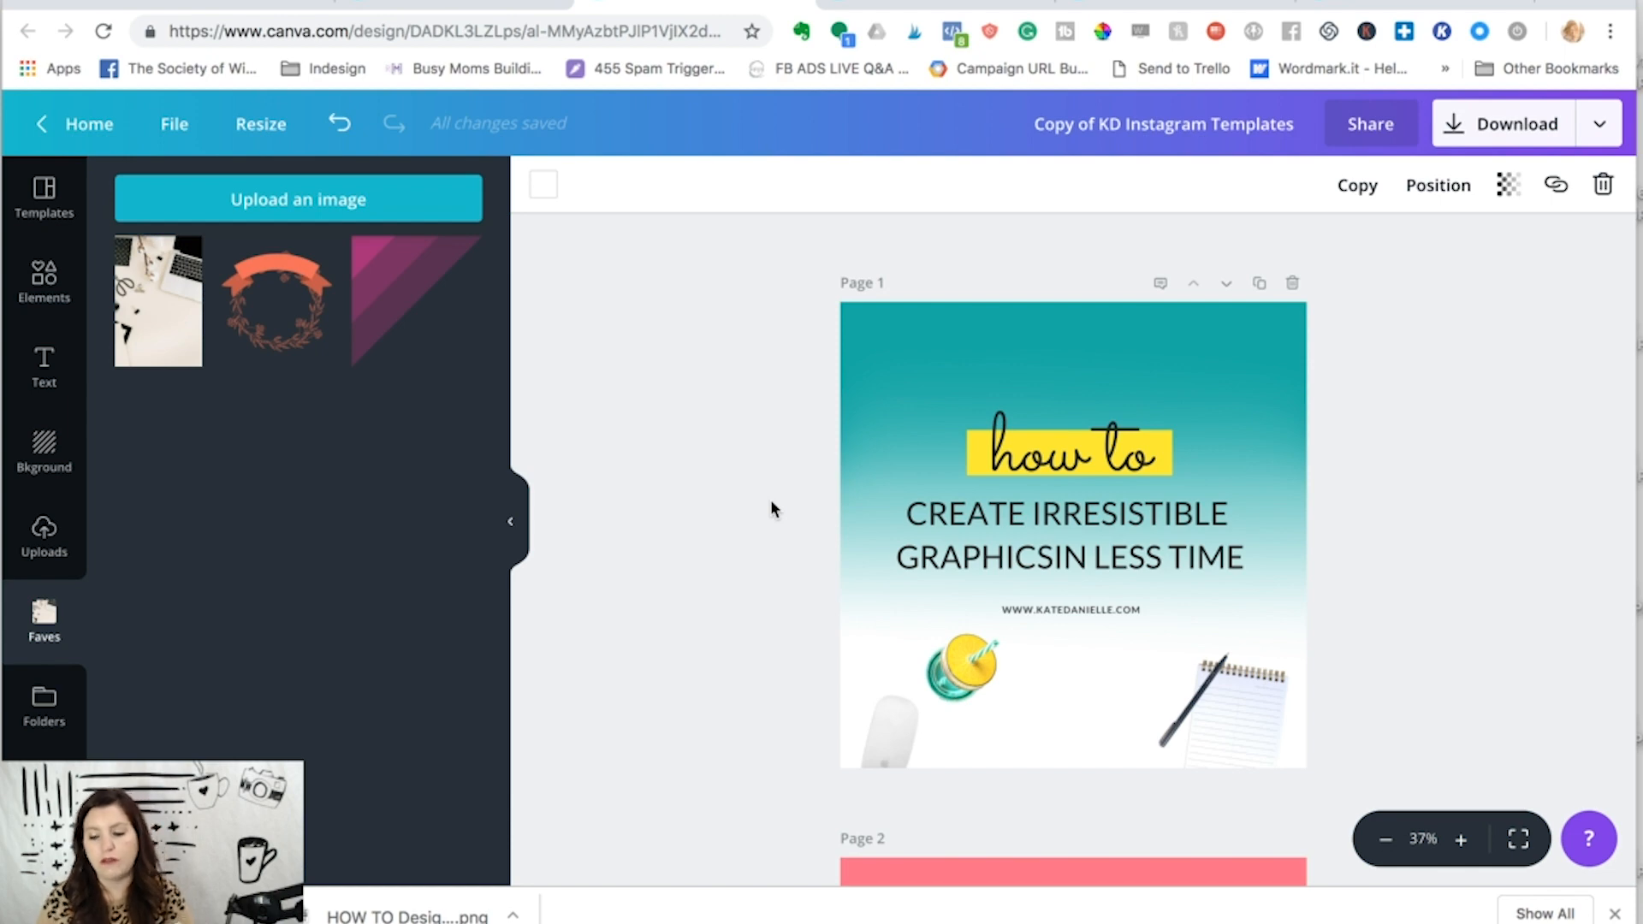
# Step: Copy the teal page 1 so its duplicate becomes page 2, ahead of the pink page
pyautogui.scroll(-3)
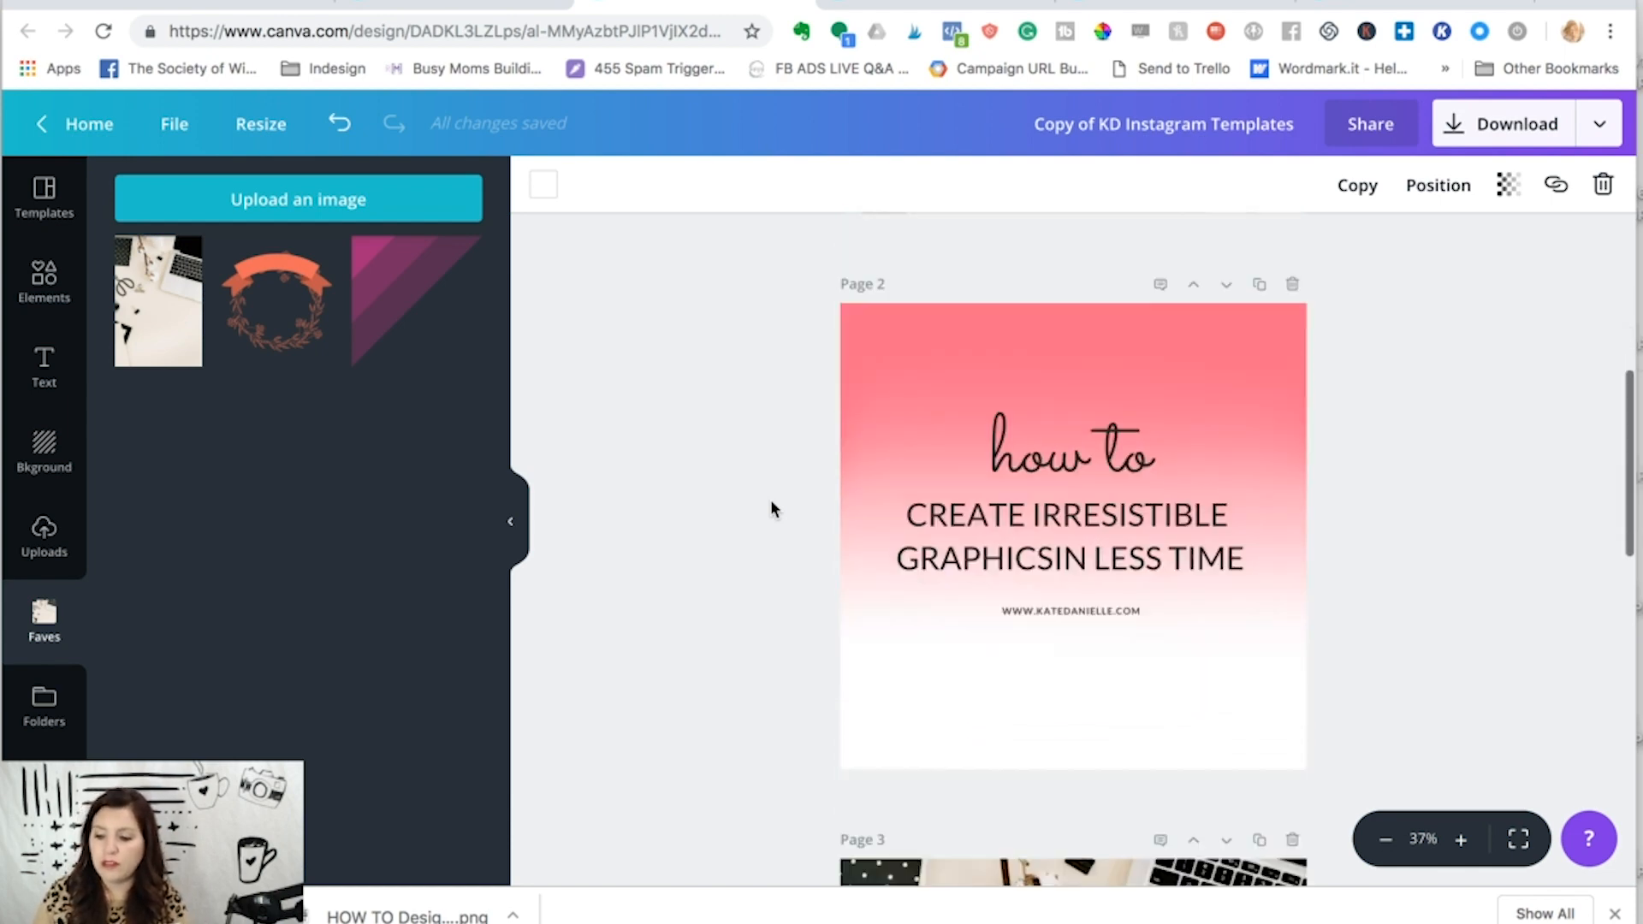
pyautogui.scroll(3)
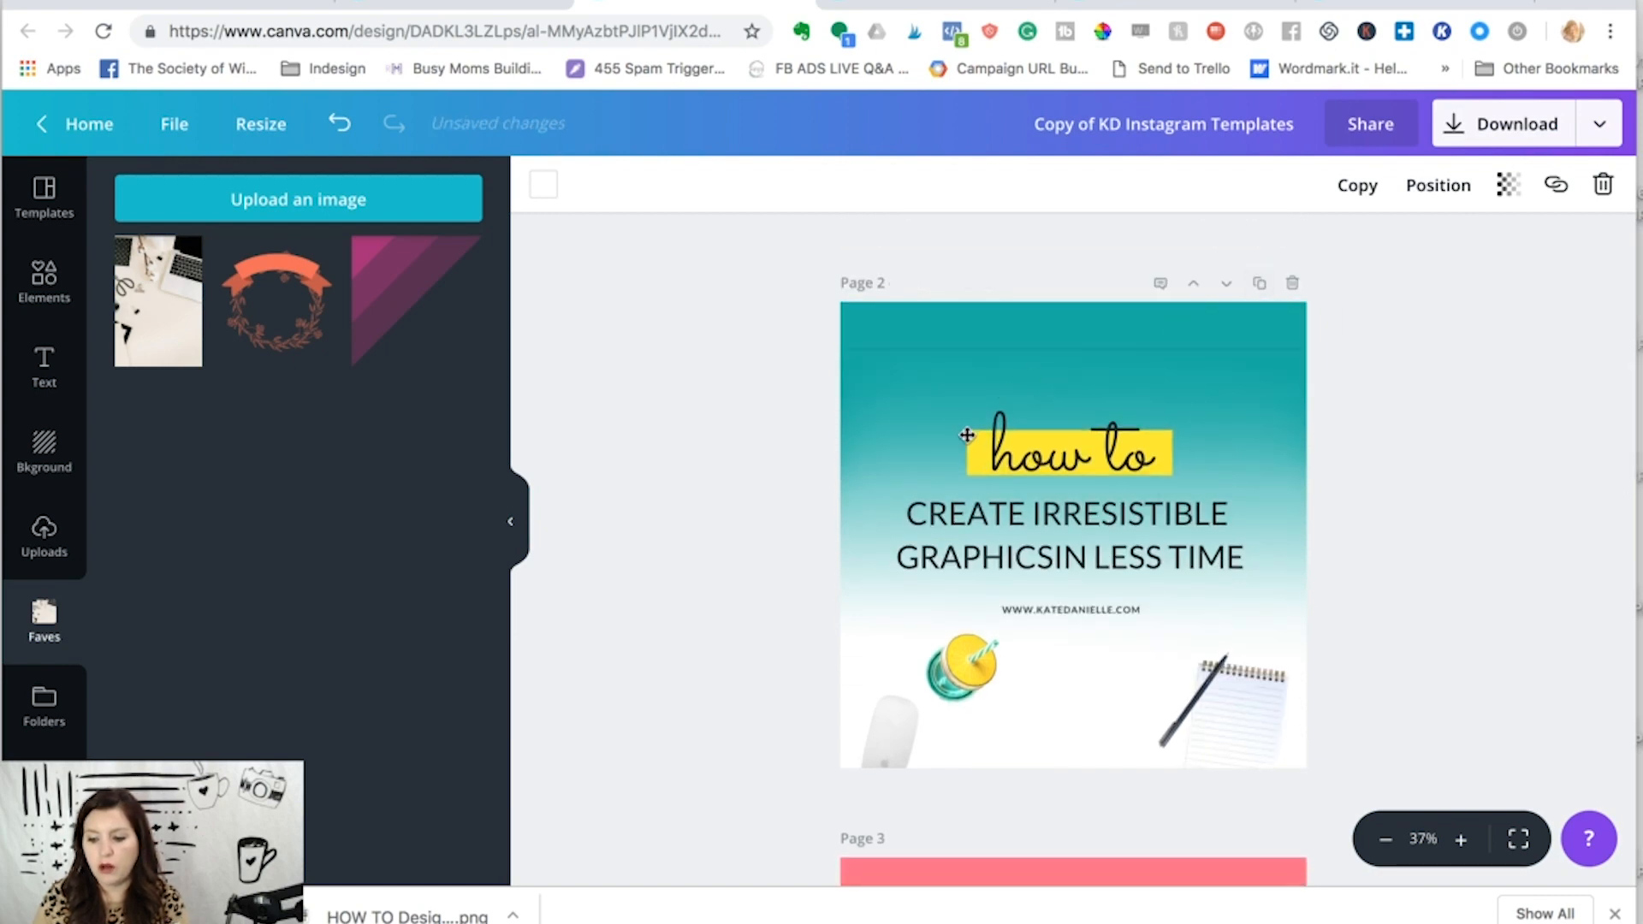
pyautogui.scroll(-3)
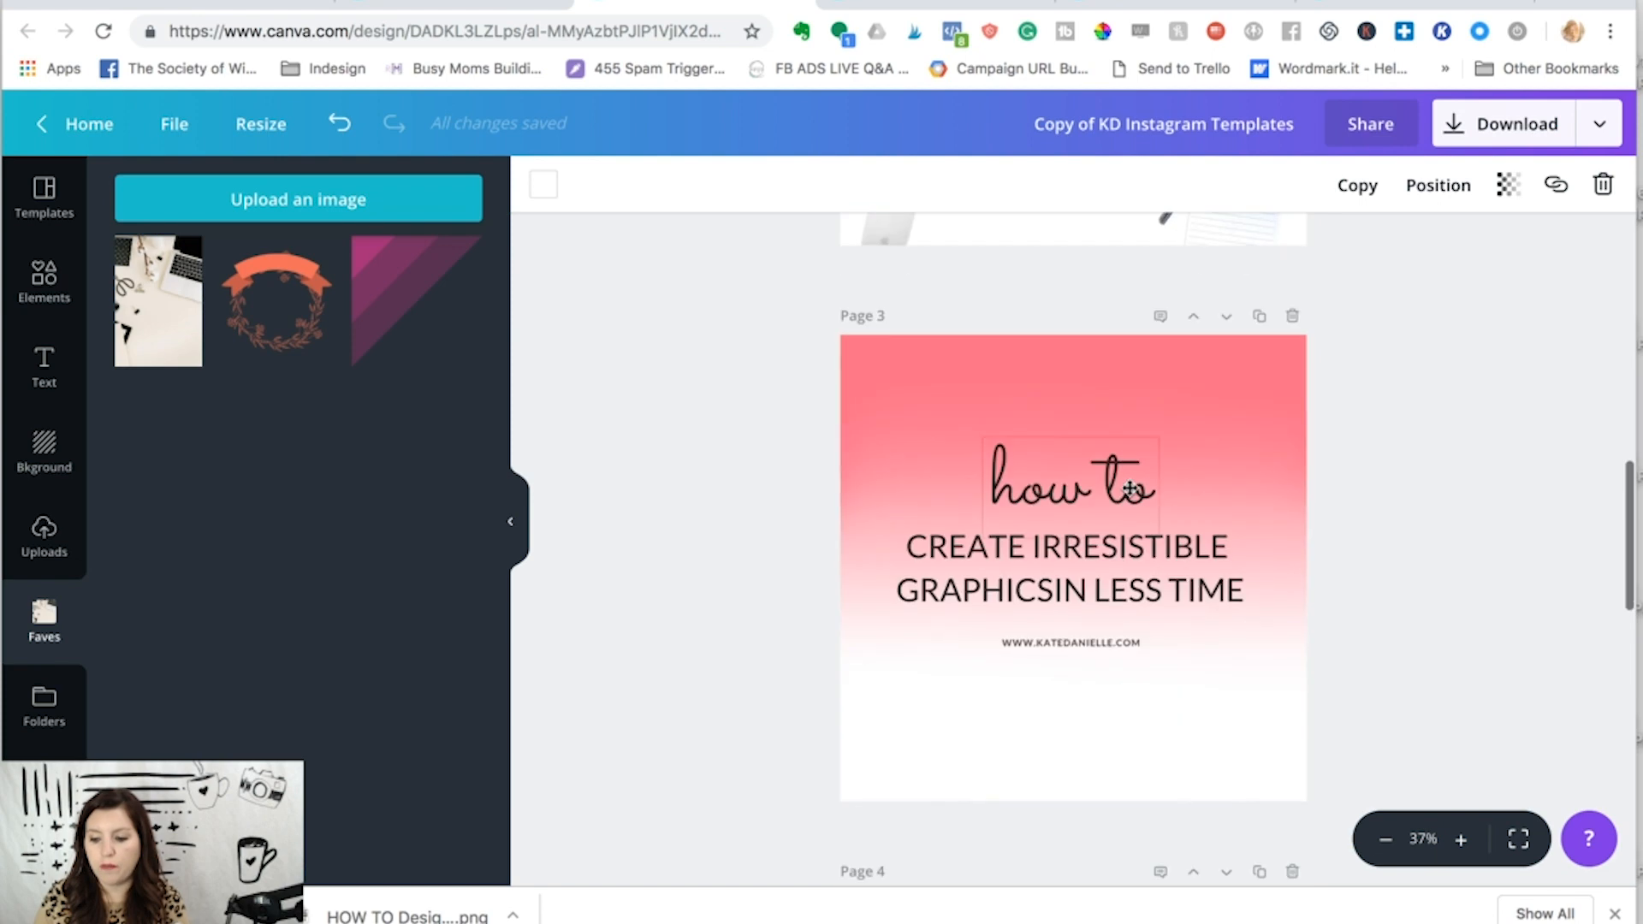
pyautogui.scroll(3)
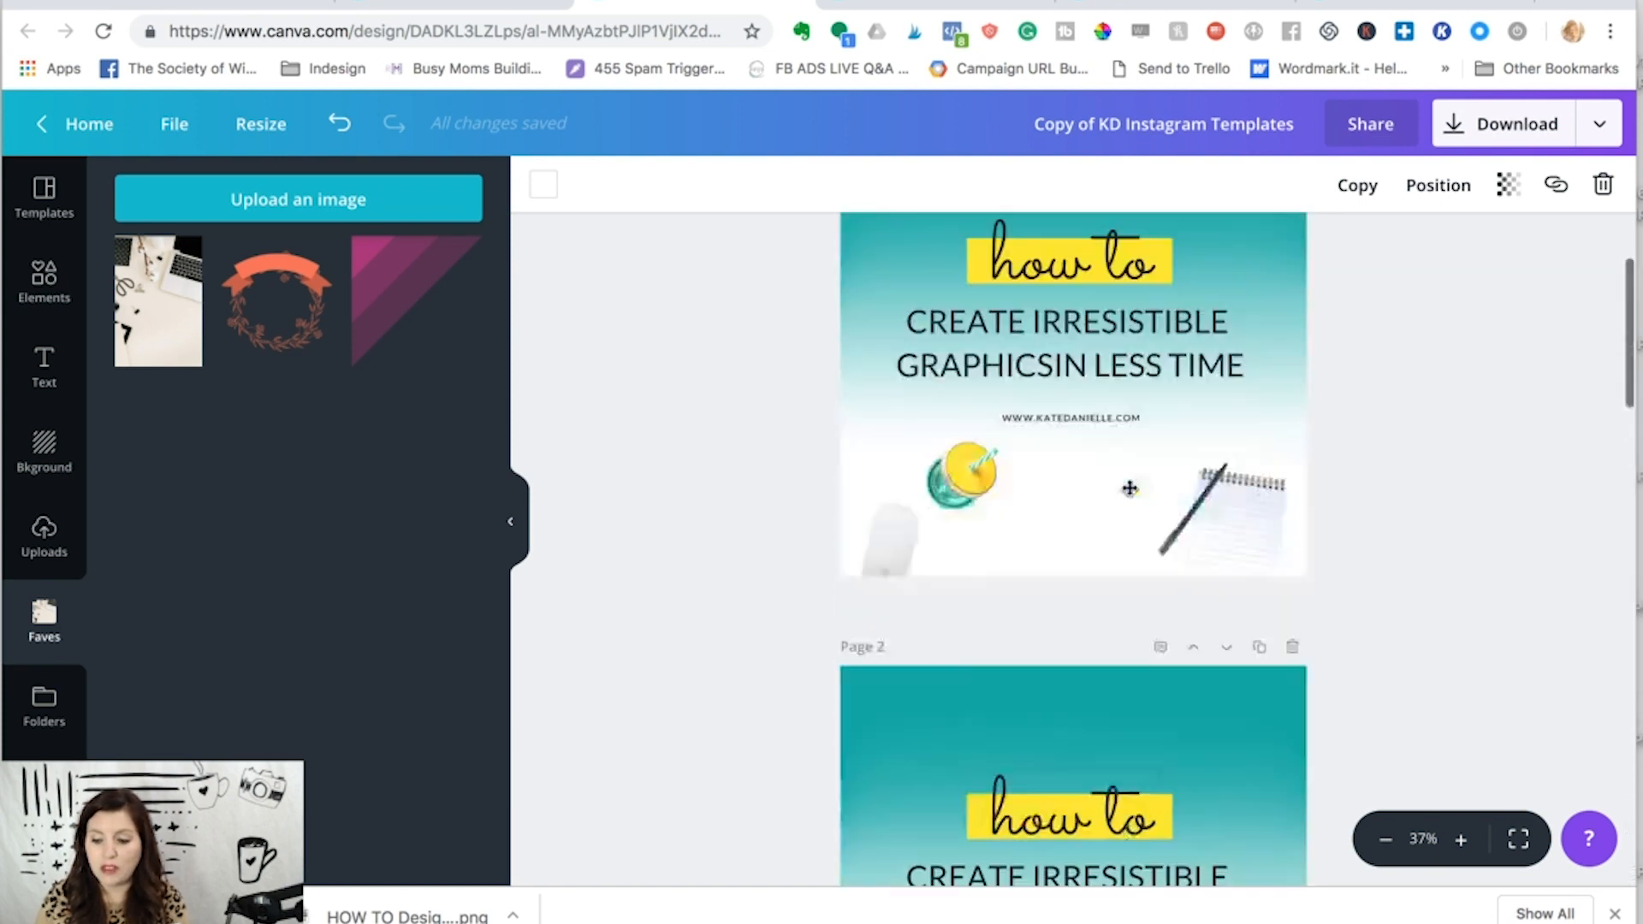
pyautogui.scroll(3)
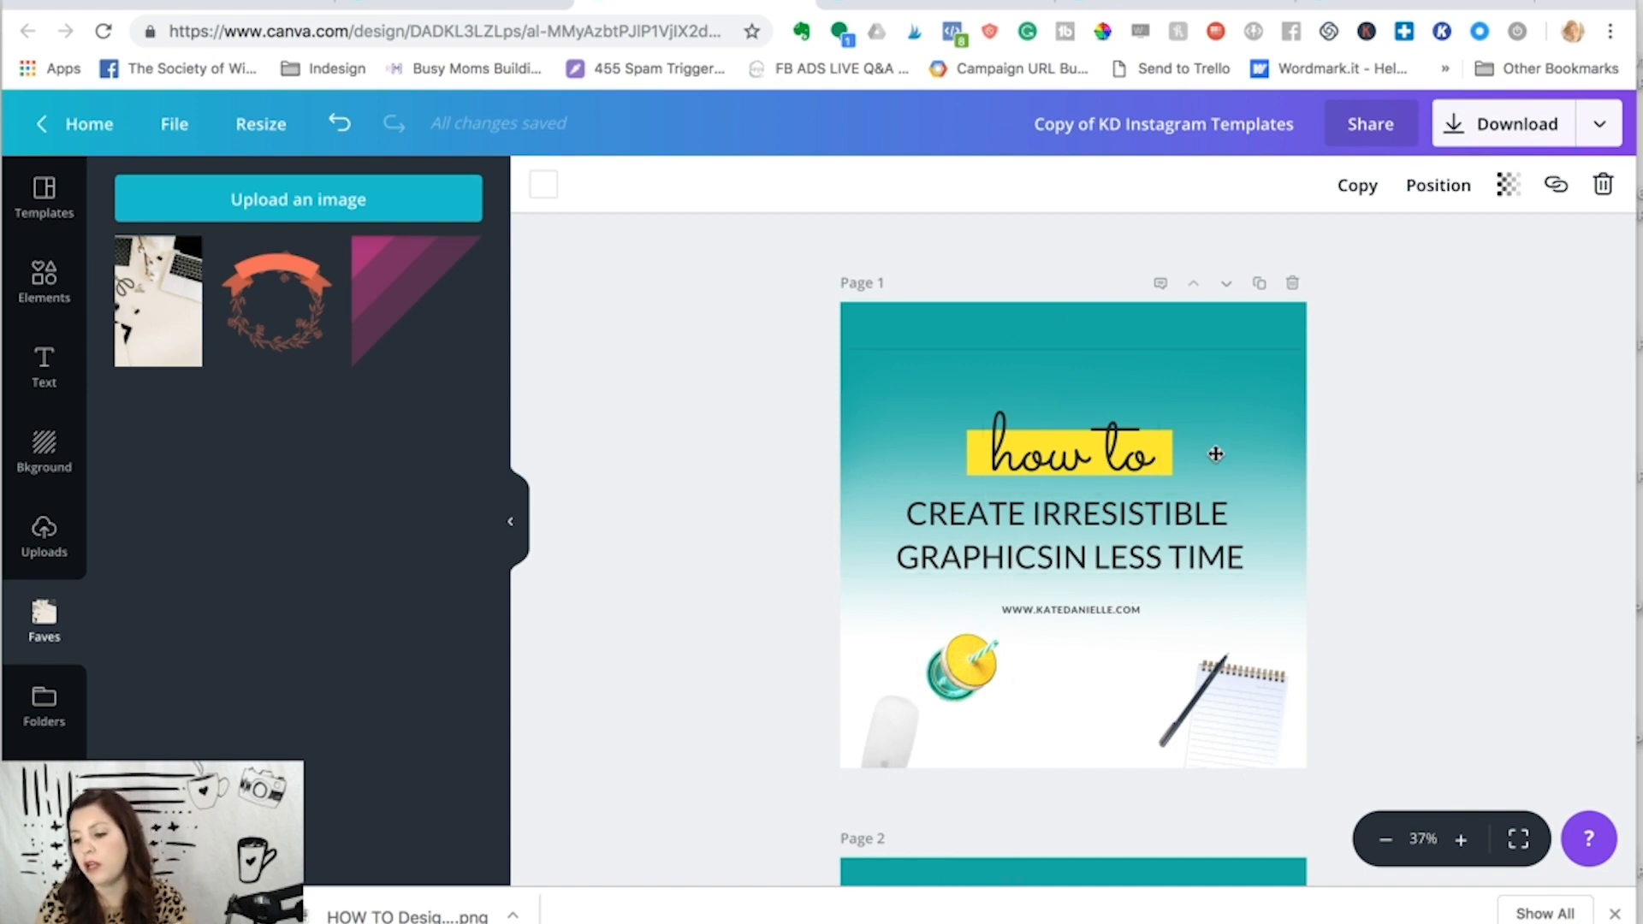
pyautogui.scroll(-3)
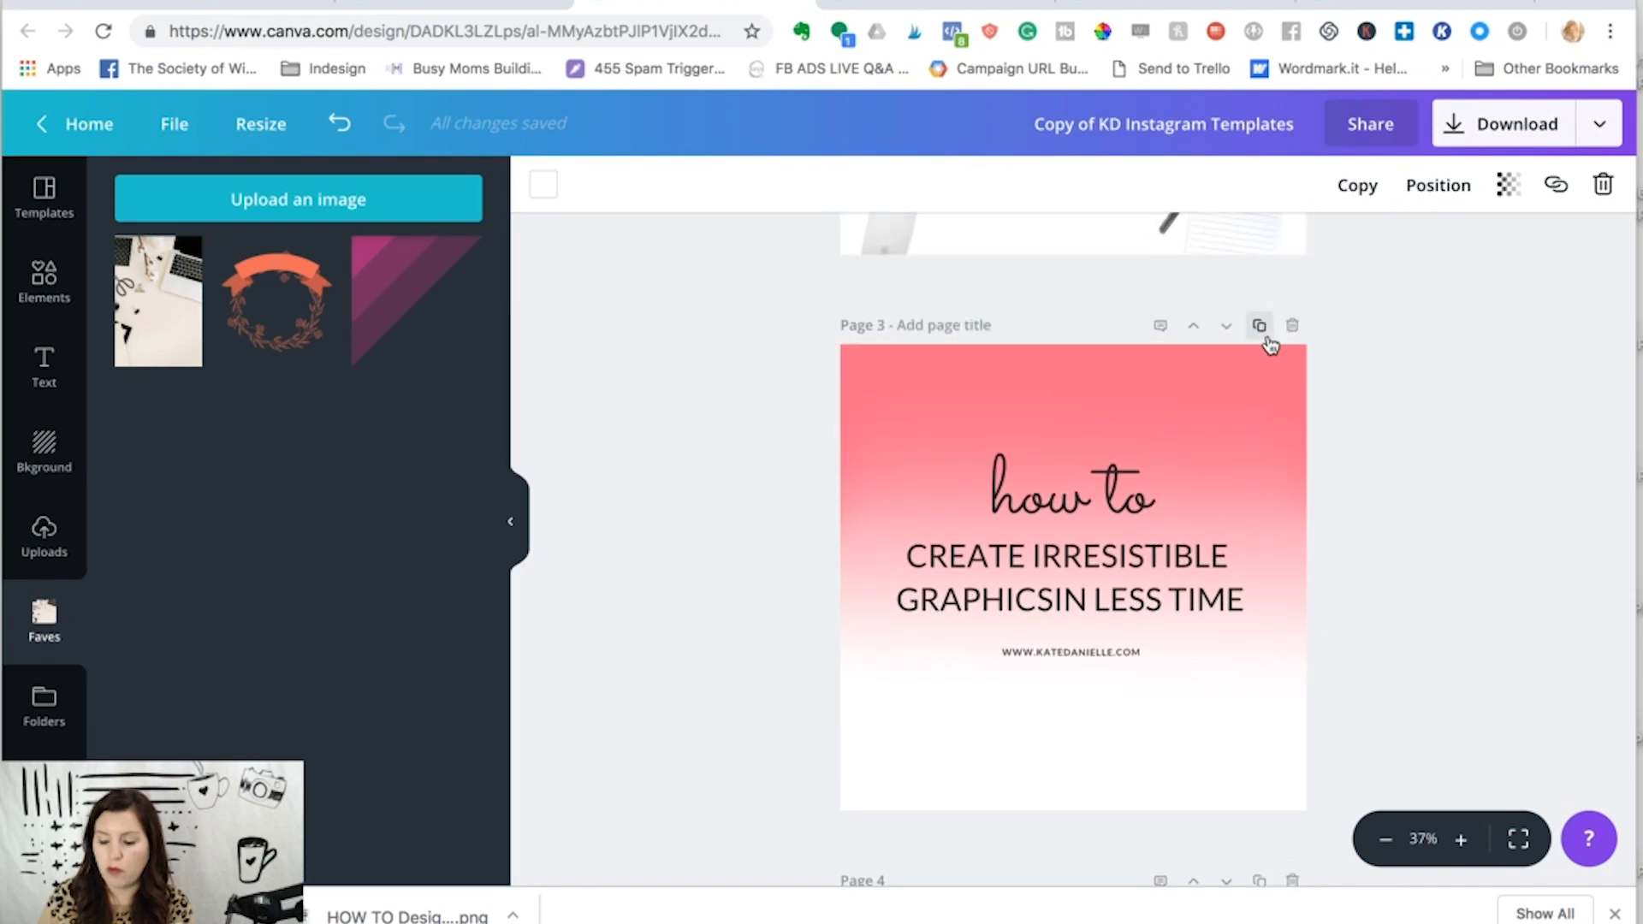
pyautogui.moveTo(1260, 326)
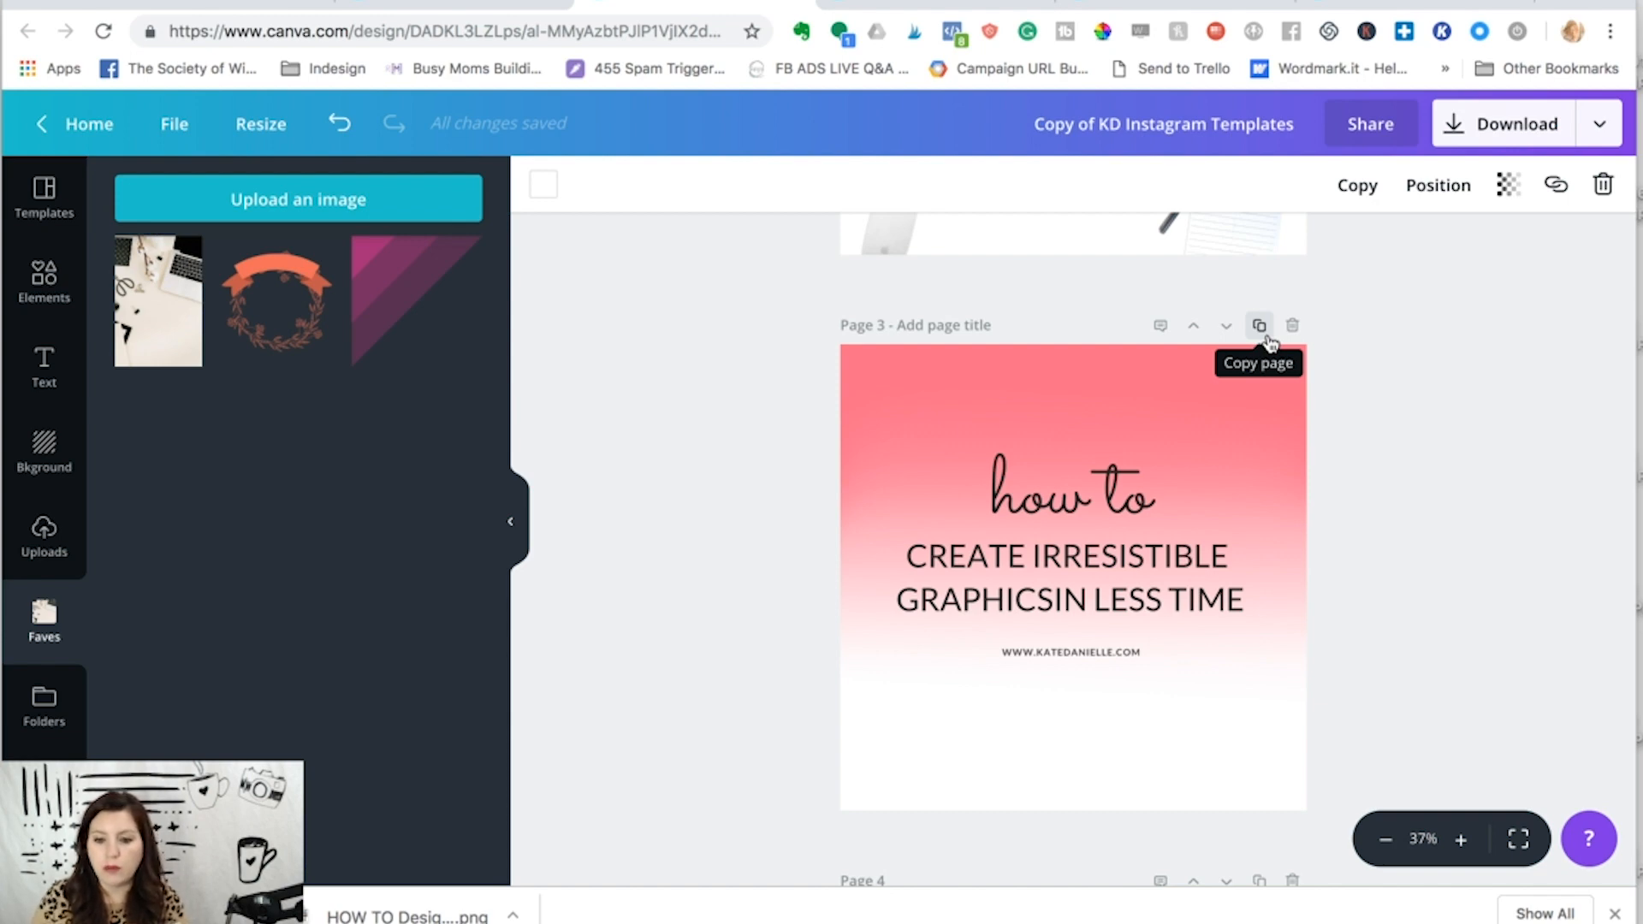
pyautogui.moveTo(453, 10)
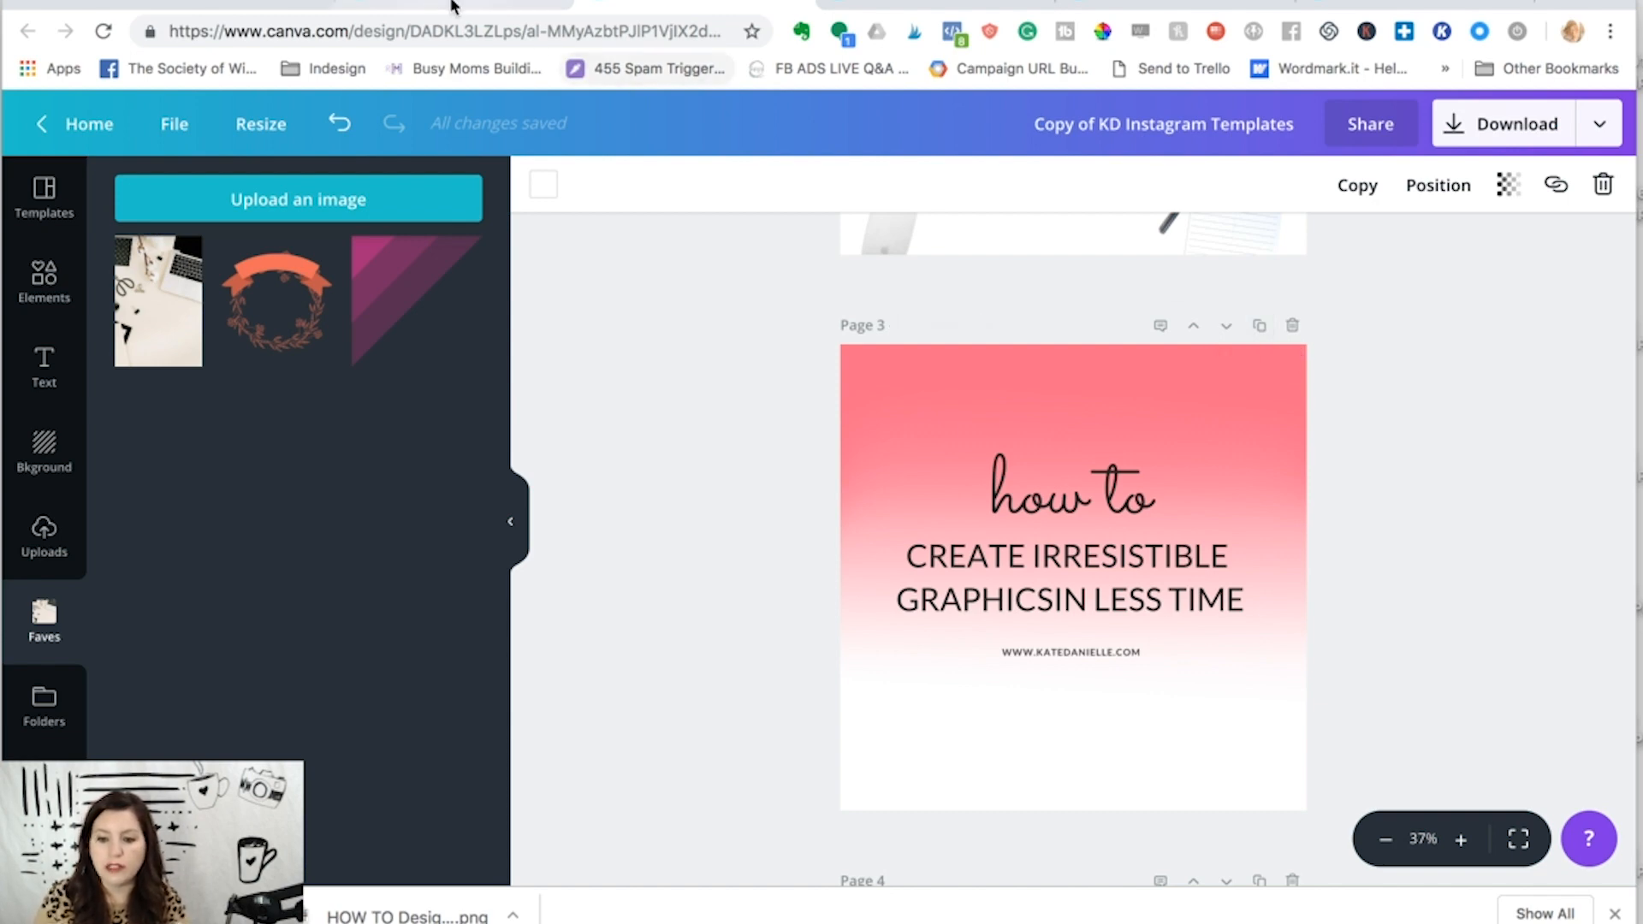
# Step: Retitle the former Example design 'Templates Video' and return to the home dashboard
pyautogui.click(88, 123)
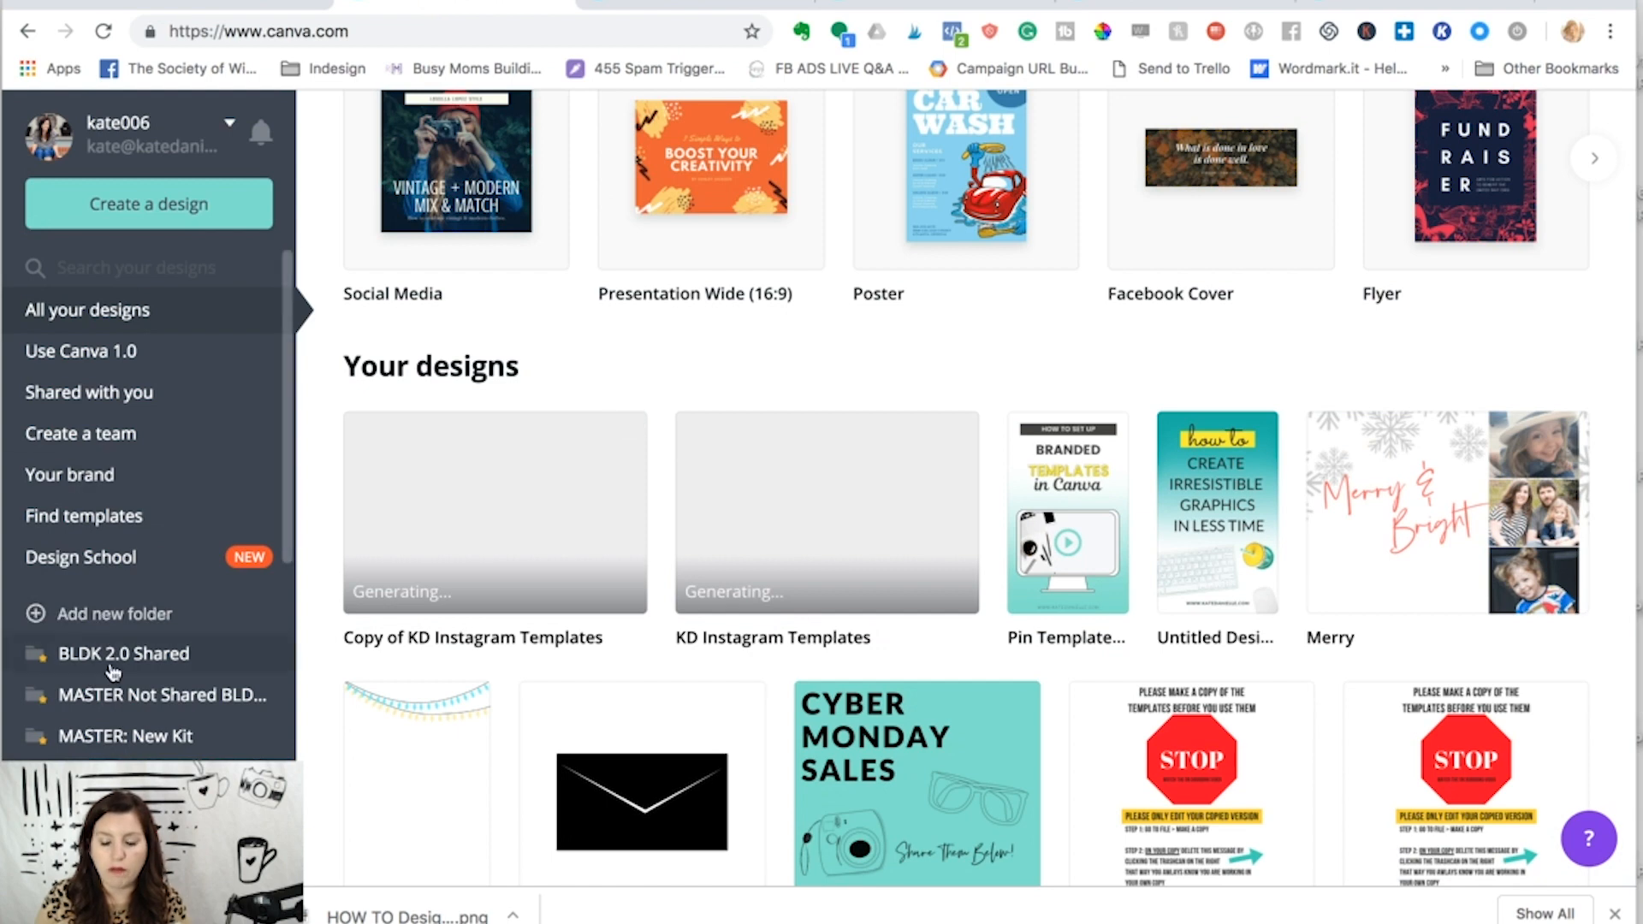
pyautogui.moveTo(111, 695)
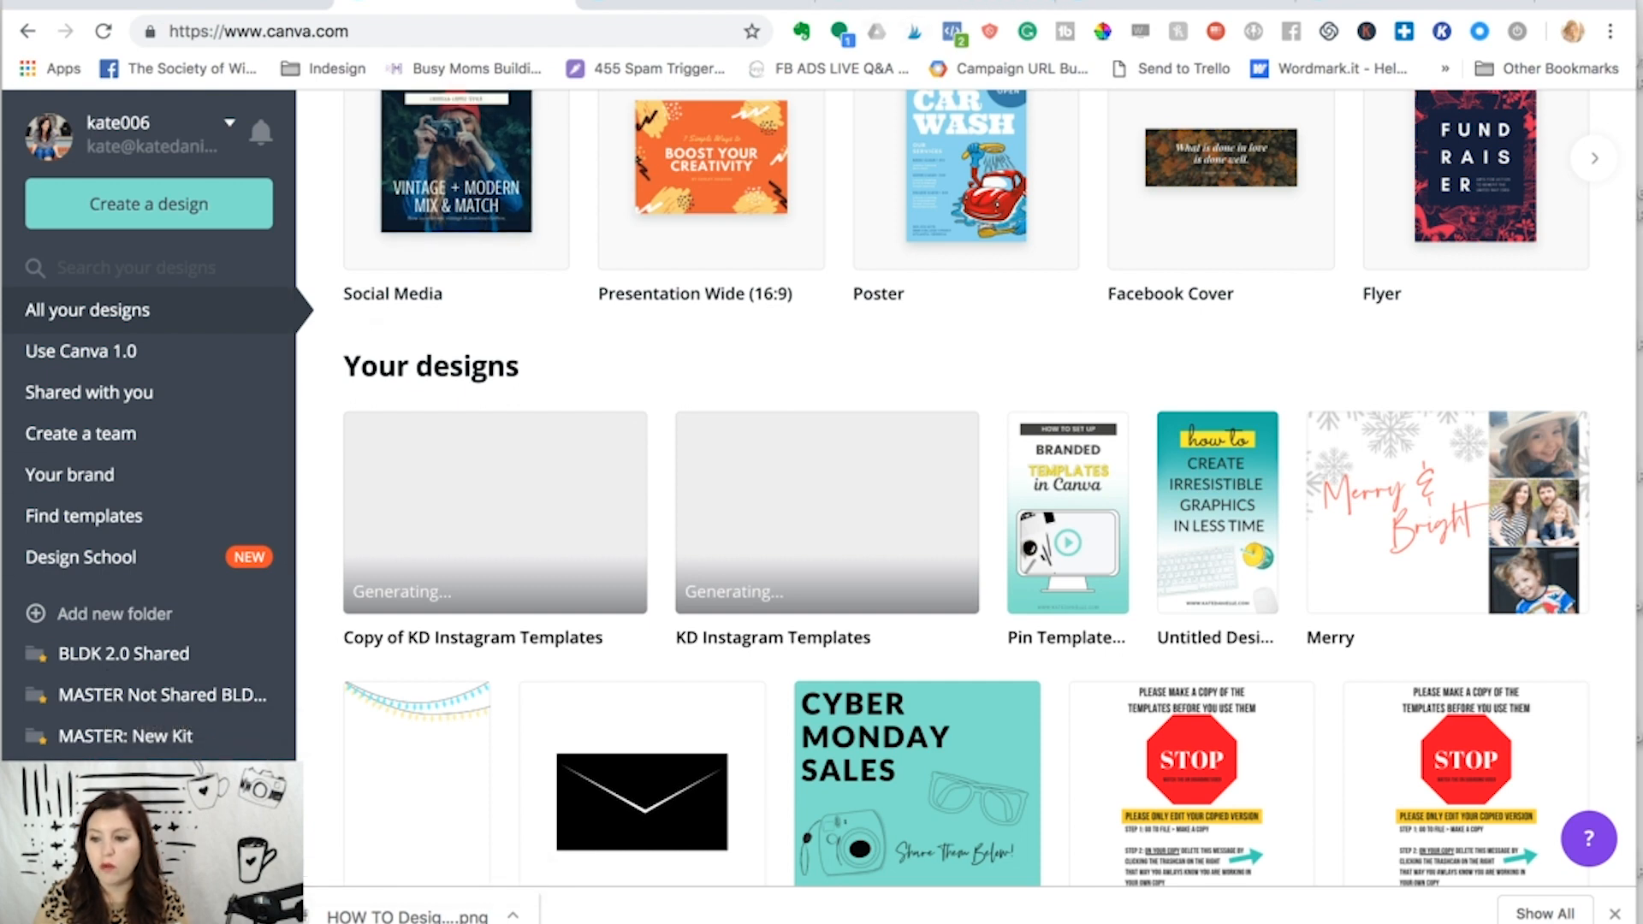
pyautogui.click(1218, 512)
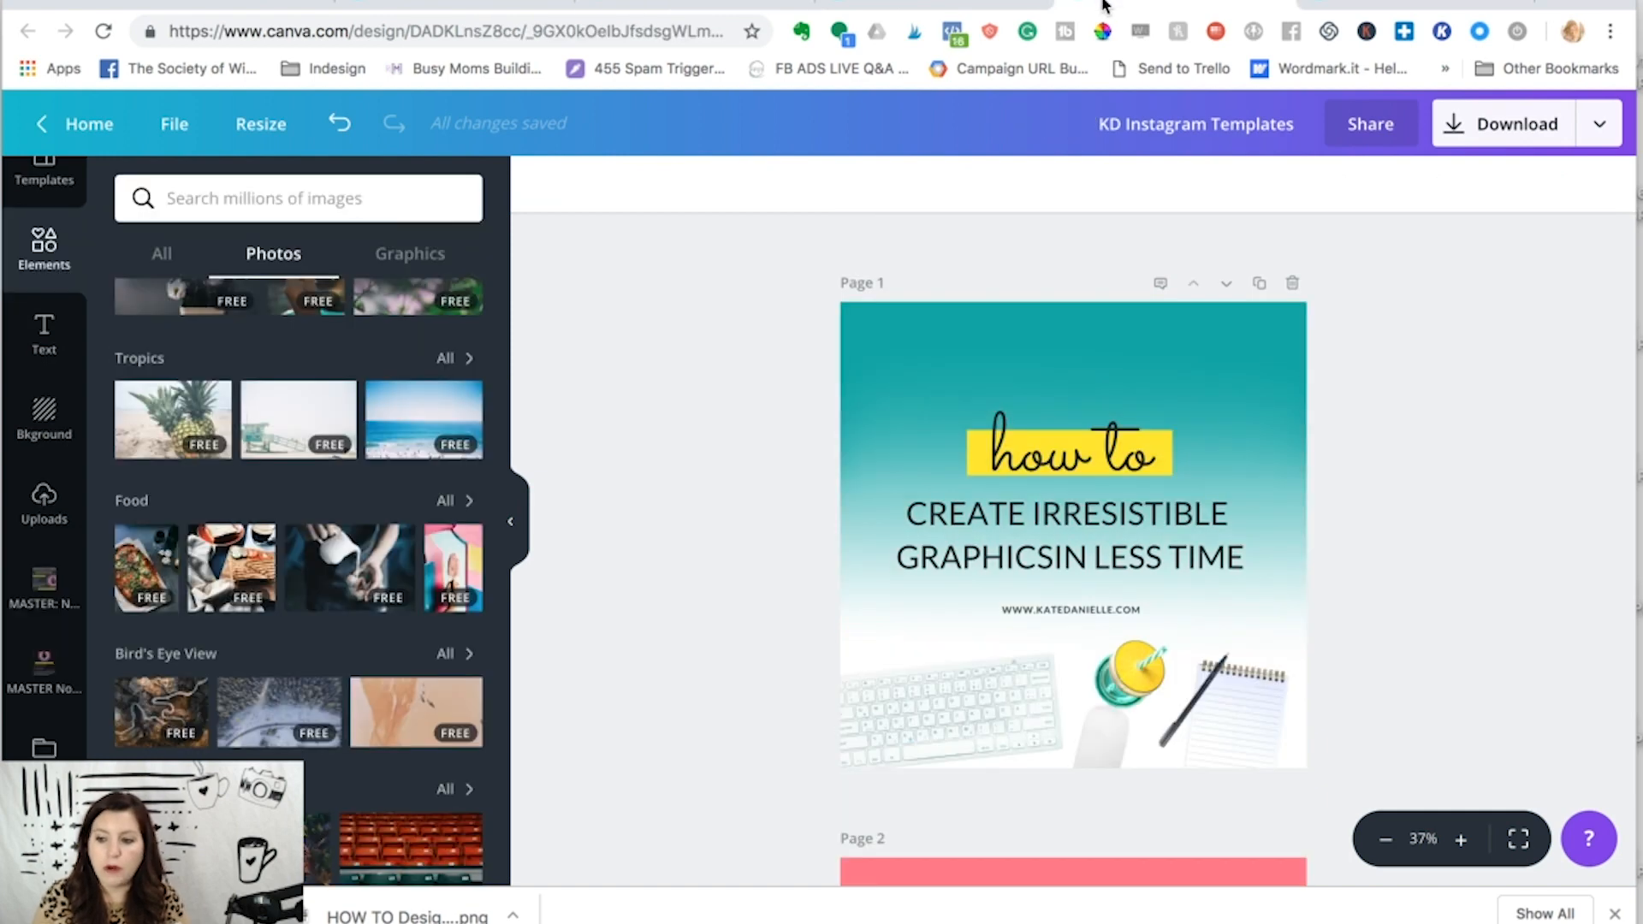
pyautogui.moveTo(774, 386)
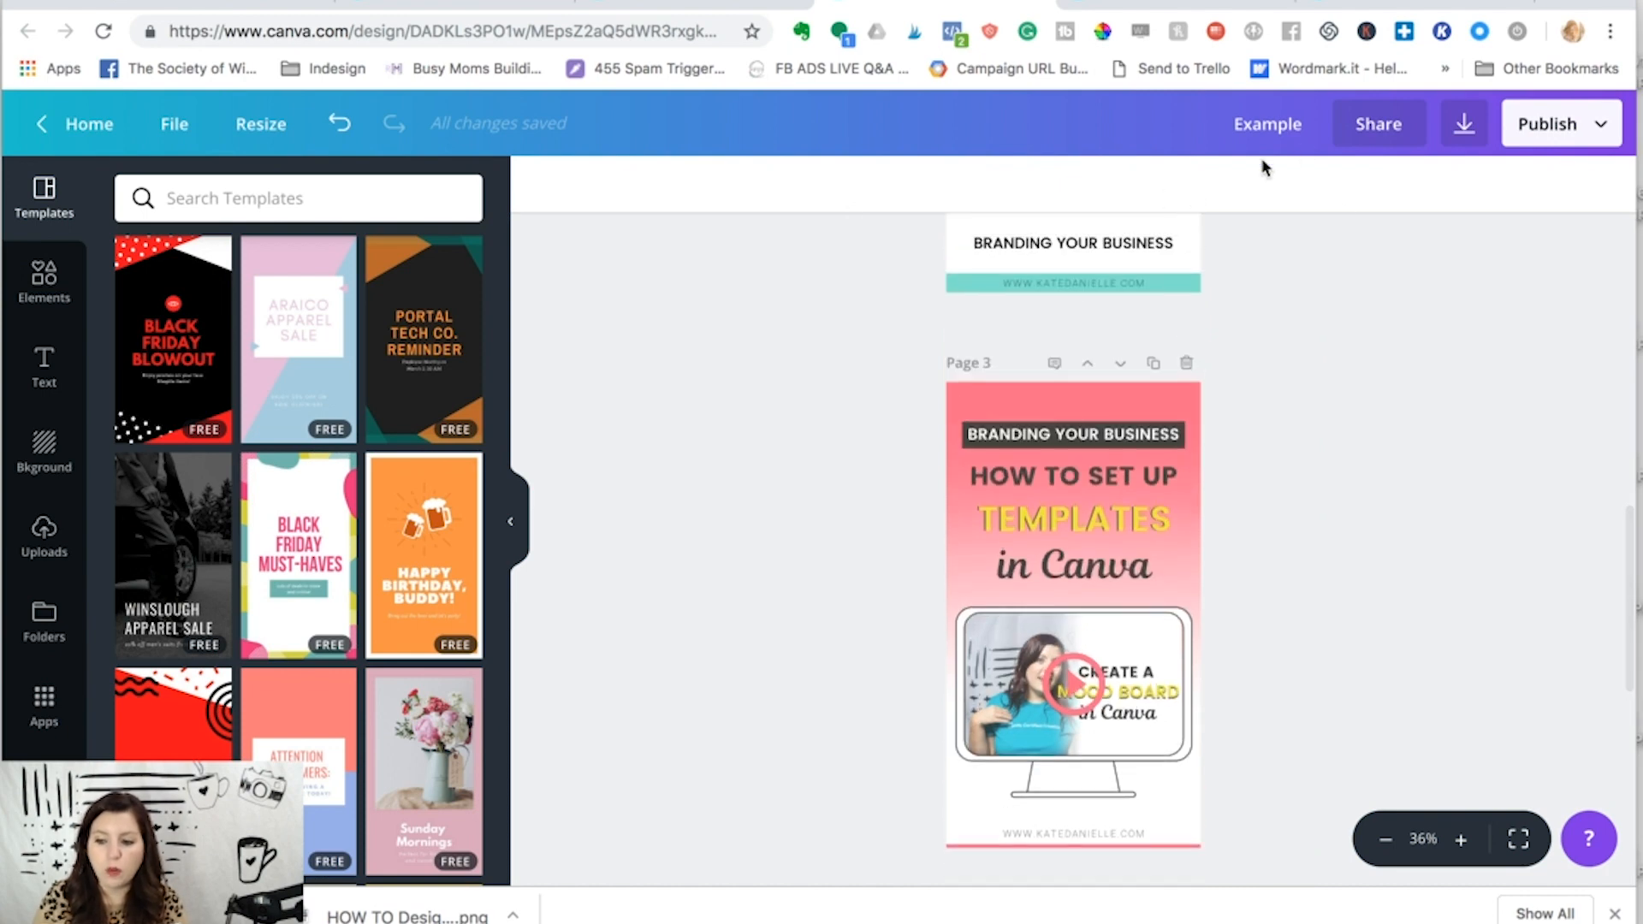
pyautogui.moveTo(887, 144)
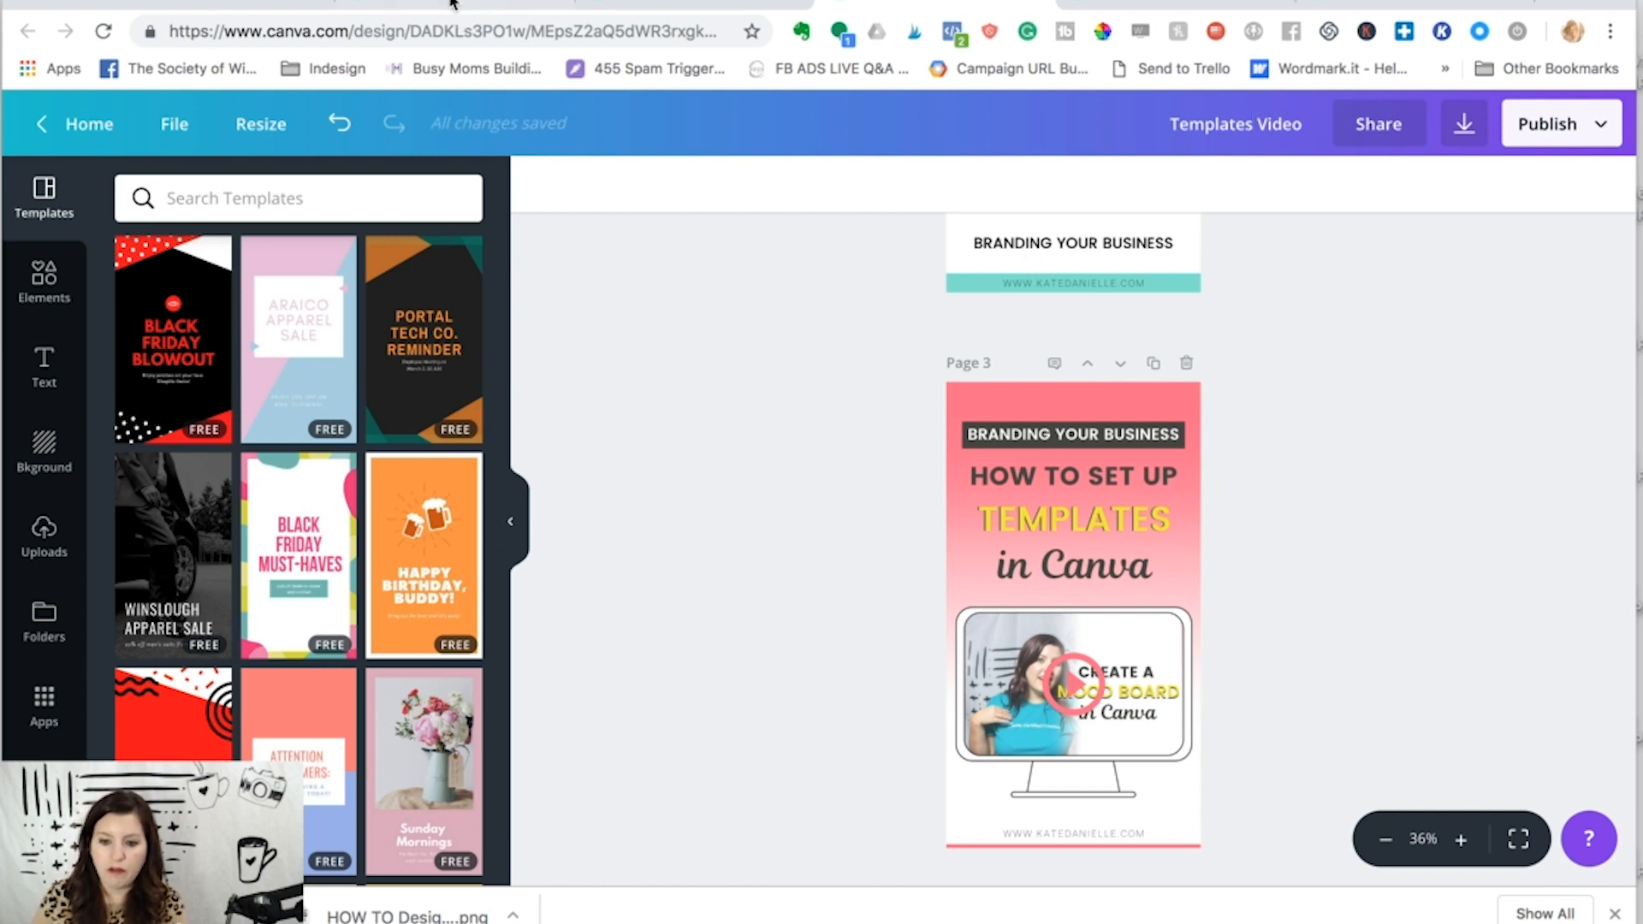
pyautogui.click(88, 125)
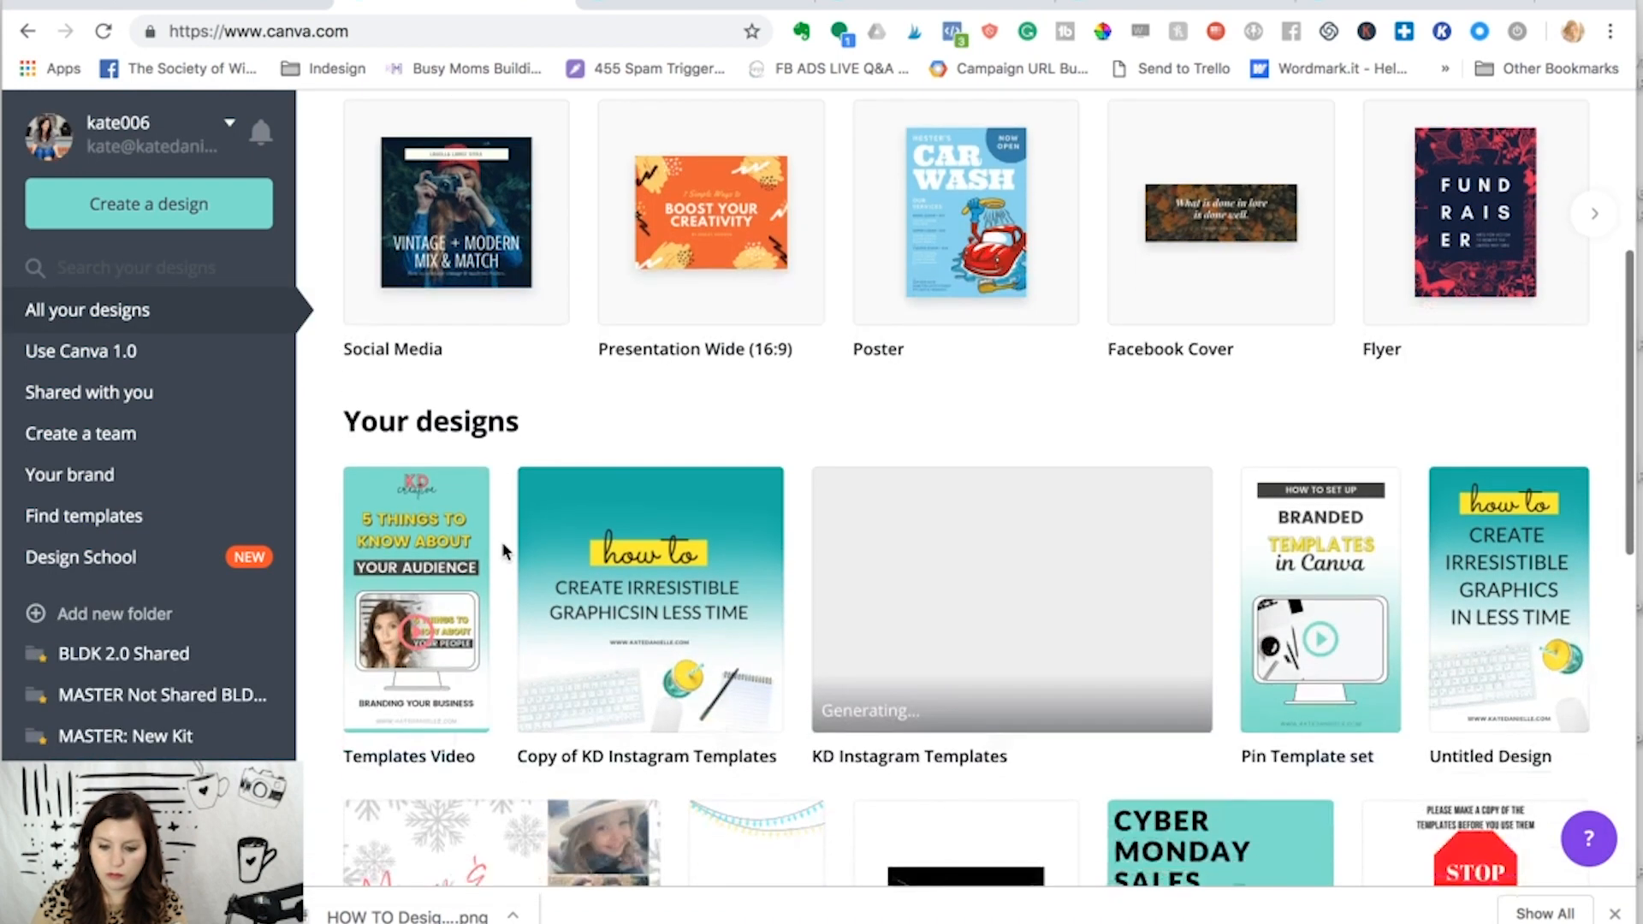
pyautogui.scroll(-3)
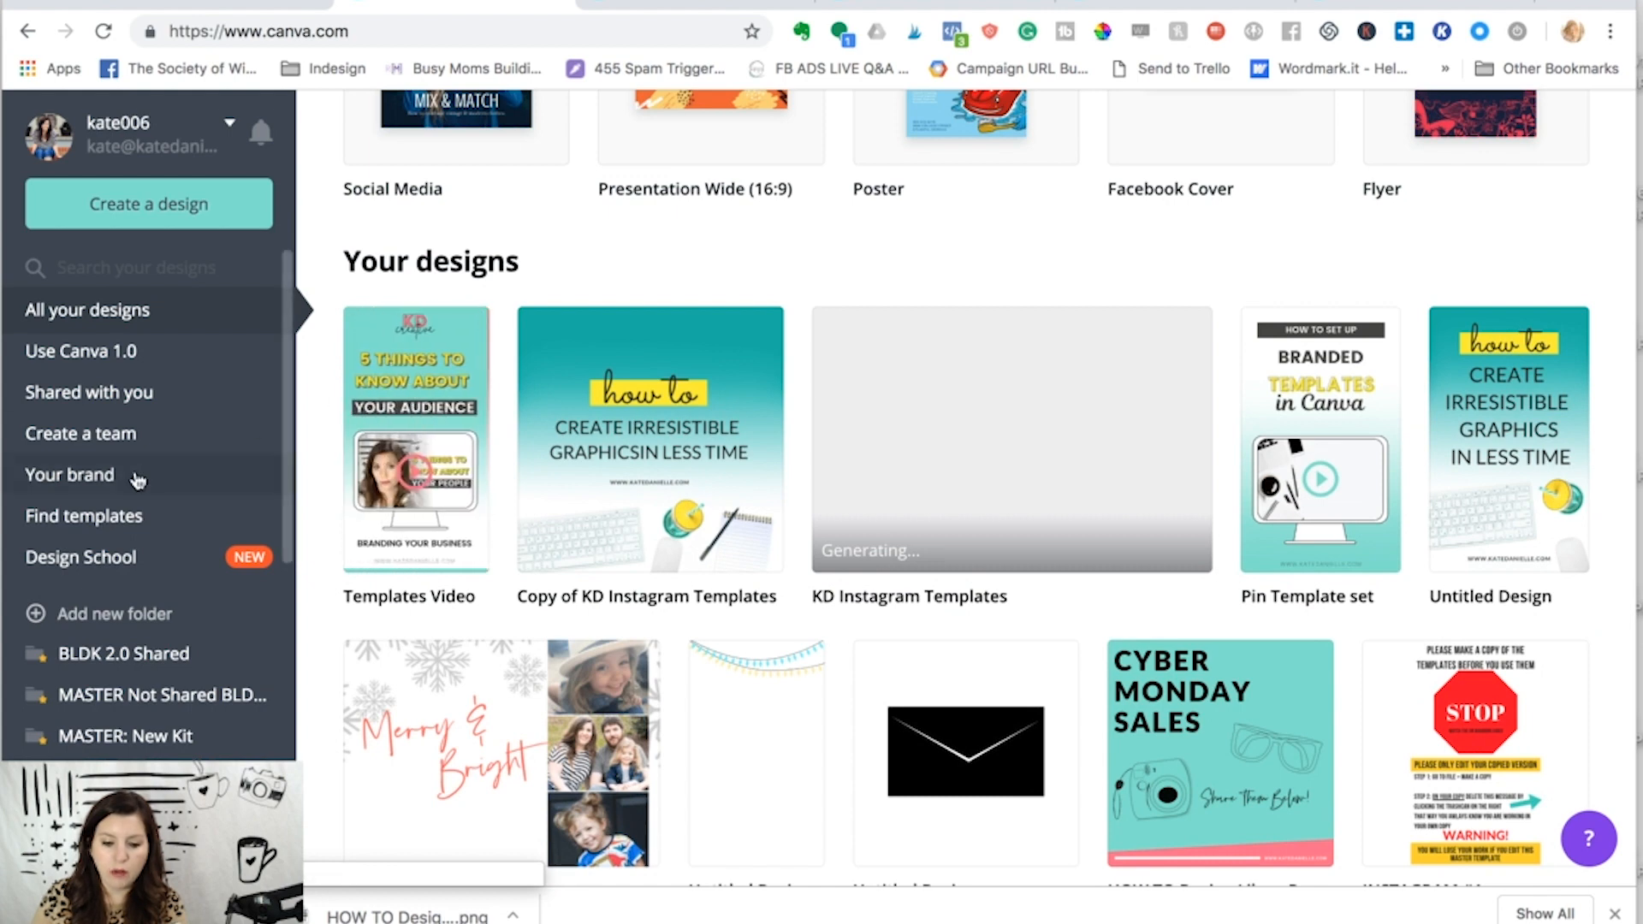
# Step: Open the shared templates folder and create a blank Facebook Post
pyautogui.click(152, 579)
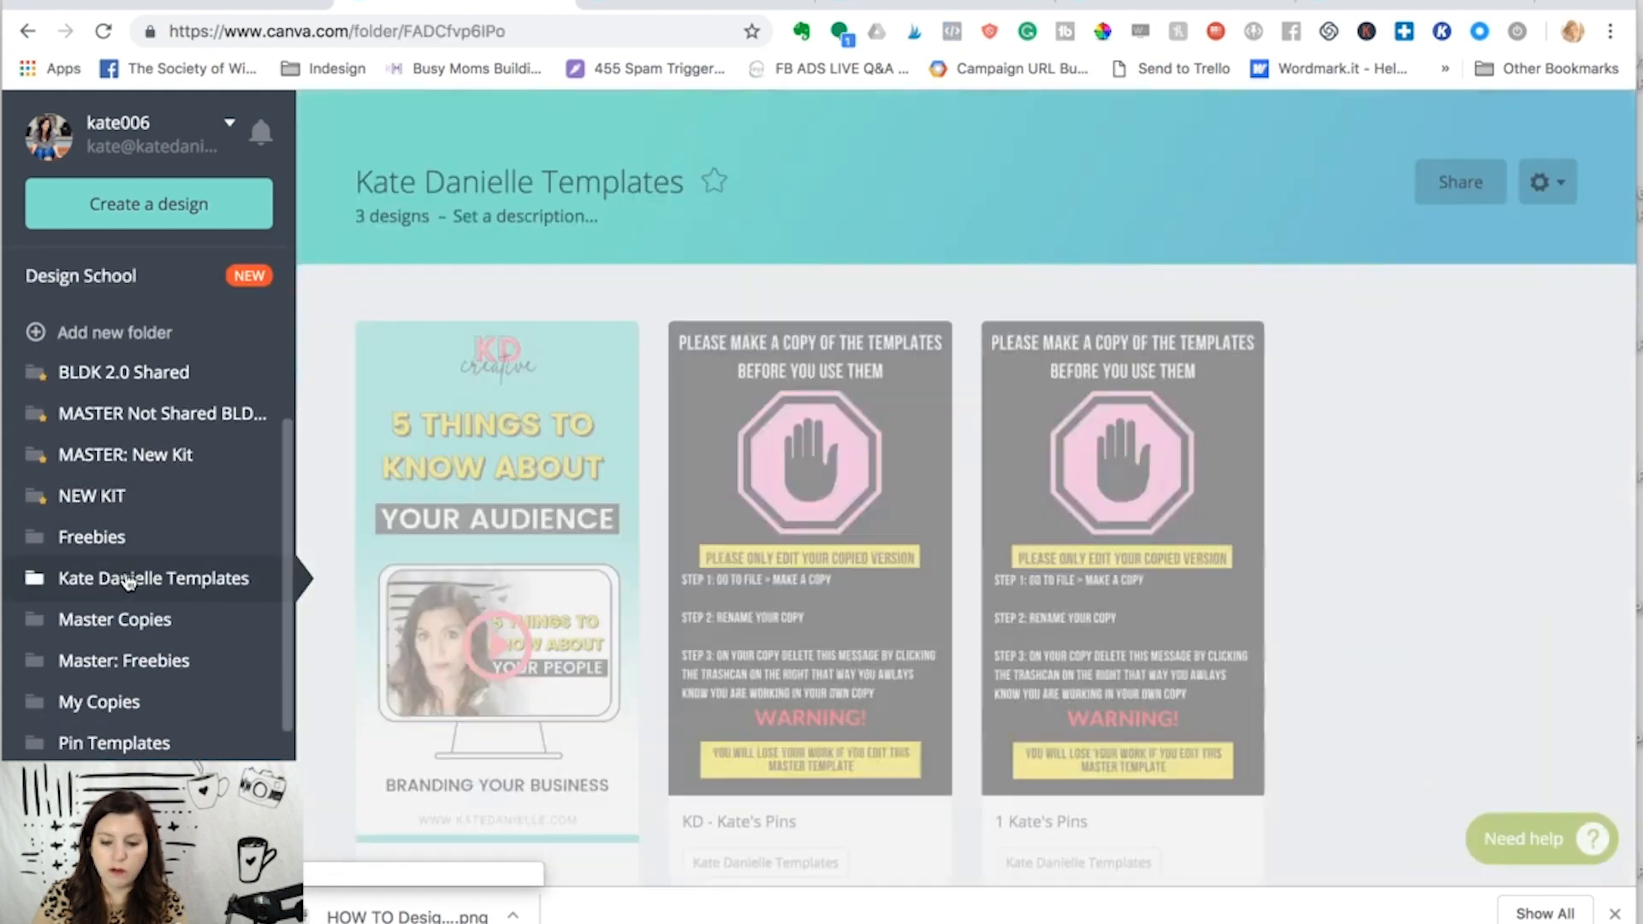
pyautogui.scroll(3)
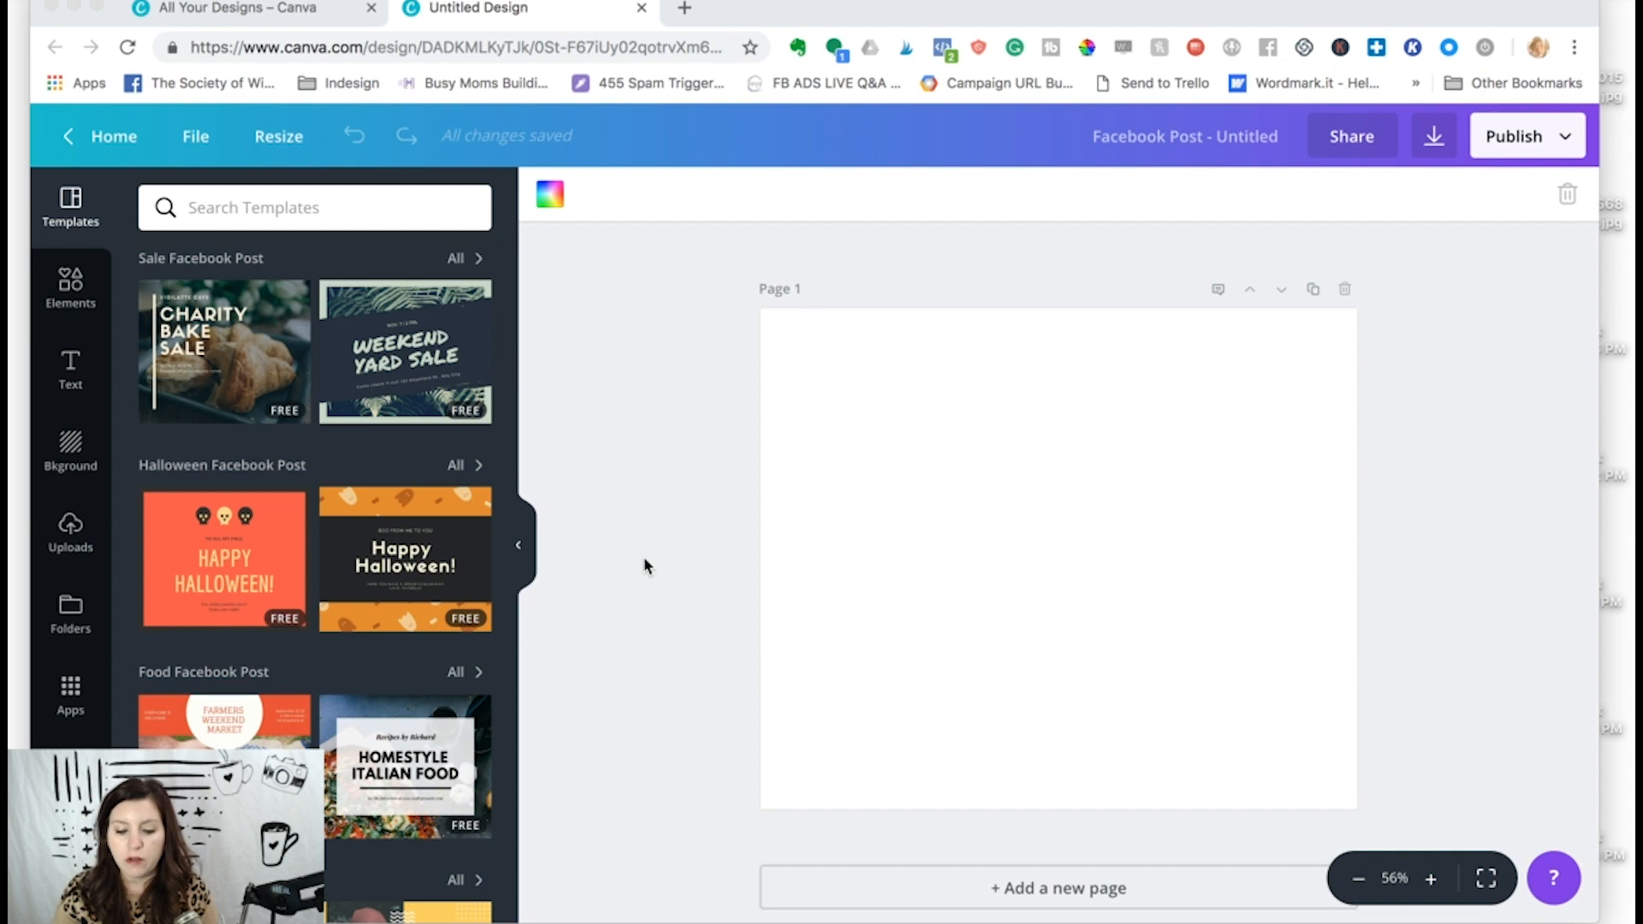
pyautogui.moveTo(739, 435)
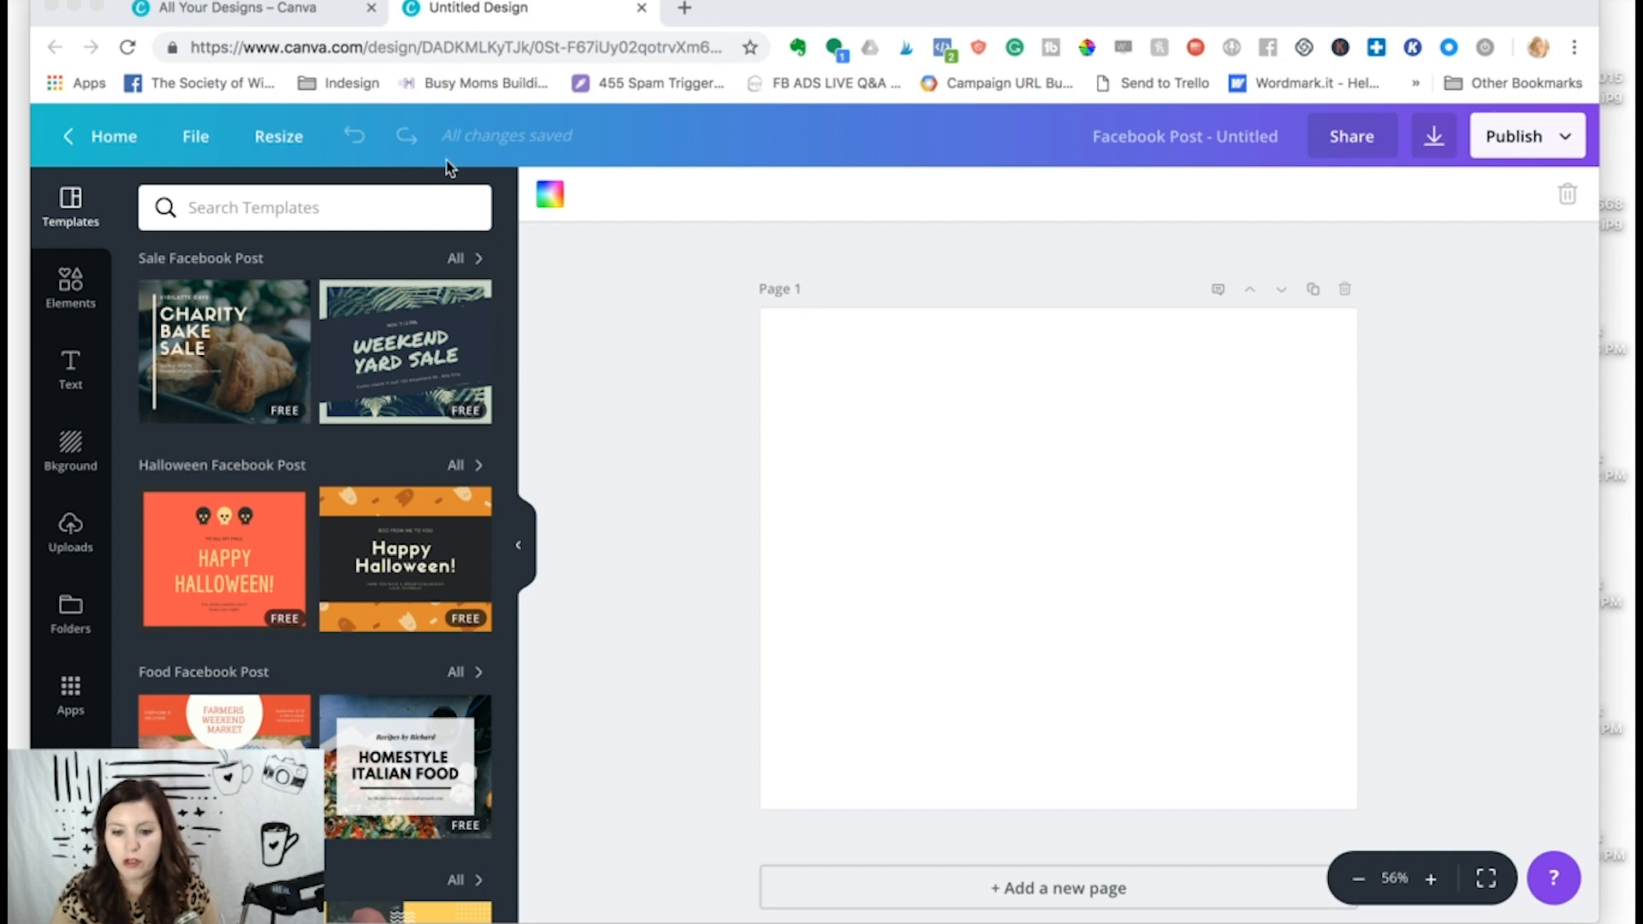
pyautogui.moveTo(123, 451)
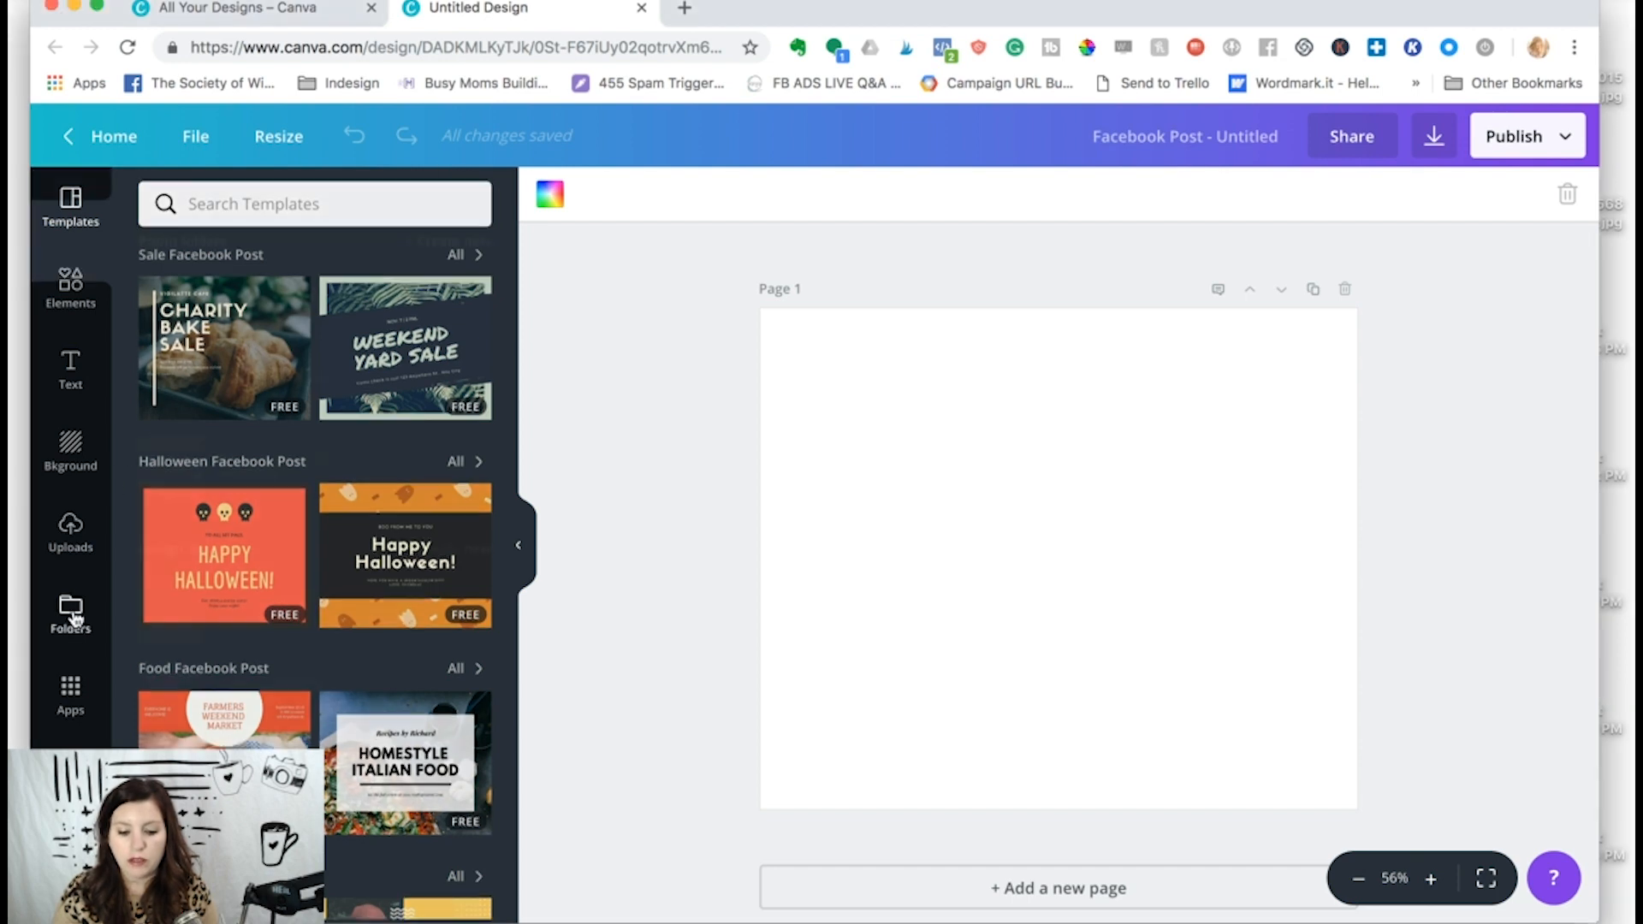
# Step: Insert KD Instagram Templates' teal 'how to' page from Folders > All your designs onto page 1
pyautogui.click(70, 613)
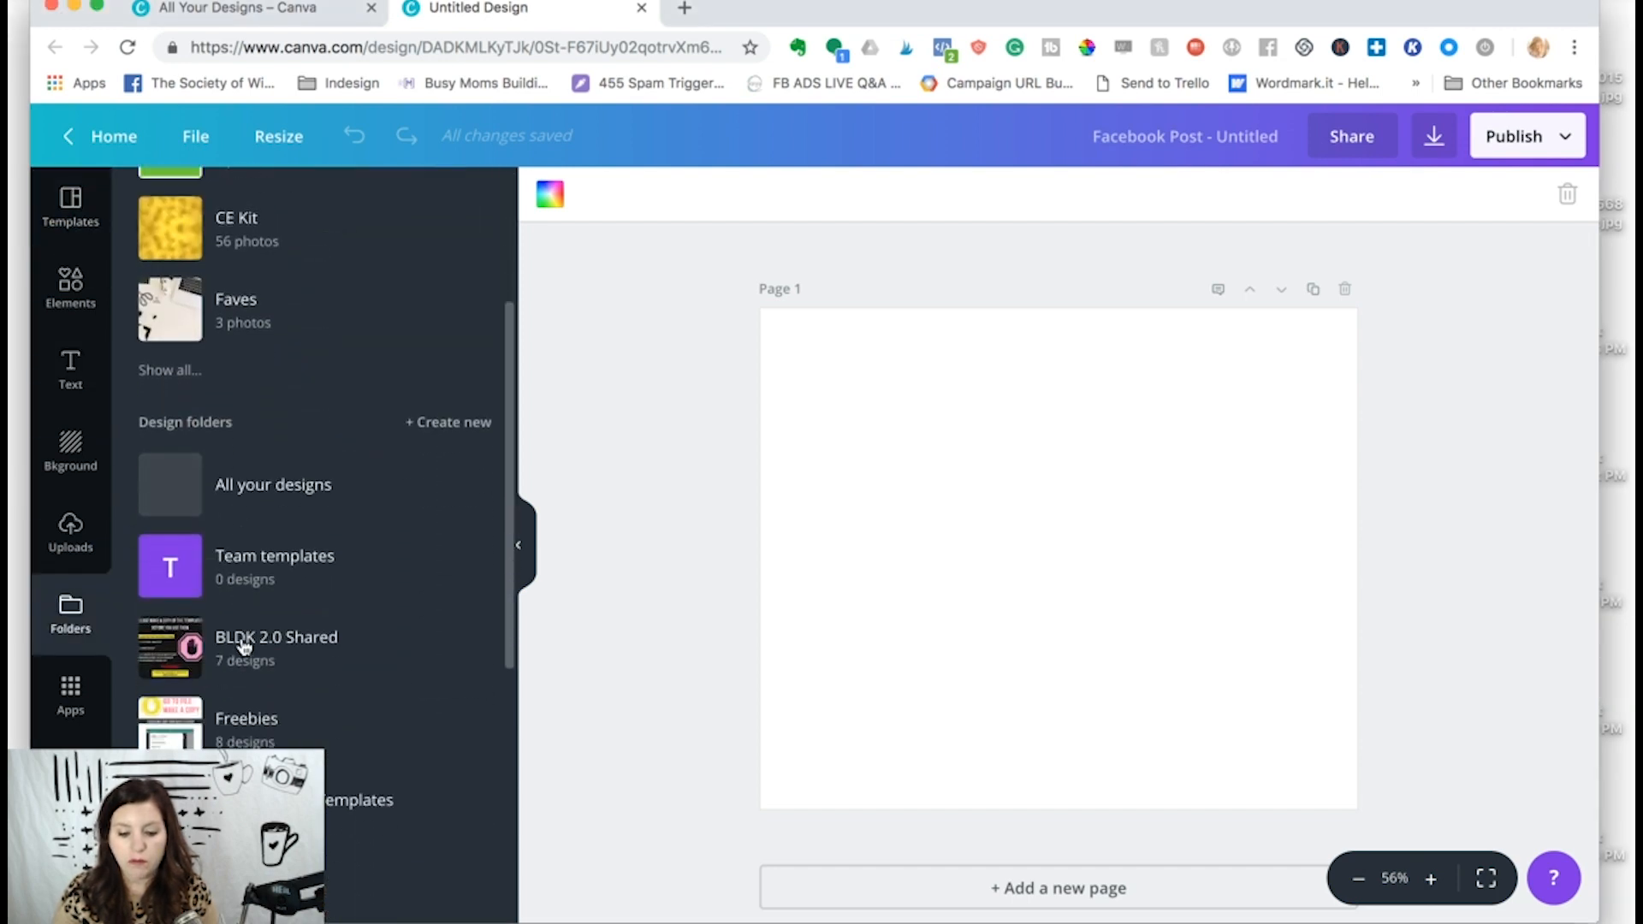
pyautogui.scroll(-3)
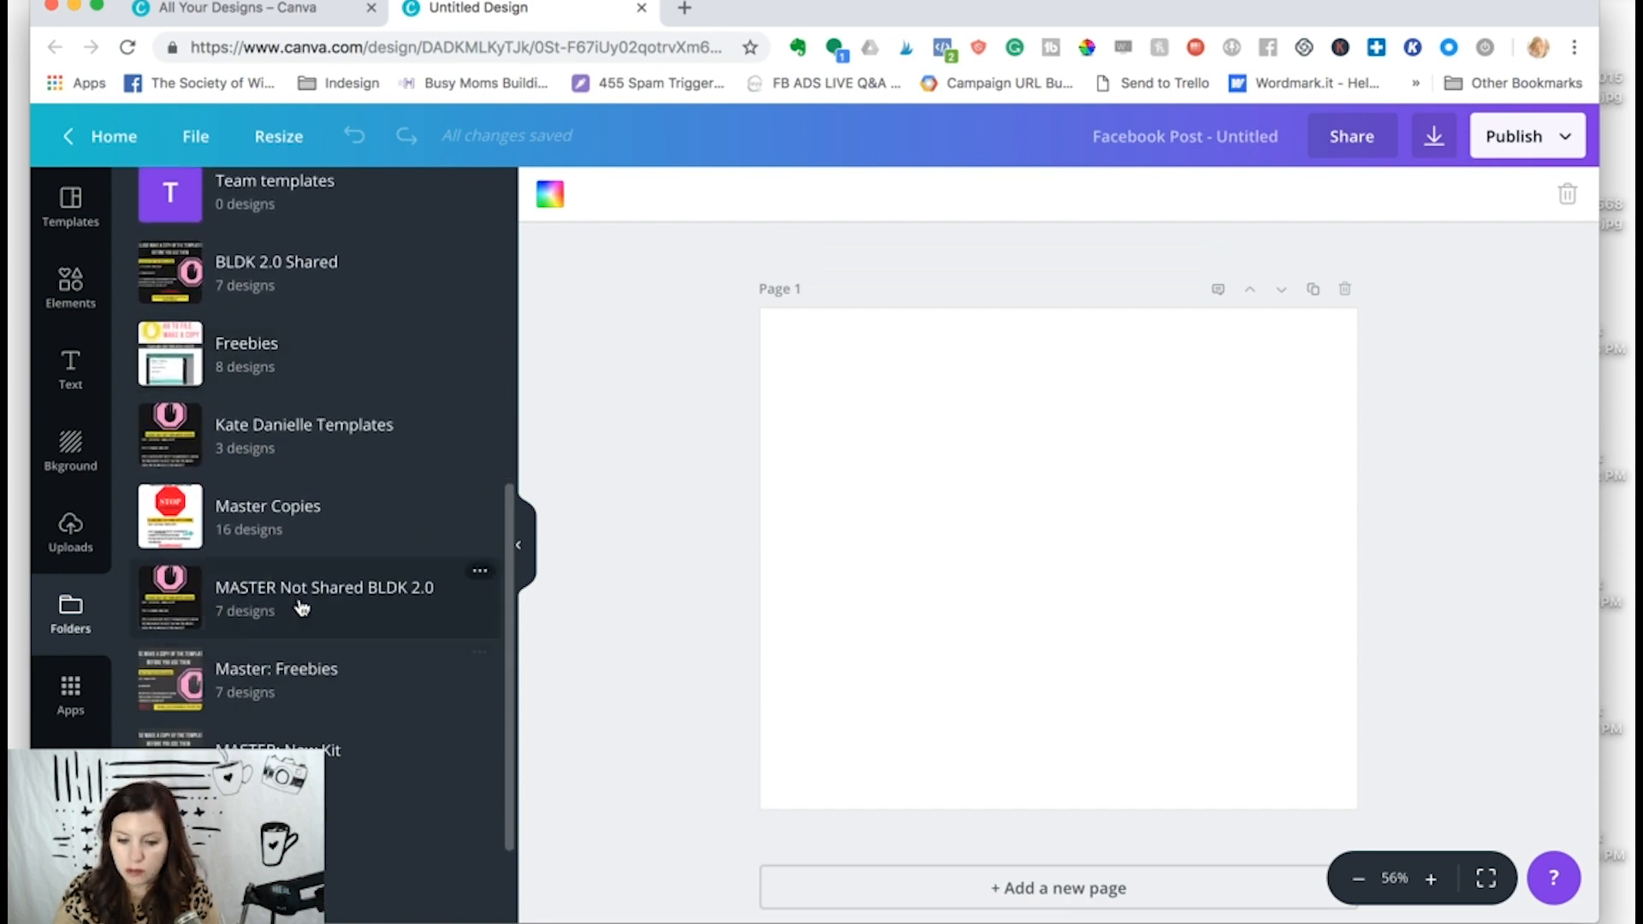
pyautogui.moveTo(308, 605)
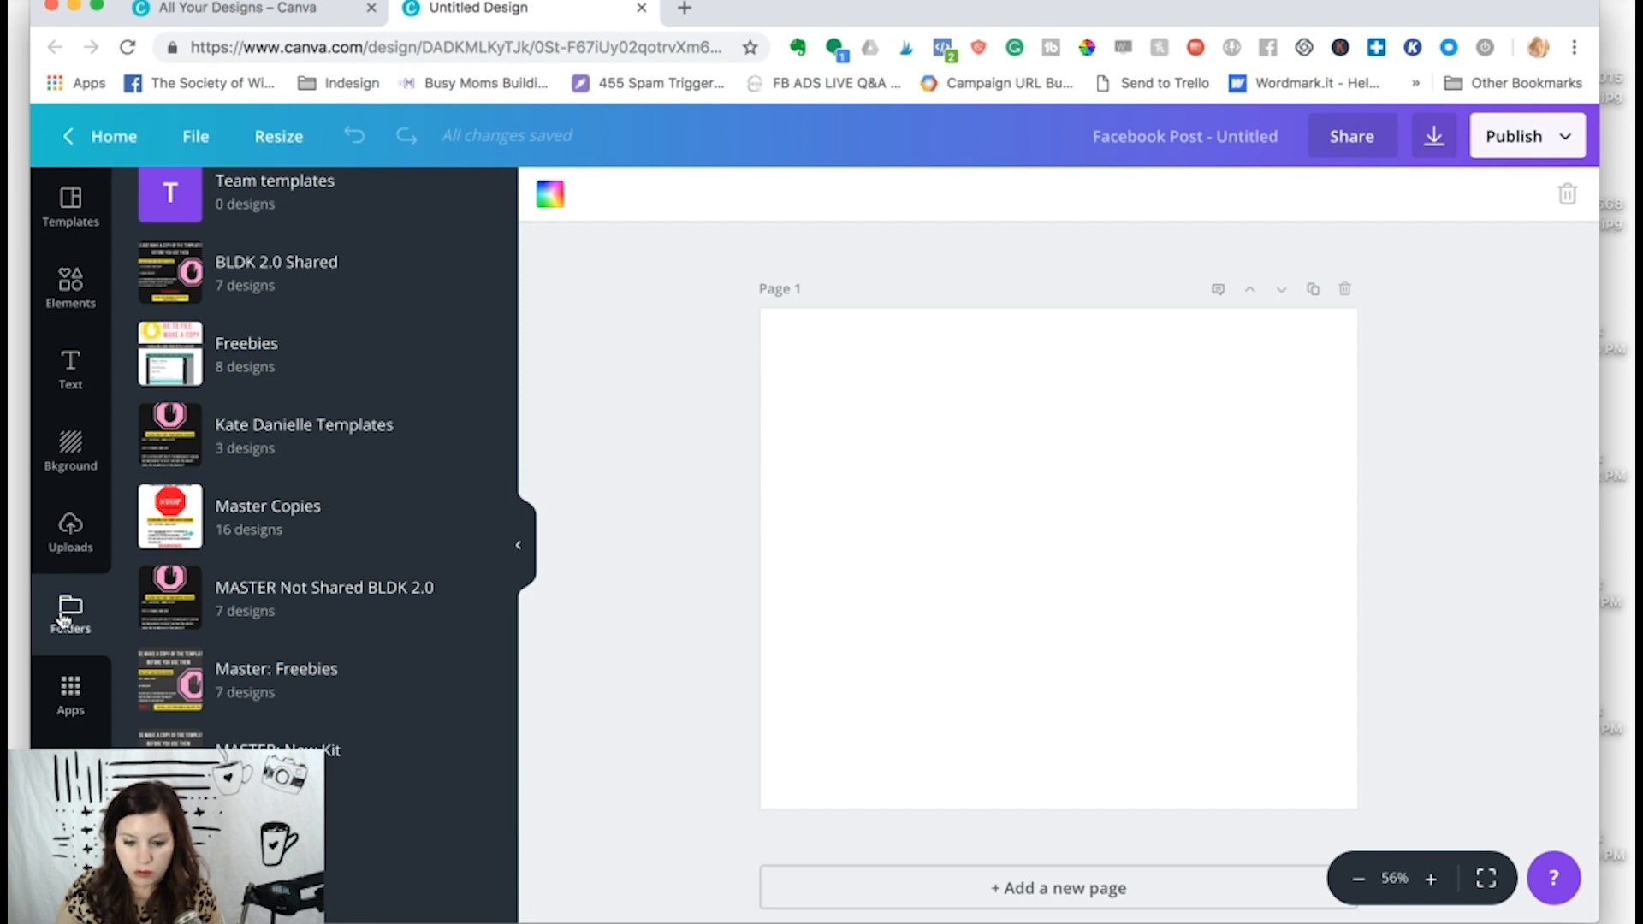
pyautogui.scroll(3)
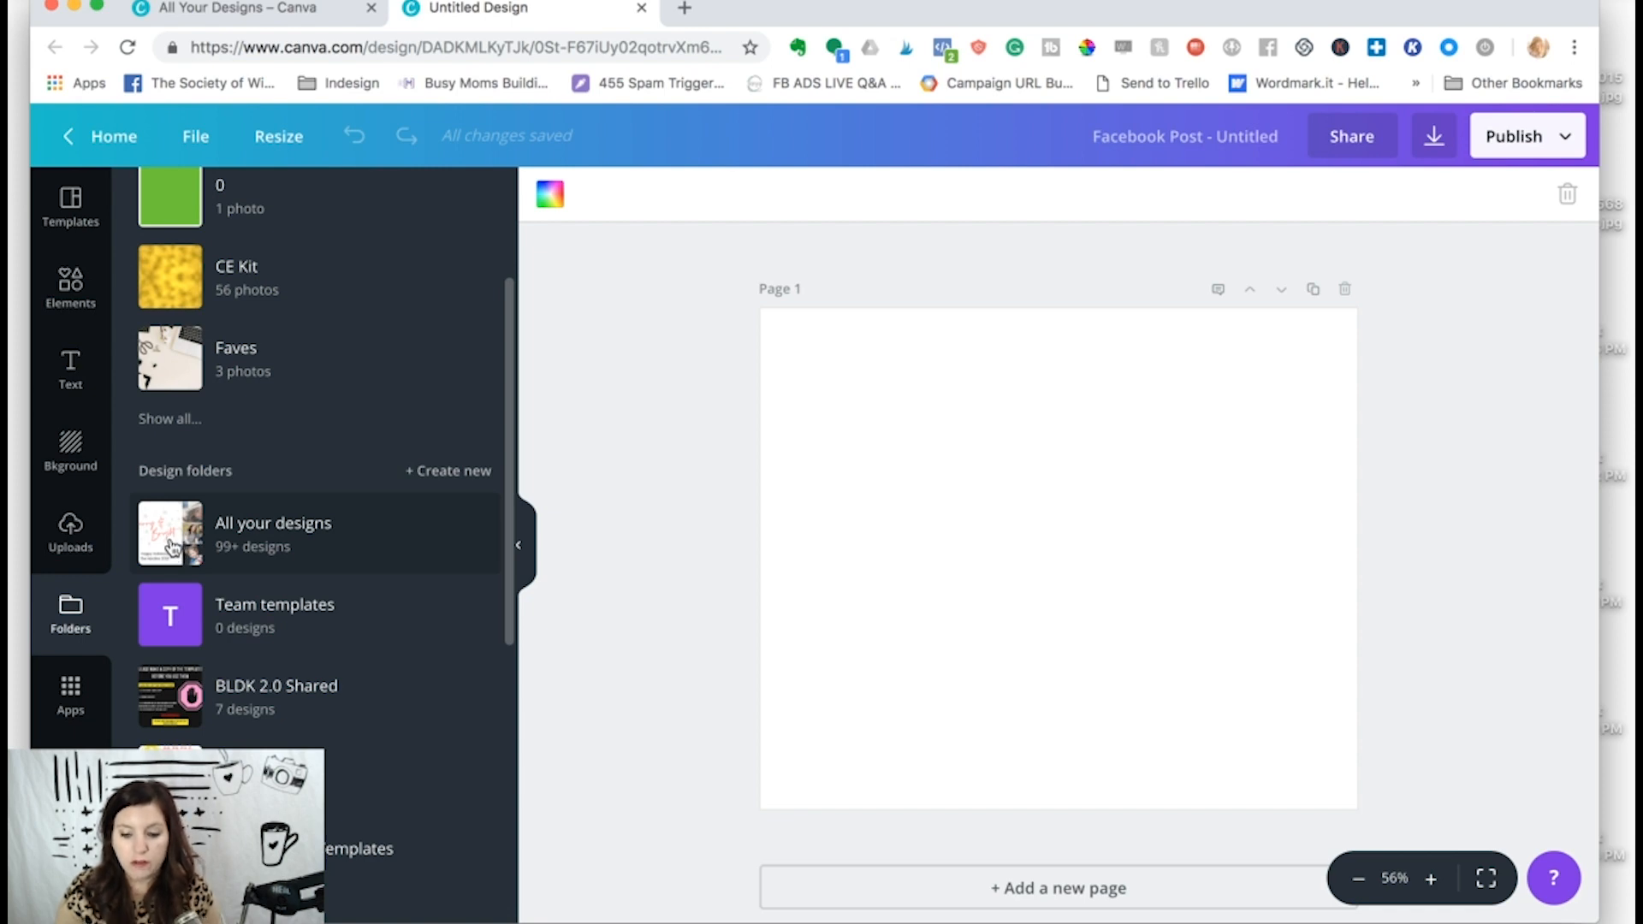
pyautogui.moveTo(513, 398)
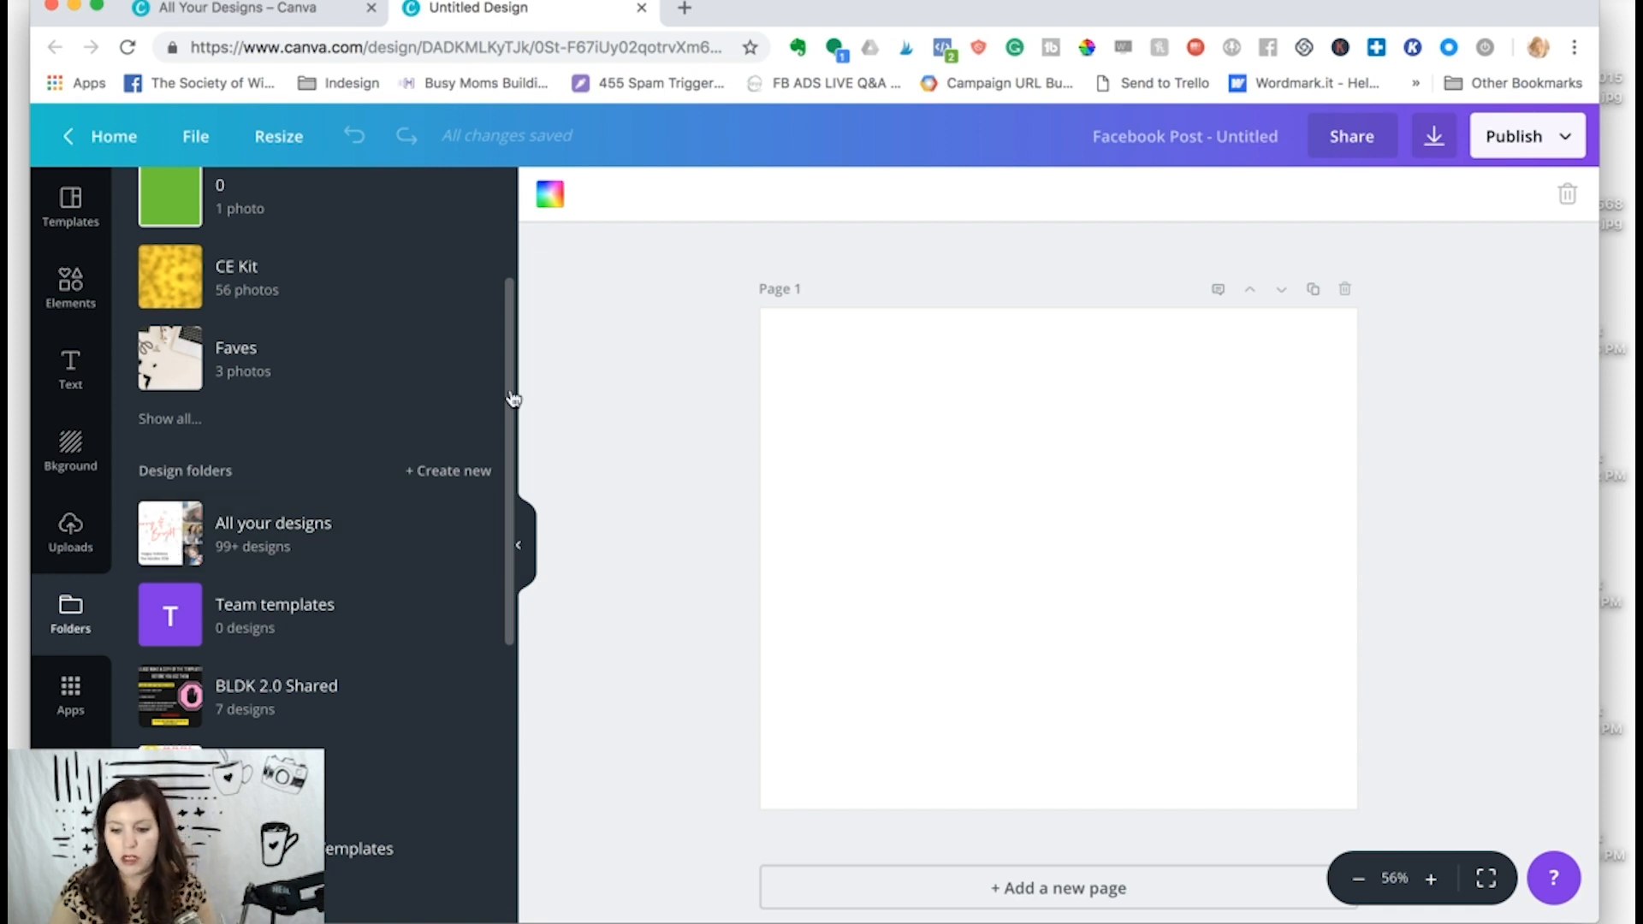
pyautogui.moveTo(1185, 435)
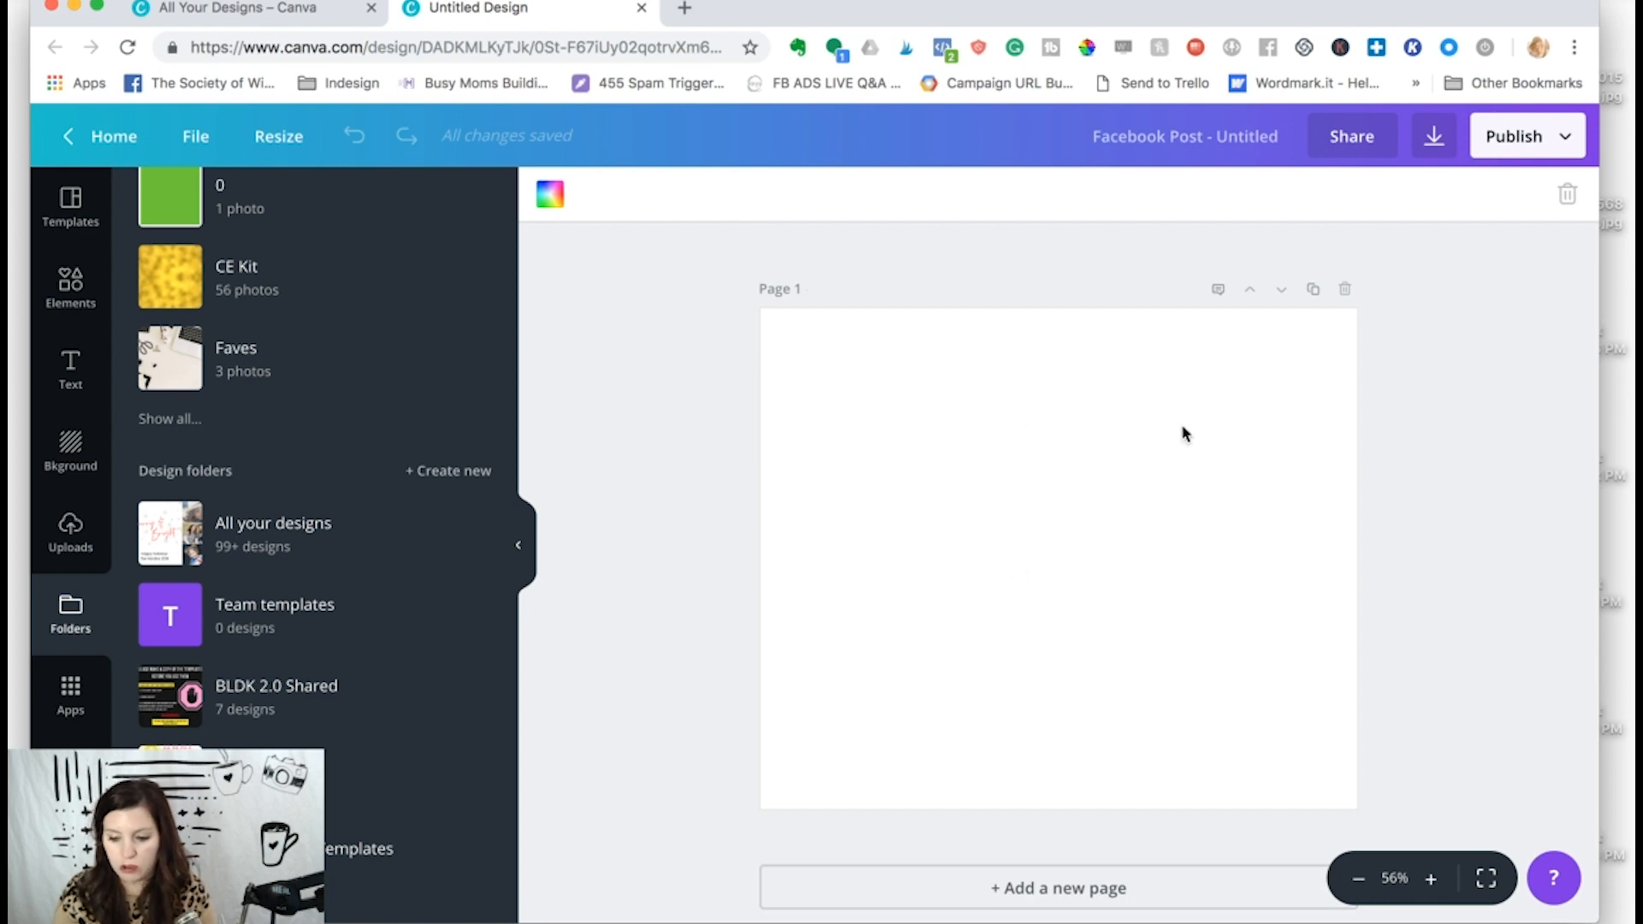
pyautogui.click(272, 523)
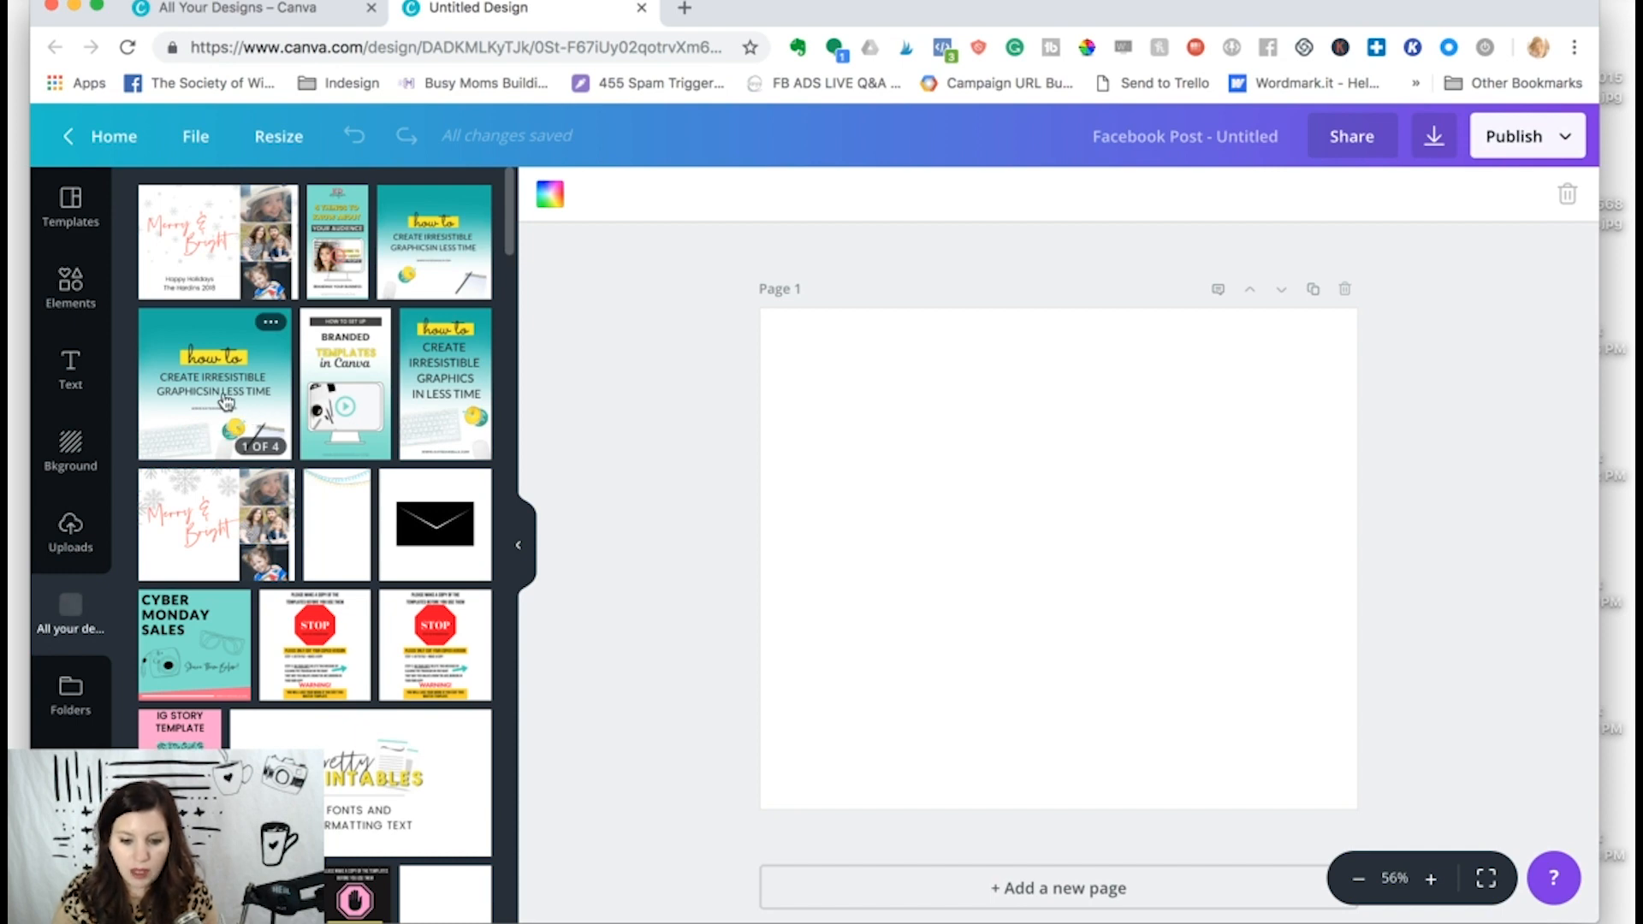
pyautogui.click(214, 385)
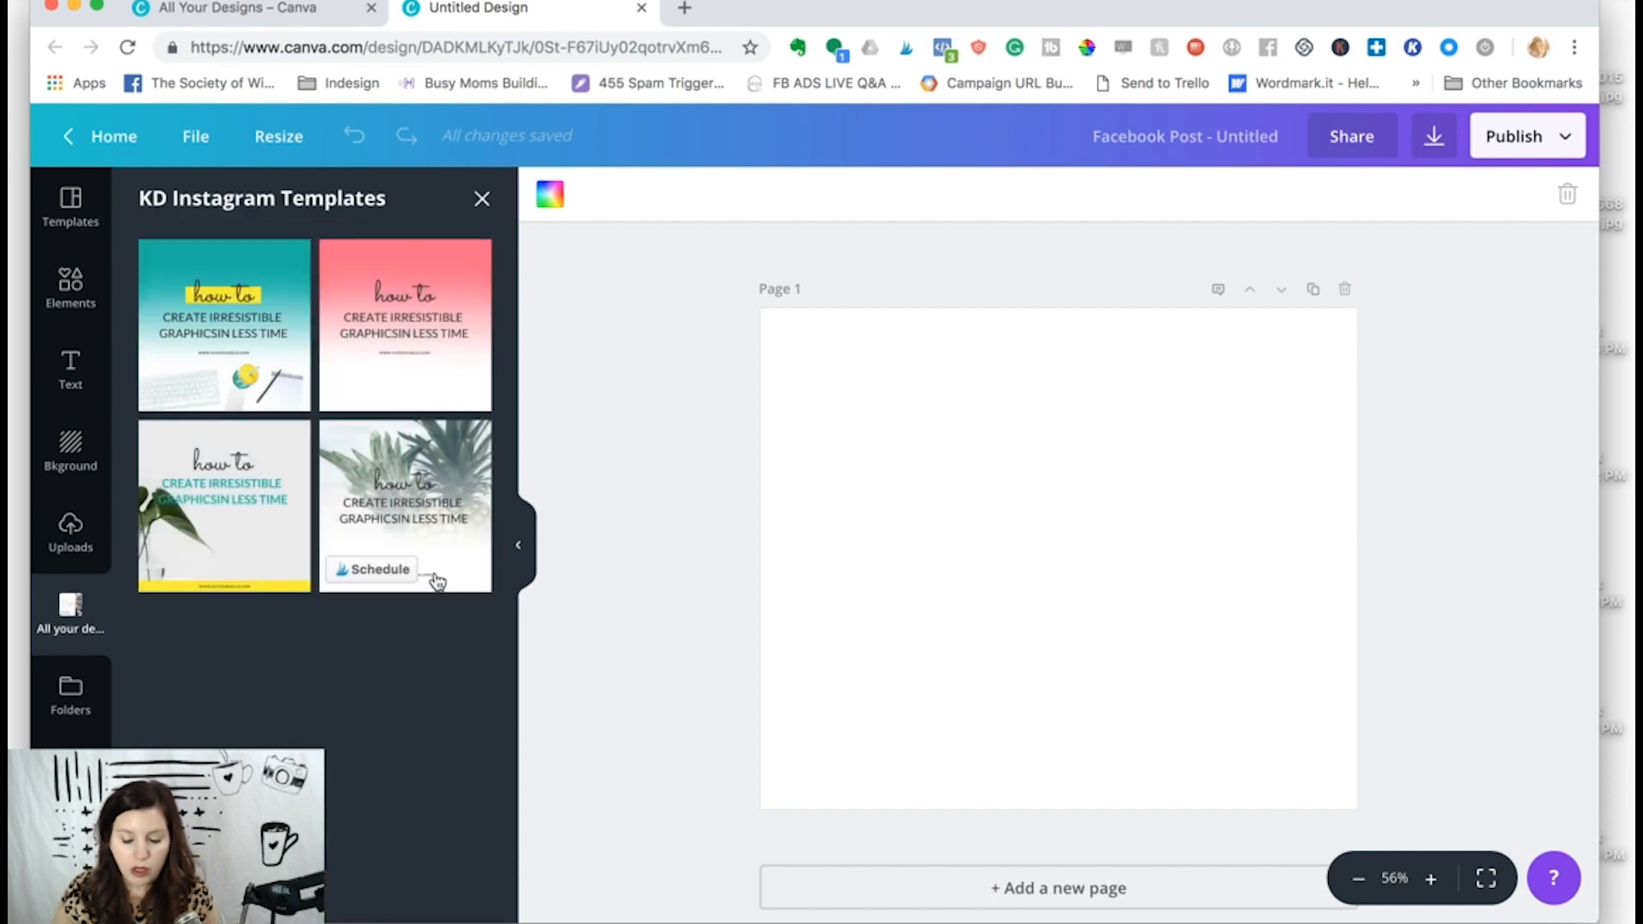
pyautogui.moveTo(233, 316)
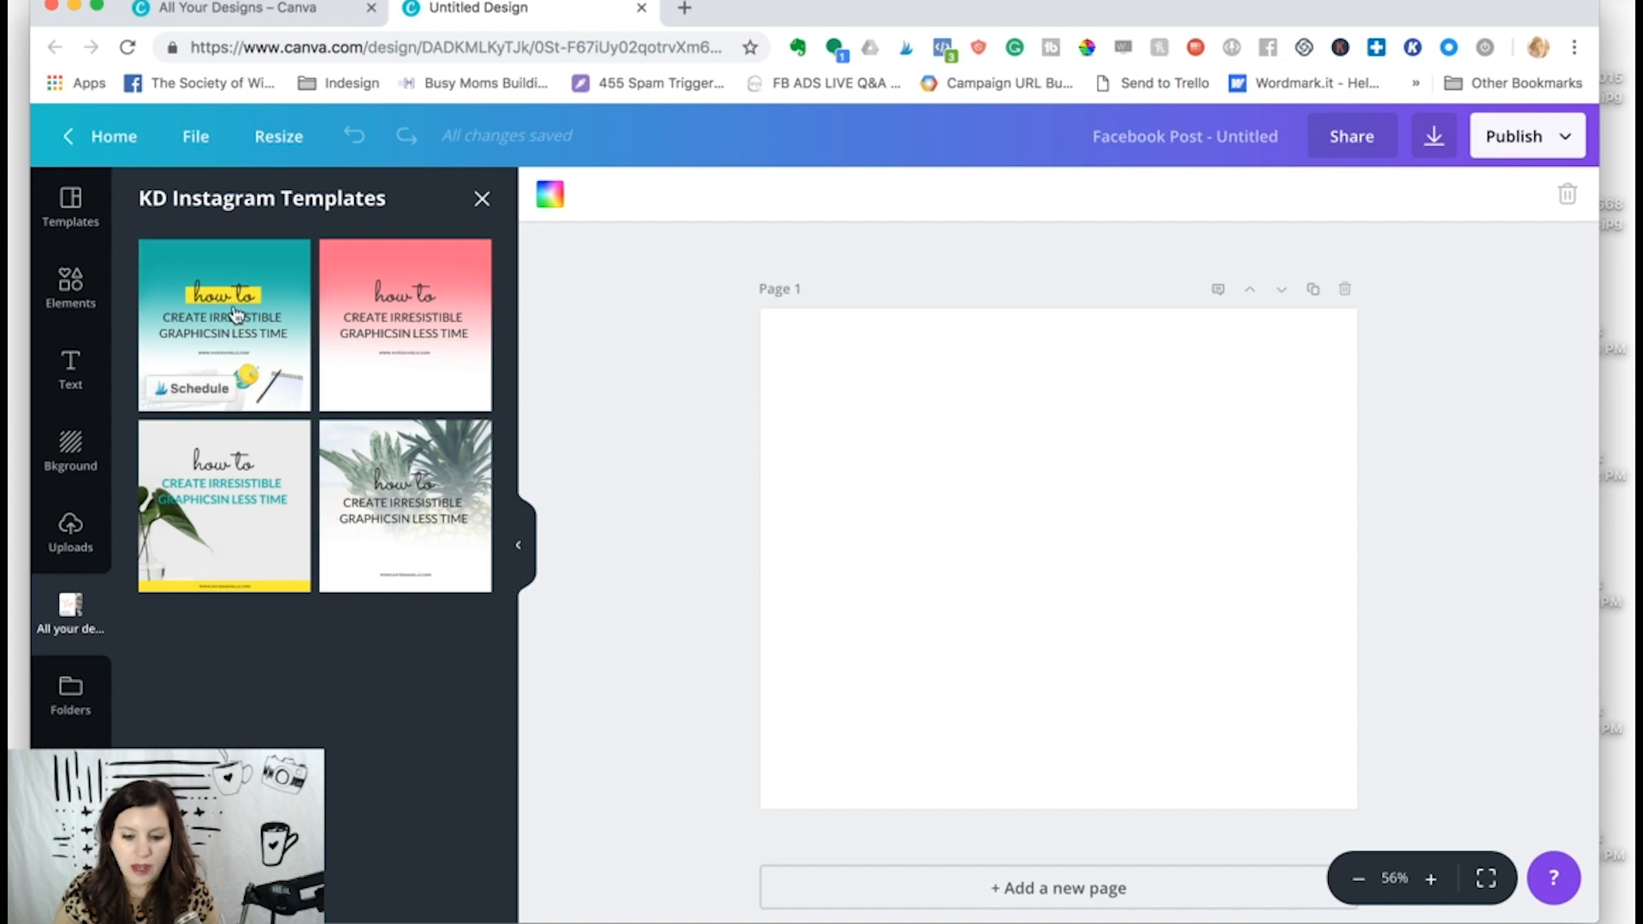
pyautogui.click(223, 325)
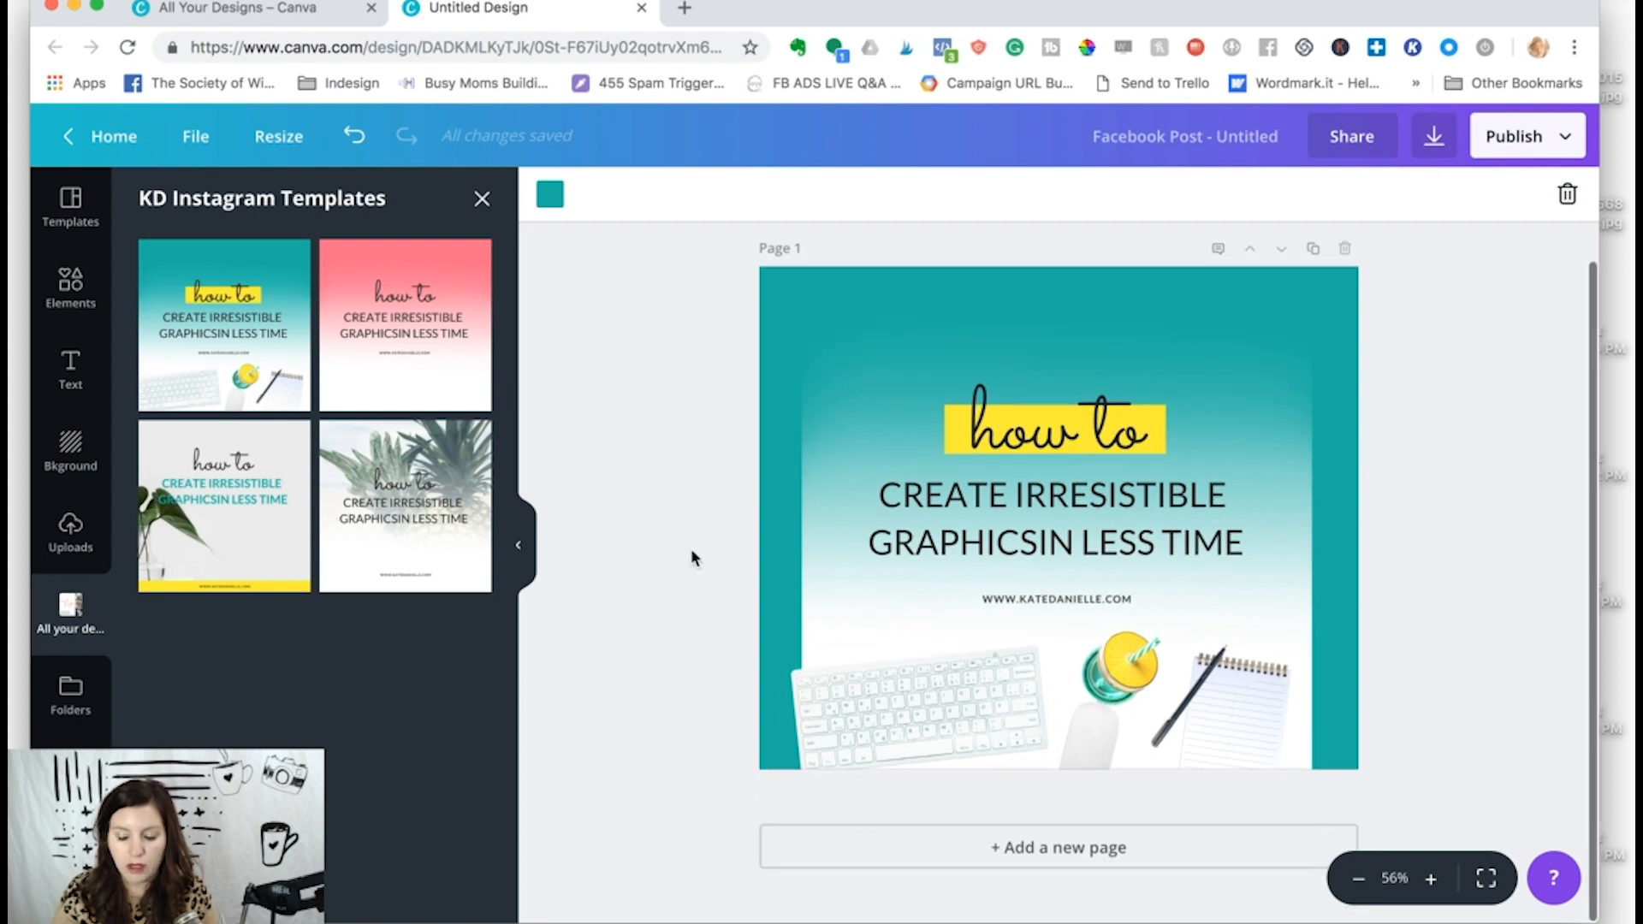
pyautogui.moveTo(563, 350)
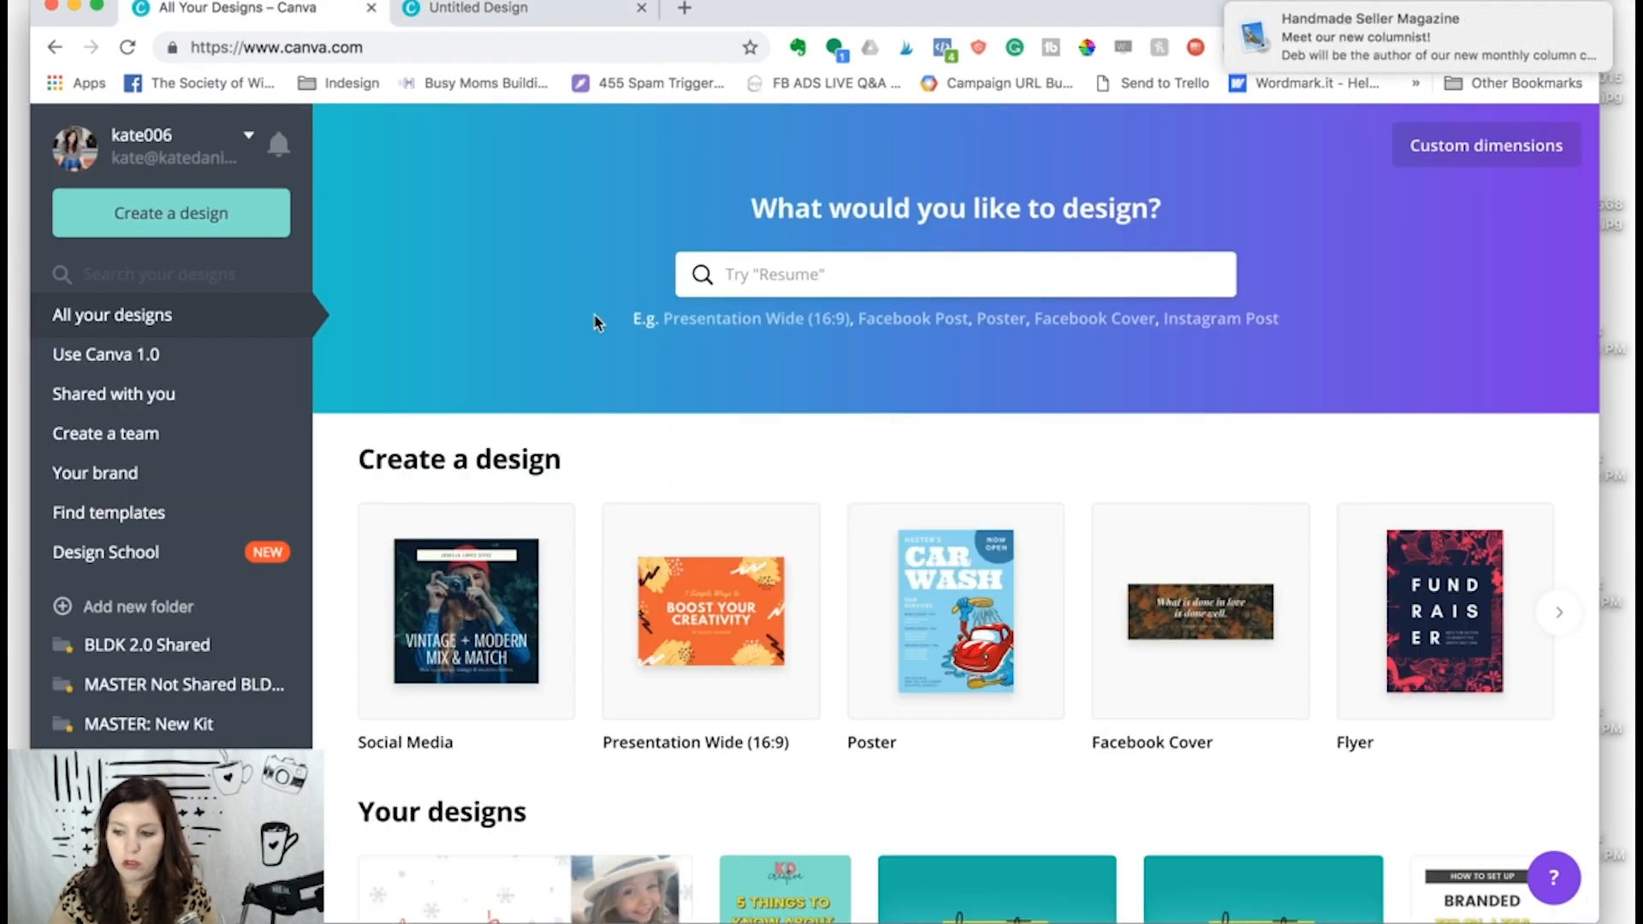
# Step: Add a blank second page, then select the pink page's 'how to' headline in KD Instagram Templates
pyautogui.scroll(-3)
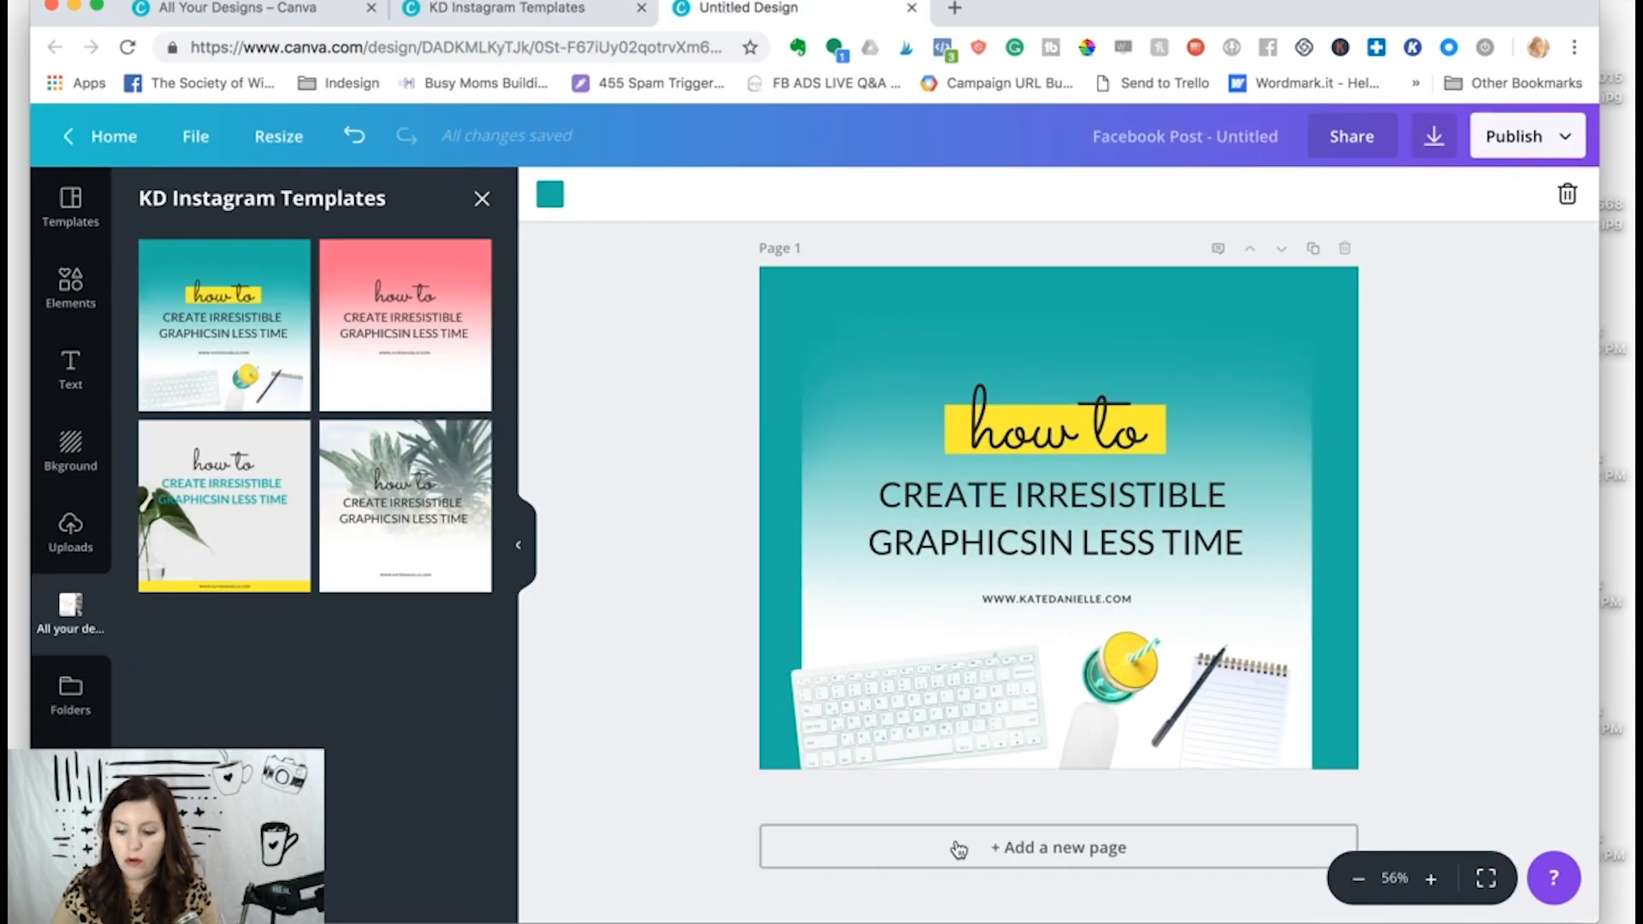
pyautogui.click(1056, 847)
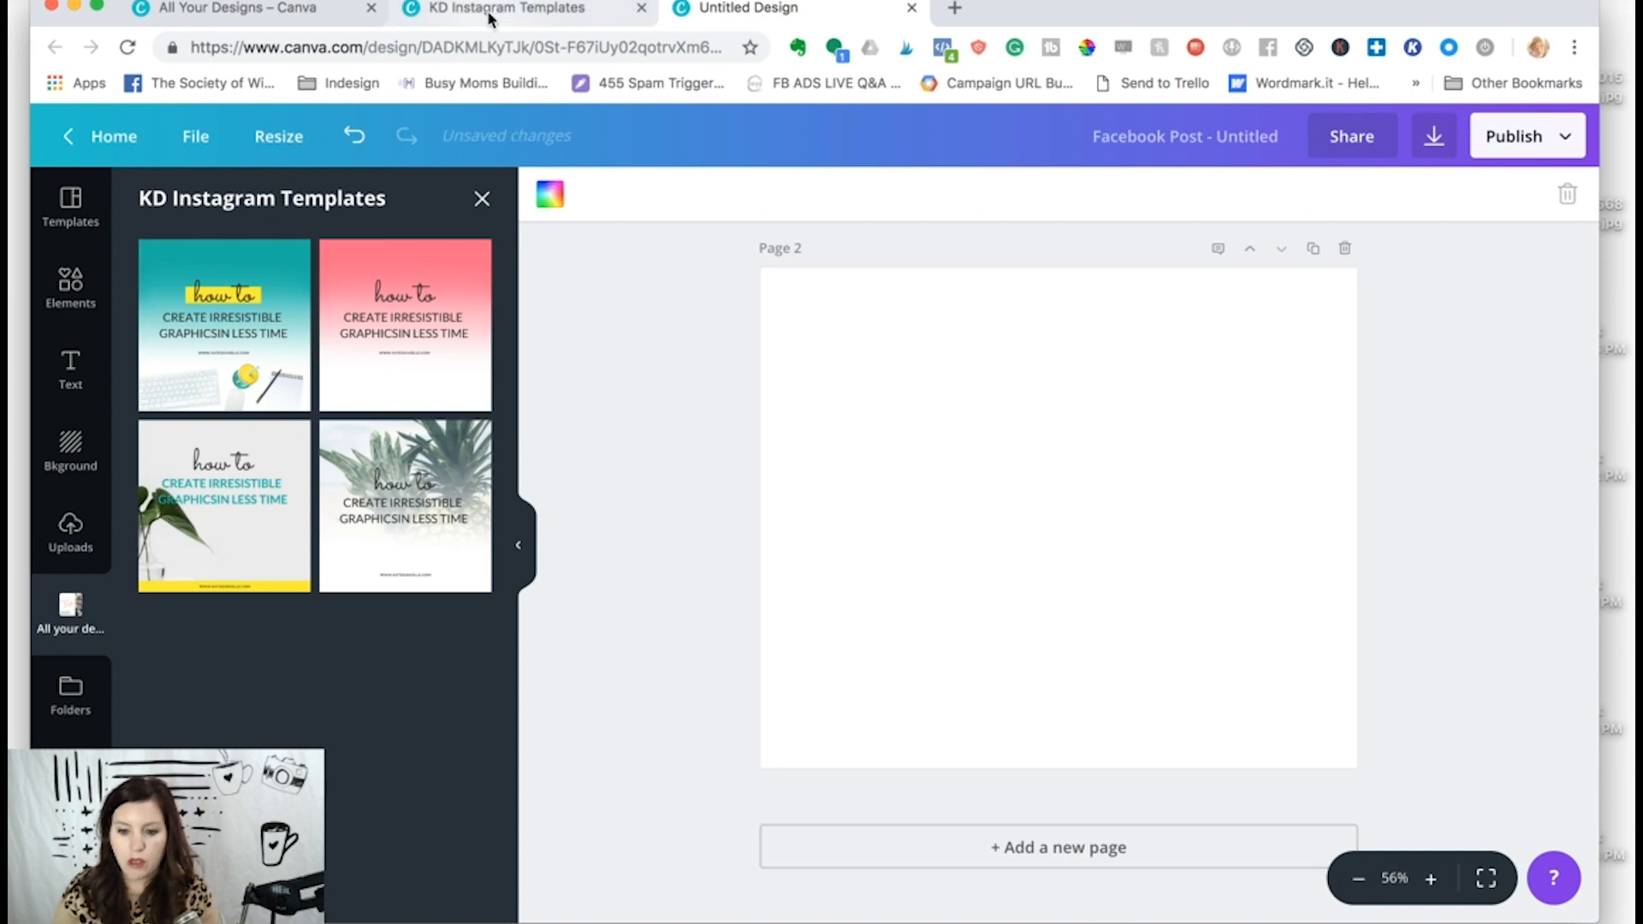
pyautogui.click(403, 325)
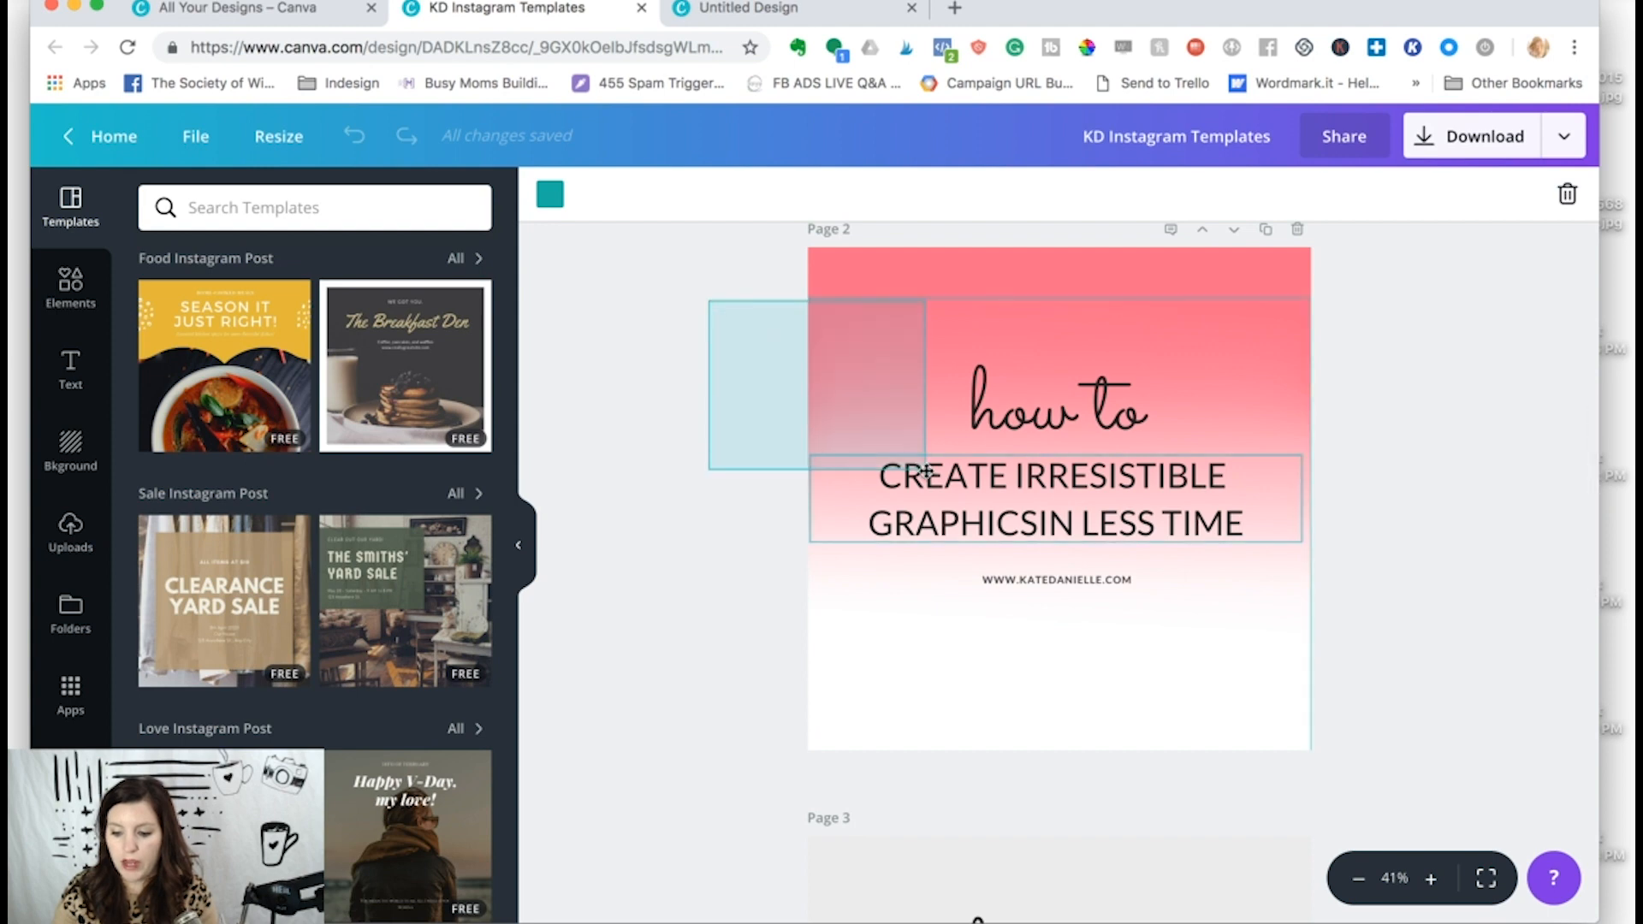
pyautogui.click(1057, 504)
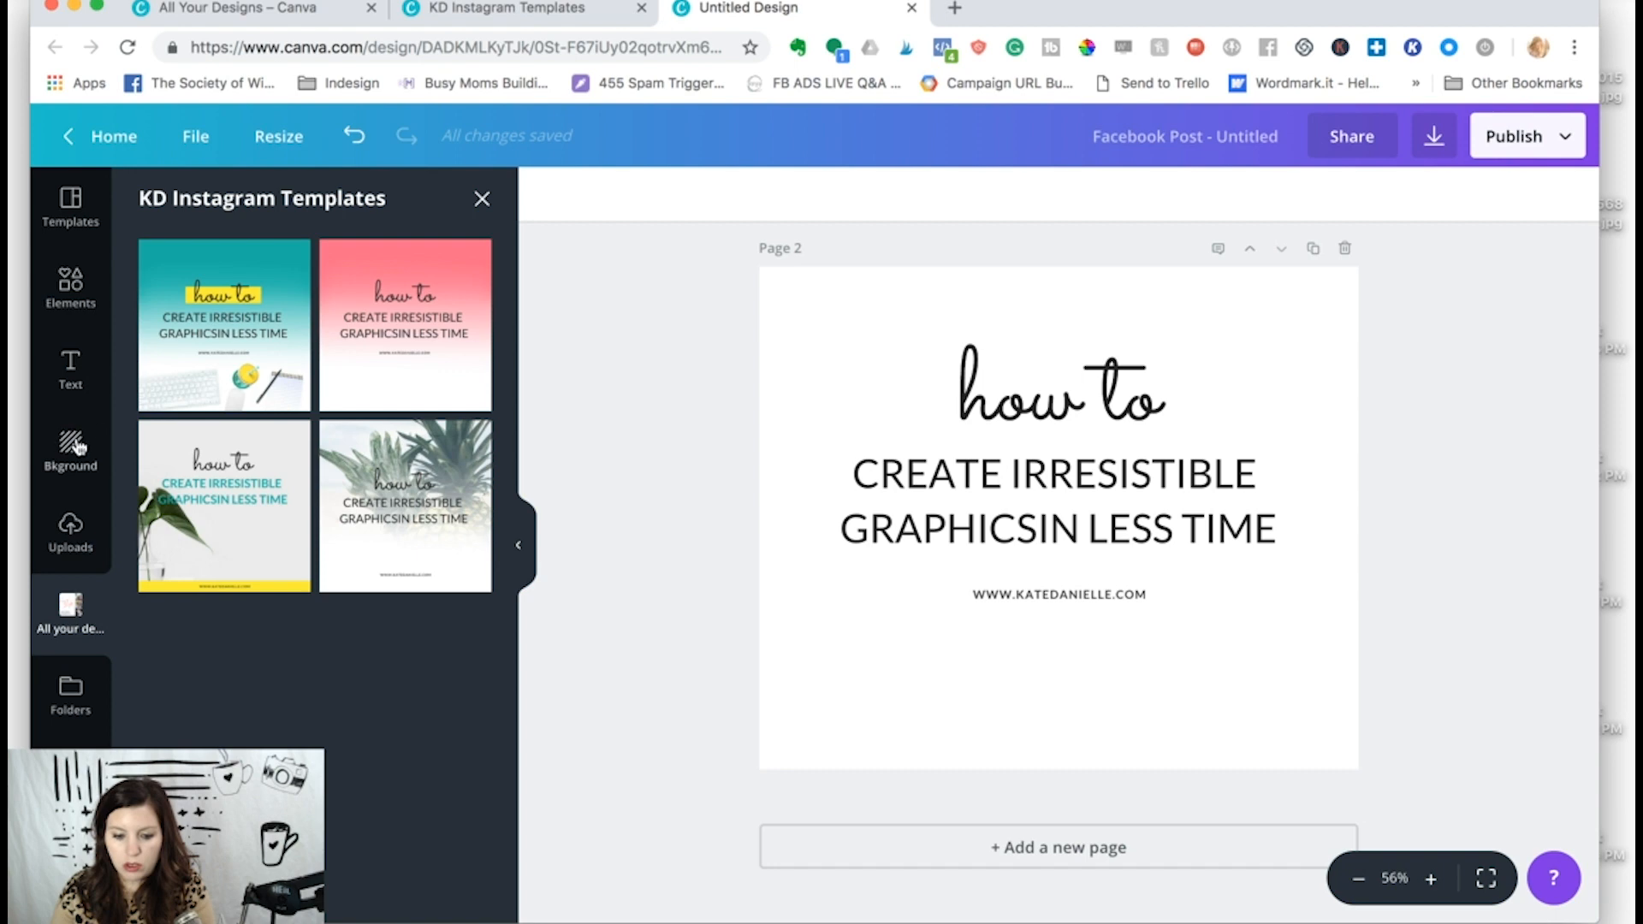
# Step: Fill page 2's background with the pink brand colour as a pink-to-white gradient
pyautogui.click(69, 451)
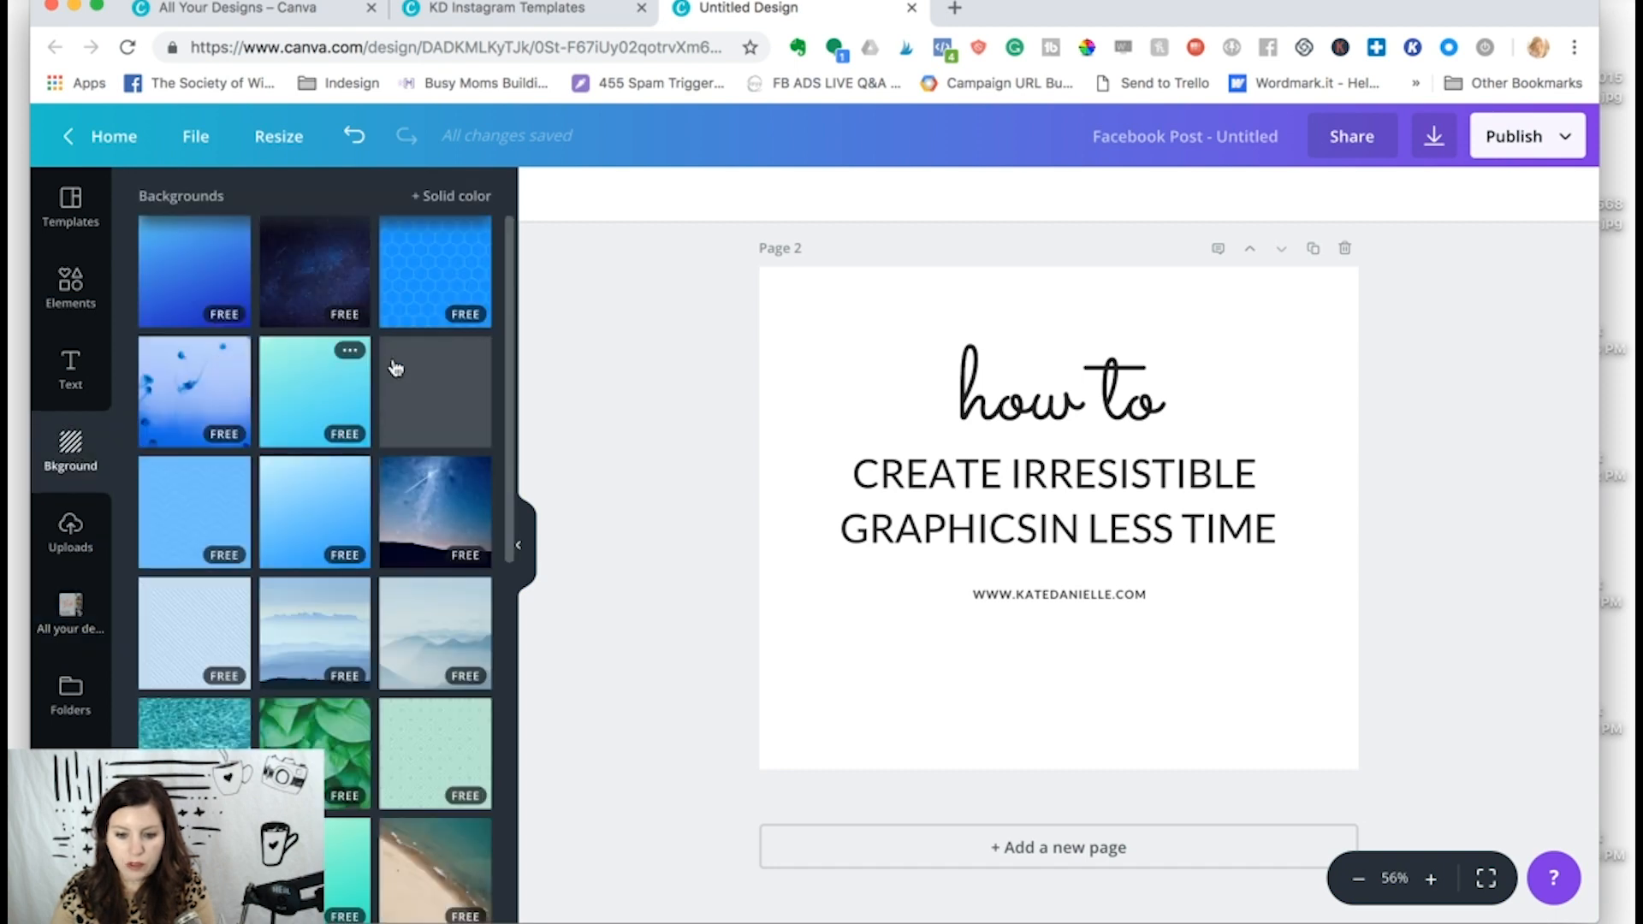
pyautogui.click(445, 195)
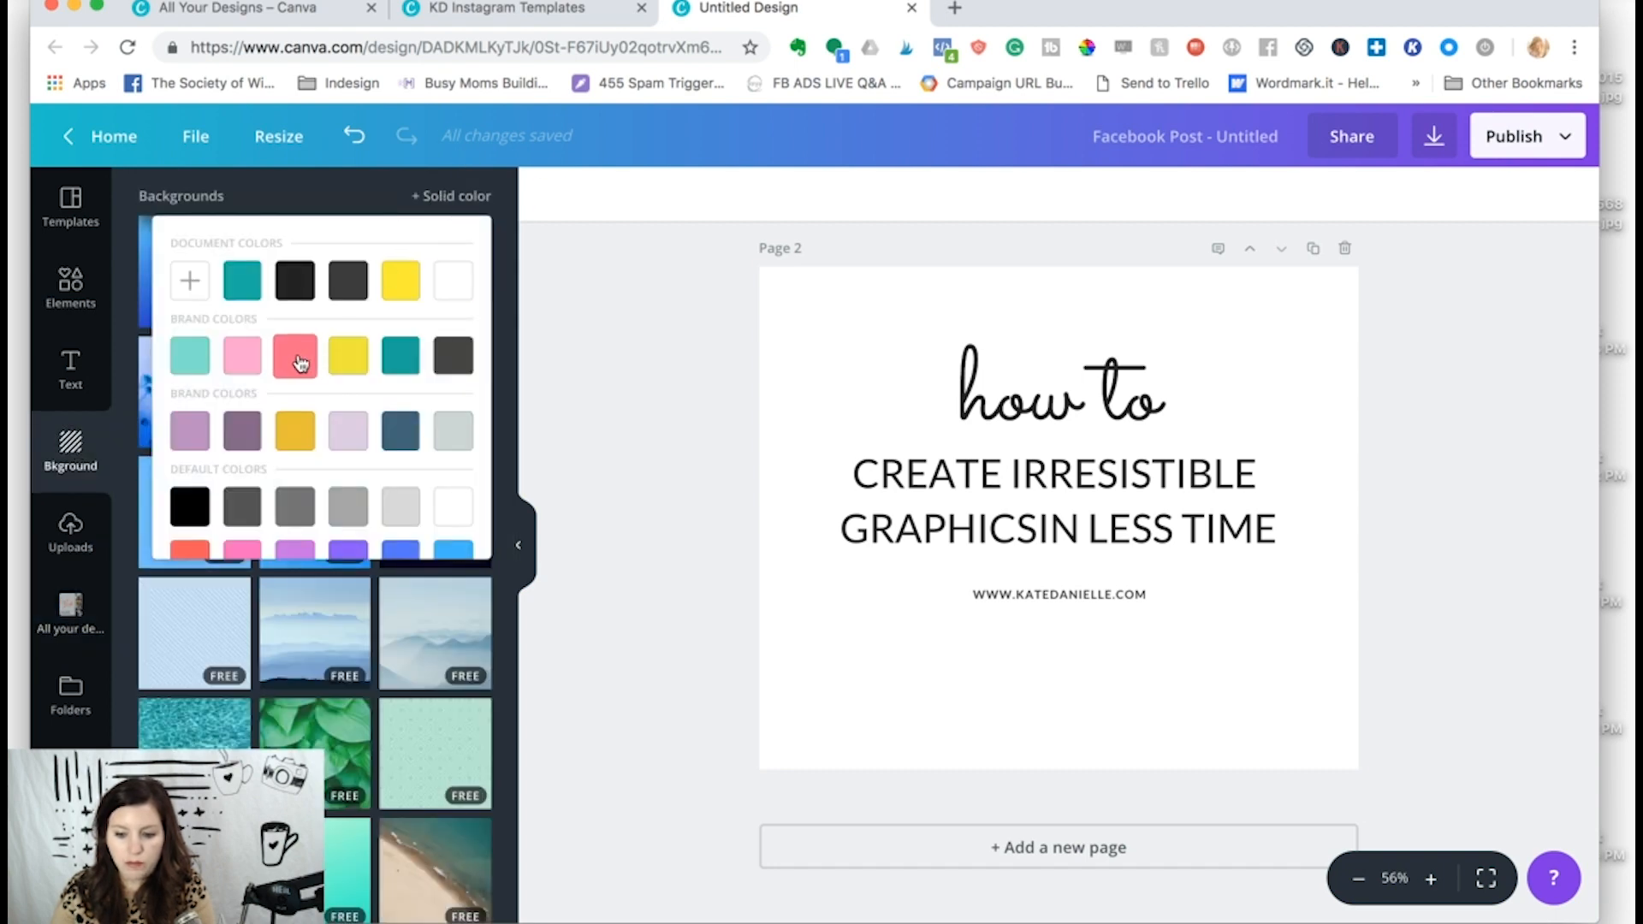
pyautogui.click(295, 355)
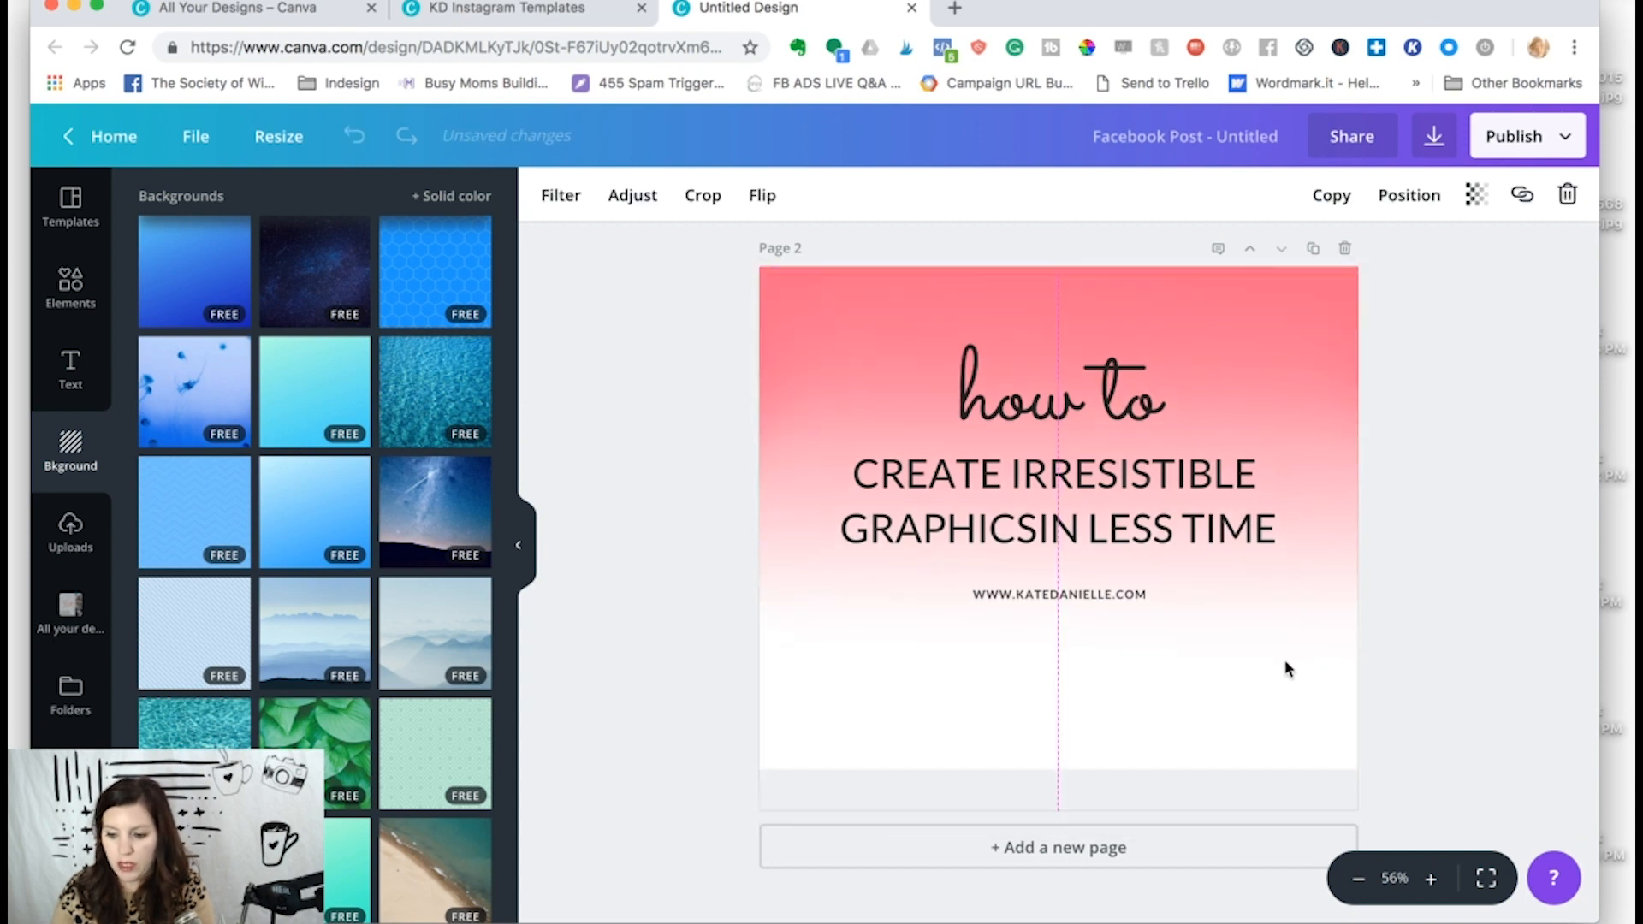
pyautogui.click(1058, 524)
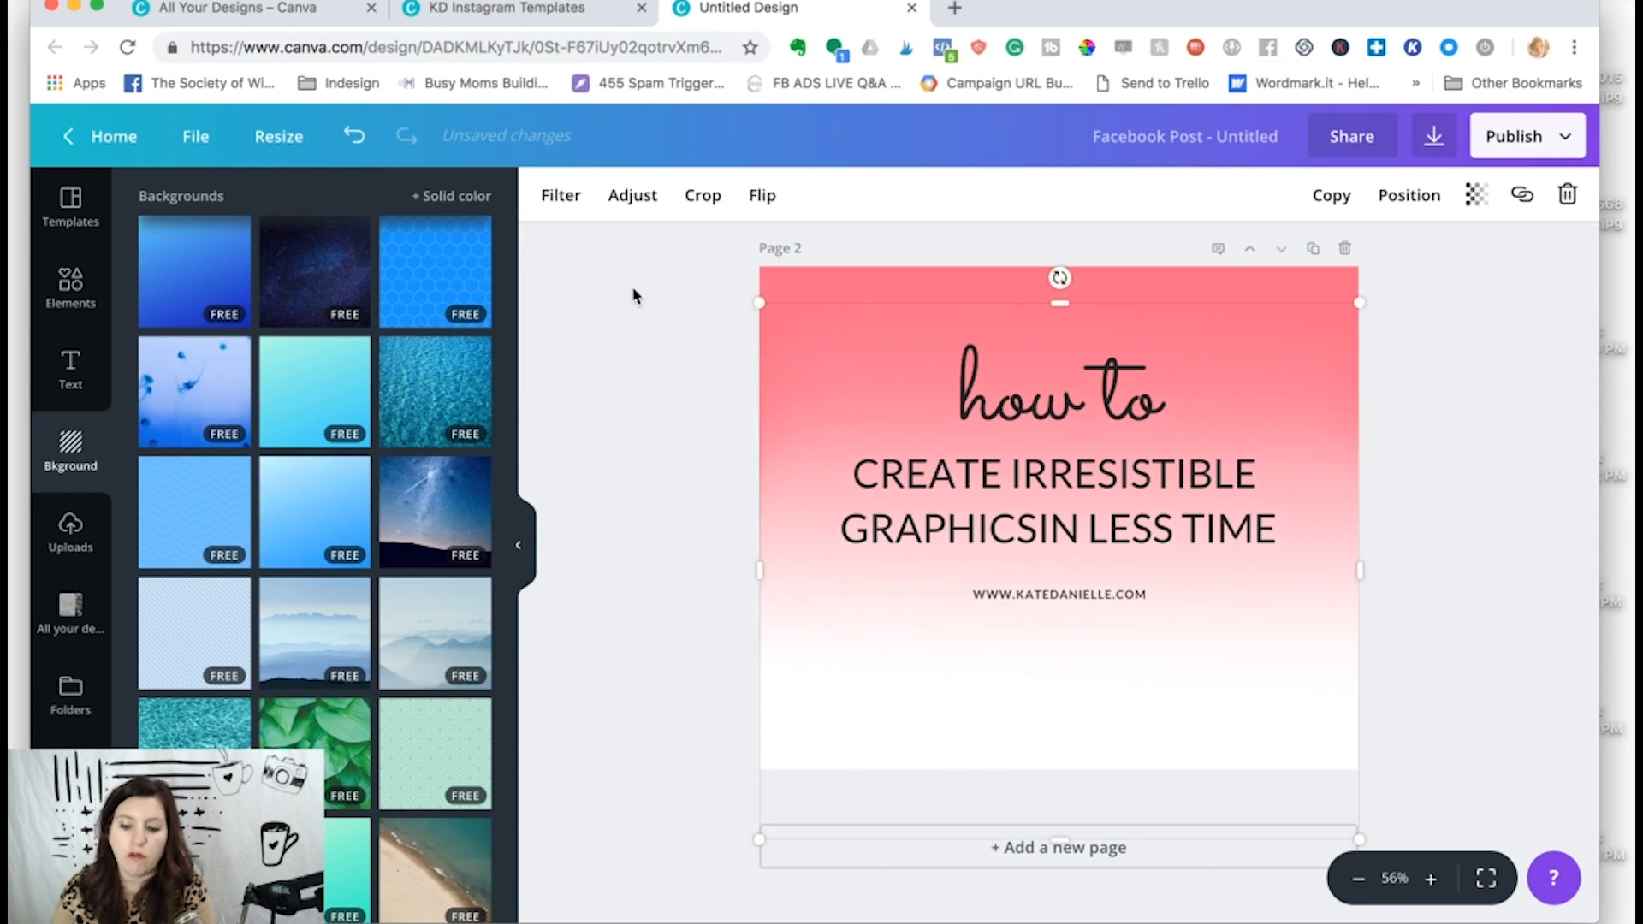
pyautogui.click(780, 285)
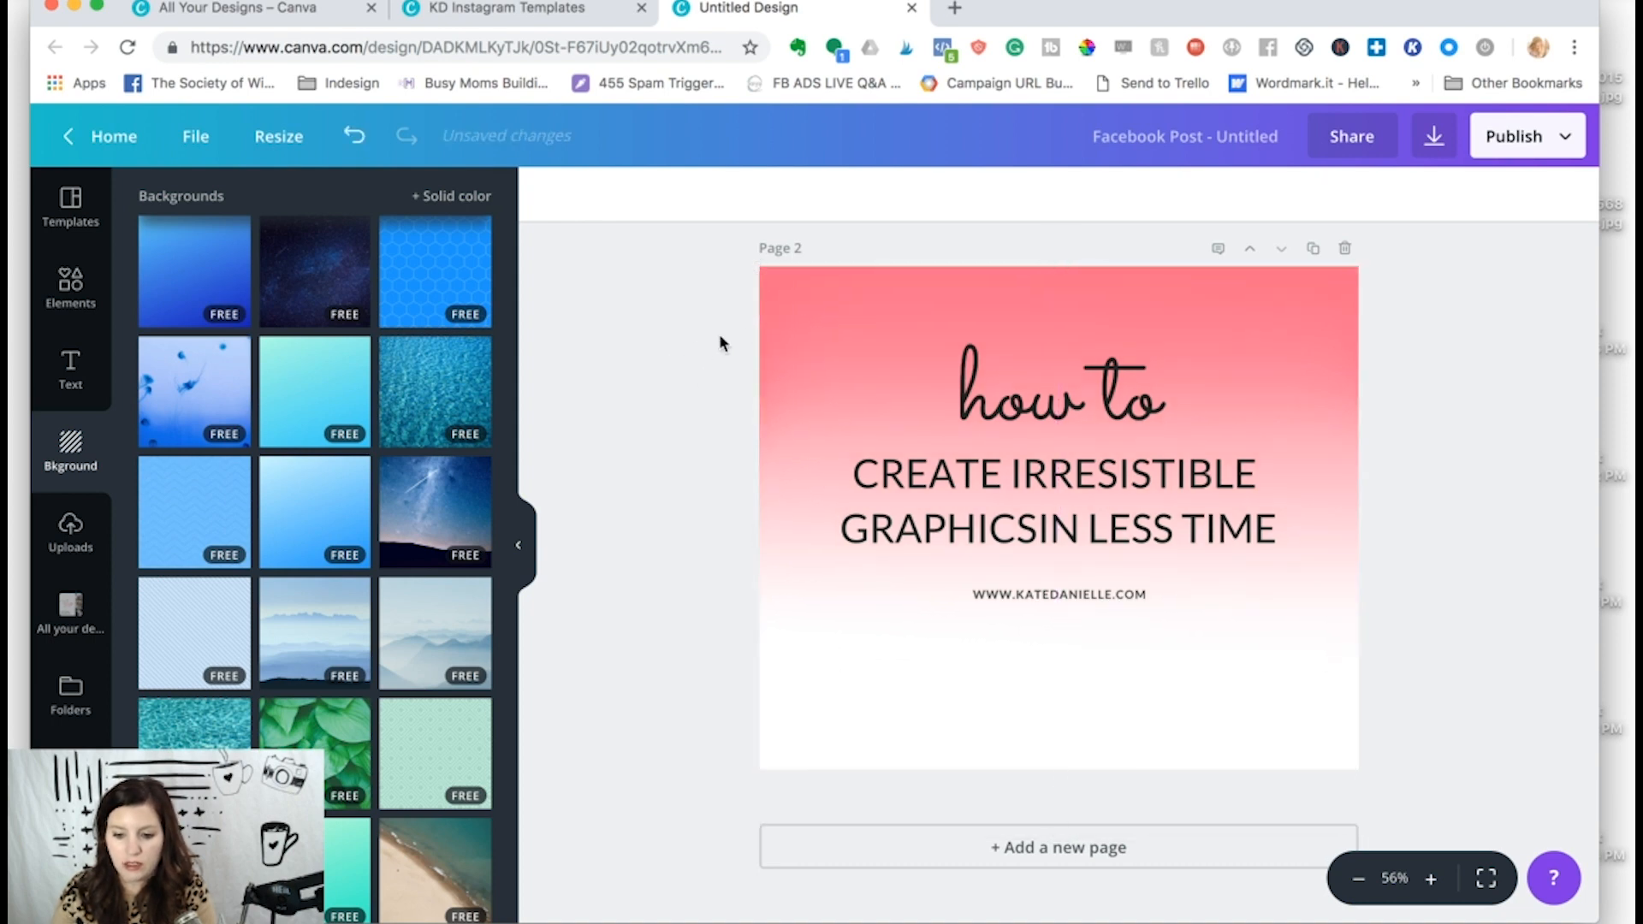
pyautogui.moveTo(683, 634)
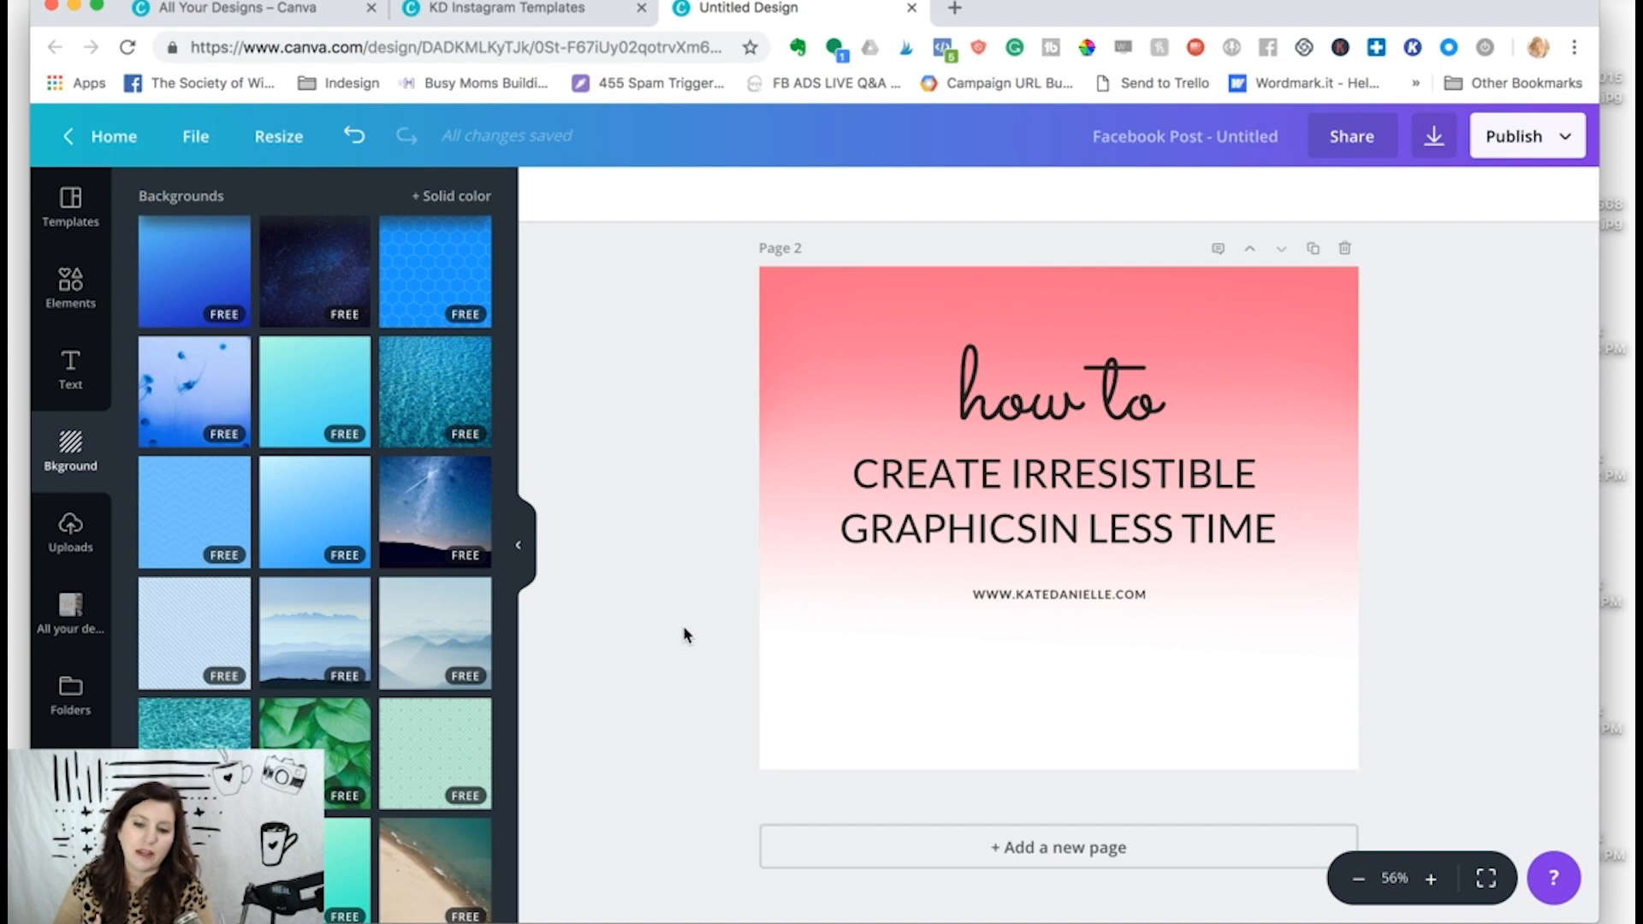
pyautogui.moveTo(744, 428)
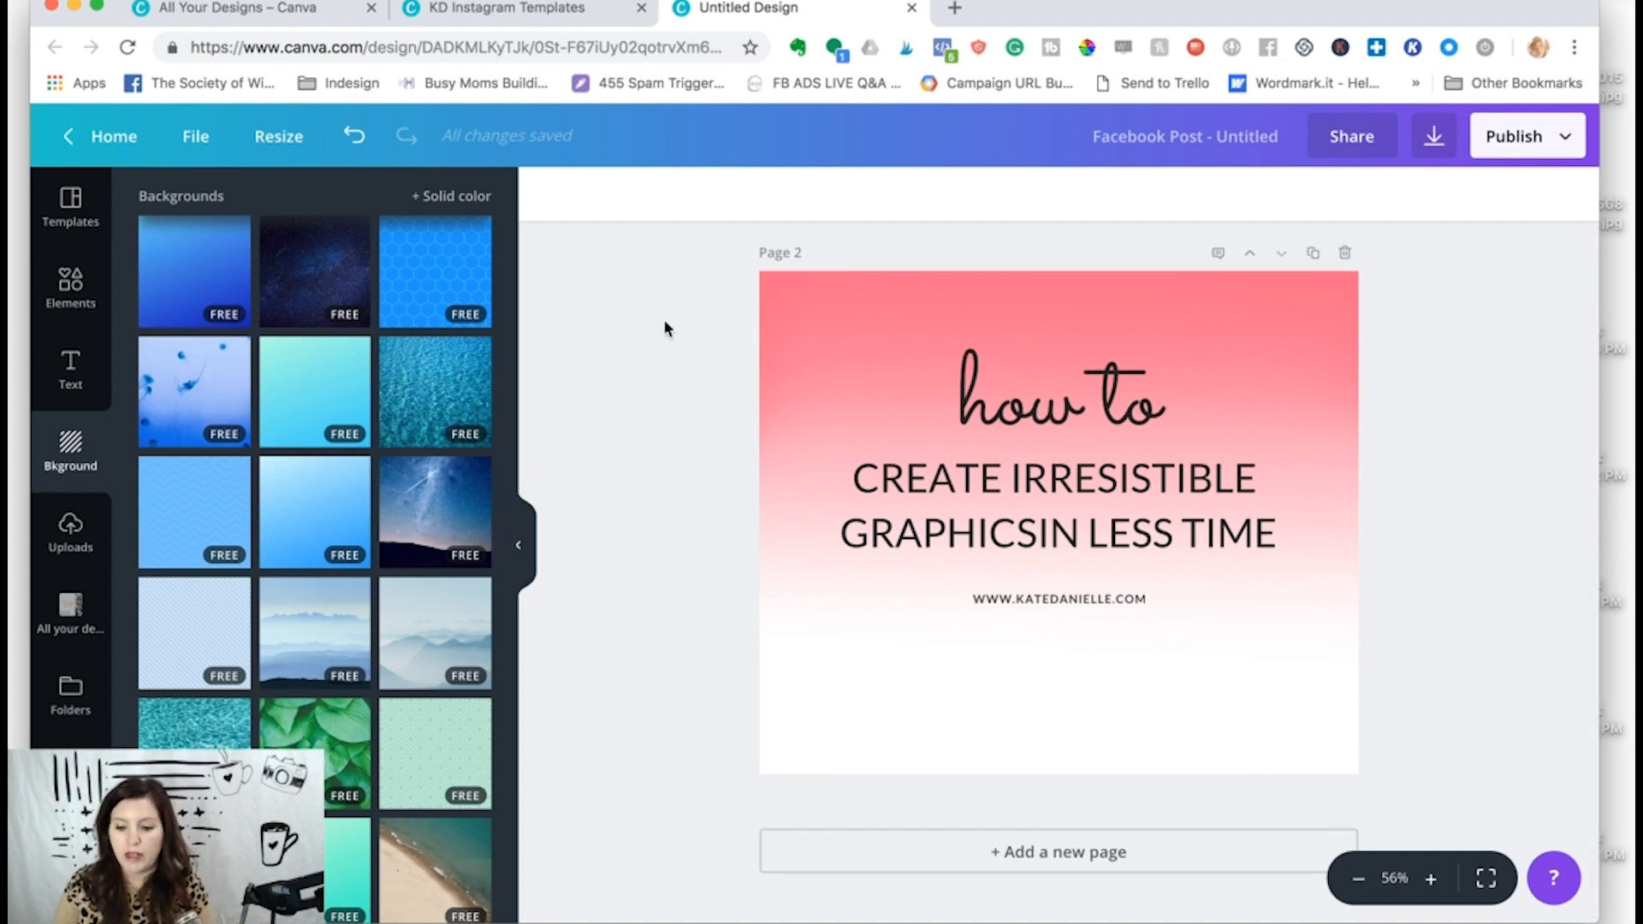
pyautogui.moveTo(555, 510)
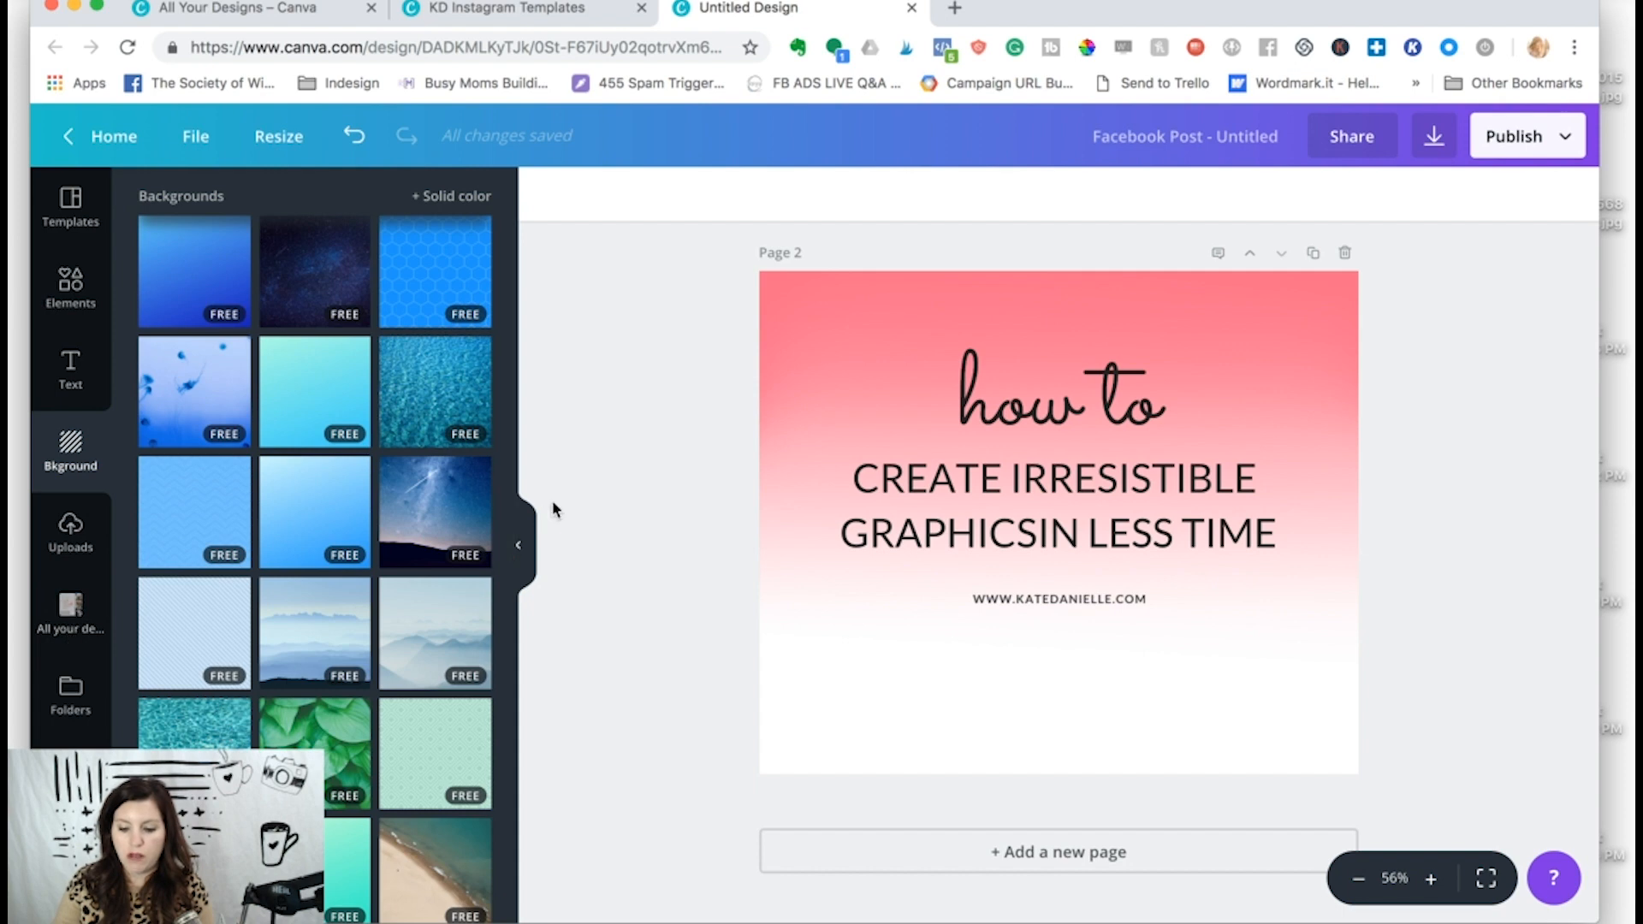
pyautogui.scroll(3)
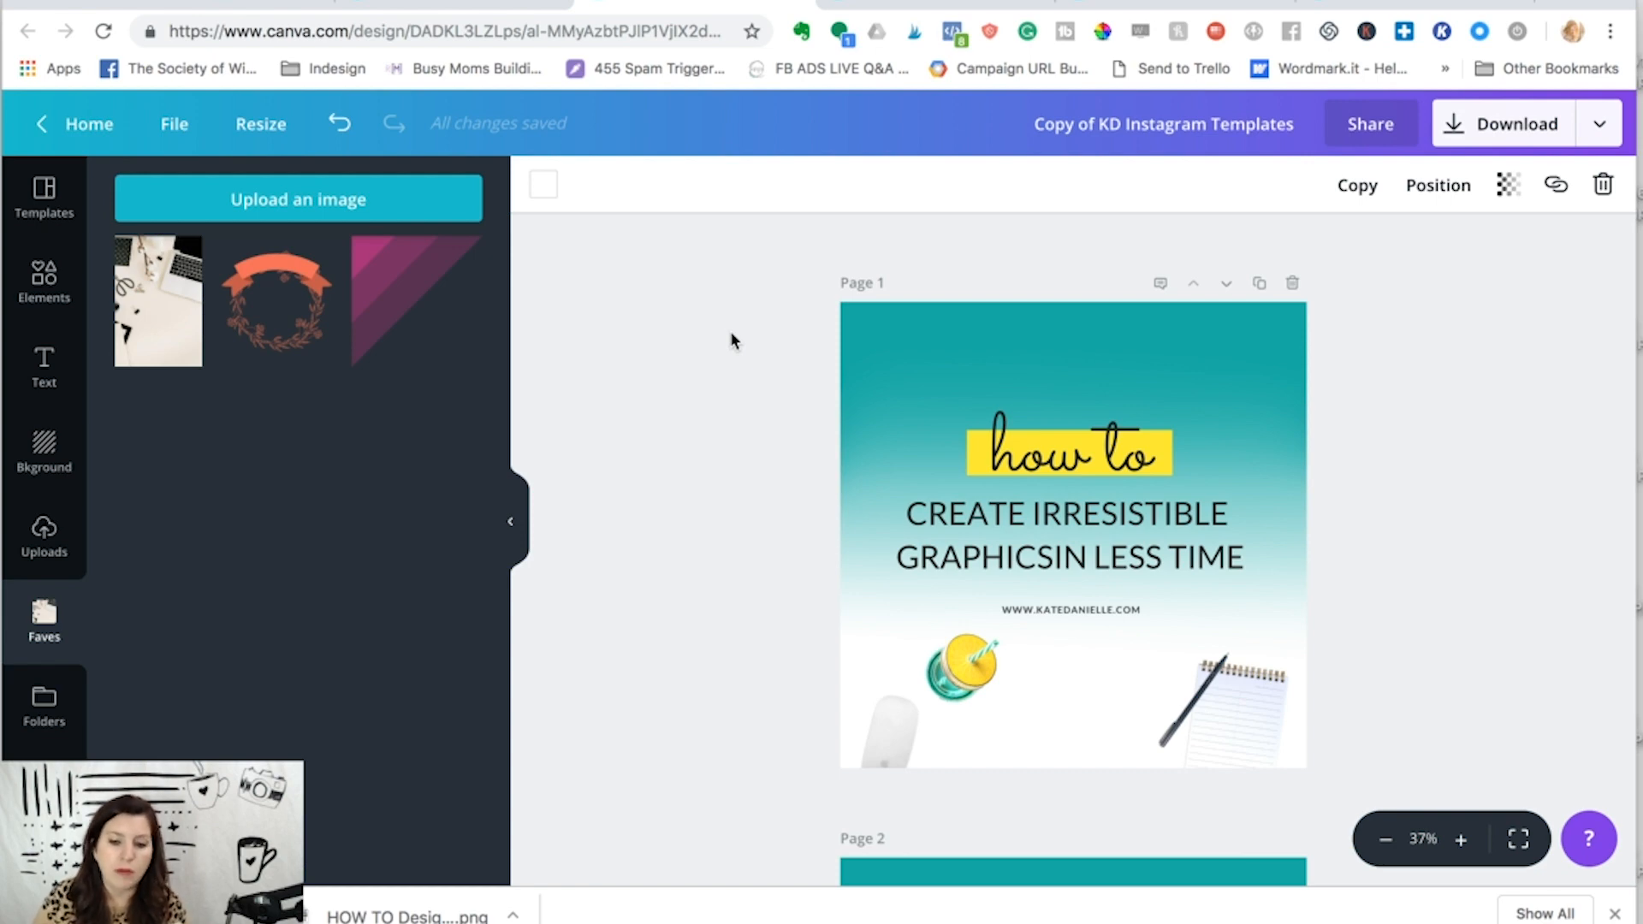
pyautogui.moveTo(815, 309)
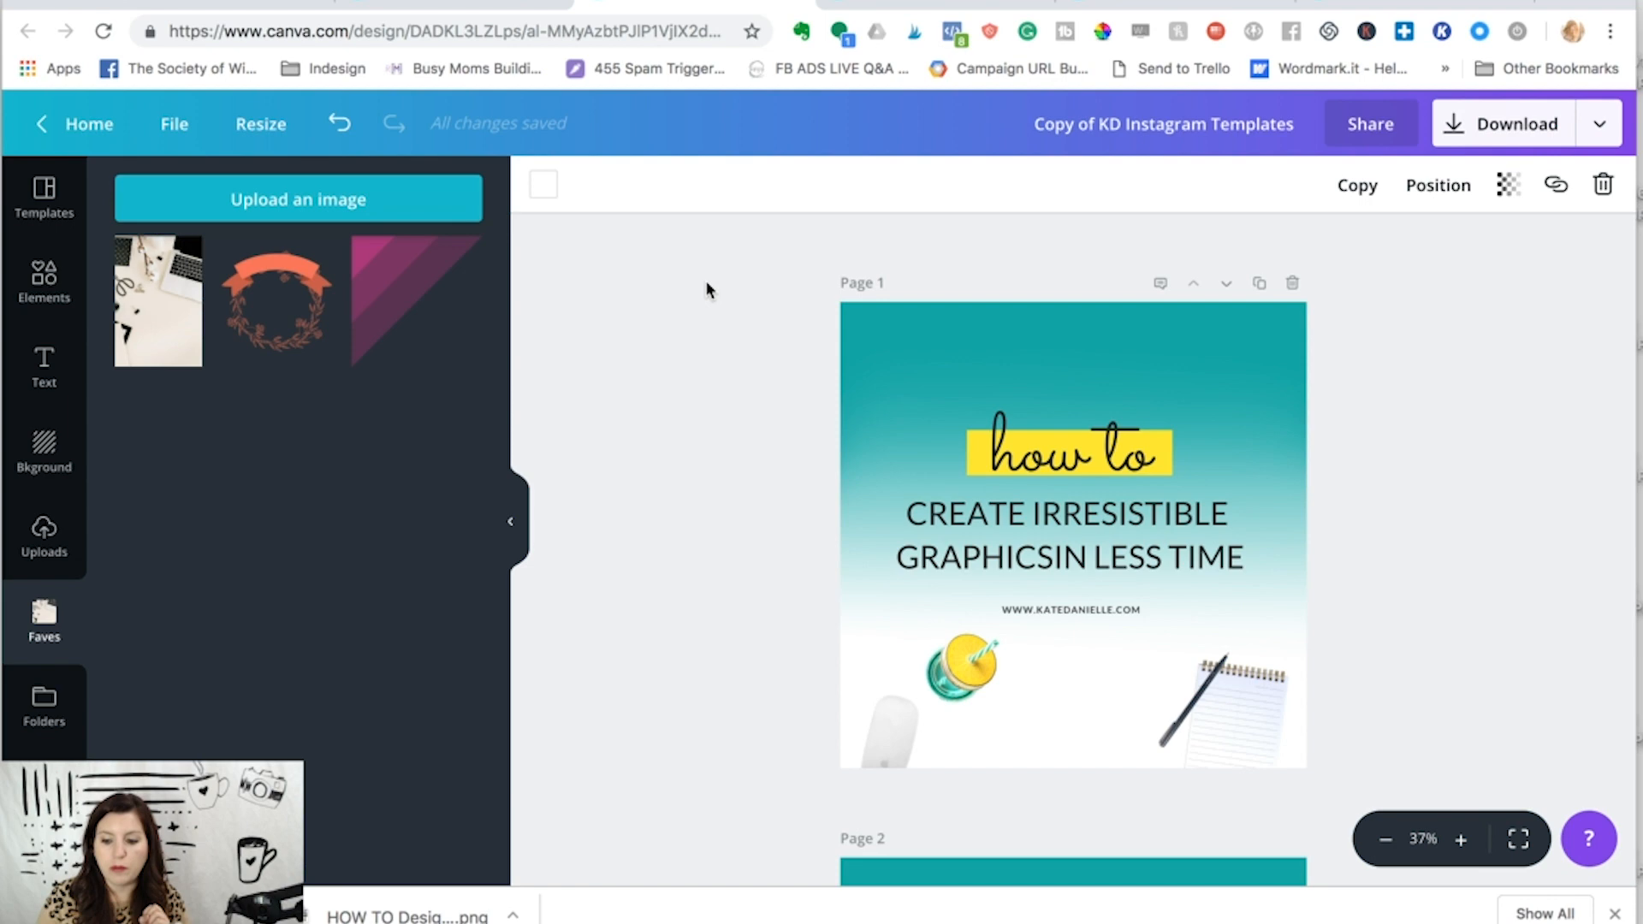
pyautogui.click(174, 123)
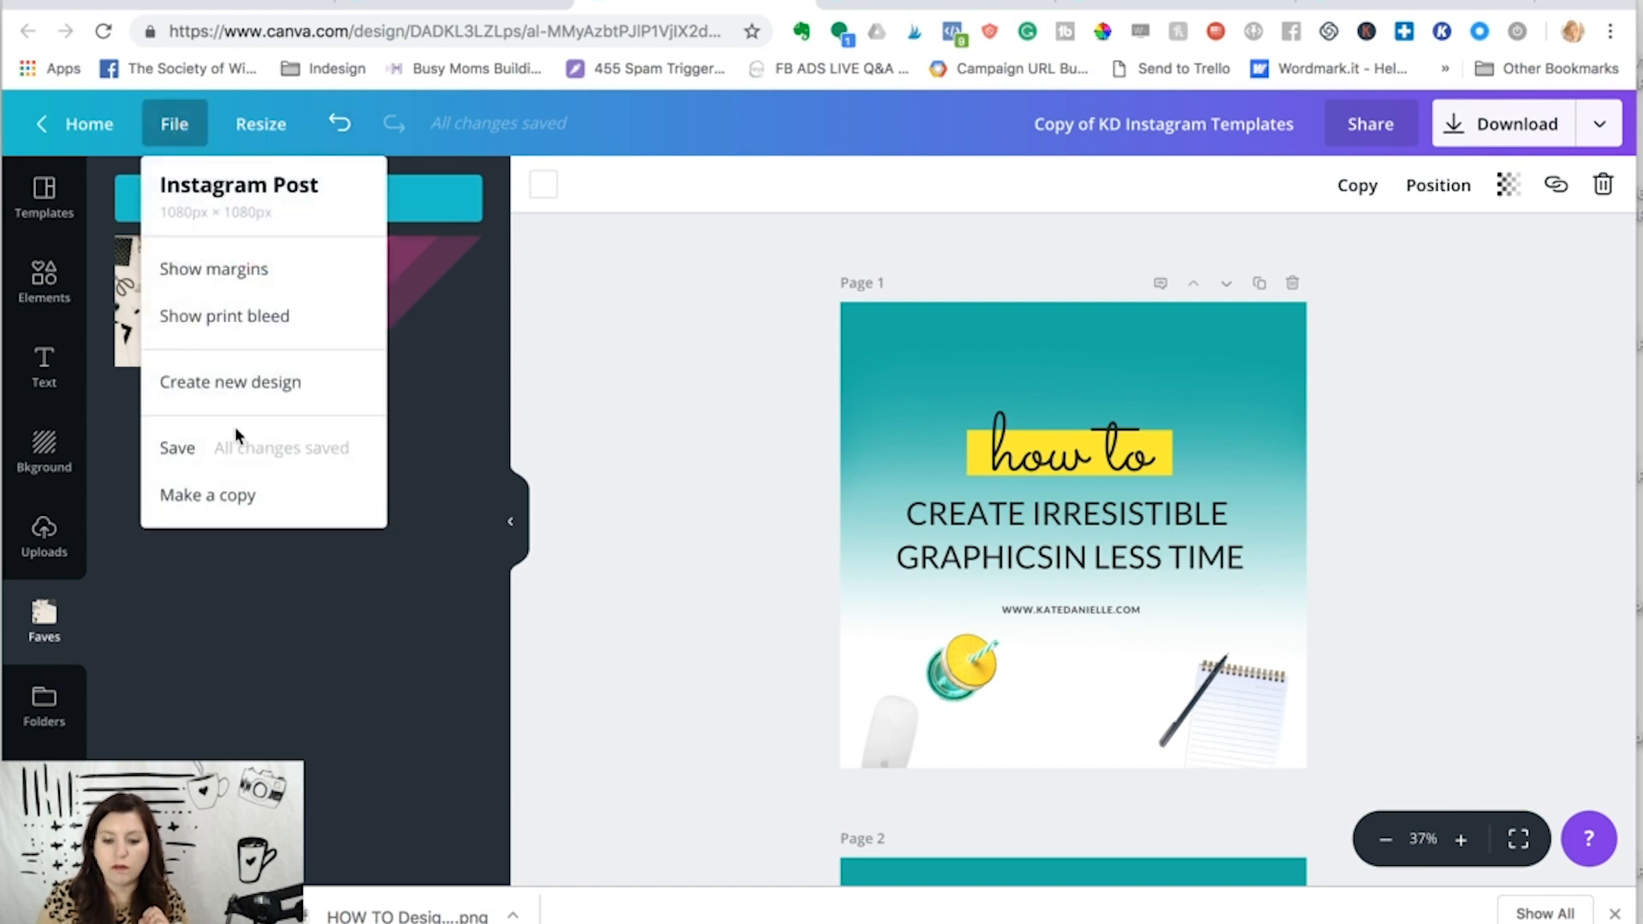
pyautogui.moveTo(207, 495)
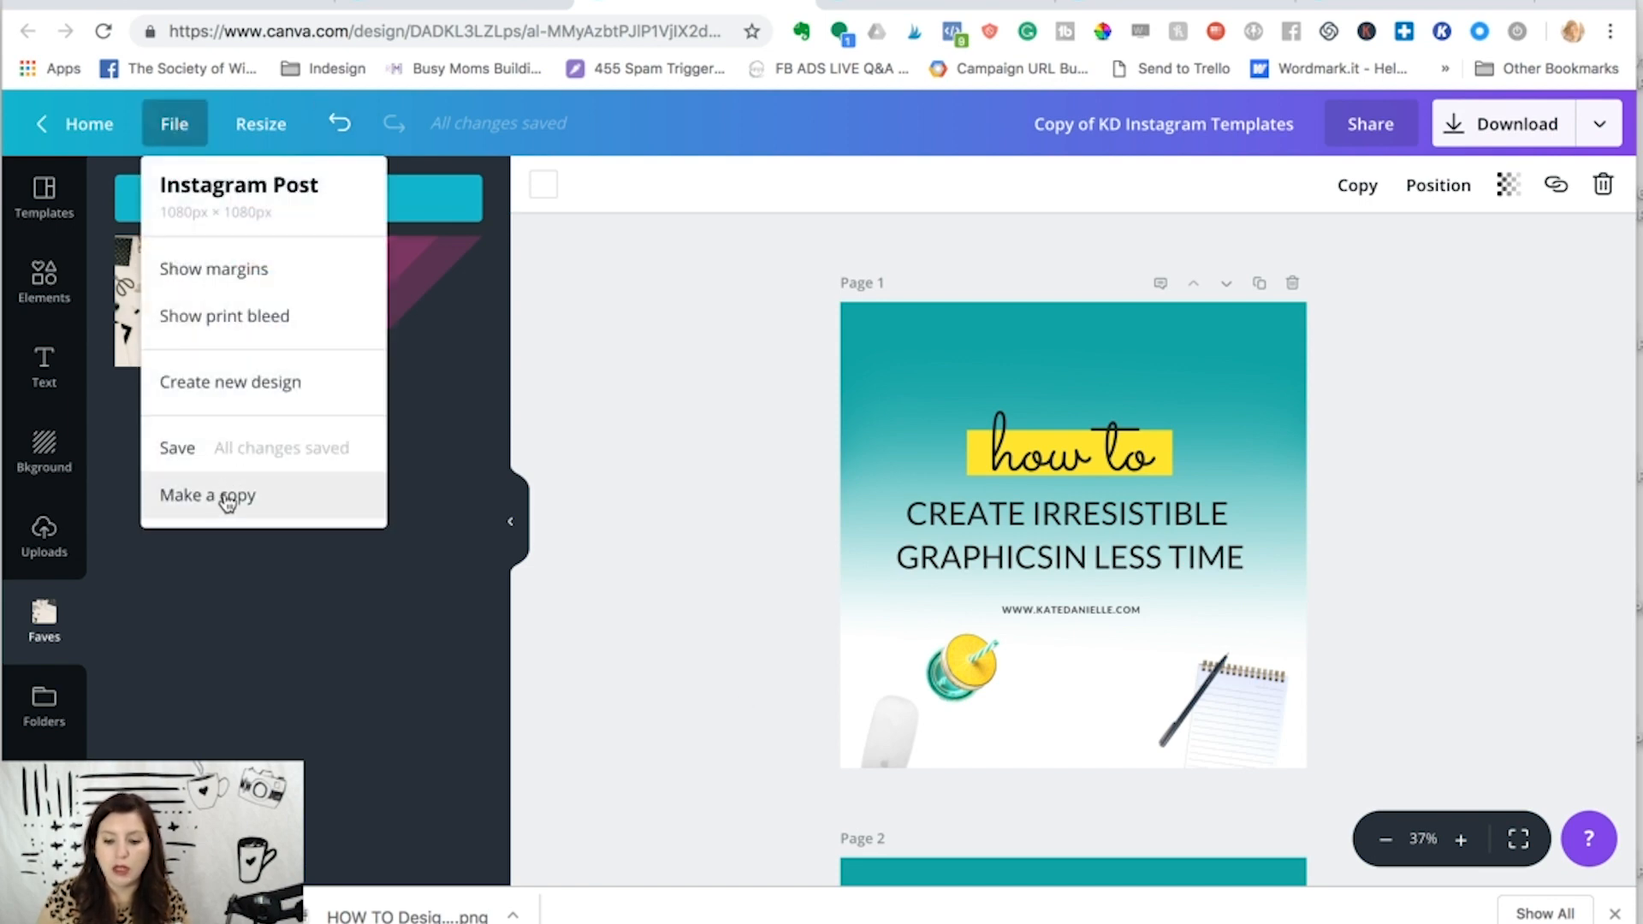
pyautogui.moveTo(713, 398)
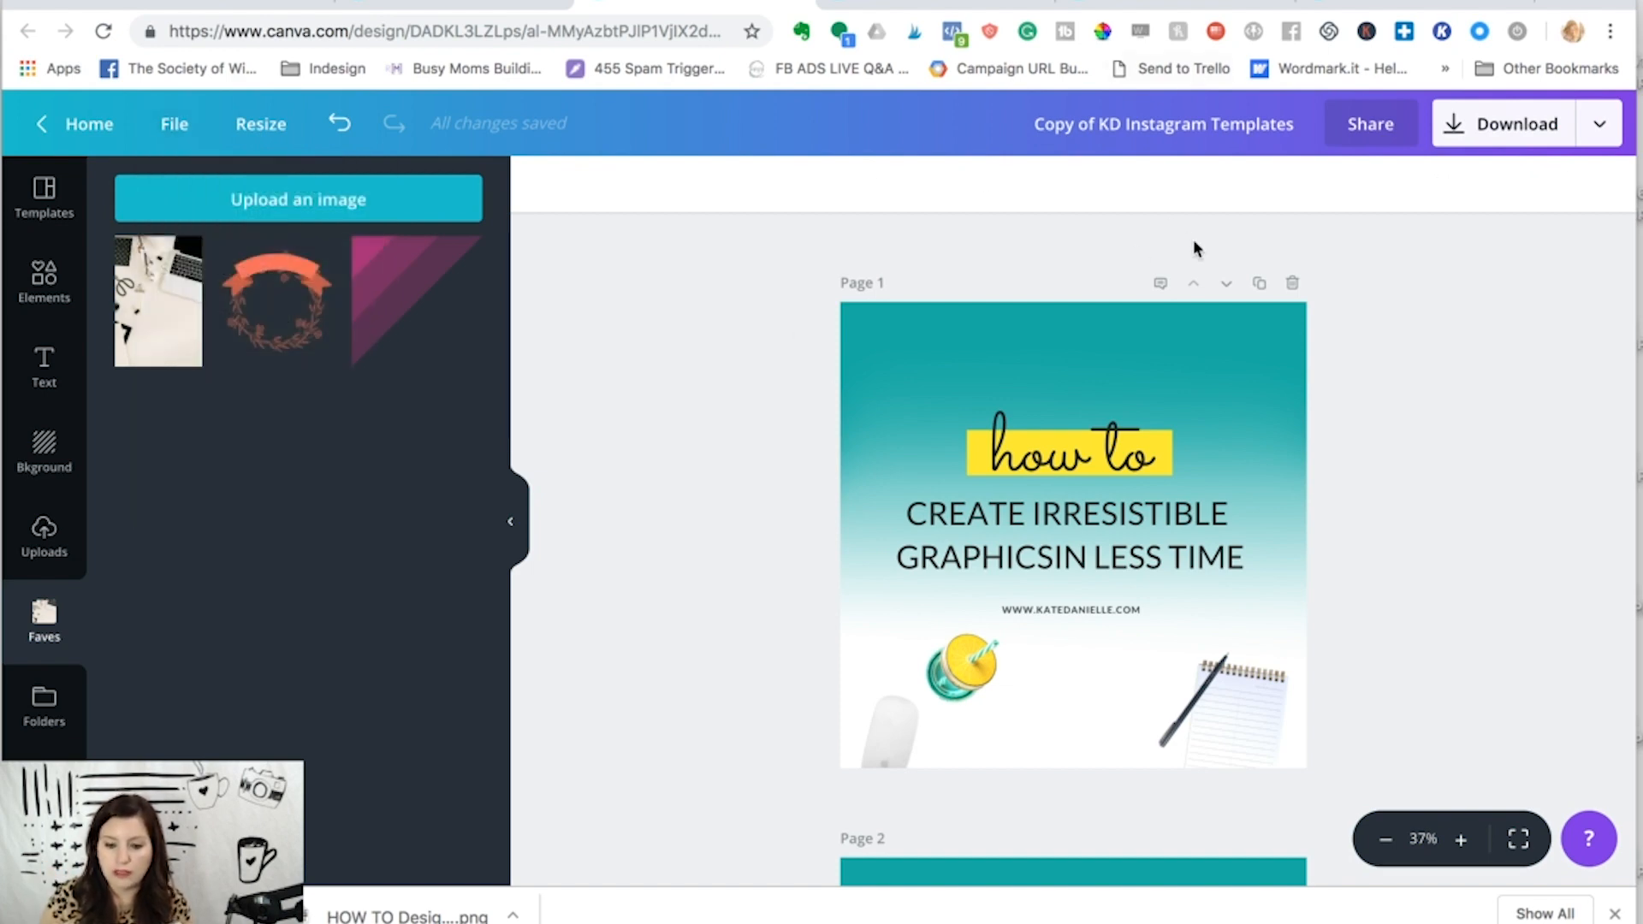
pyautogui.moveTo(618, 690)
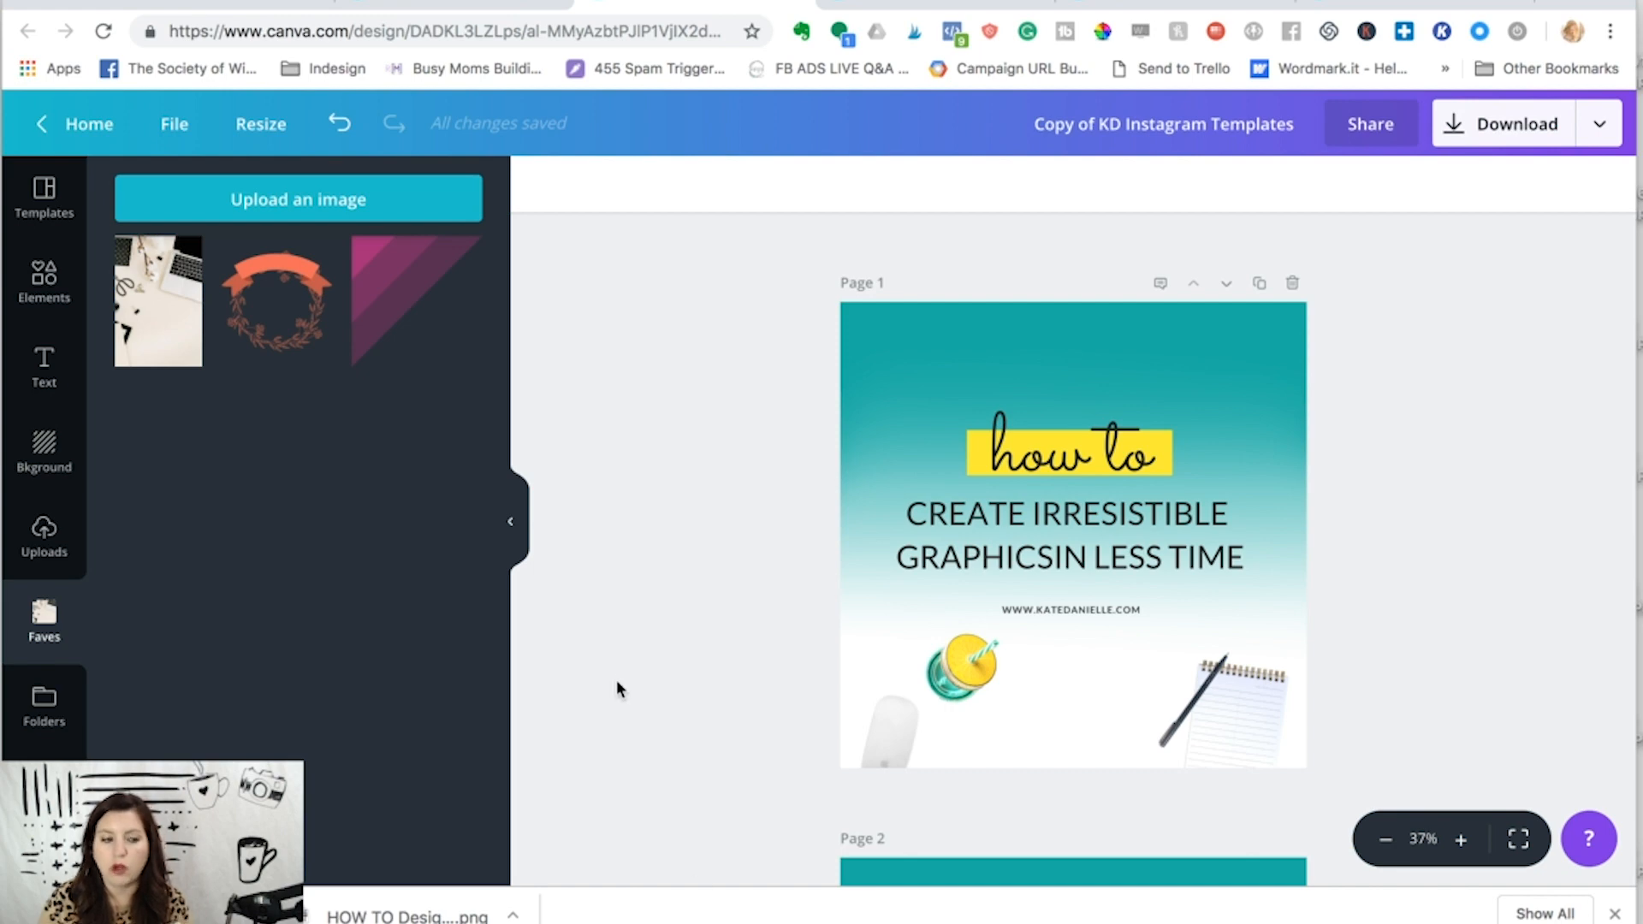